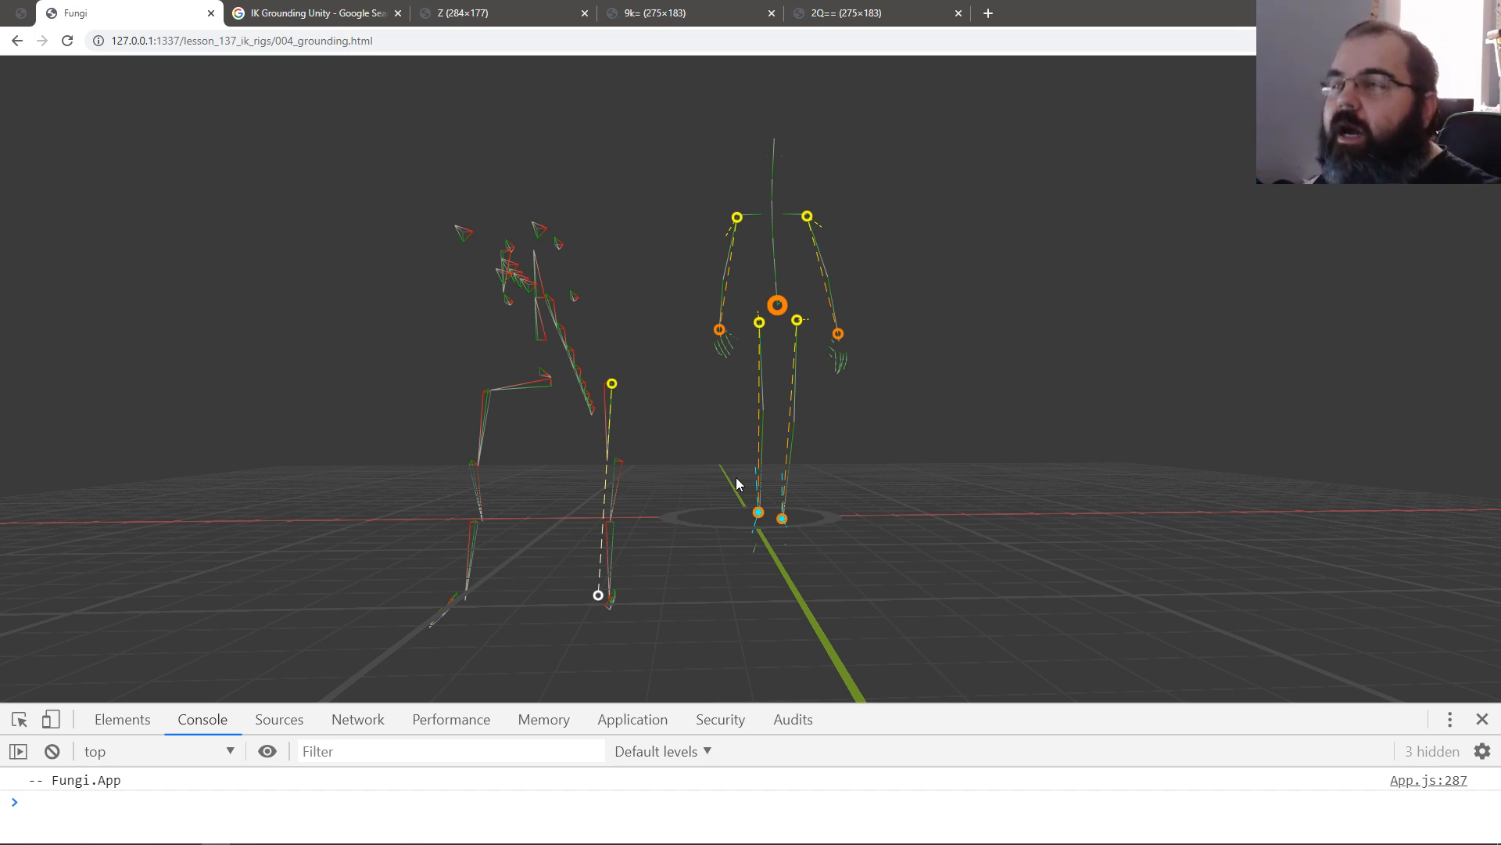
{"action": "mouse_move", "coordinate": [879, 231]}
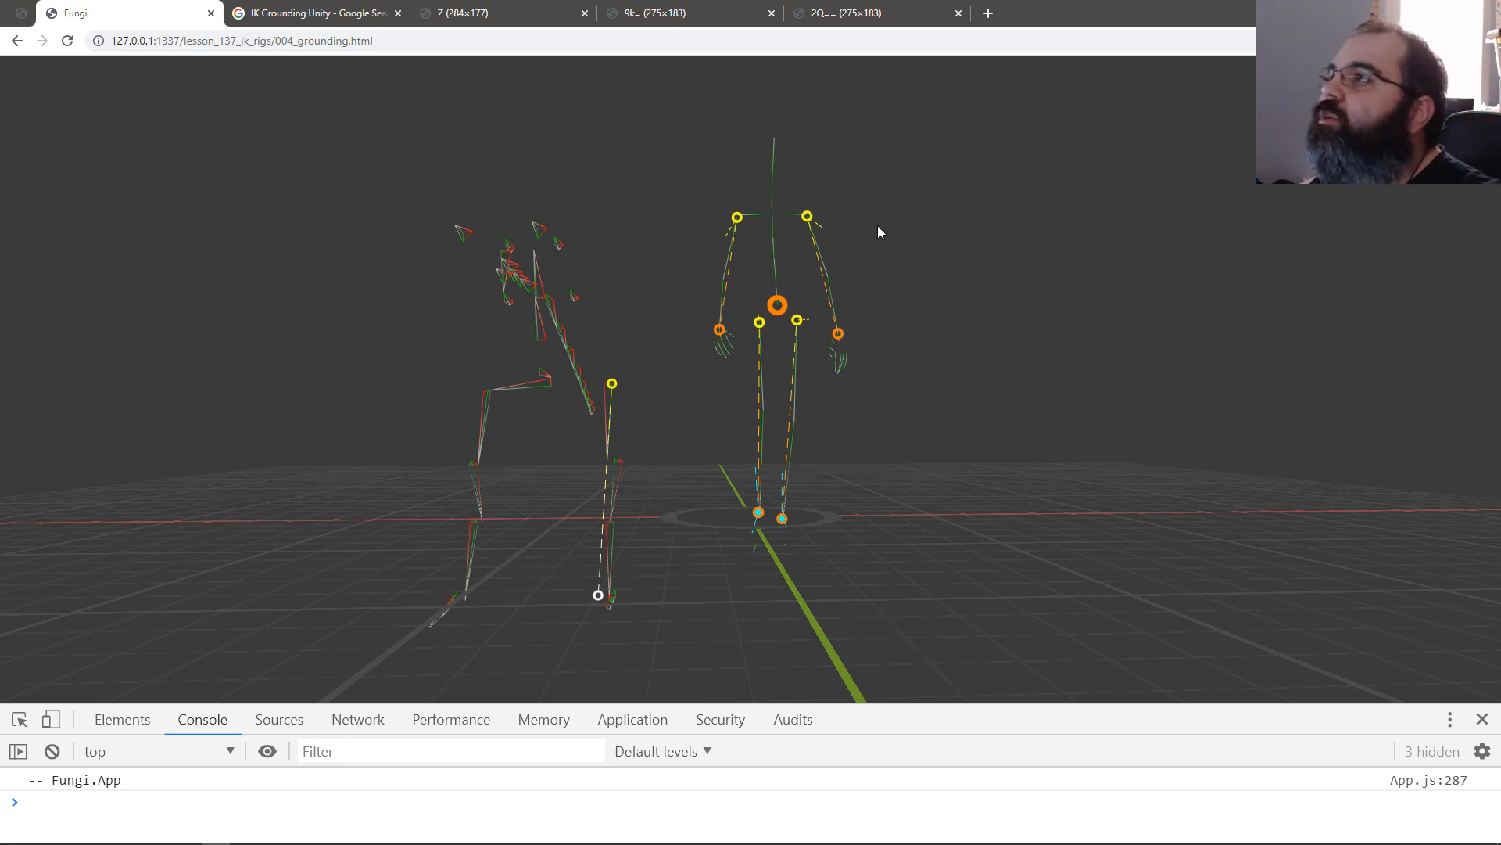
Step: Show the Bone Controller image of three characters on round and sloped platforms
{"action": "left_click", "coordinate": [311, 12]}
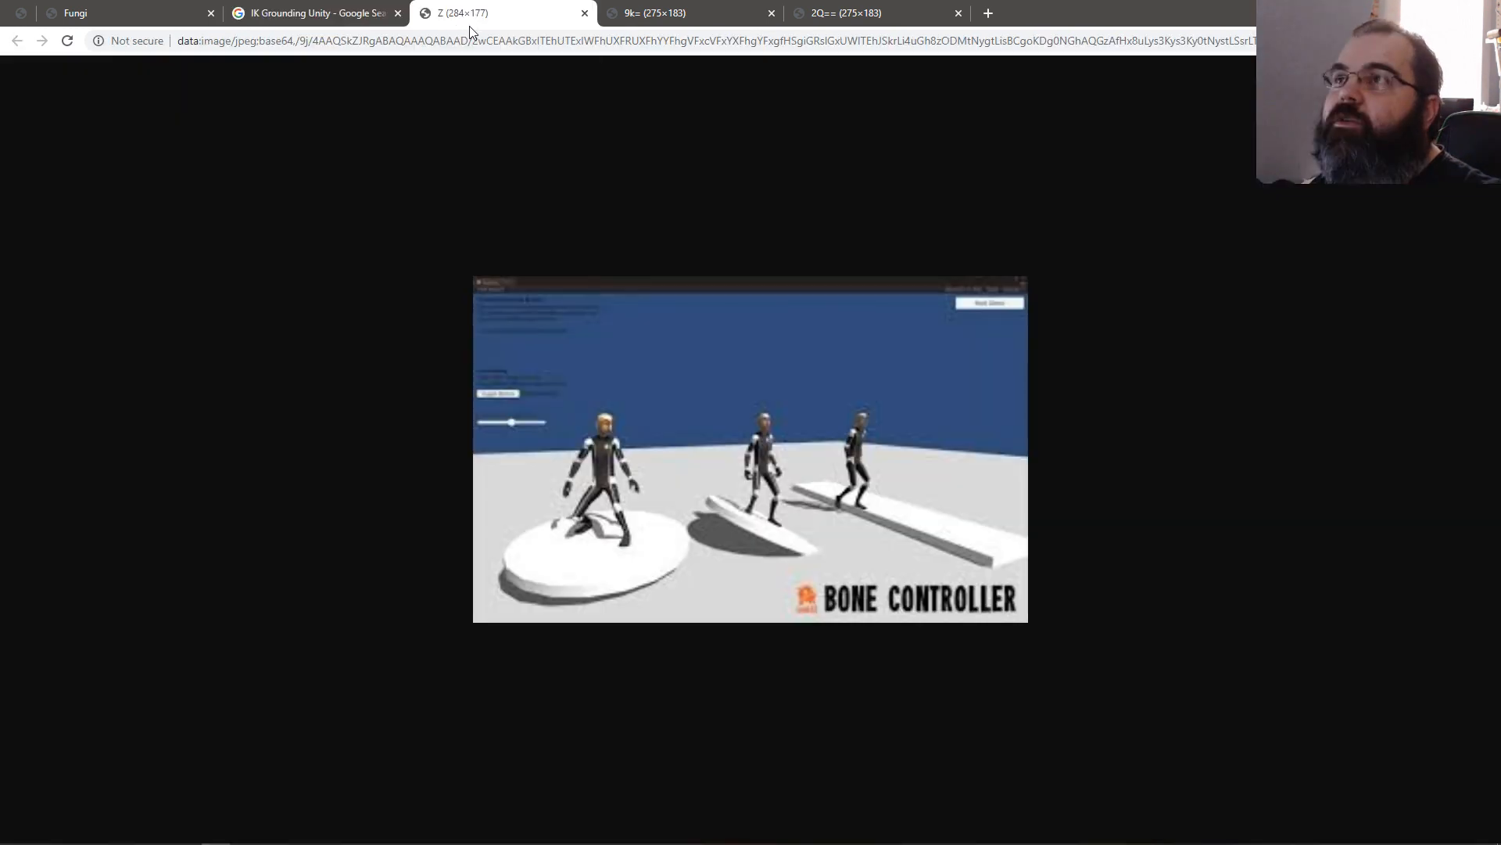
{"action": "mouse_move", "coordinate": [723, 517]}
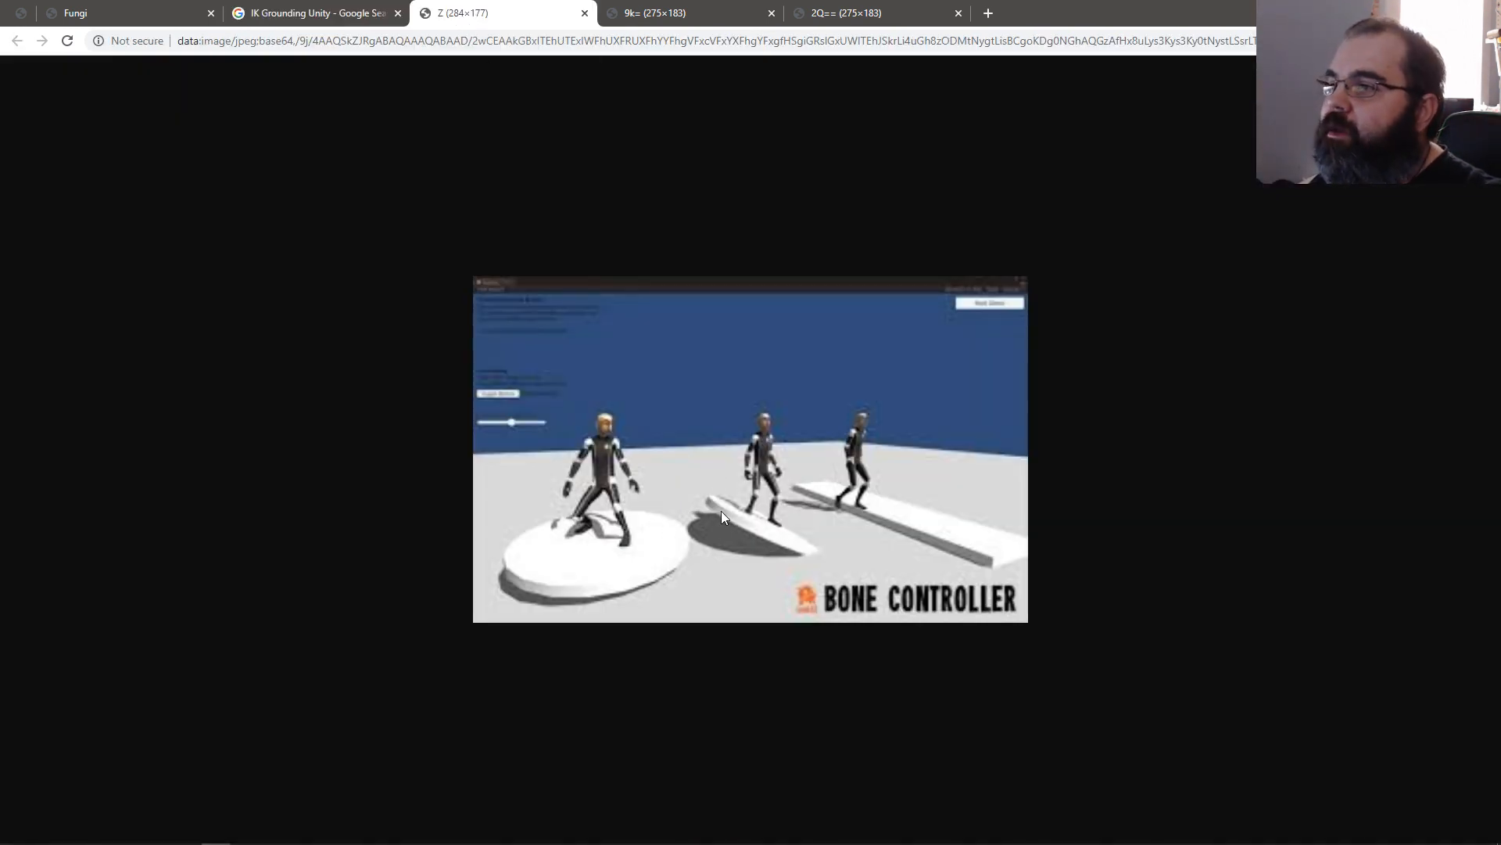
{"action": "mouse_move", "coordinate": [760, 523]}
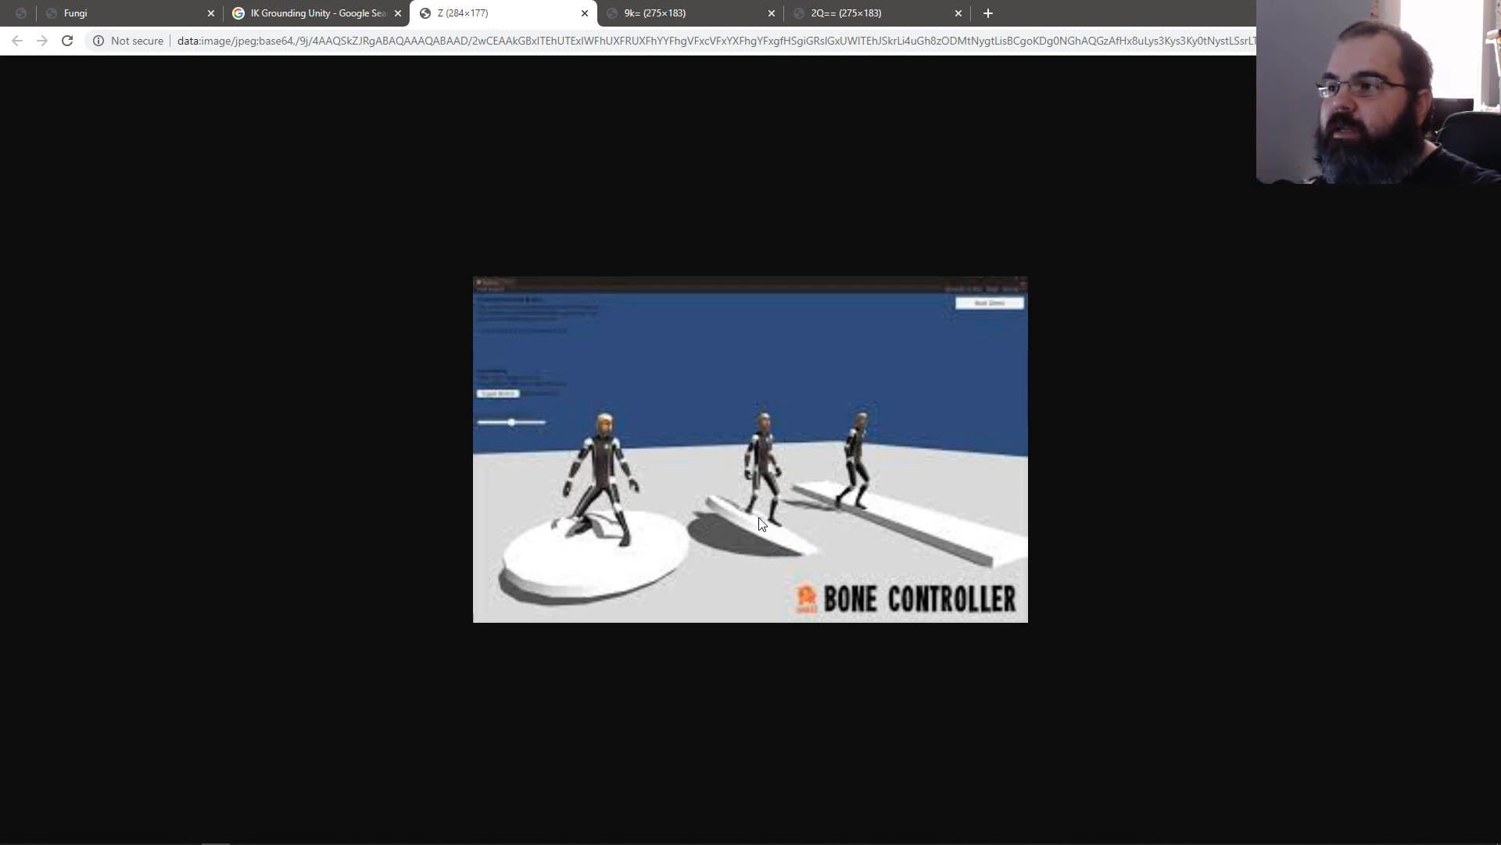
{"action": "mouse_move", "coordinate": [750, 570]}
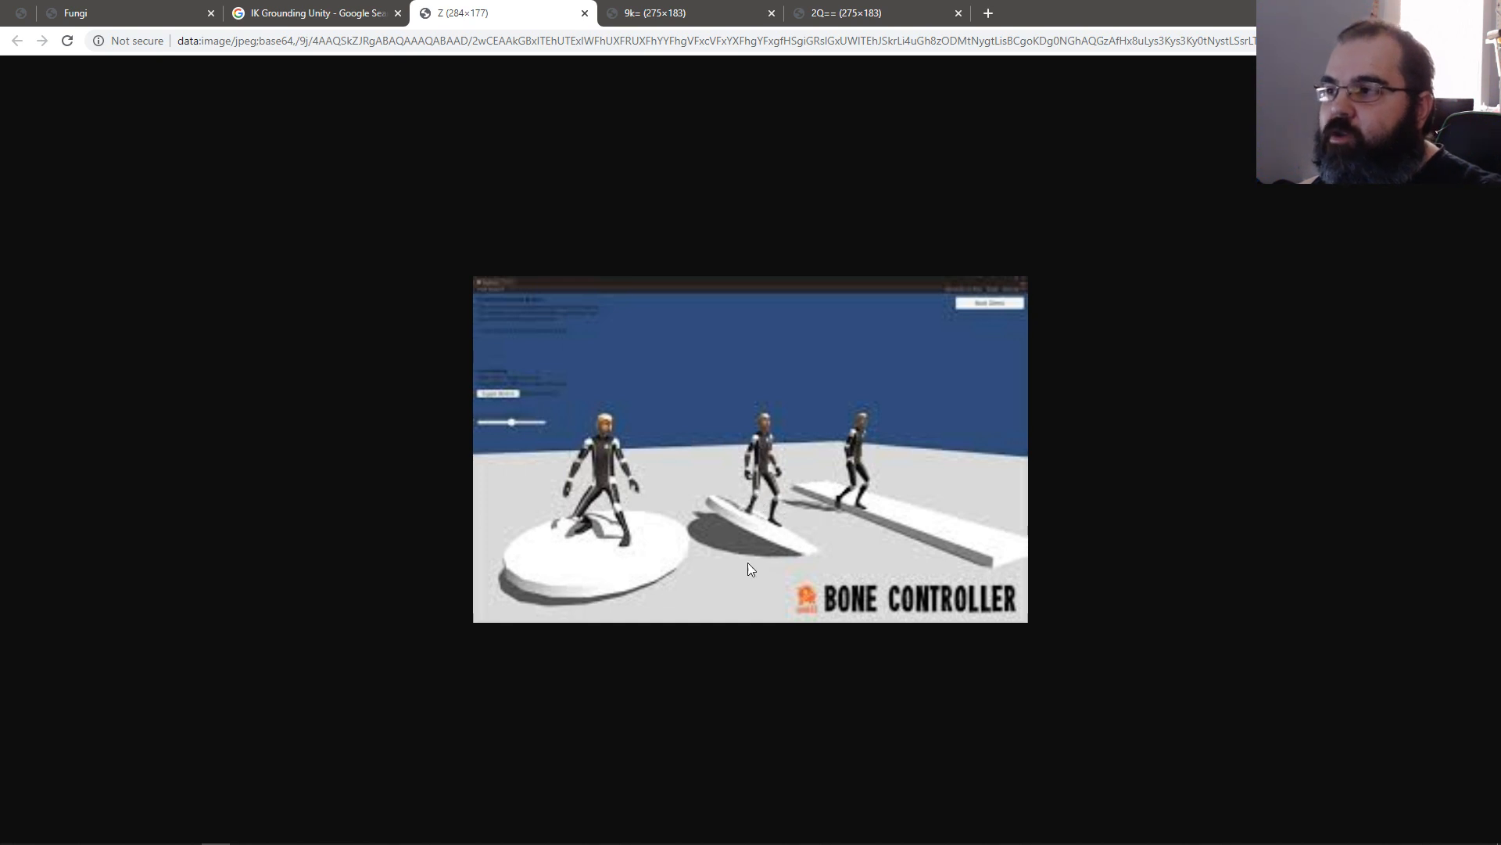
{"action": "mouse_move", "coordinate": [750, 517]}
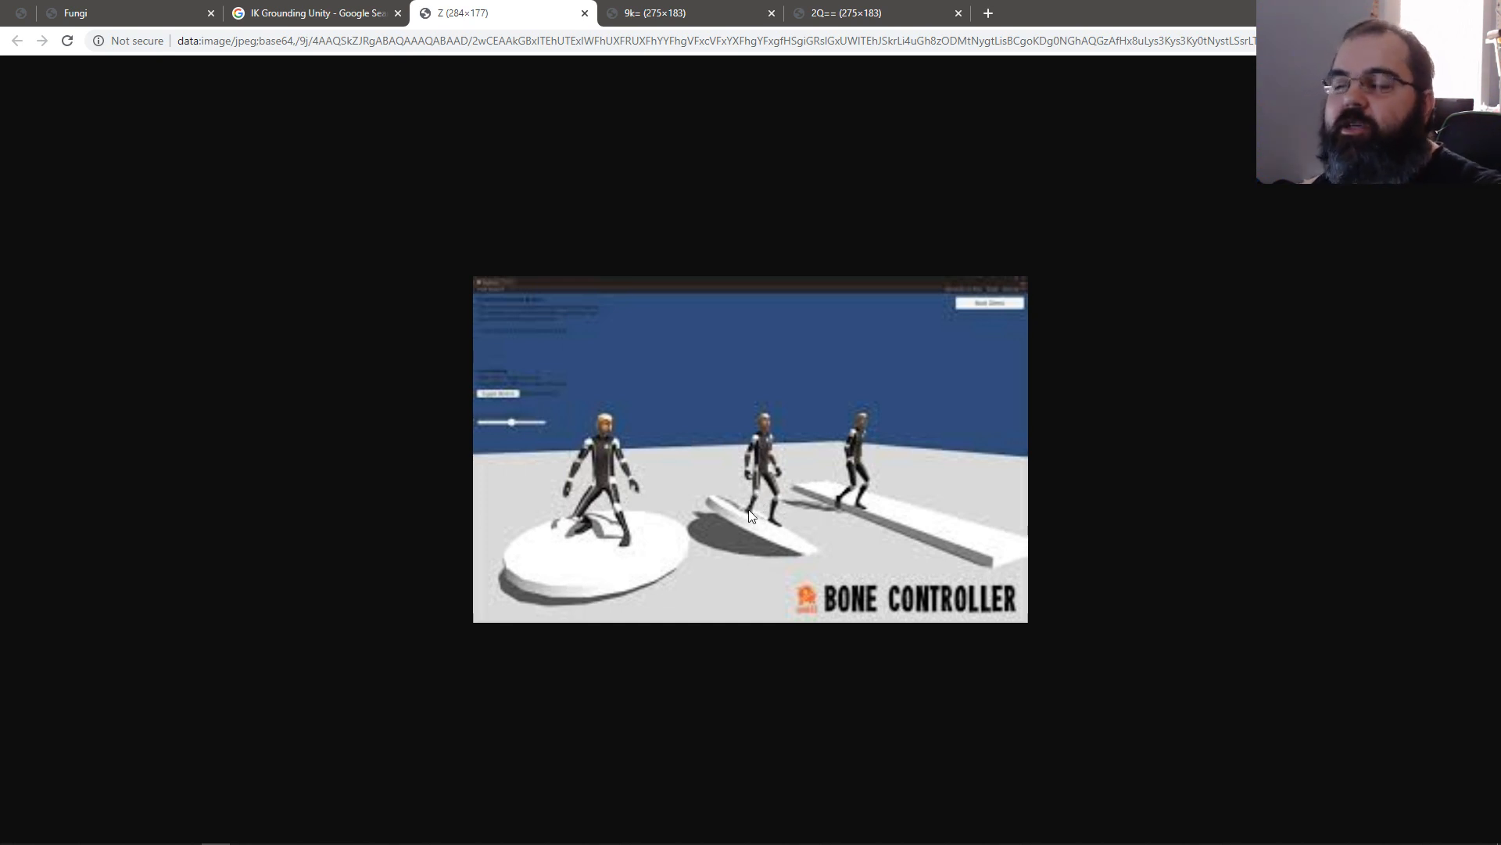
{"action": "mouse_move", "coordinate": [863, 512]}
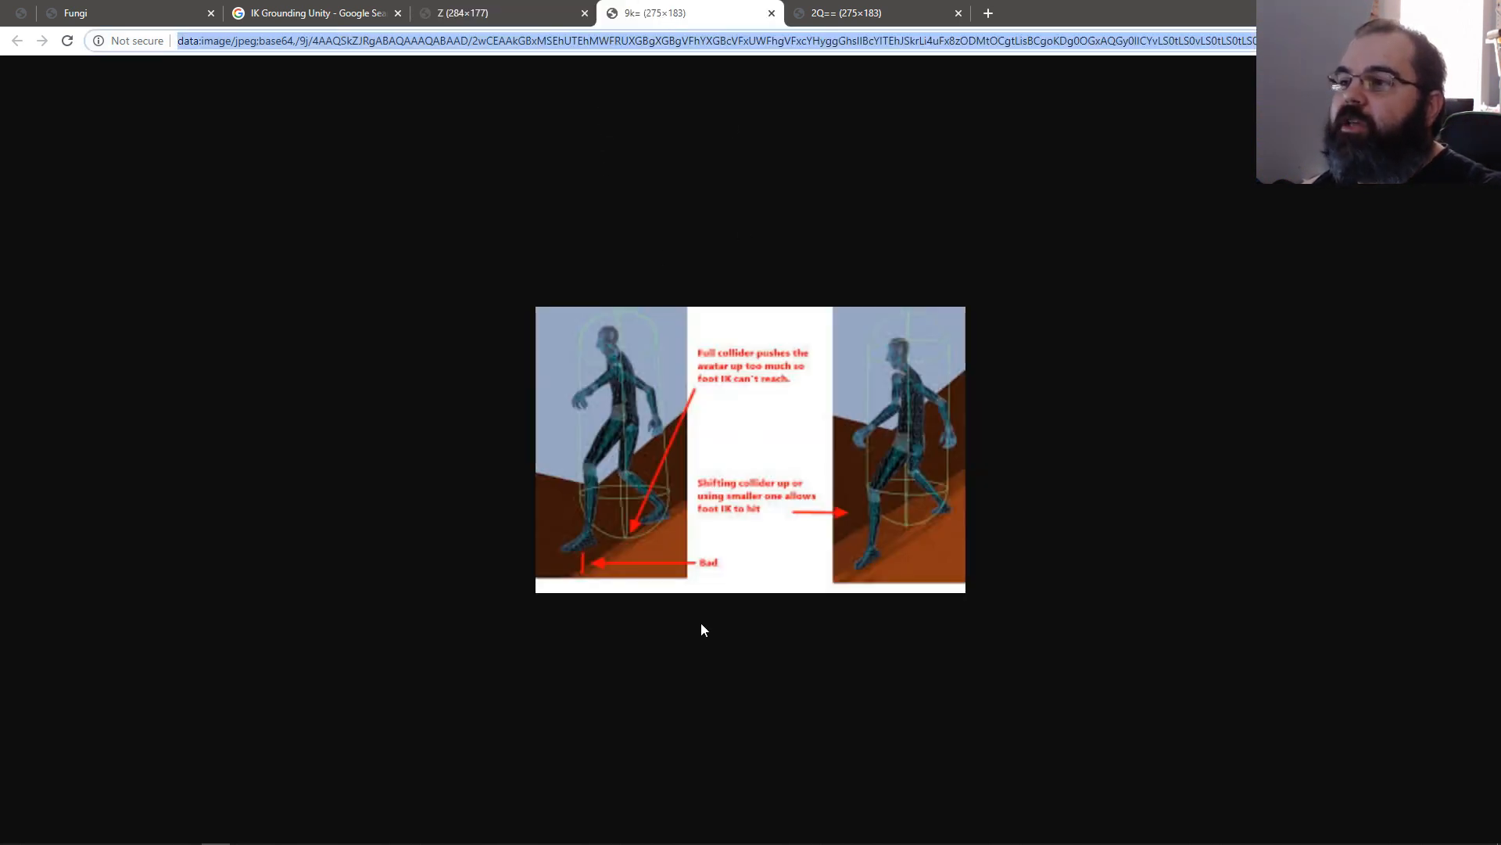
{"action": "mouse_move", "coordinate": [663, 537]}
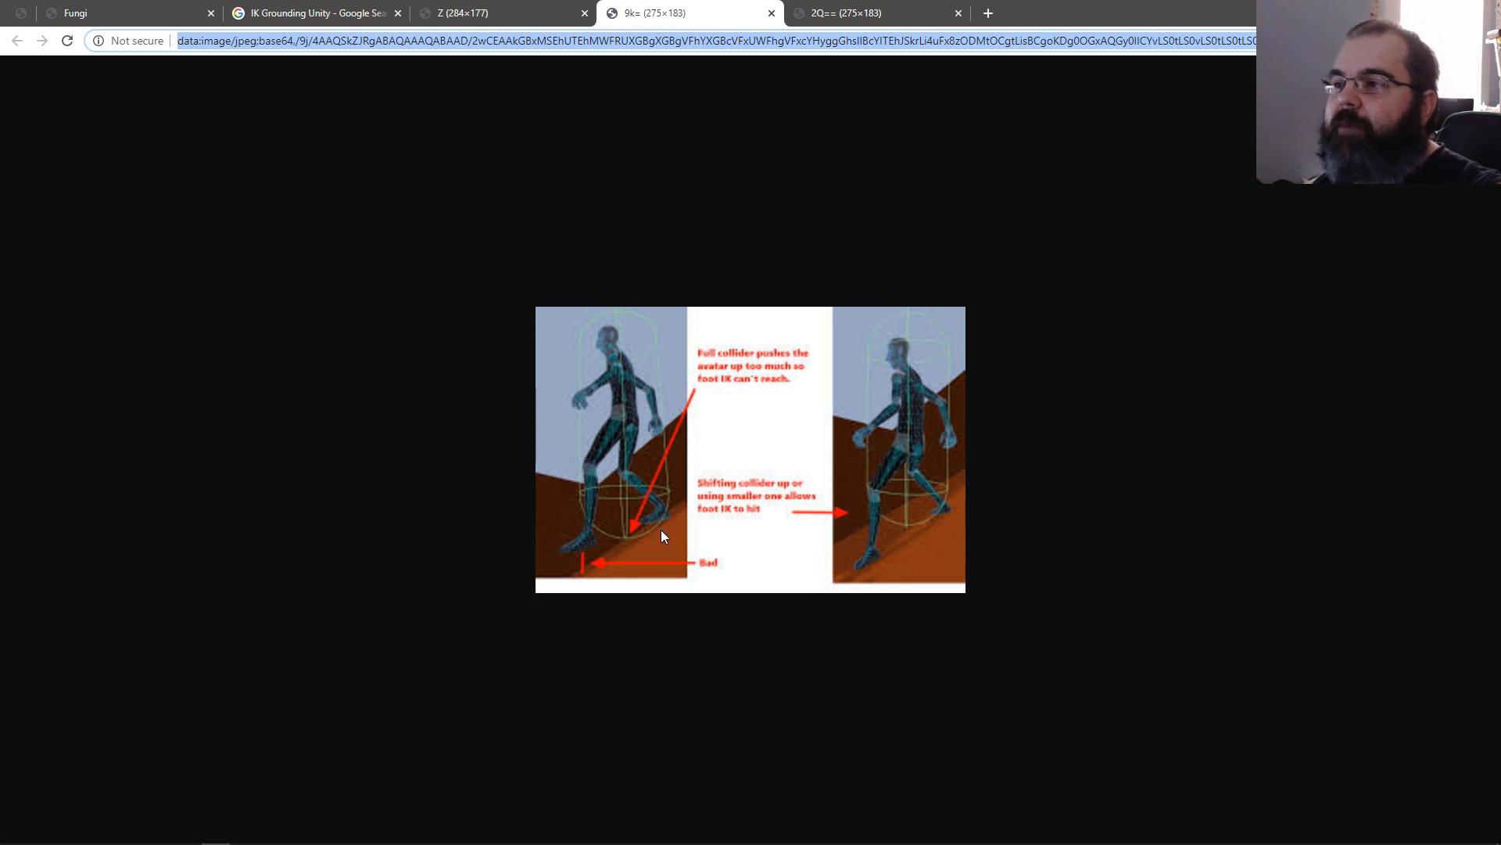
{"action": "mouse_move", "coordinate": [660, 524]}
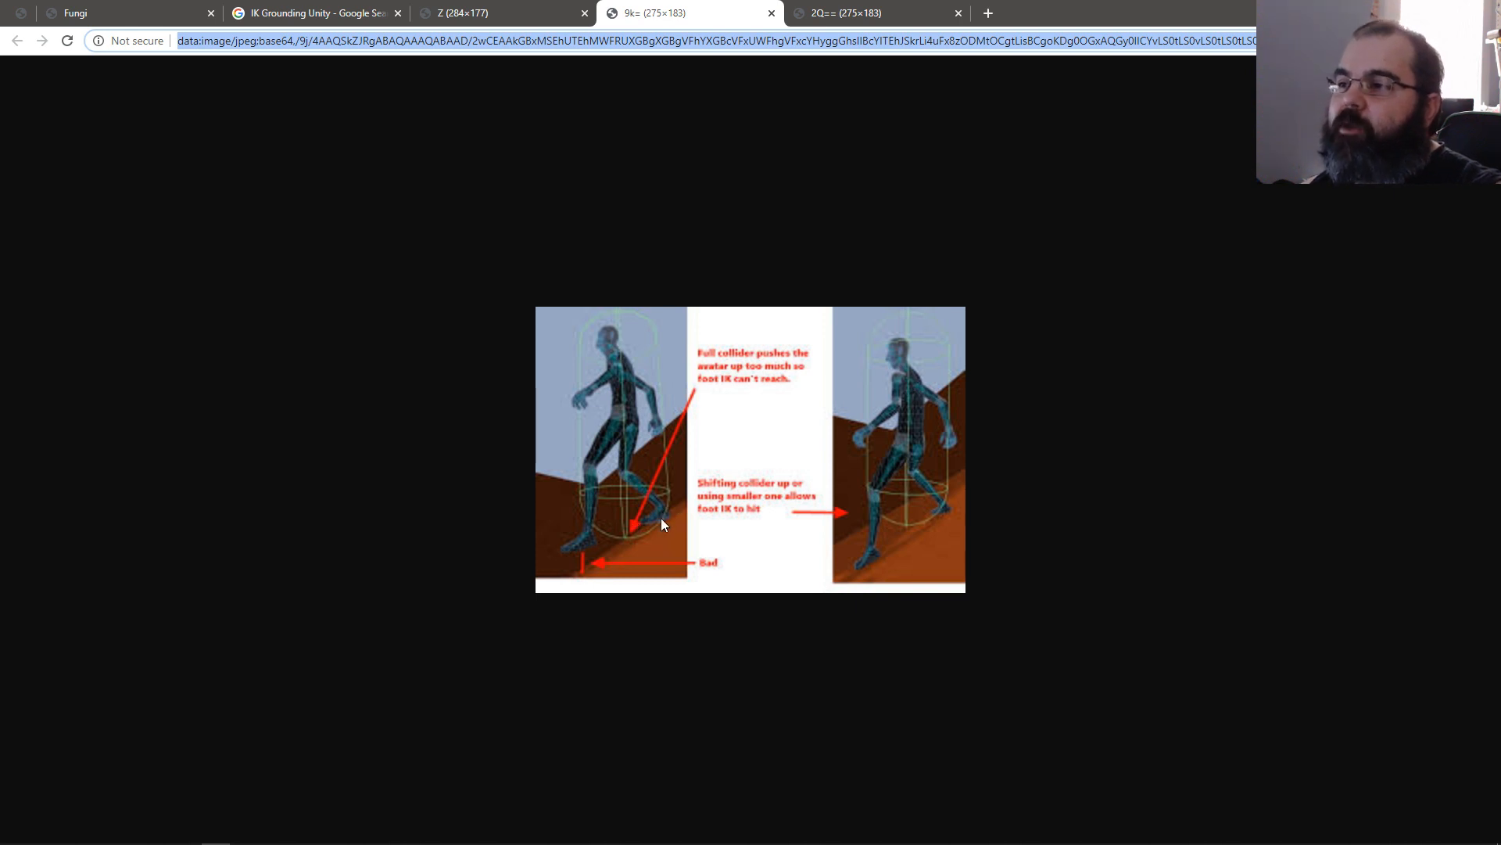
{"action": "mouse_move", "coordinate": [596, 545]}
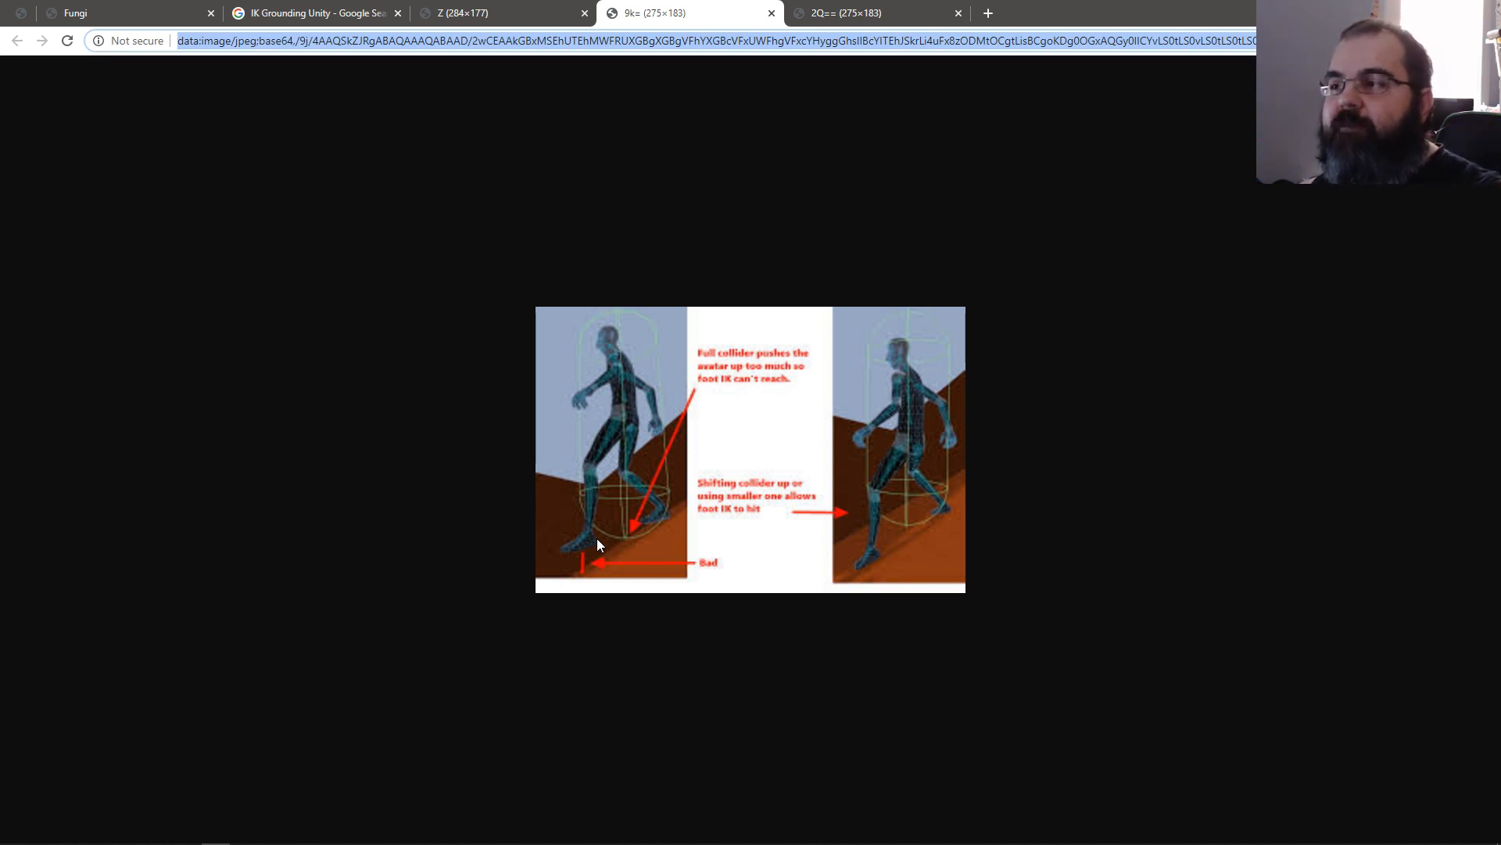
{"action": "mouse_move", "coordinate": [596, 541]}
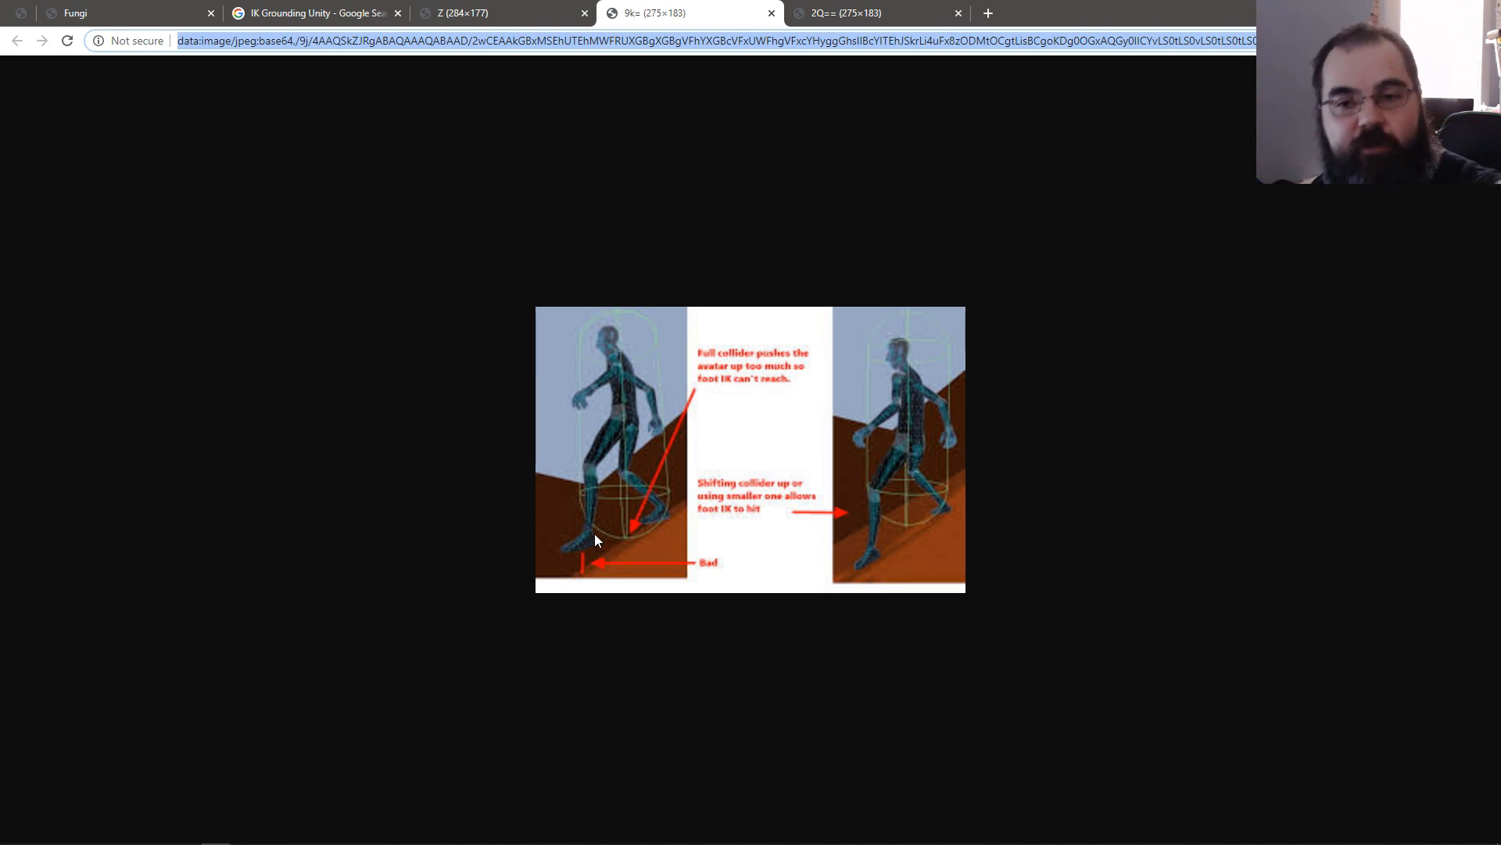
{"action": "mouse_move", "coordinate": [592, 525]}
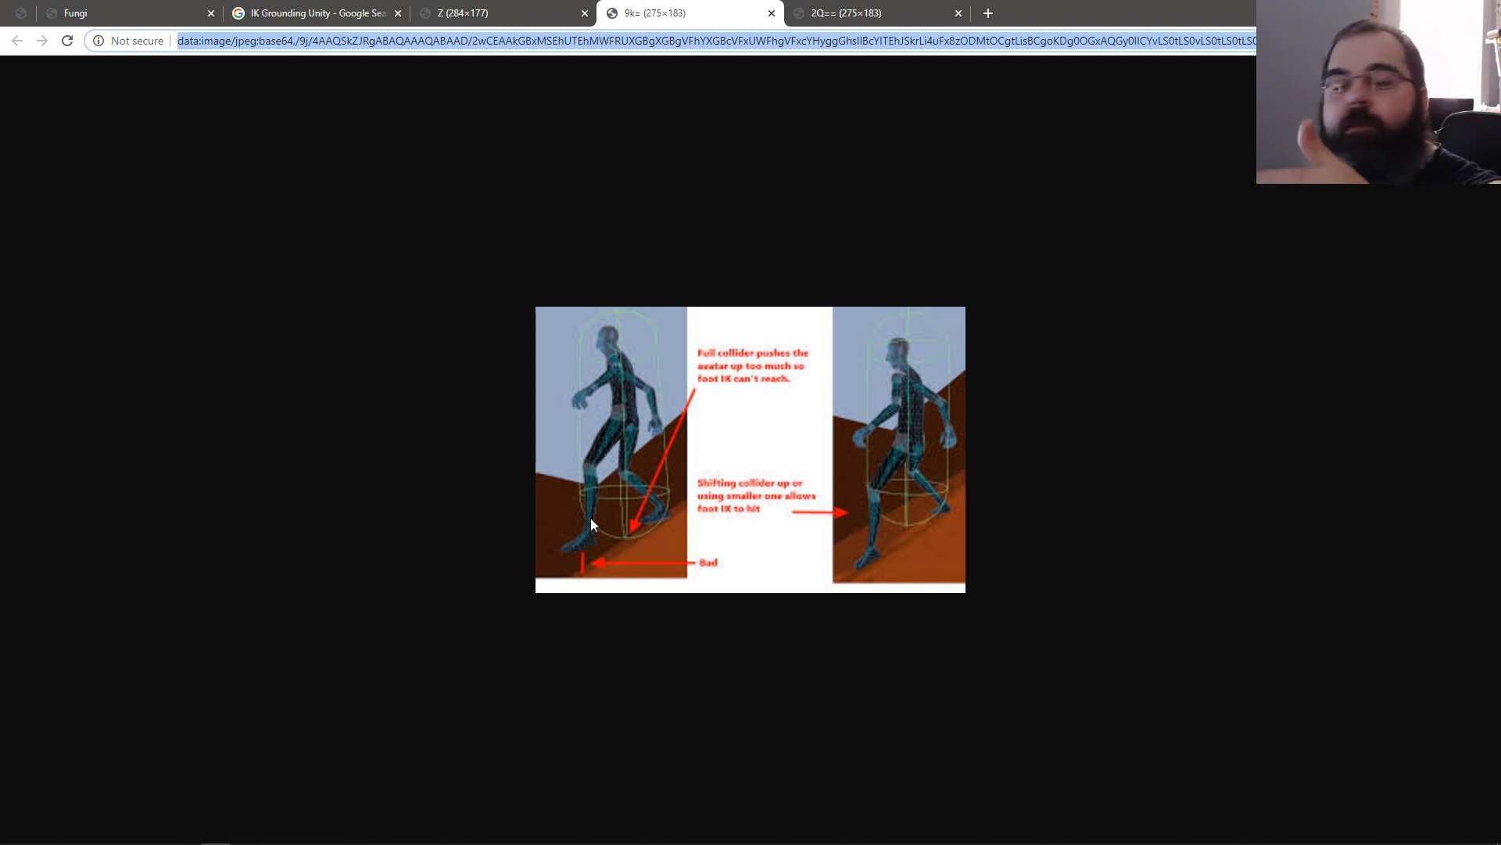
{"action": "mouse_move", "coordinate": [937, 496]}
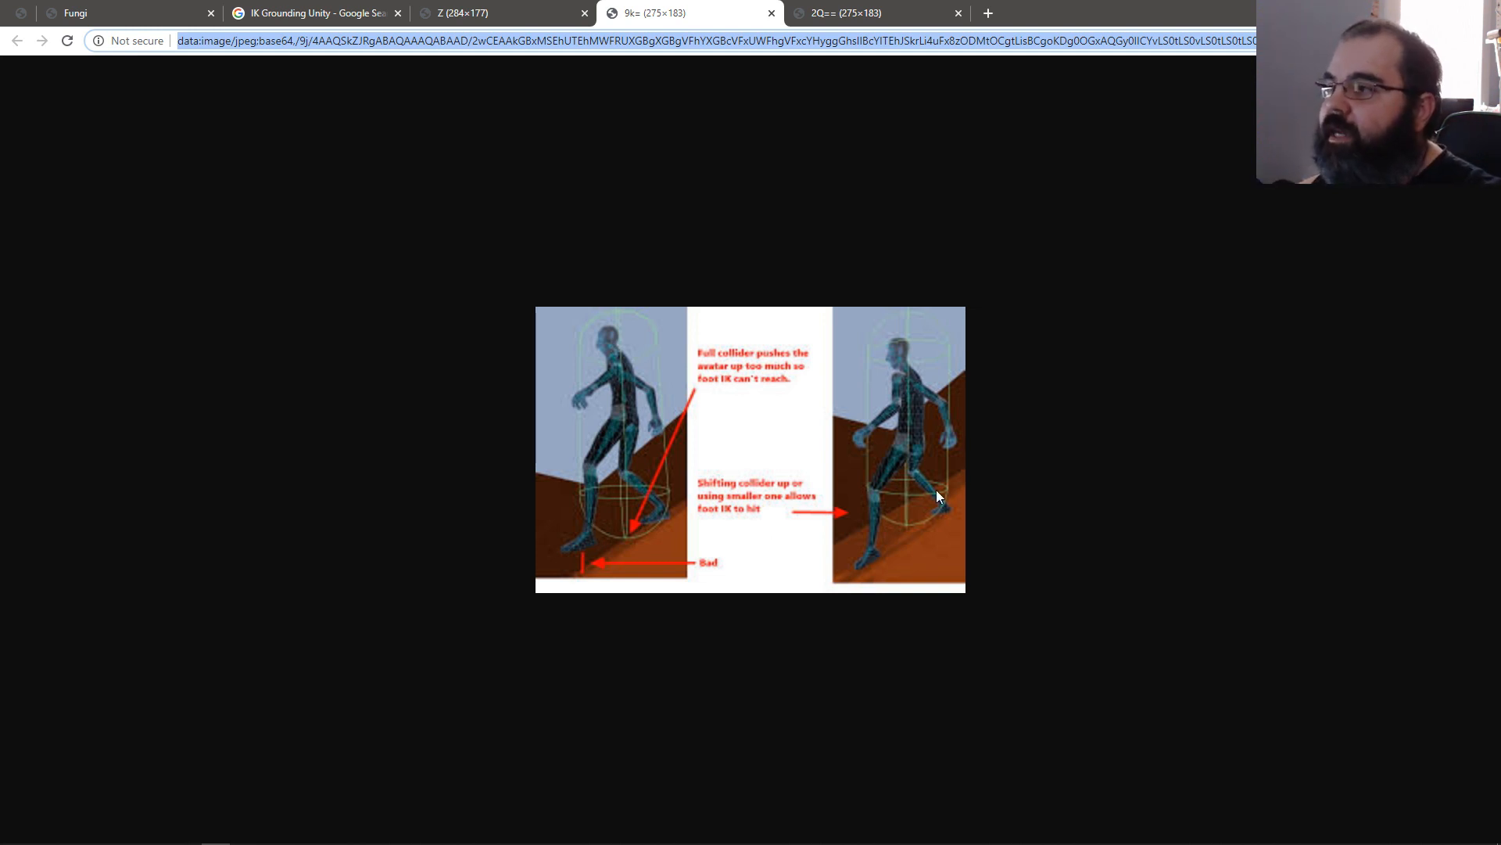
{"action": "mouse_move", "coordinate": [873, 581]}
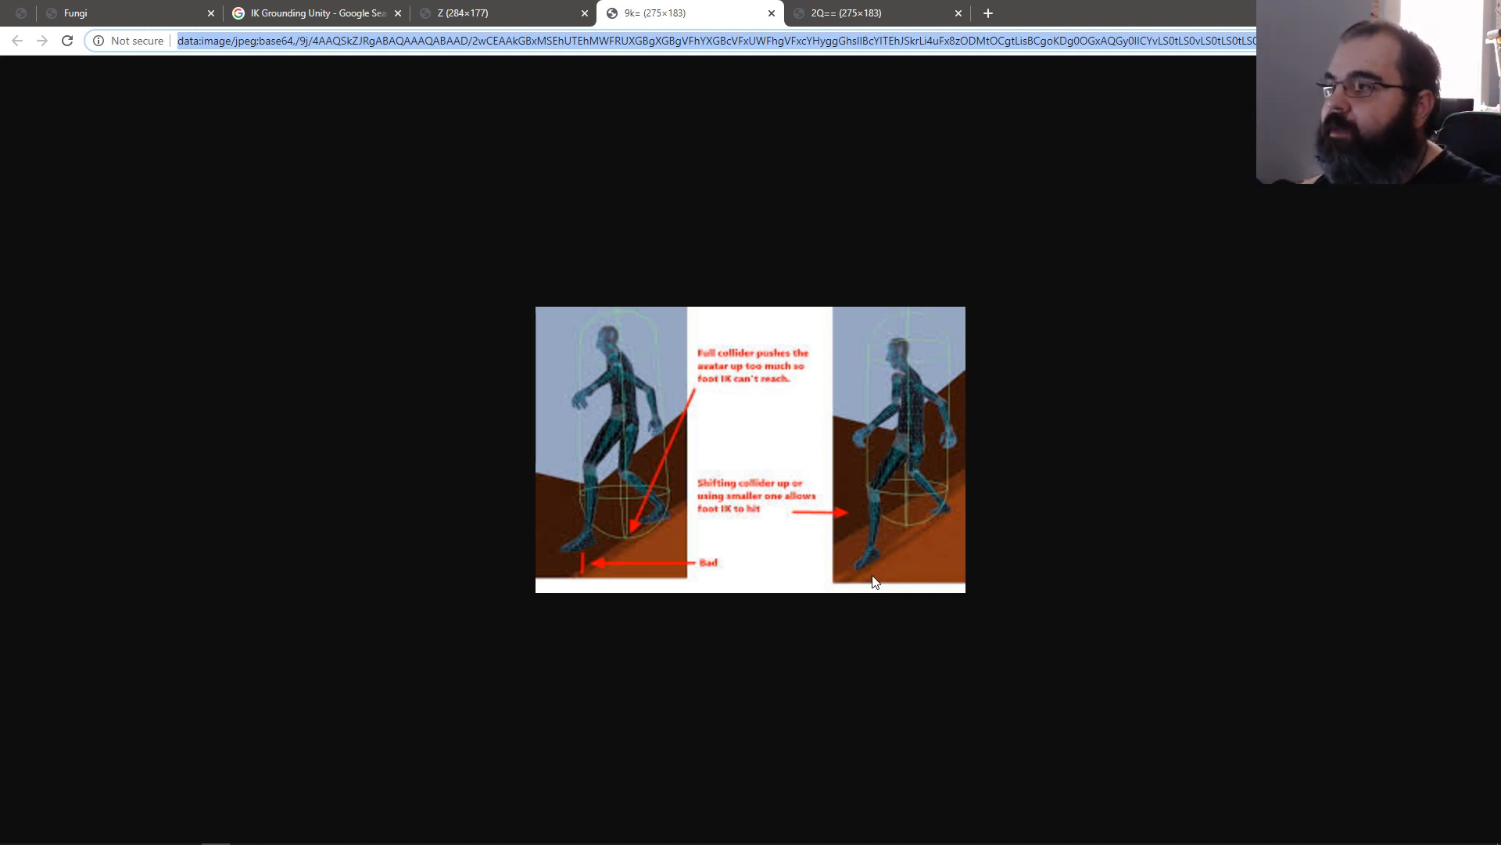
{"action": "mouse_move", "coordinate": [881, 507]}
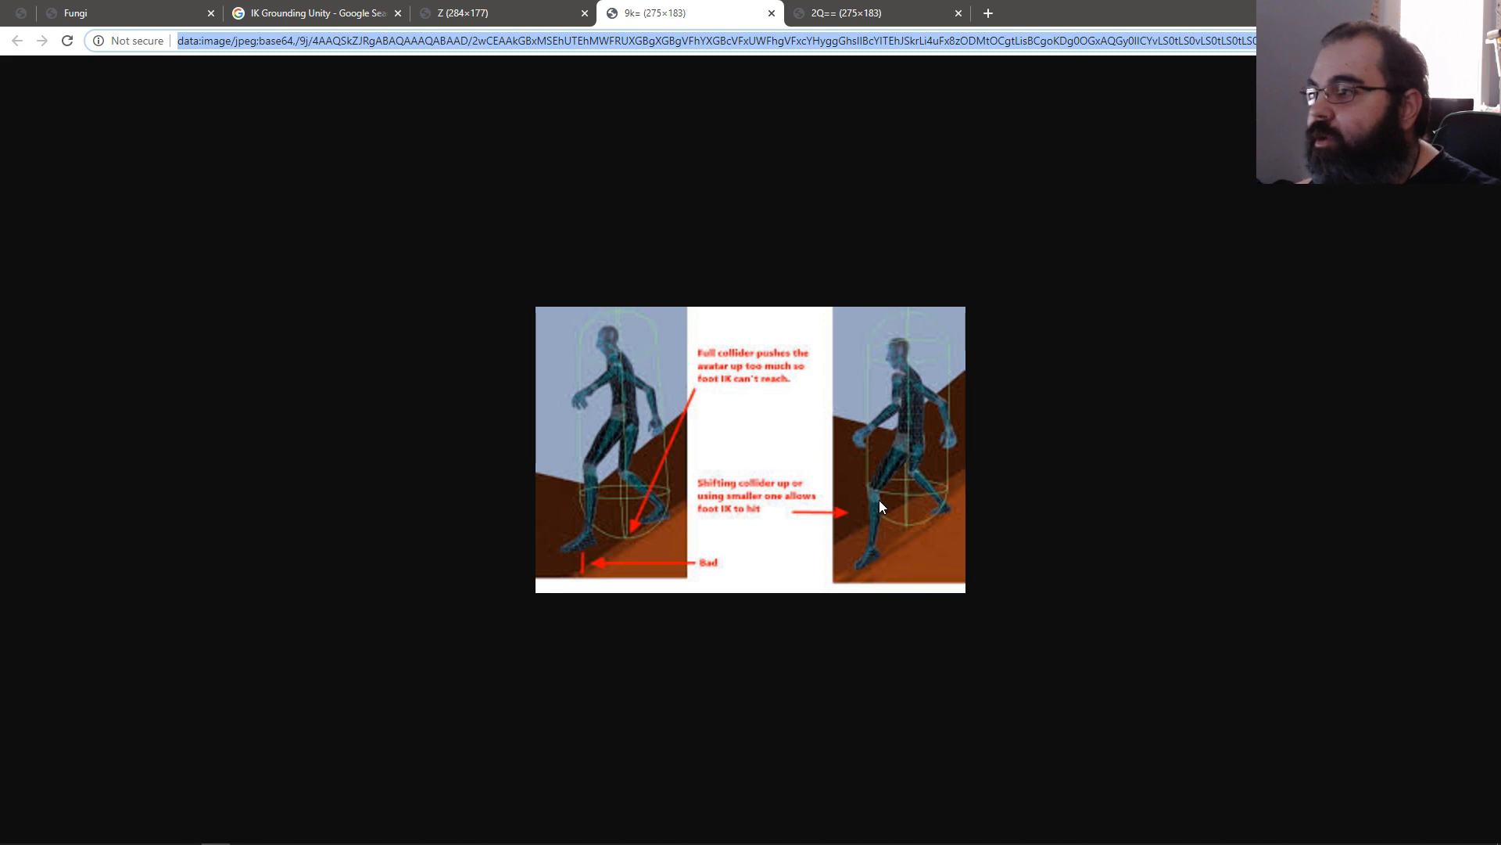
{"action": "mouse_move", "coordinate": [848, 503]}
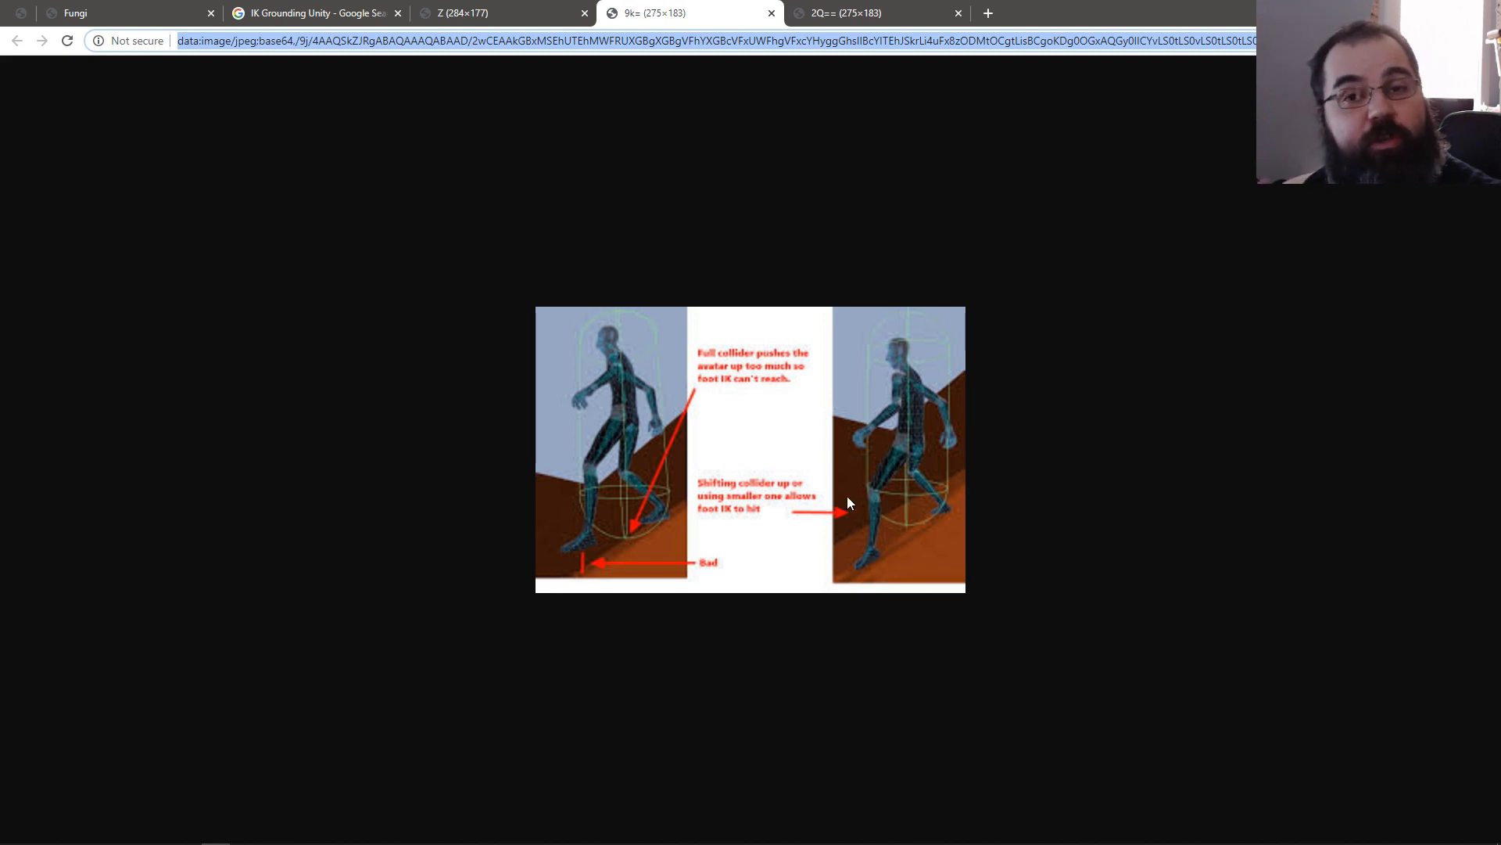
{"action": "mouse_move", "coordinate": [871, 517]}
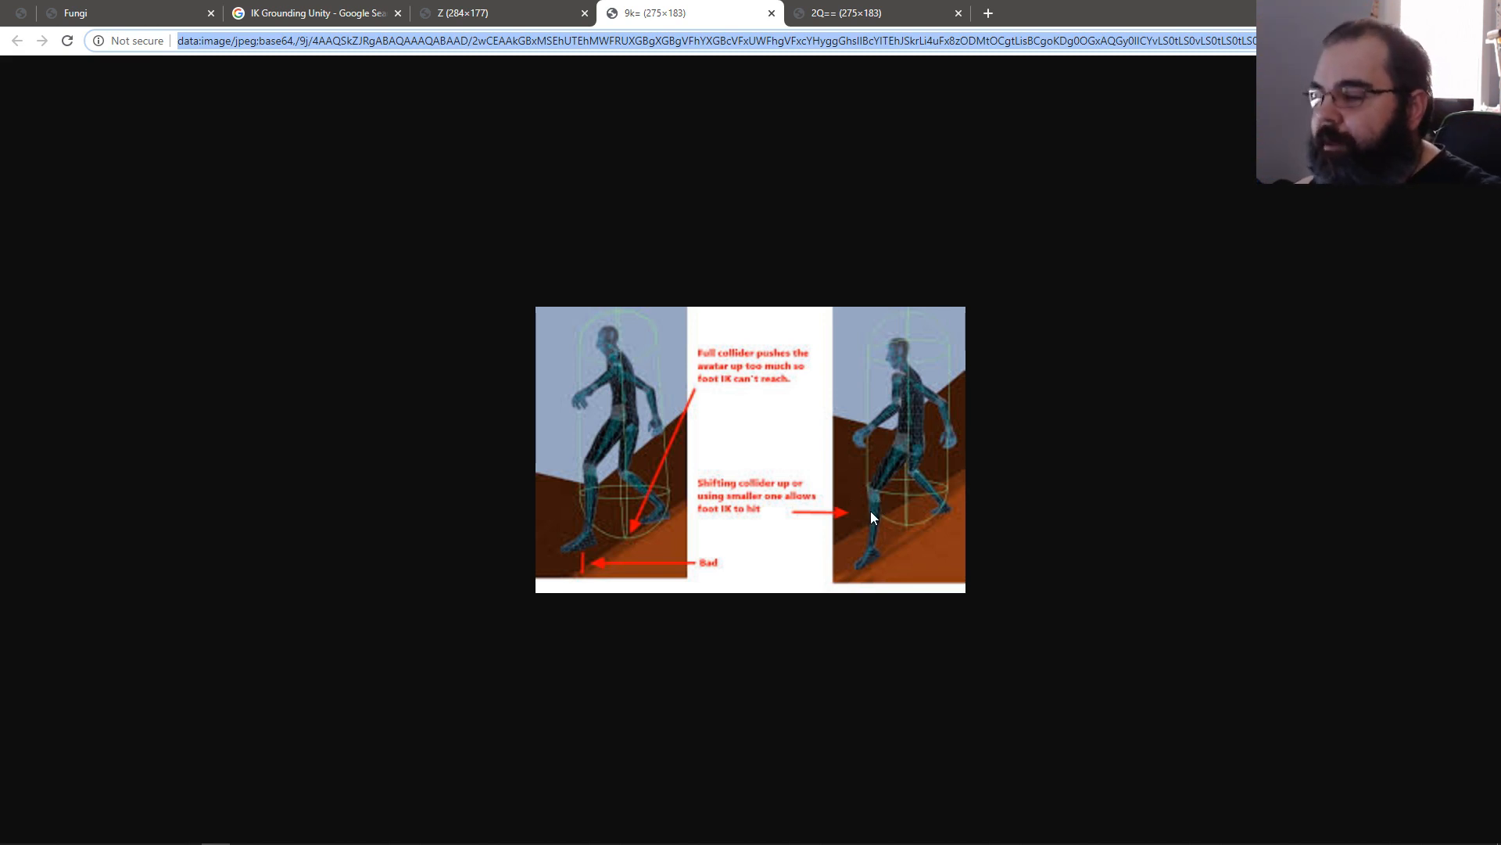
Step: View the capsule-wrapped character-on-slope image, then close that tab
{"action": "left_click", "coordinate": [845, 12]}
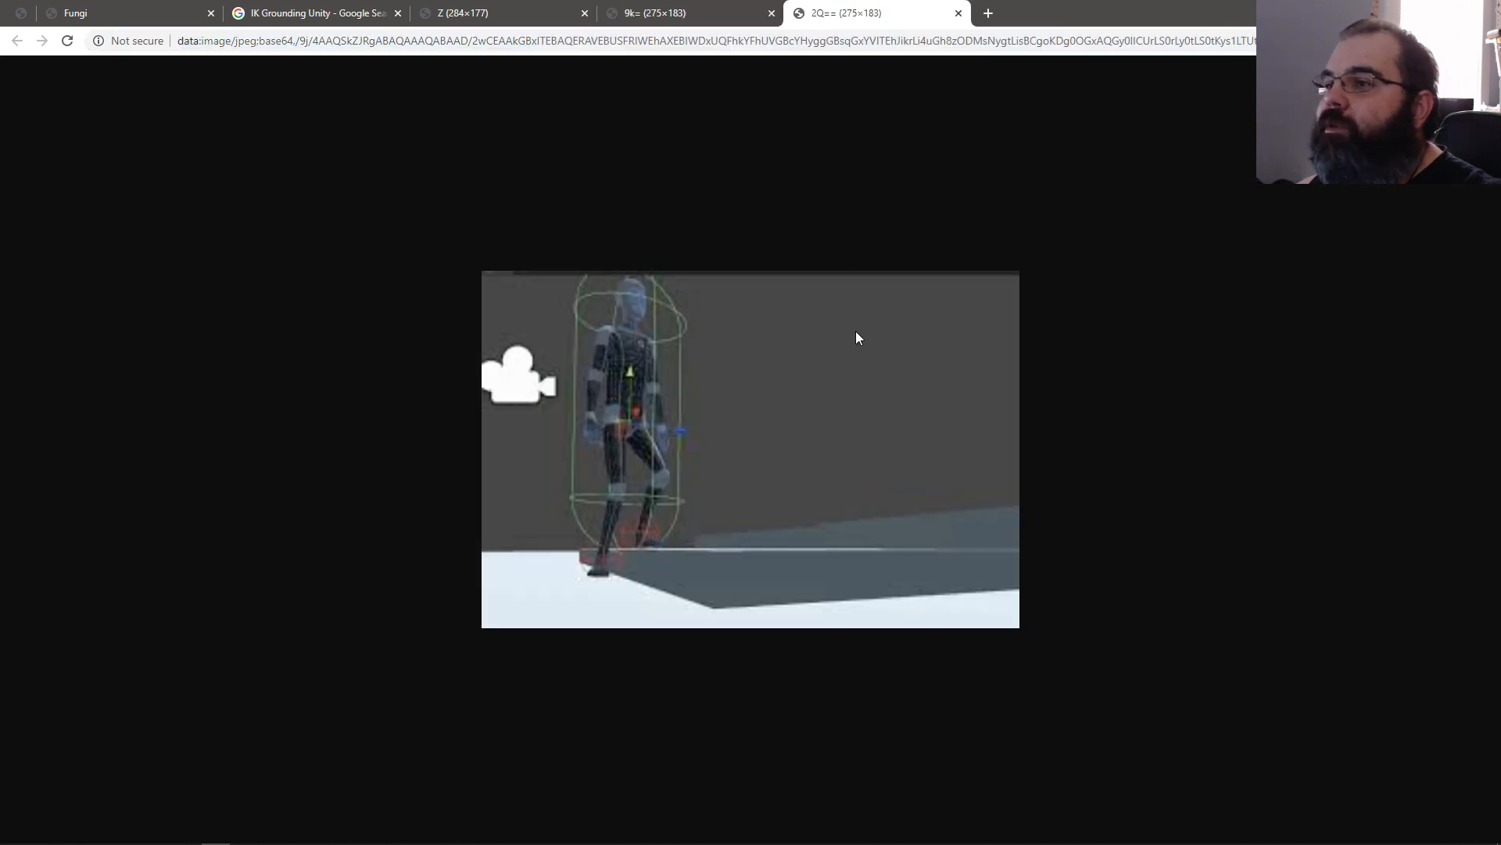
{"action": "mouse_move", "coordinate": [661, 413]}
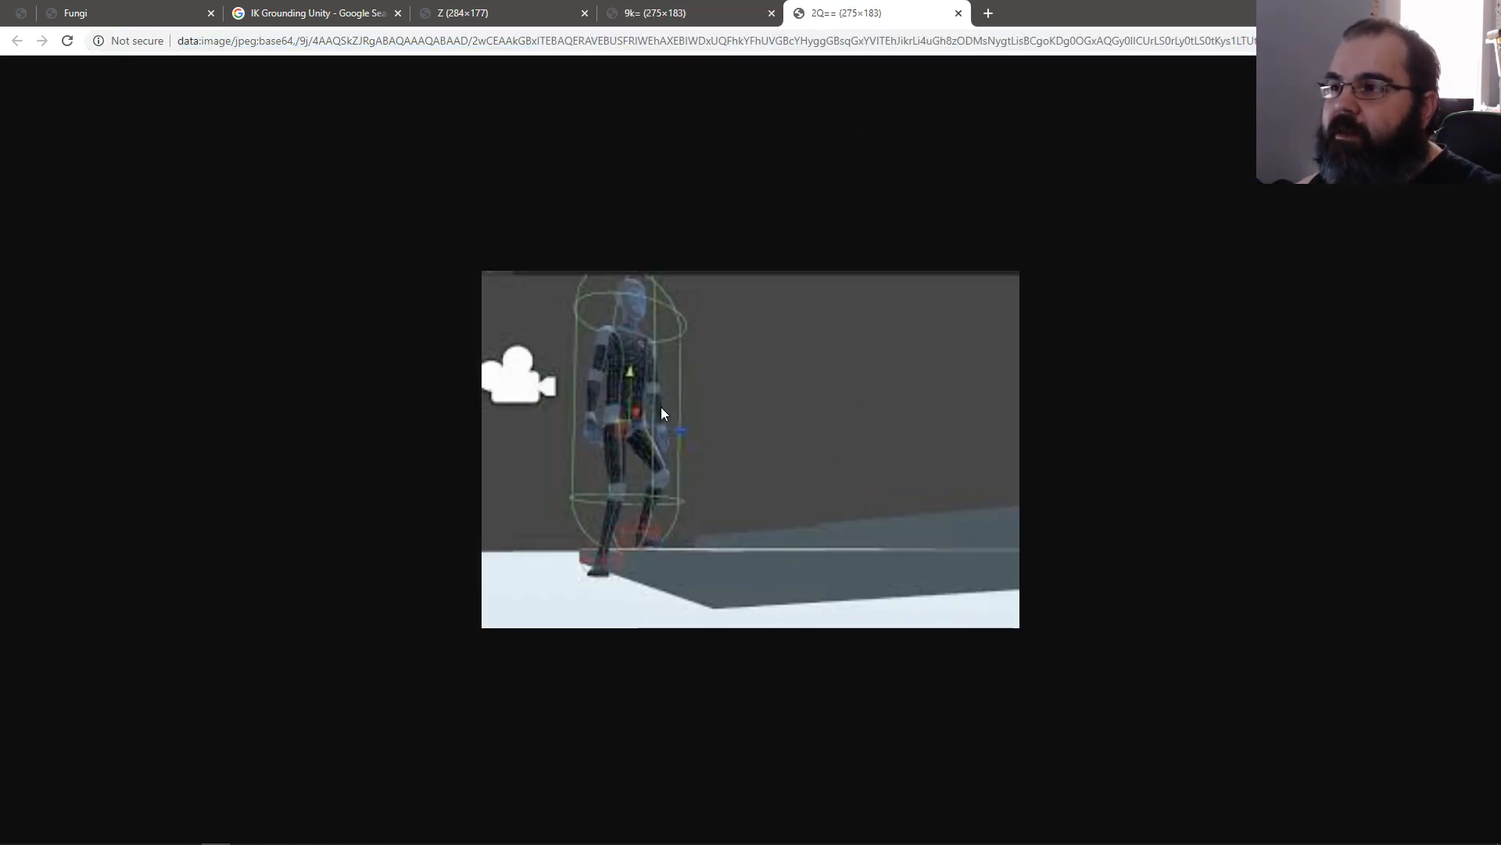
{"action": "mouse_move", "coordinate": [658, 524]}
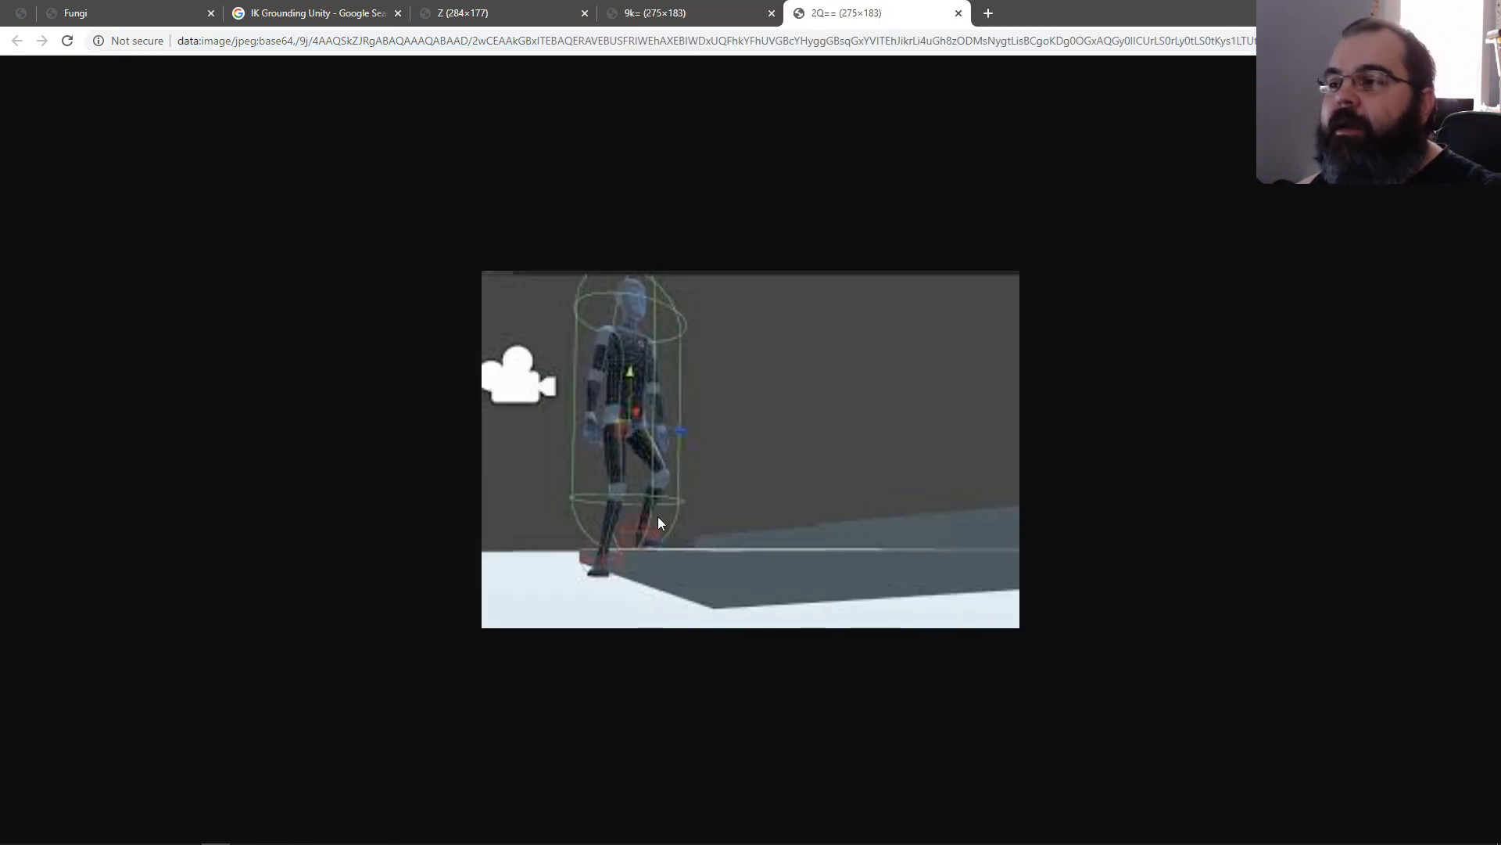
{"action": "mouse_move", "coordinate": [659, 594]}
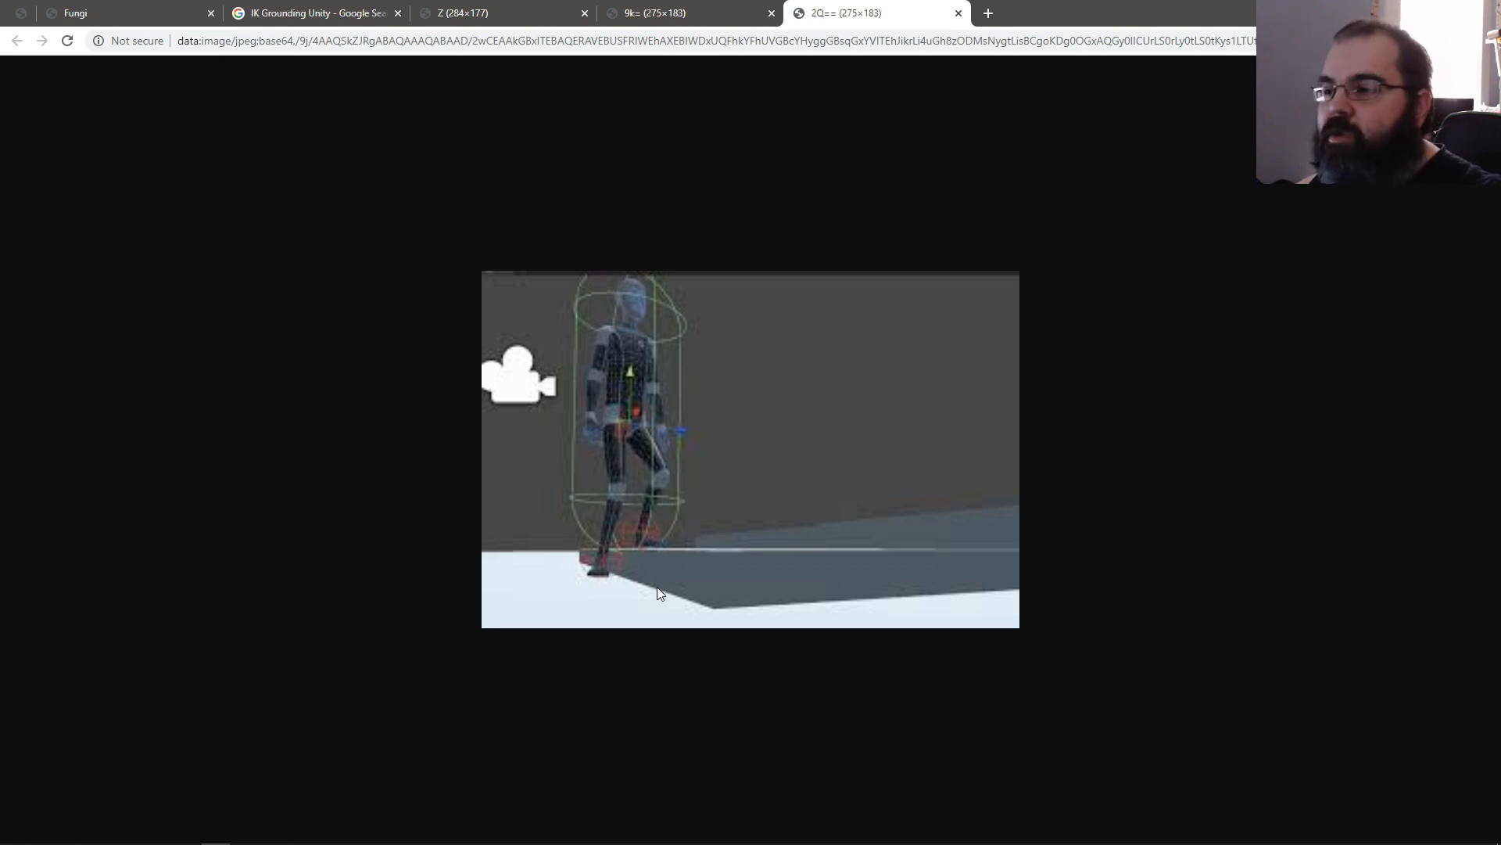
{"action": "mouse_move", "coordinate": [658, 529]}
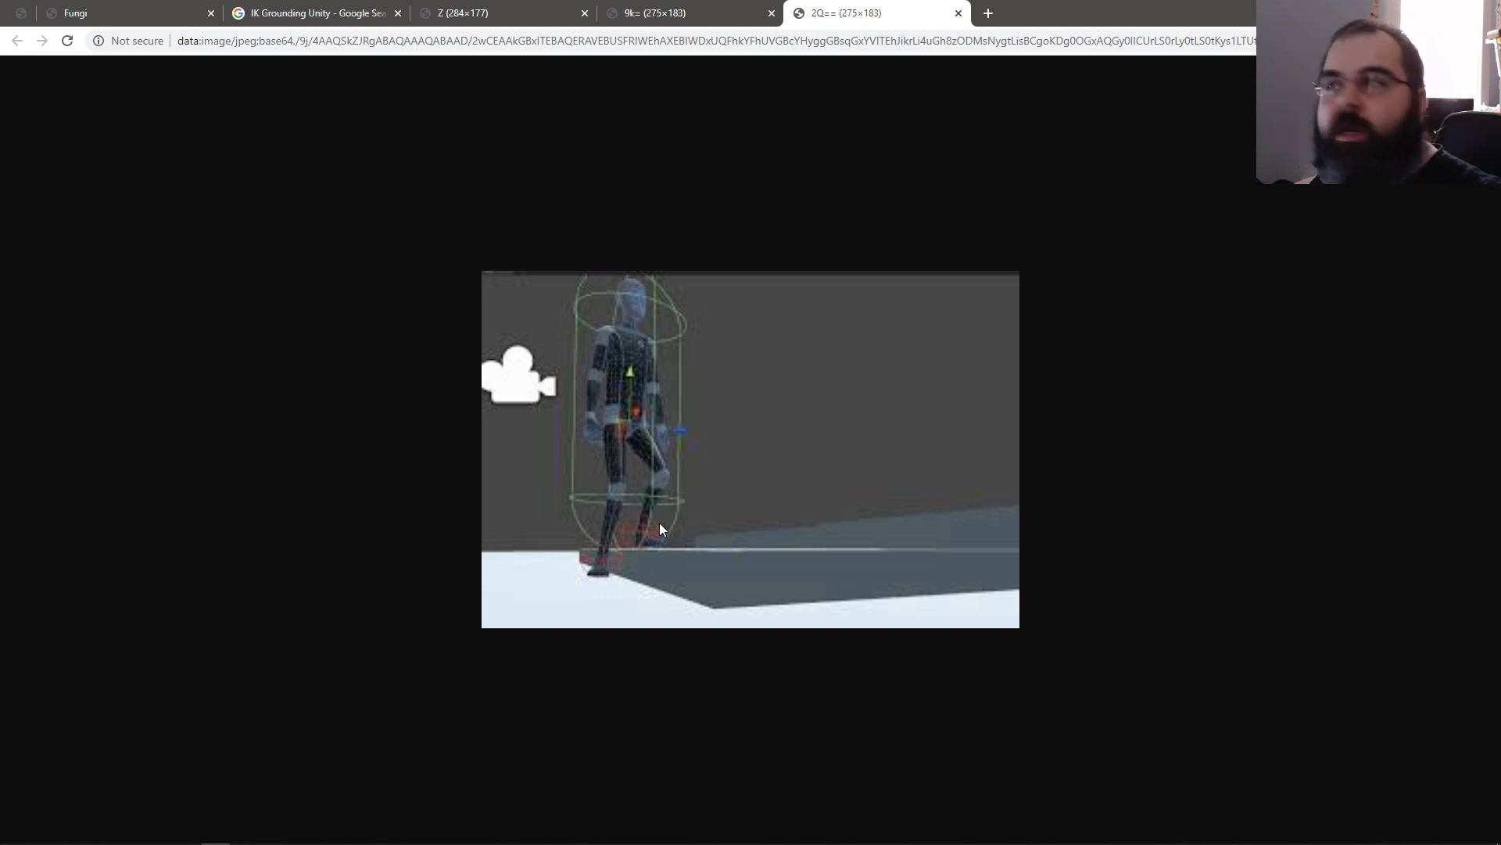
{"action": "mouse_move", "coordinate": [657, 496]}
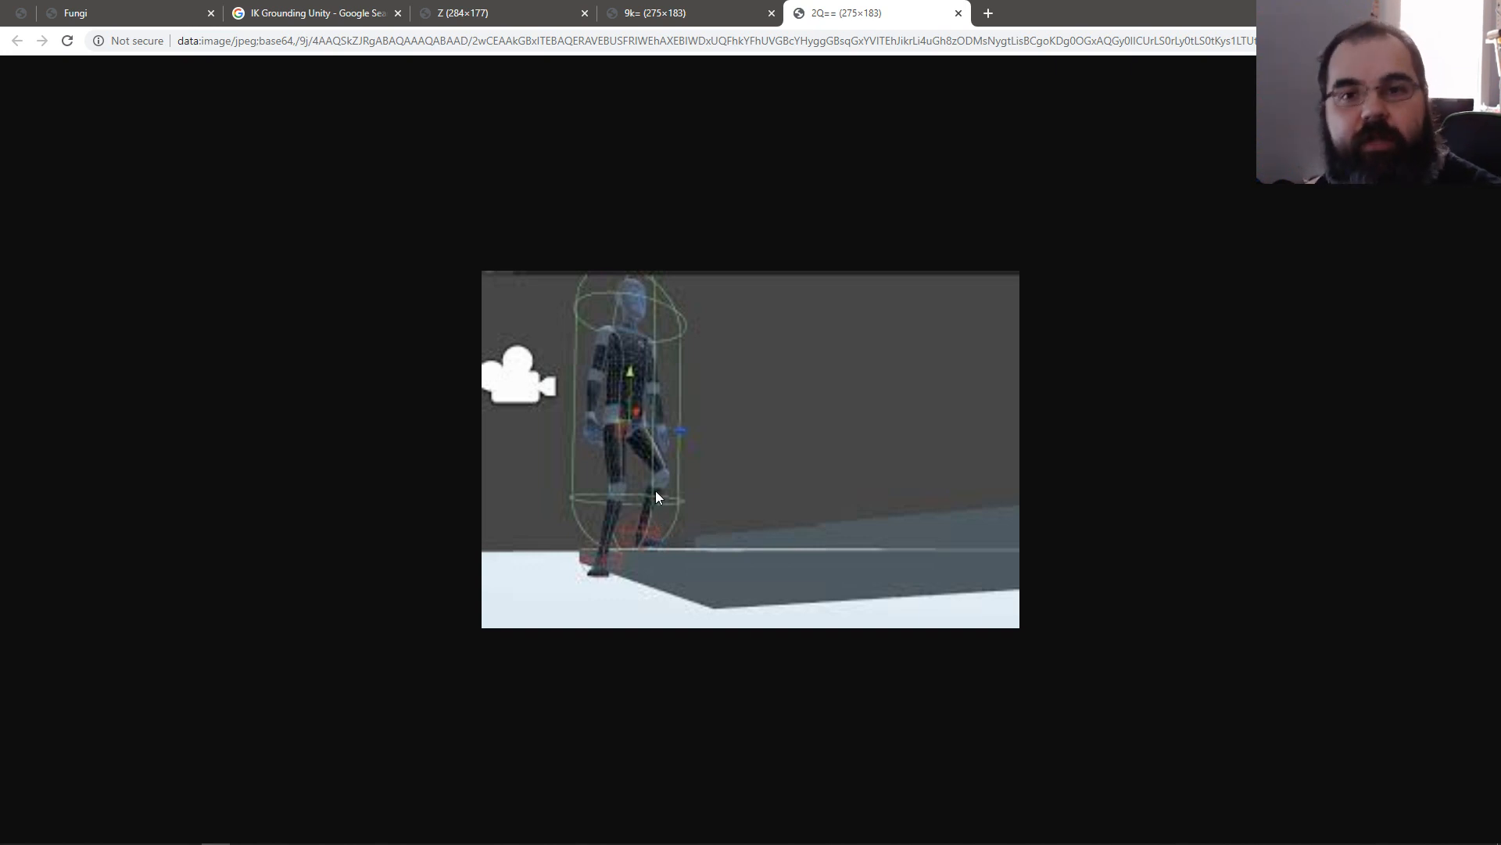
{"action": "mouse_move", "coordinate": [641, 261]}
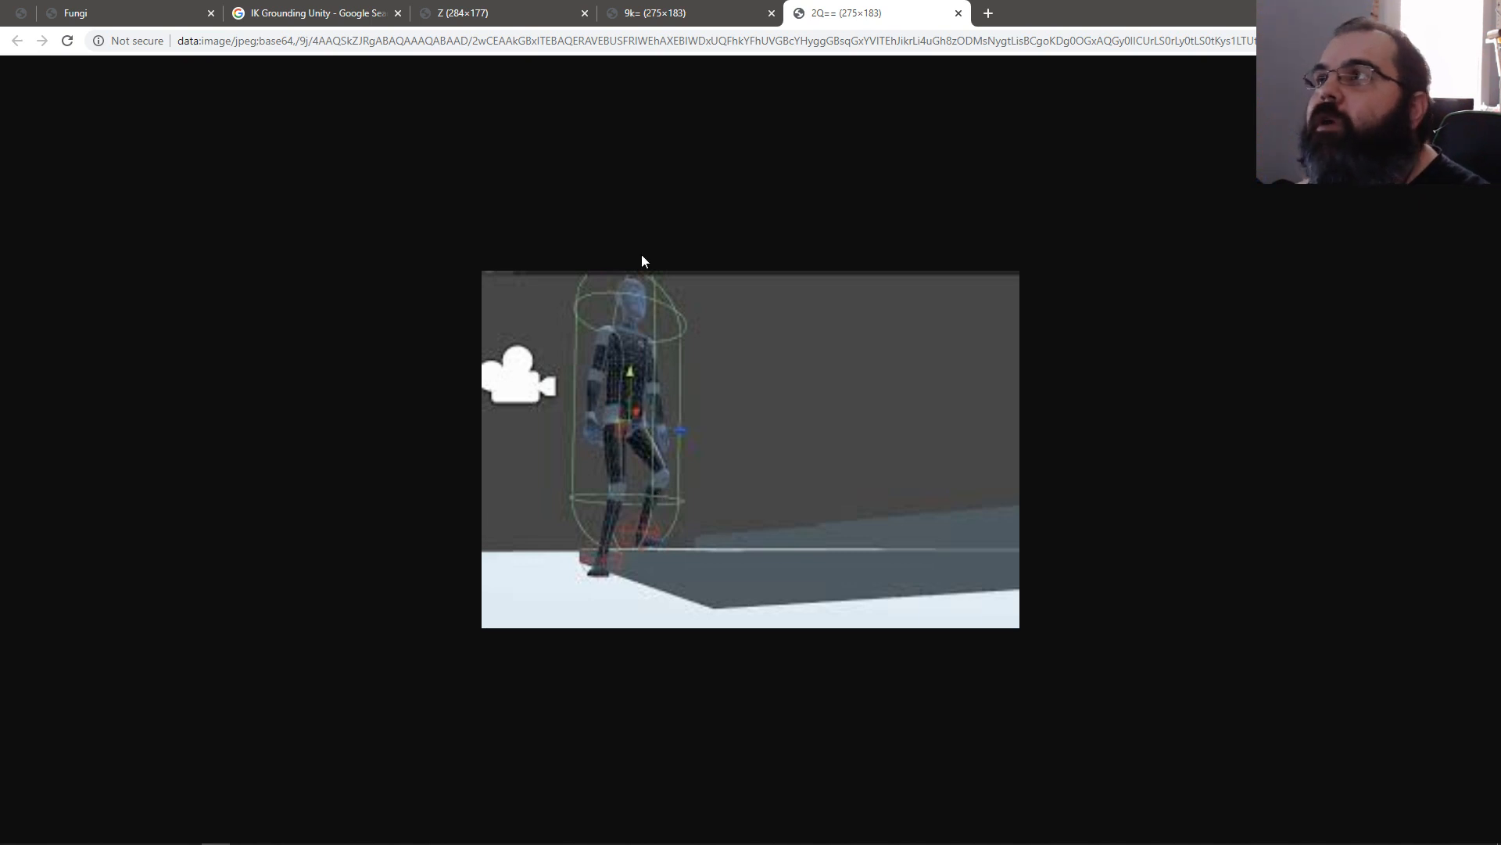
{"action": "left_click", "coordinate": [956, 12]}
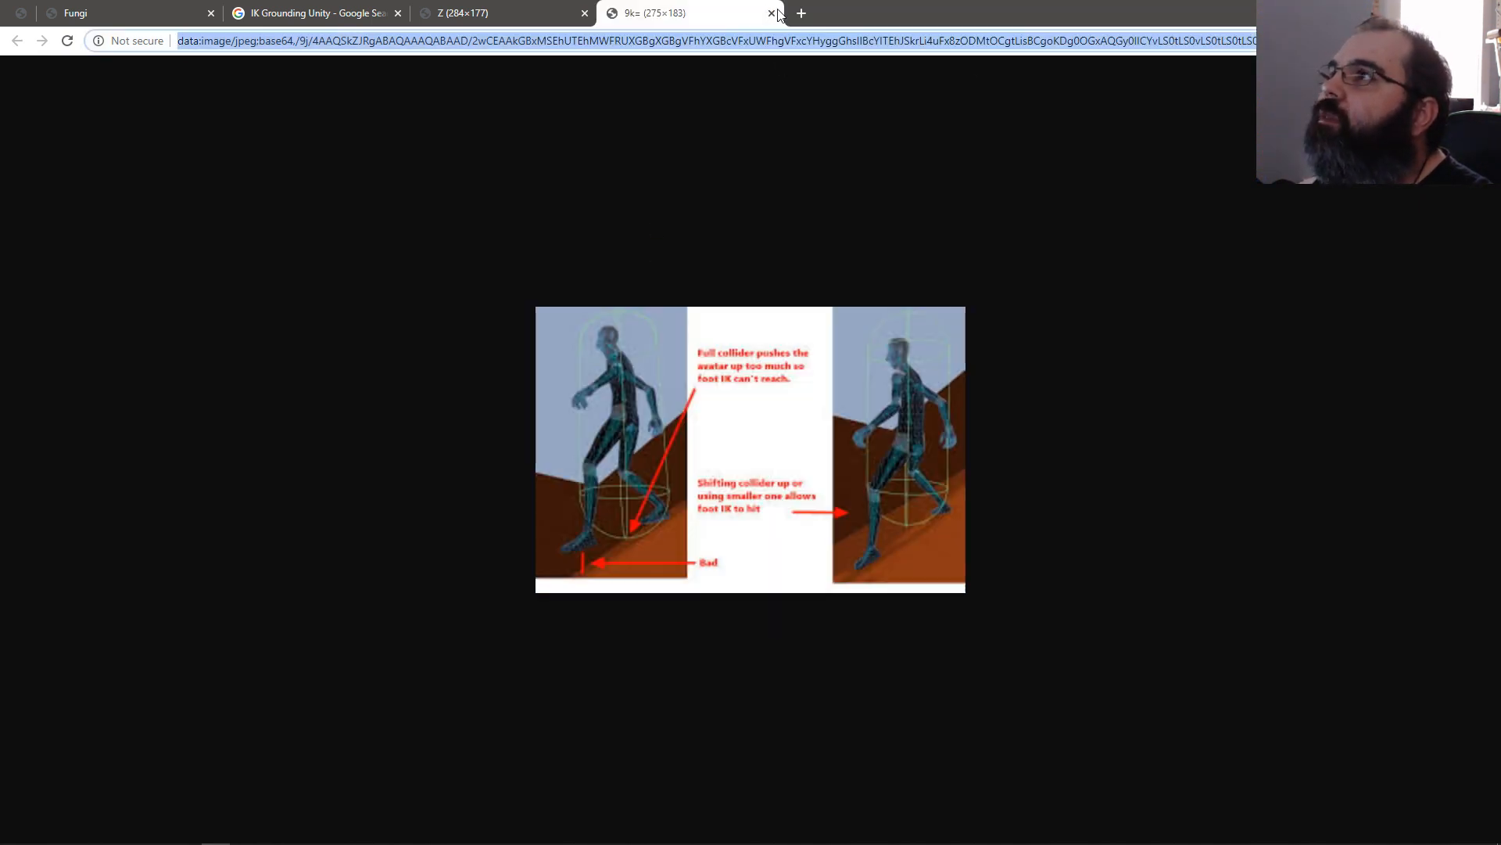
Step: Close the collider diagram tab to return to Fungi's grounding demo
{"action": "left_click", "coordinate": [771, 12]}
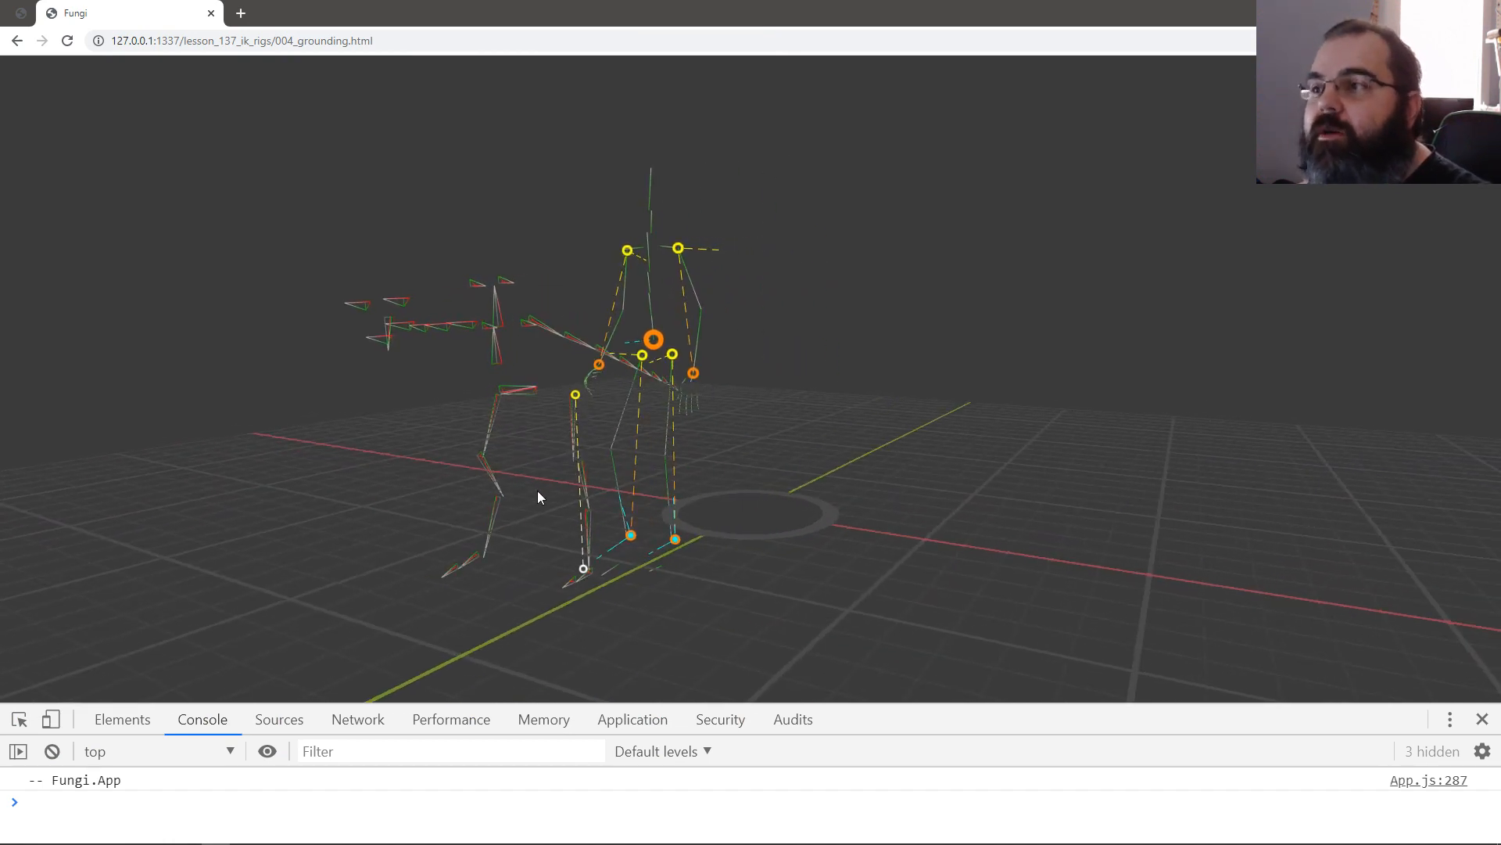
{"action": "mouse_move", "coordinate": [591, 610]}
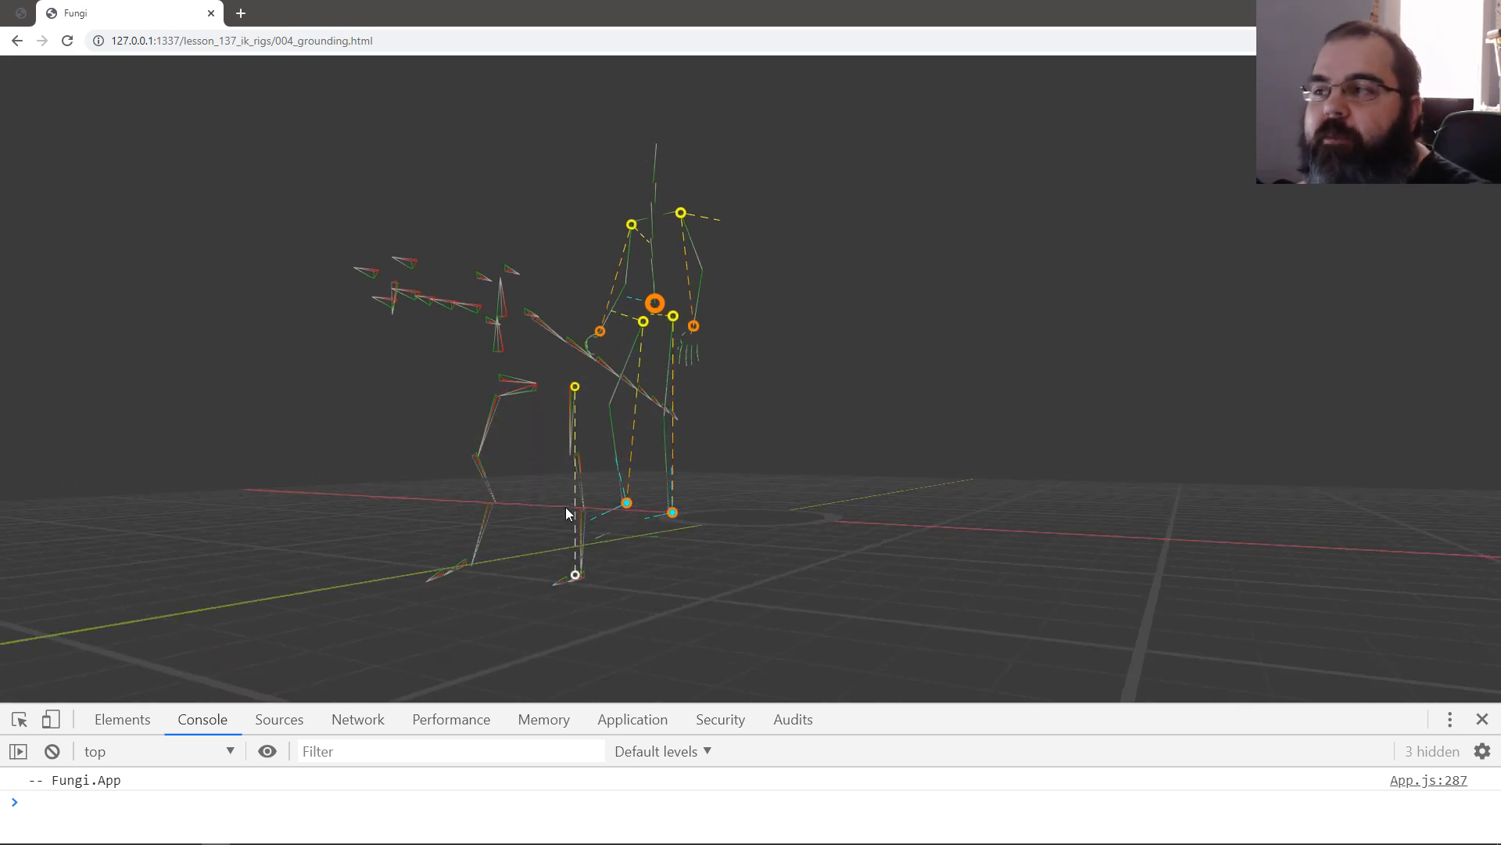
{"action": "mouse_move", "coordinate": [564, 524]}
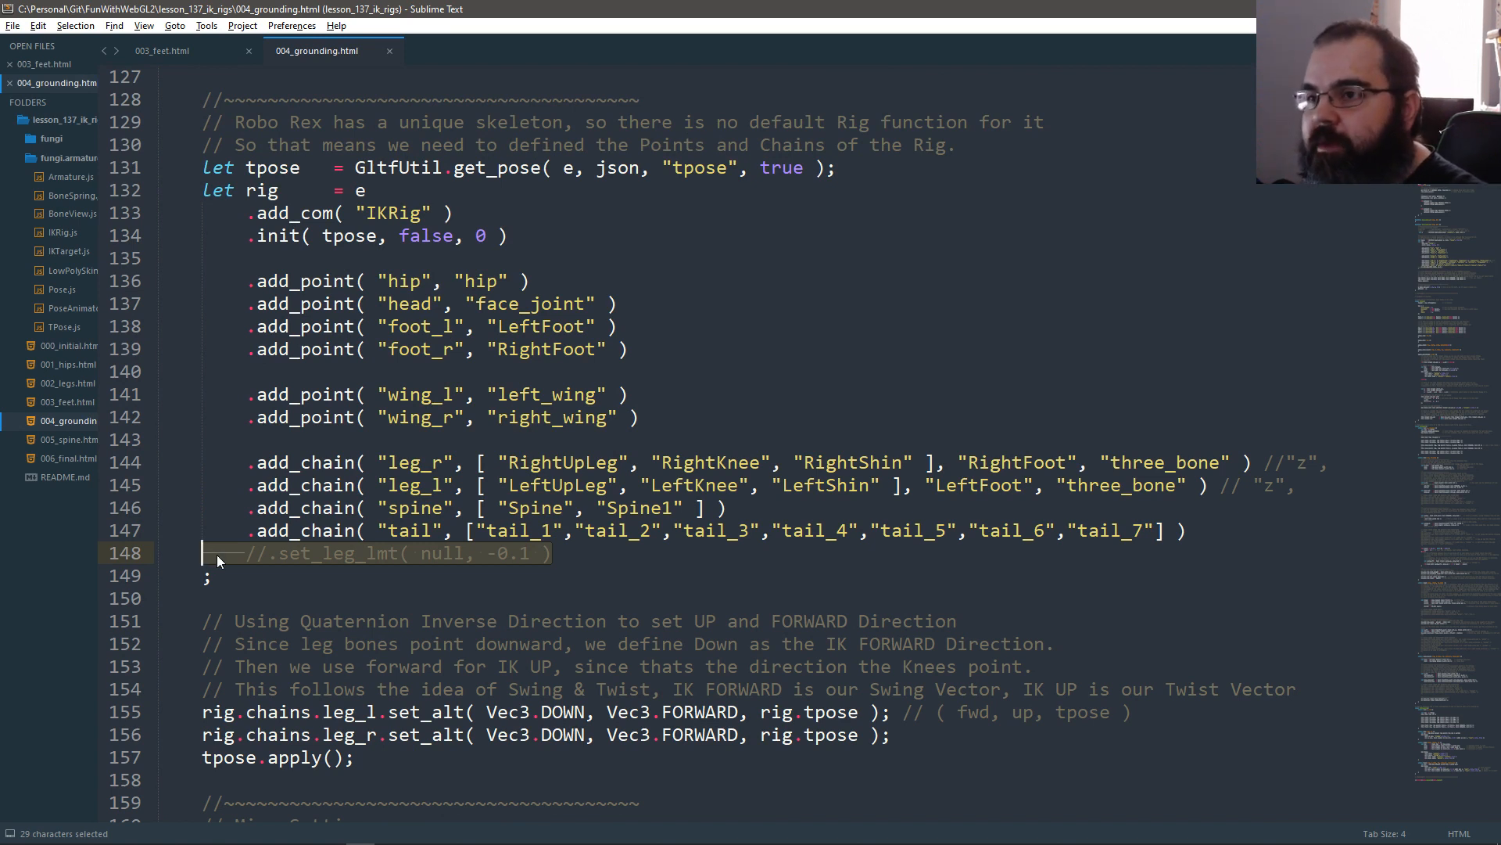
{"action": "scroll", "scroll_direction": "down", "scroll_amount": 3}
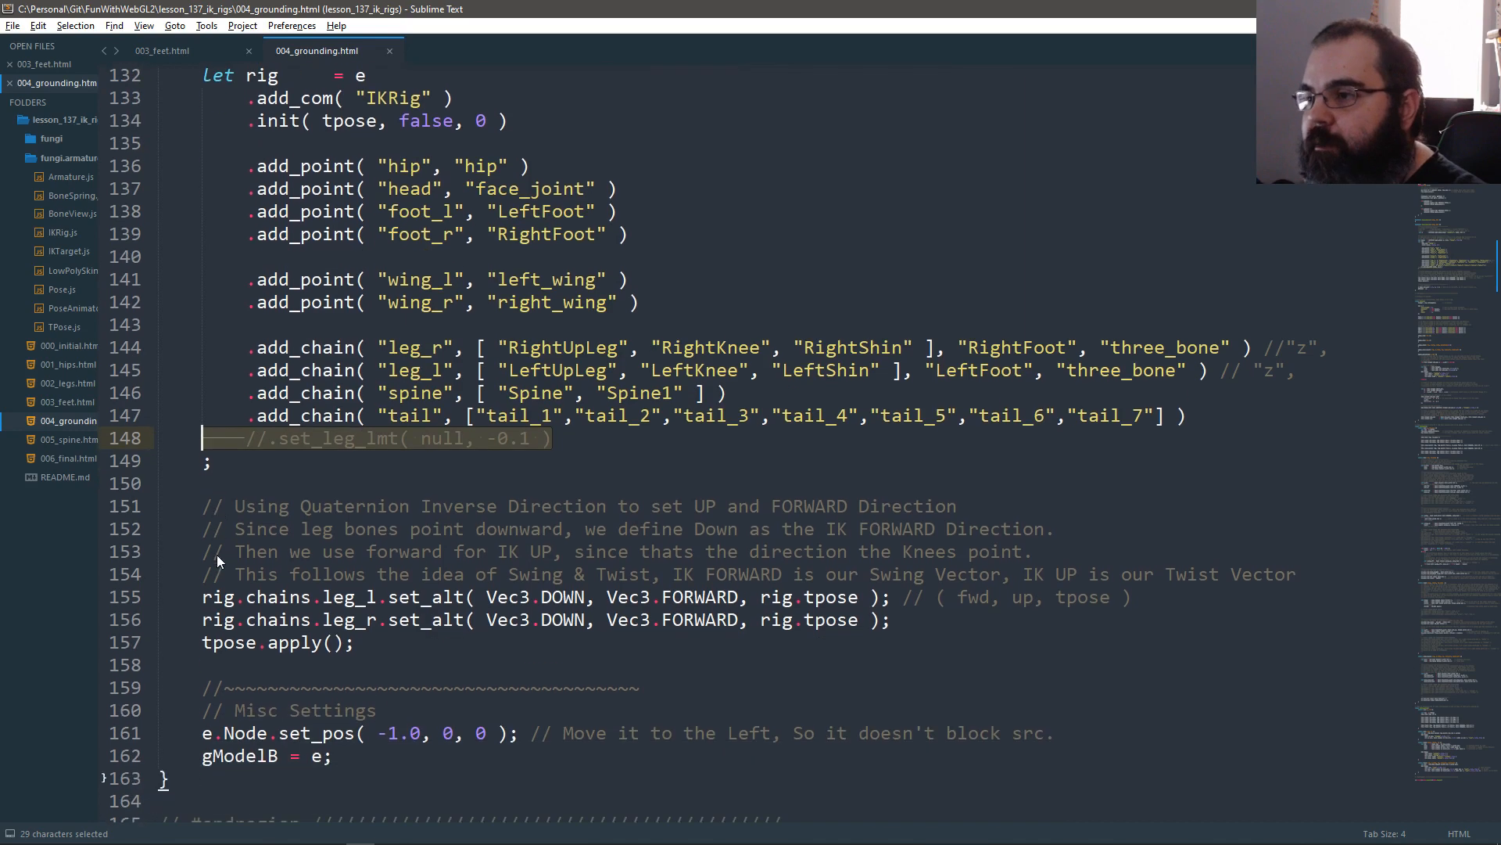
{"action": "scroll", "scroll_direction": "up", "scroll_amount": 3}
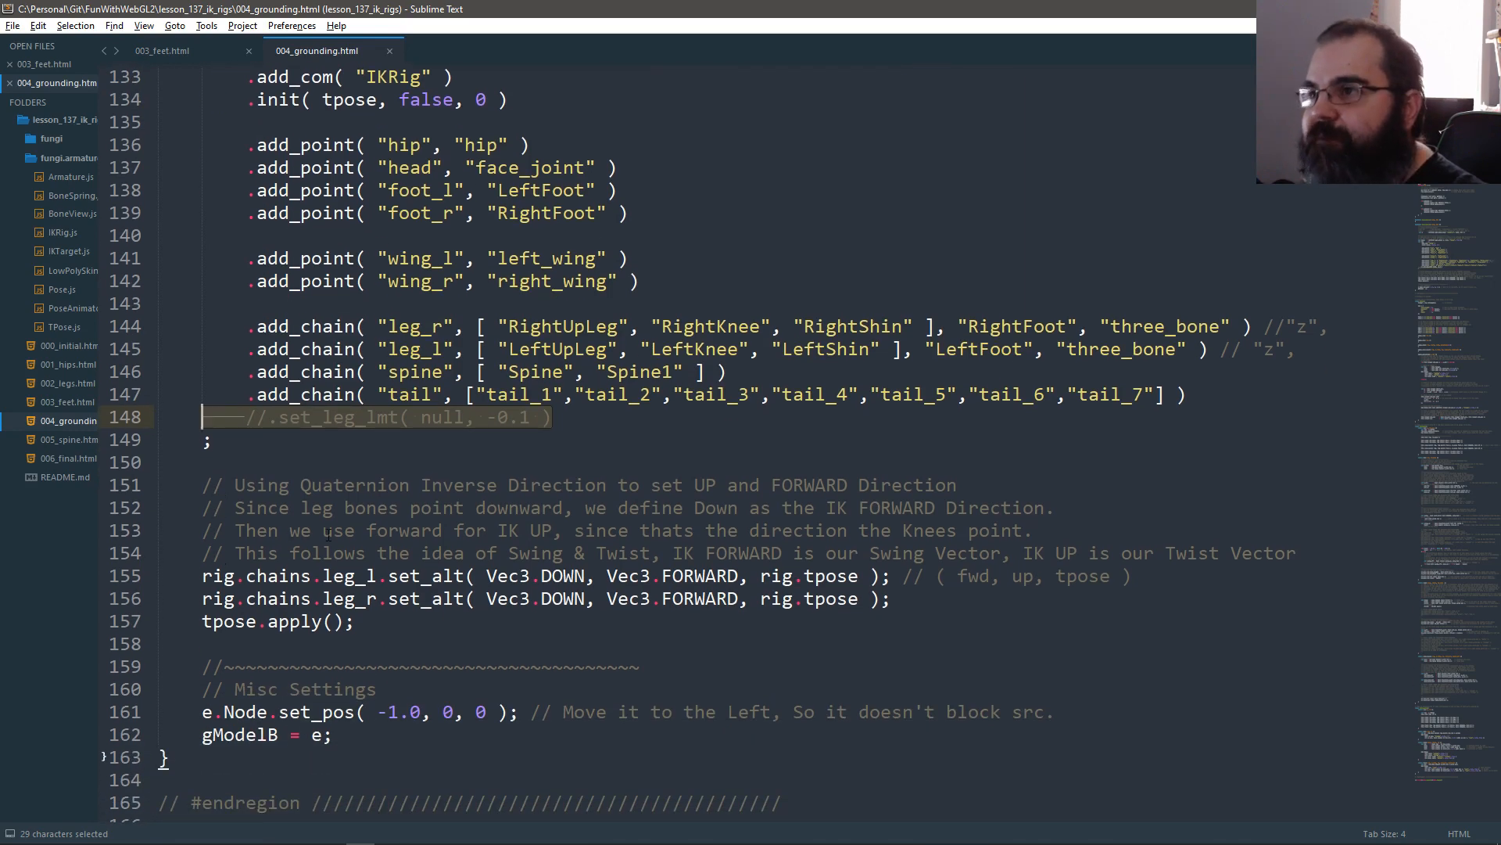
{"action": "scroll", "scroll_direction": "down", "scroll_amount": 3}
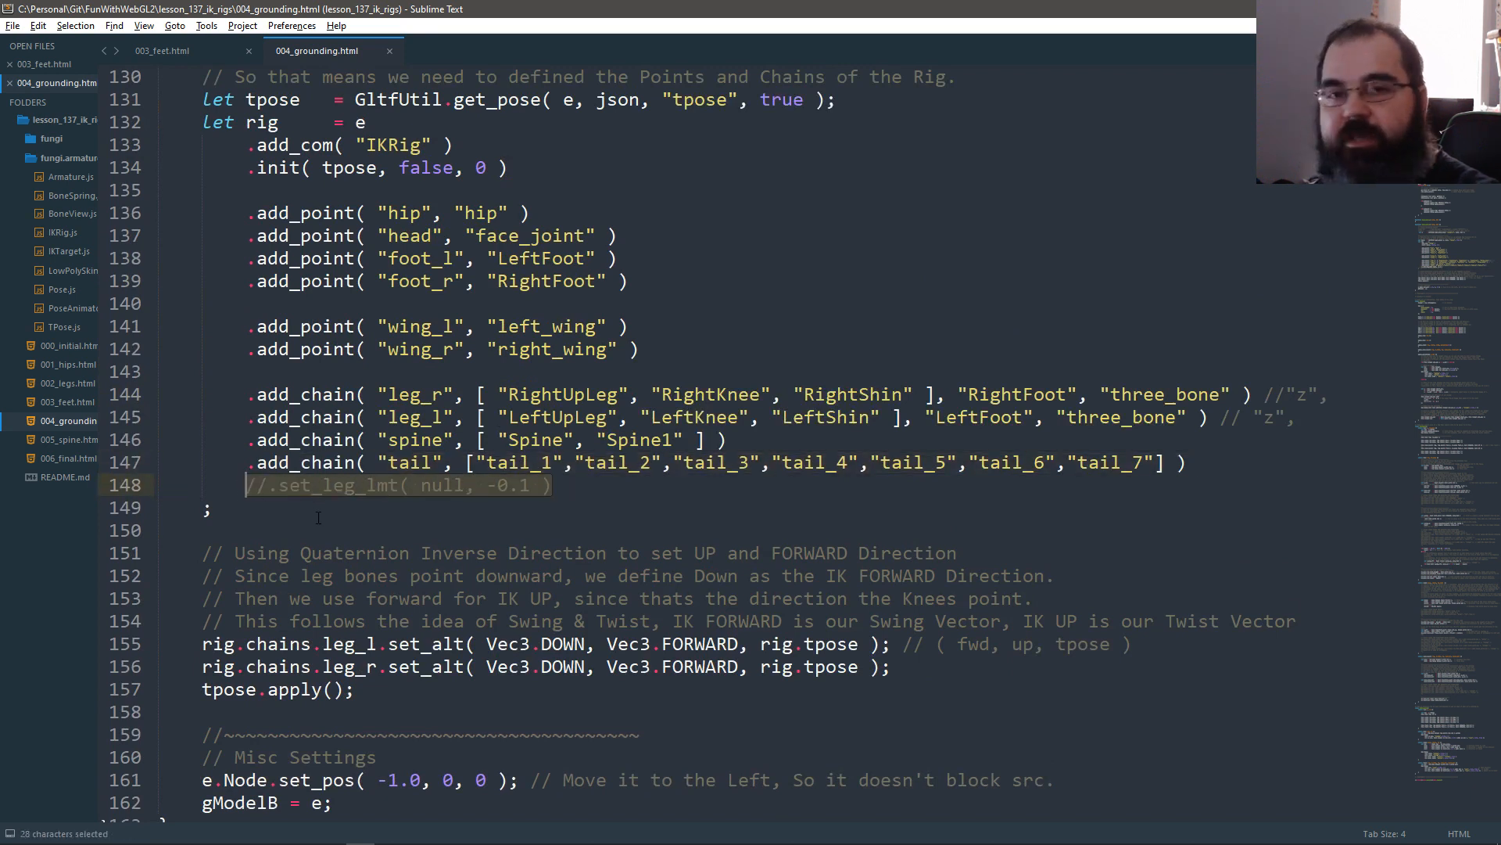
{"action": "scroll", "scroll_direction": "down", "scroll_amount": 3}
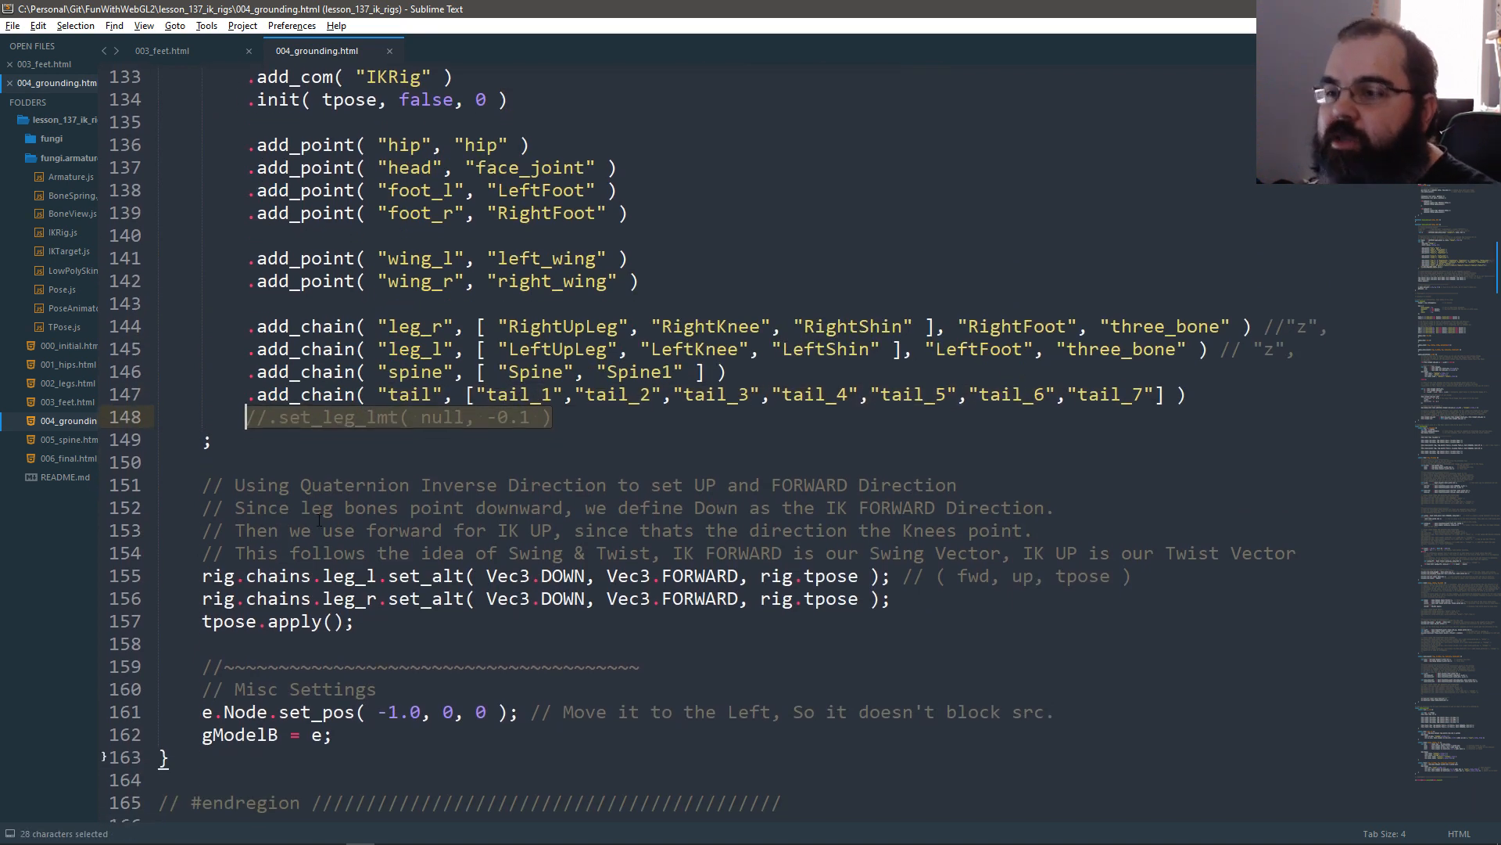
{"action": "scroll", "scroll_direction": "down", "scroll_amount": 3}
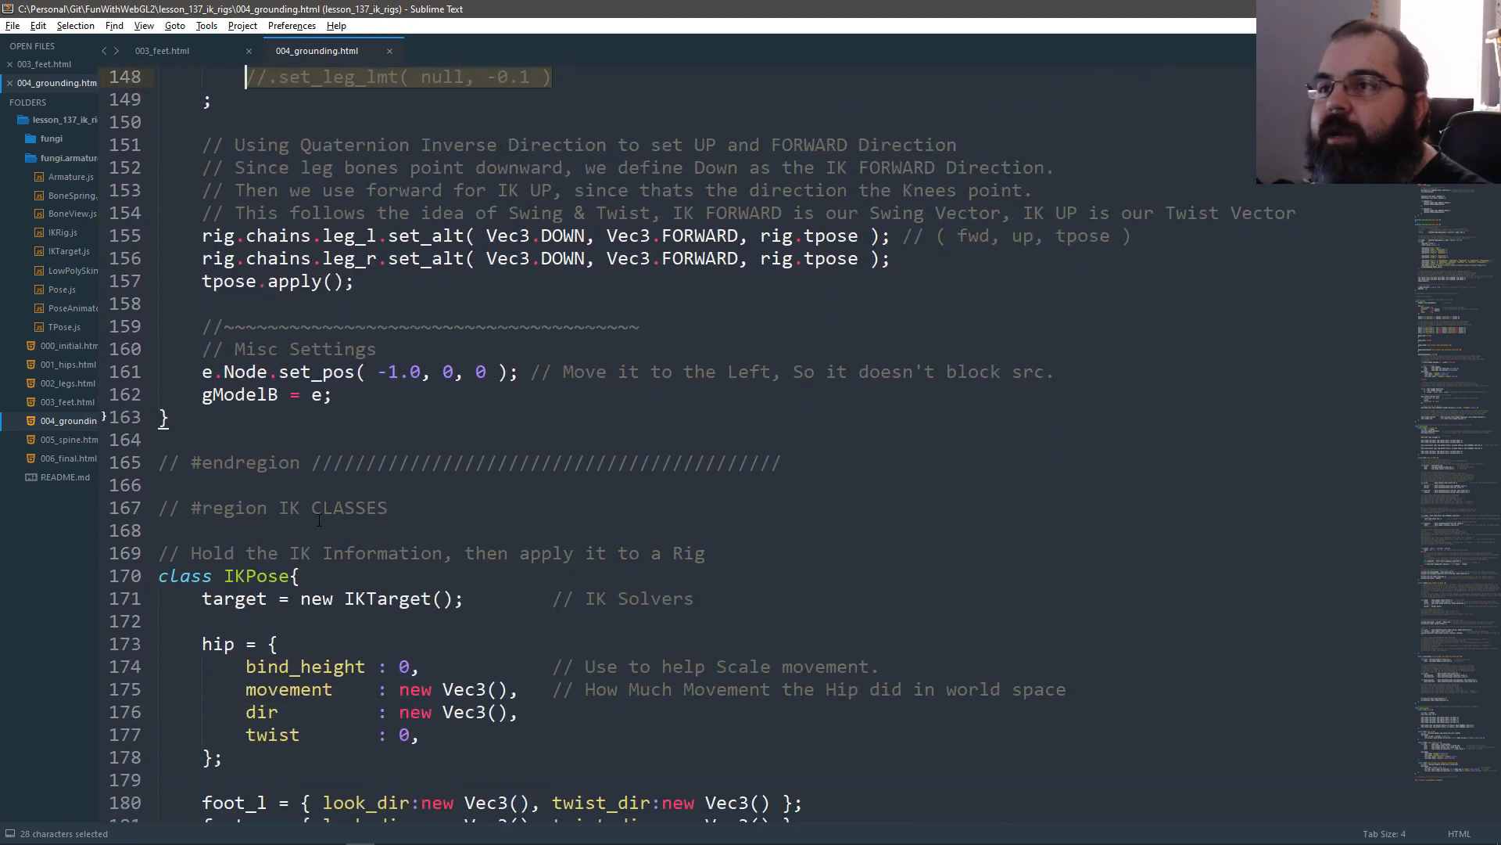
{"action": "scroll", "scroll_direction": "down", "scroll_amount": 3}
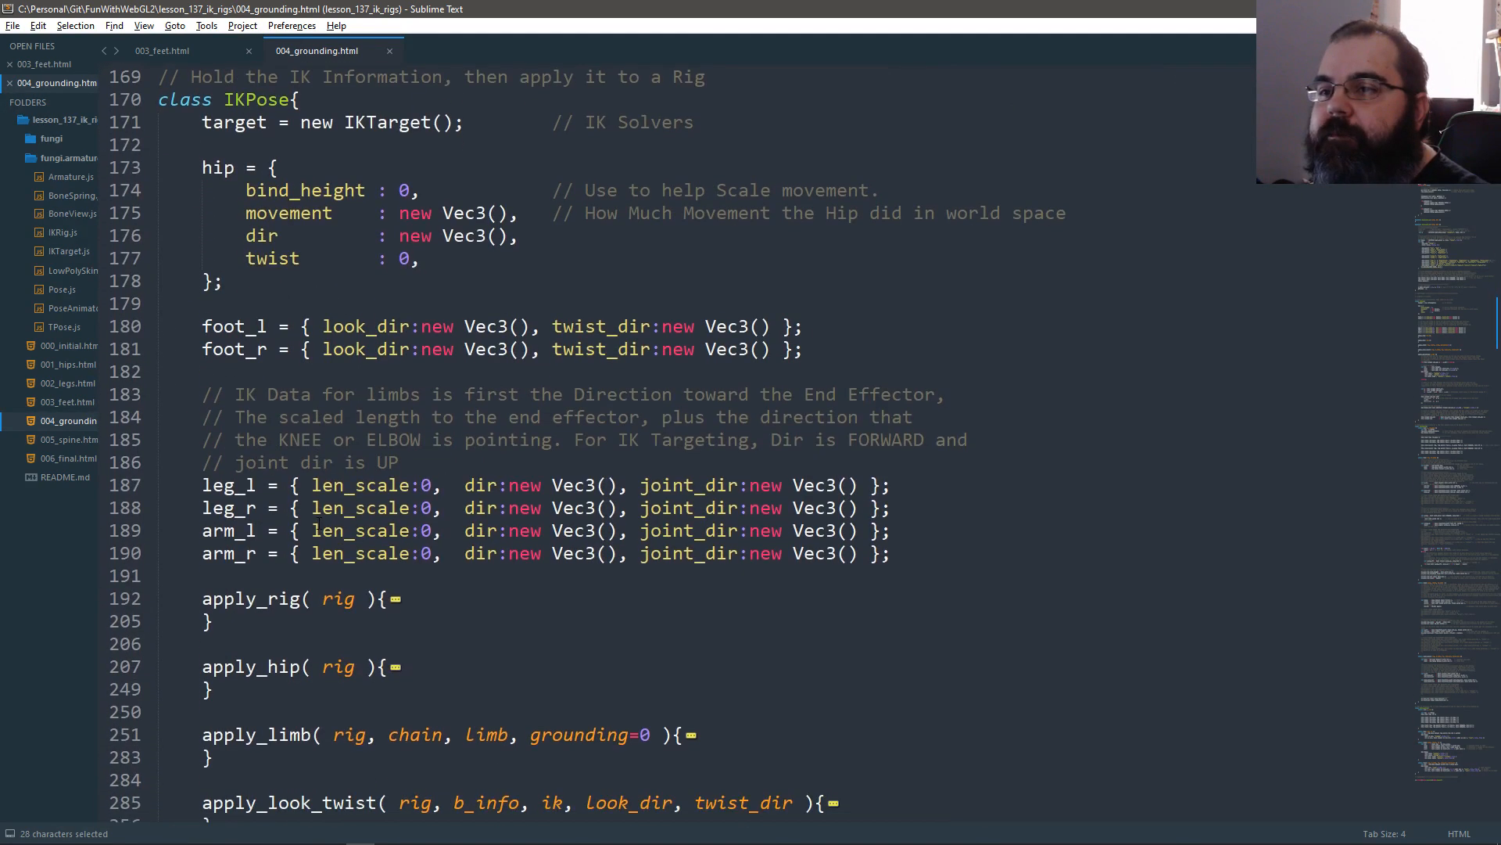
{"action": "scroll", "scroll_direction": "down", "scroll_amount": 3}
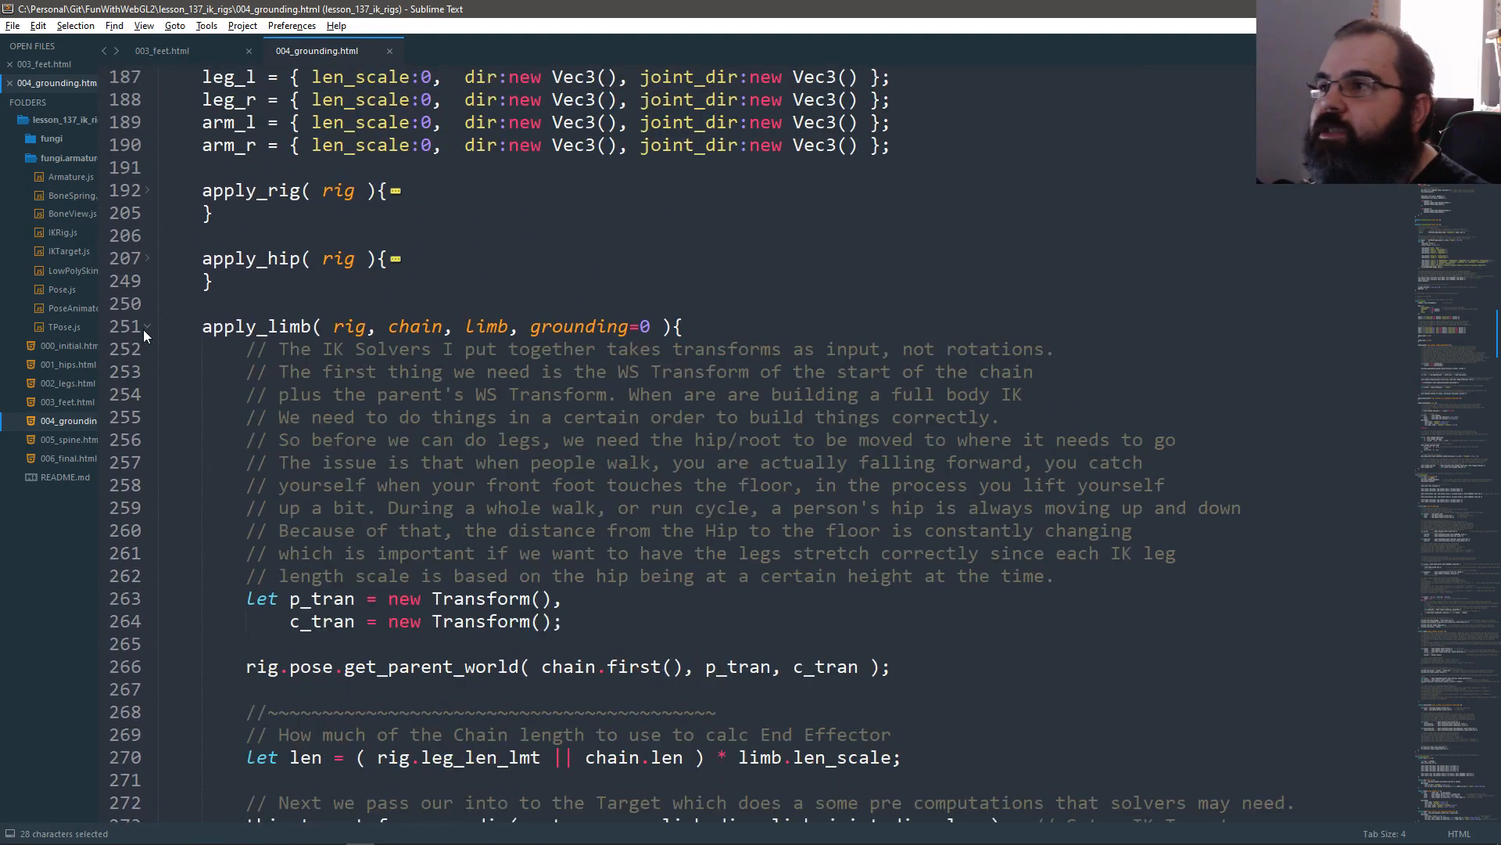
{"action": "double_click", "coordinate": [591, 325]}
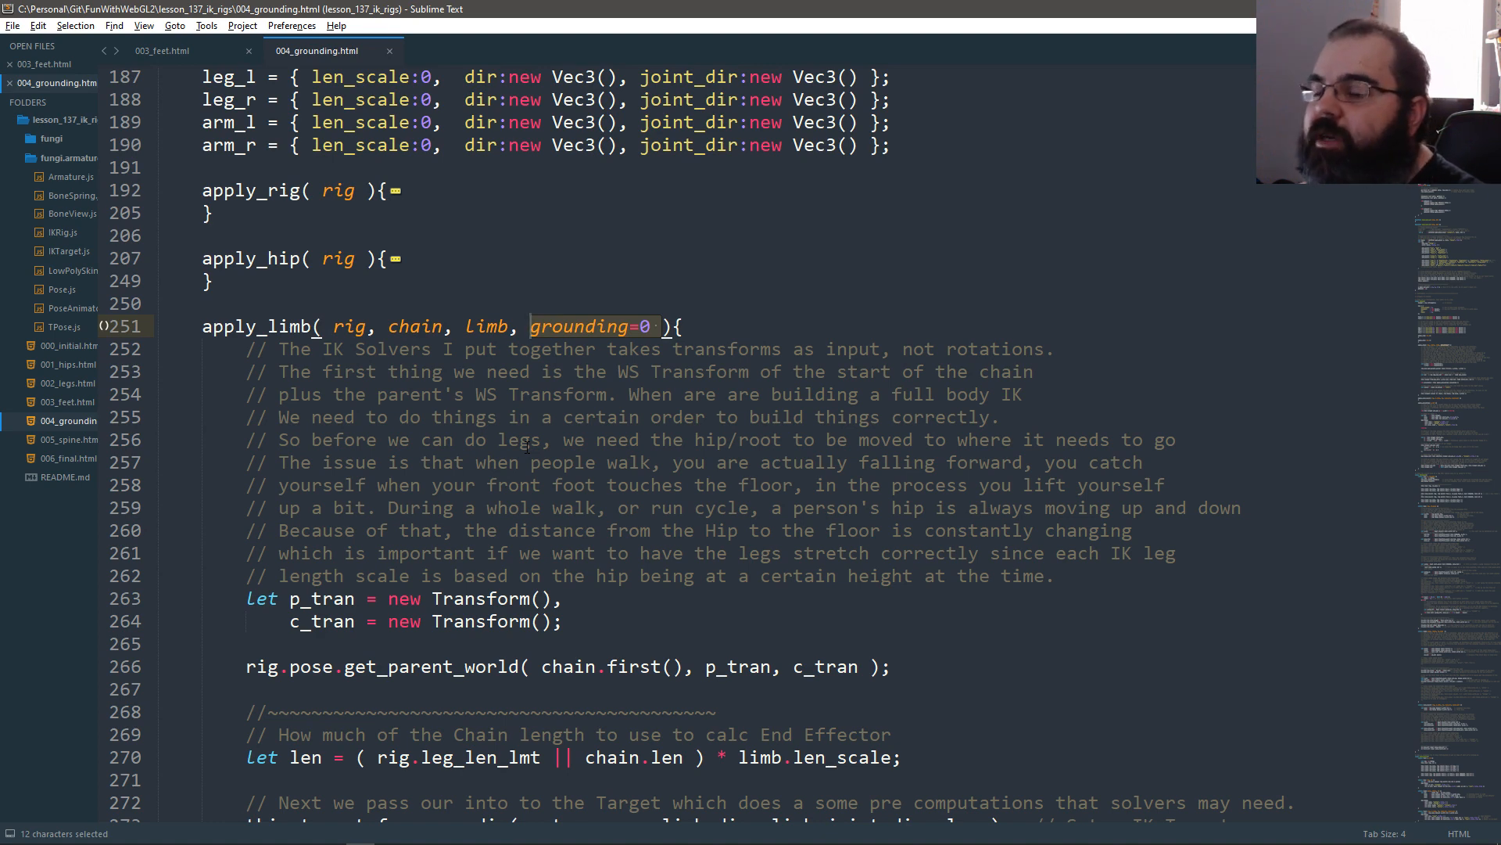
{"action": "left_click", "coordinate": [545, 440]}
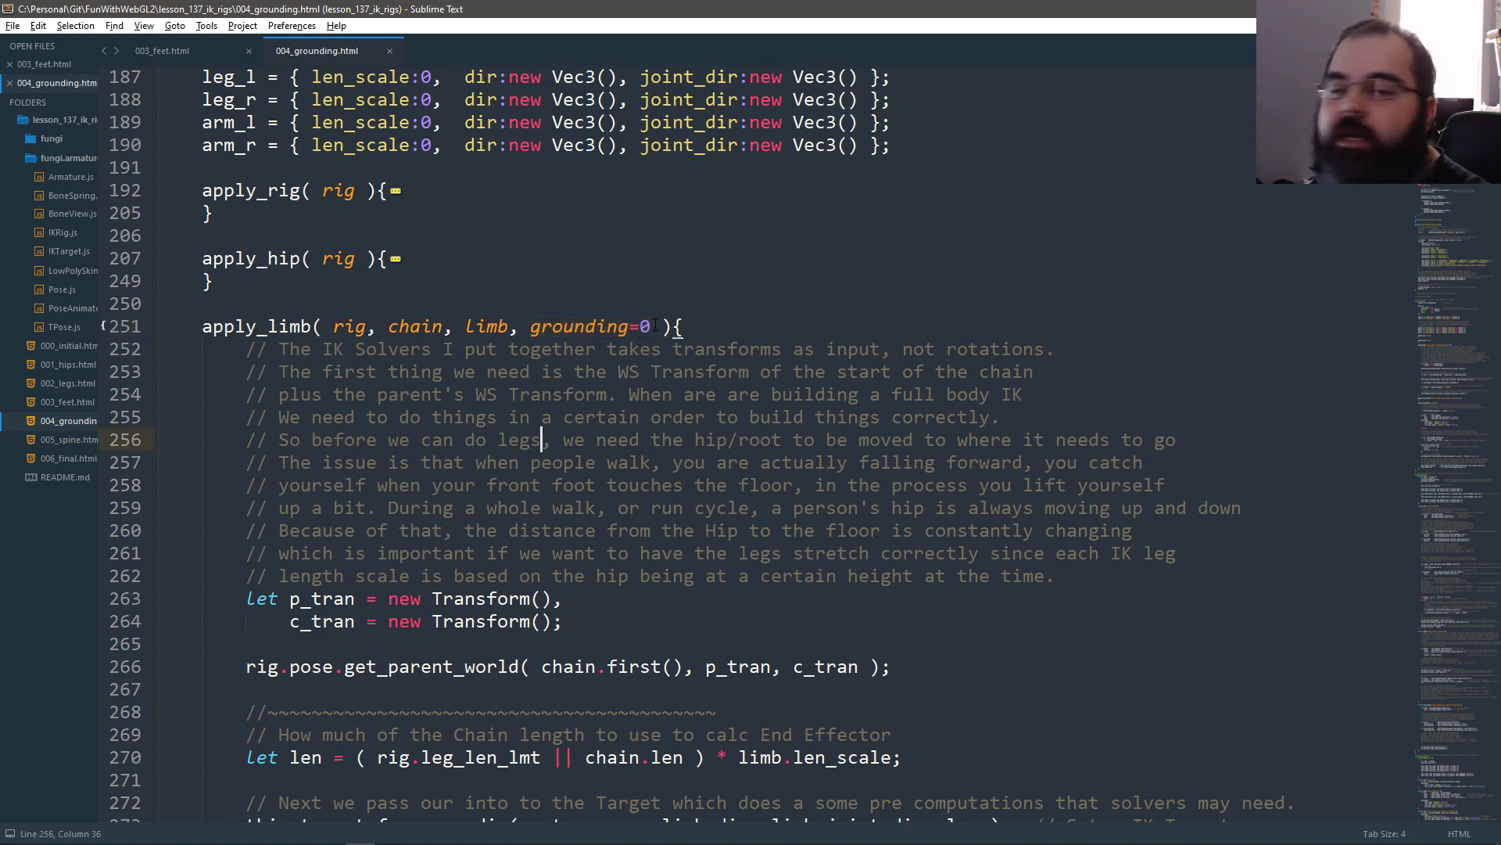
{"action": "scroll", "scroll_direction": "down", "scroll_amount": 3}
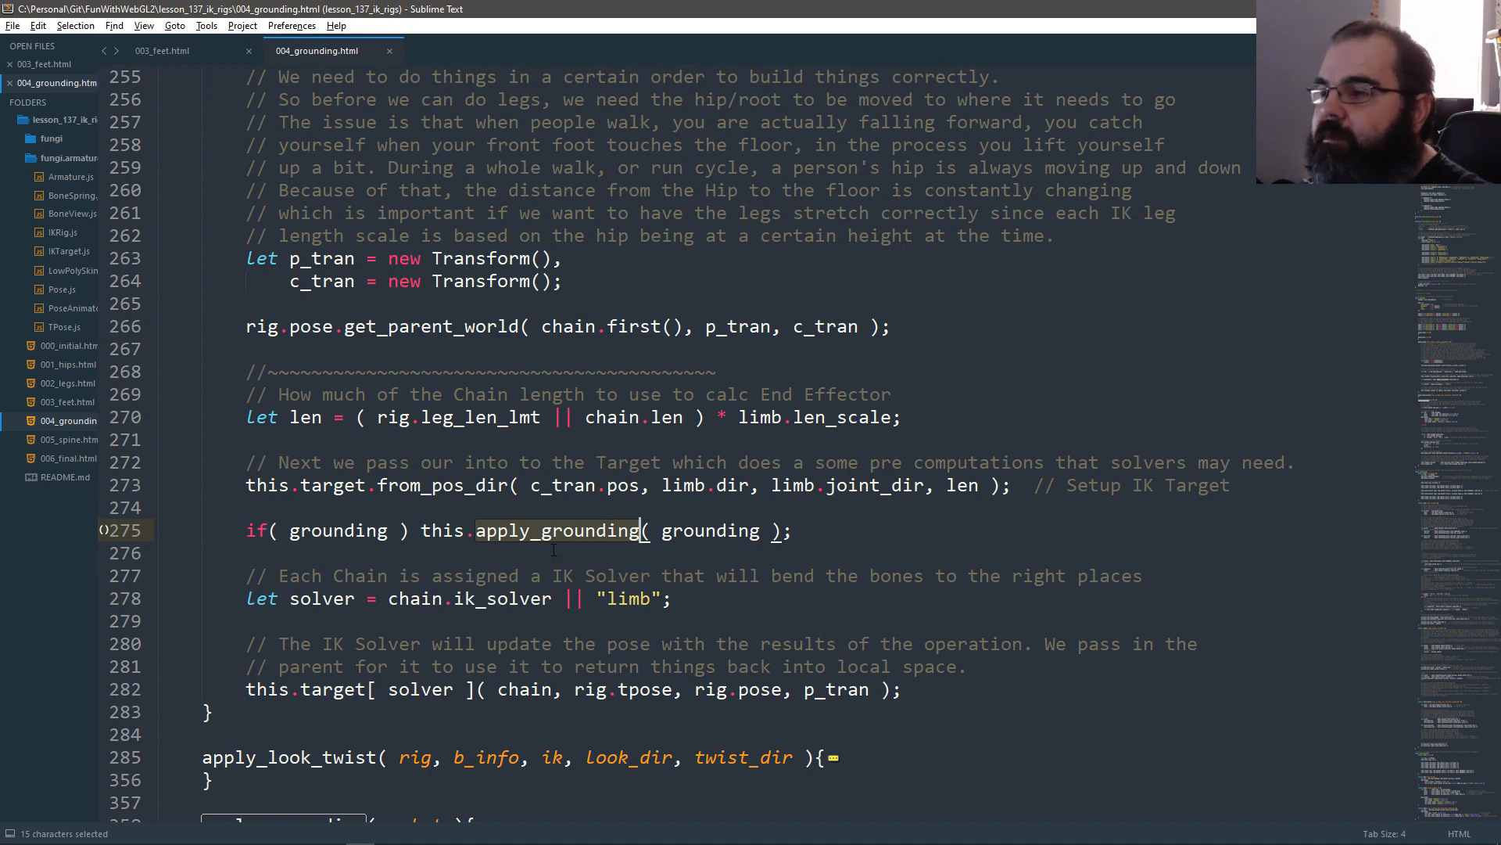
{"action": "scroll", "scroll_direction": "down", "scroll_amount": 3}
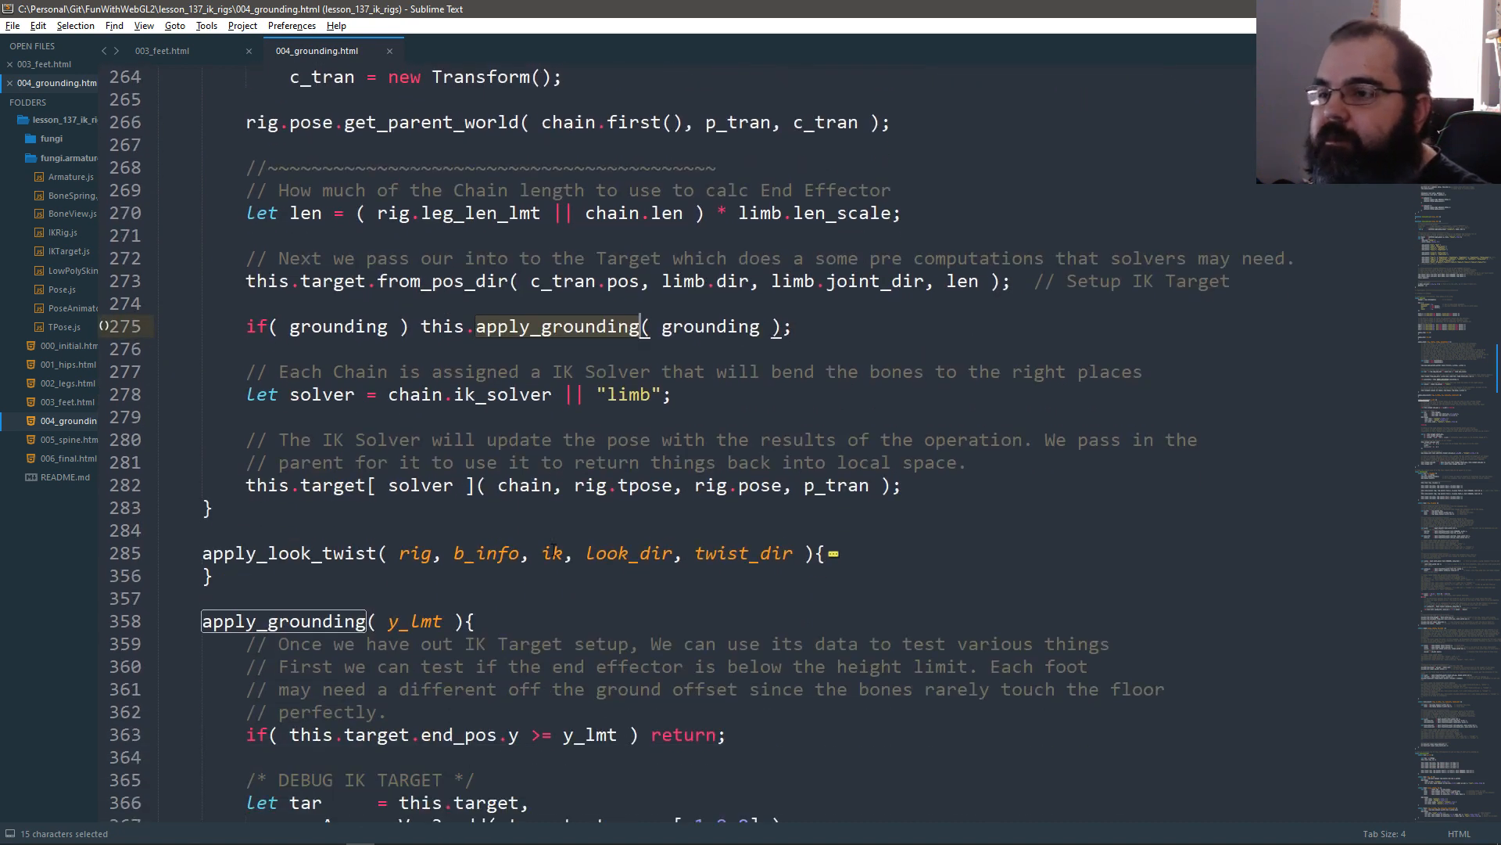
{"action": "scroll", "scroll_direction": "down", "scroll_amount": 3}
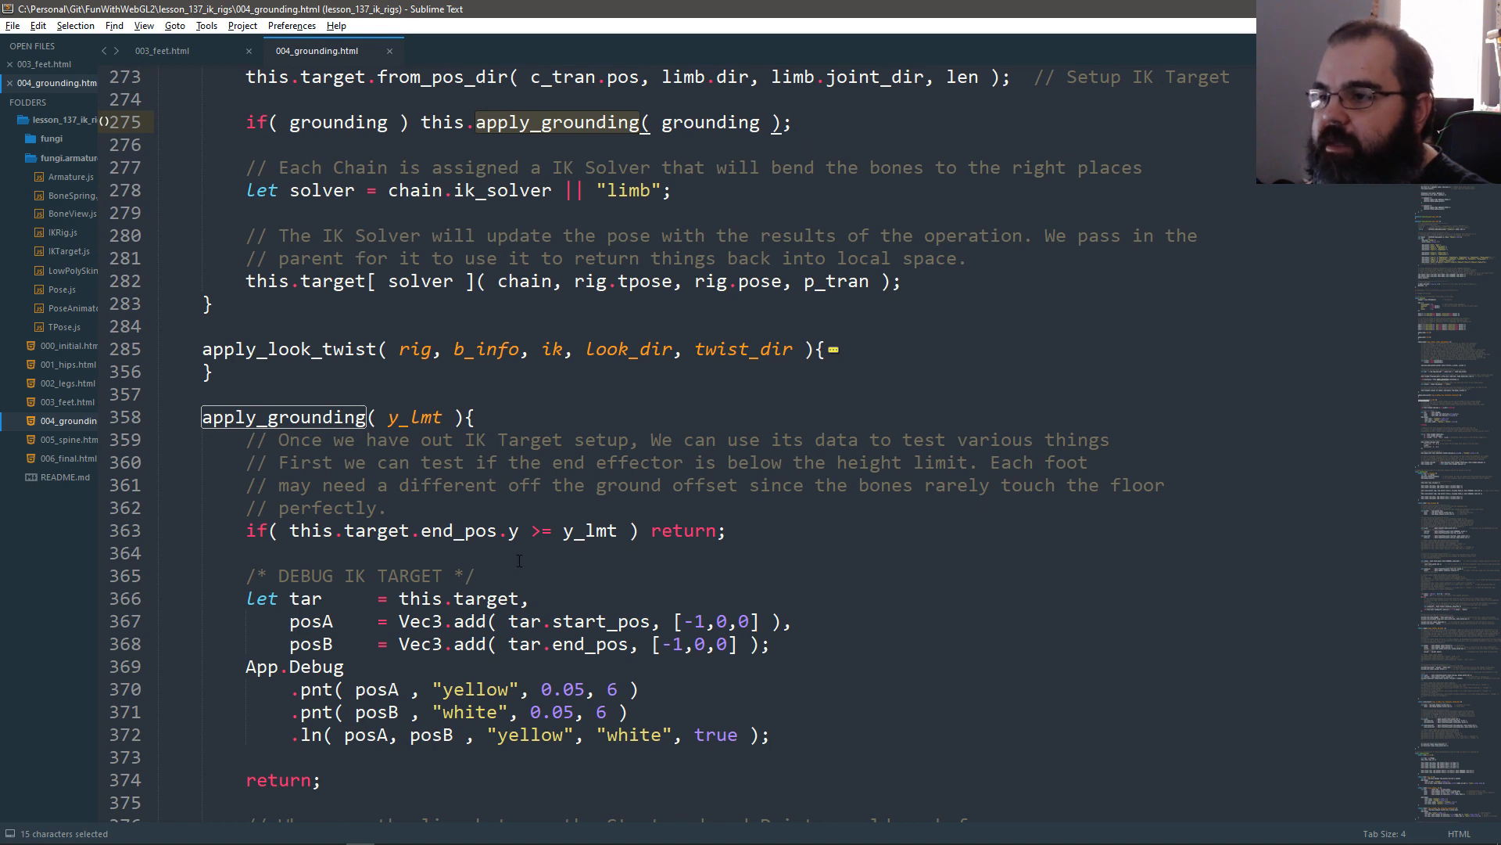
{"action": "scroll", "scroll_direction": "down", "scroll_amount": 3}
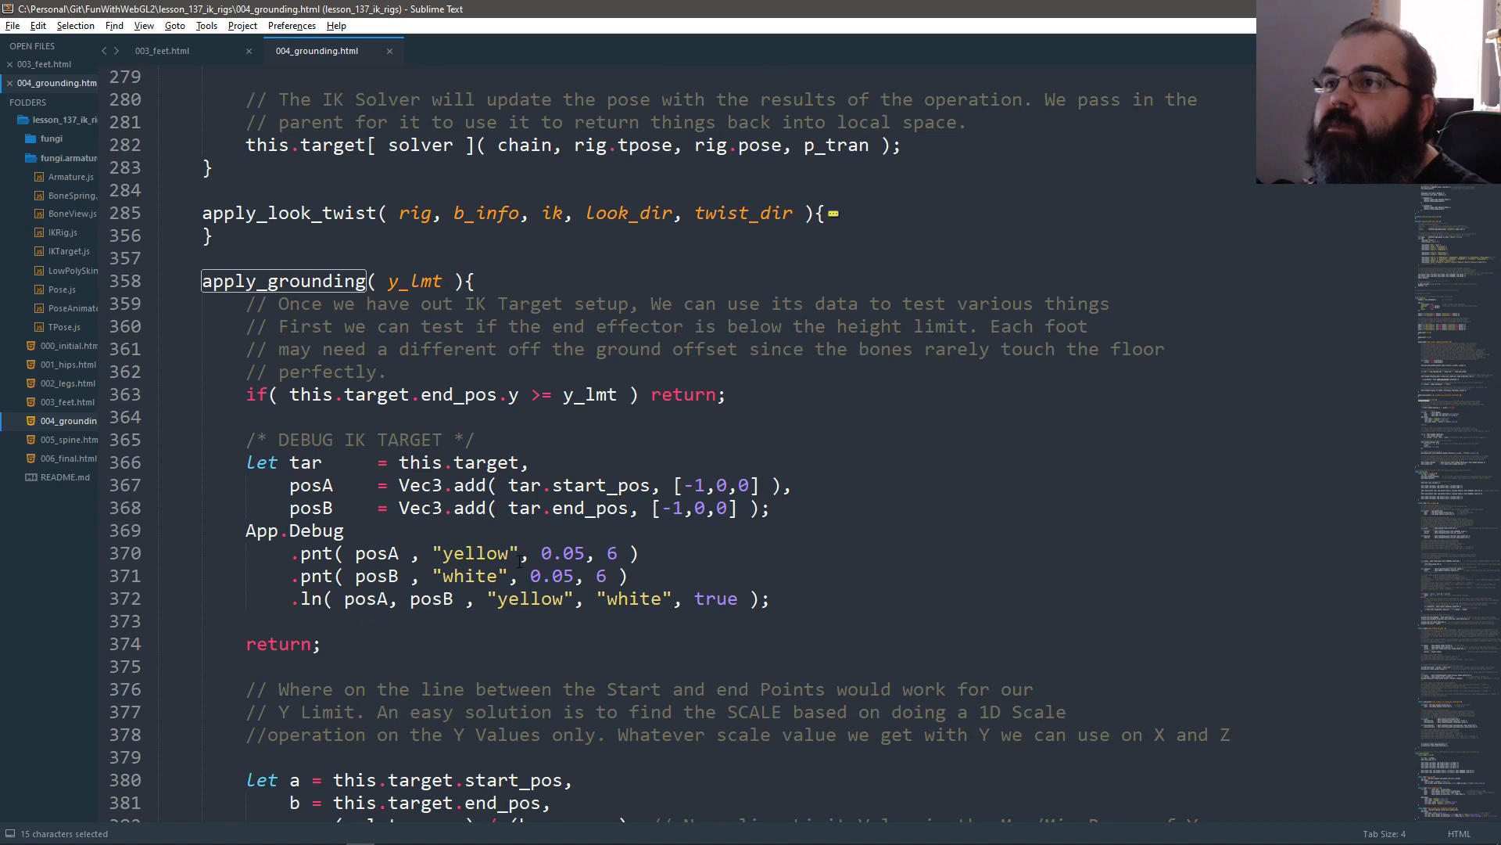
{"action": "scroll", "scroll_direction": "down", "scroll_amount": 3}
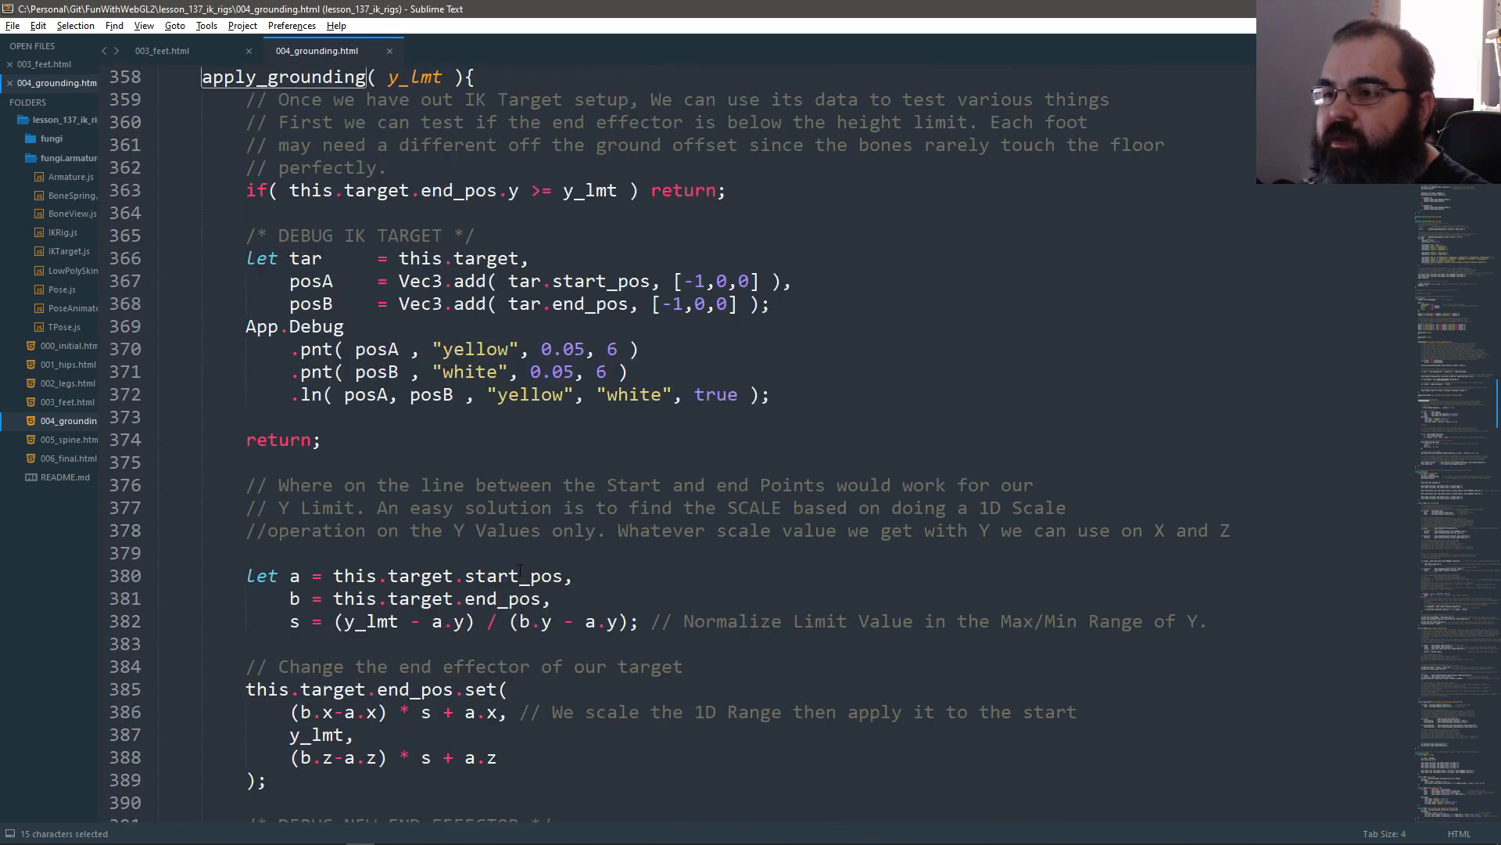
{"action": "scroll", "scroll_direction": "up", "scroll_amount": 3}
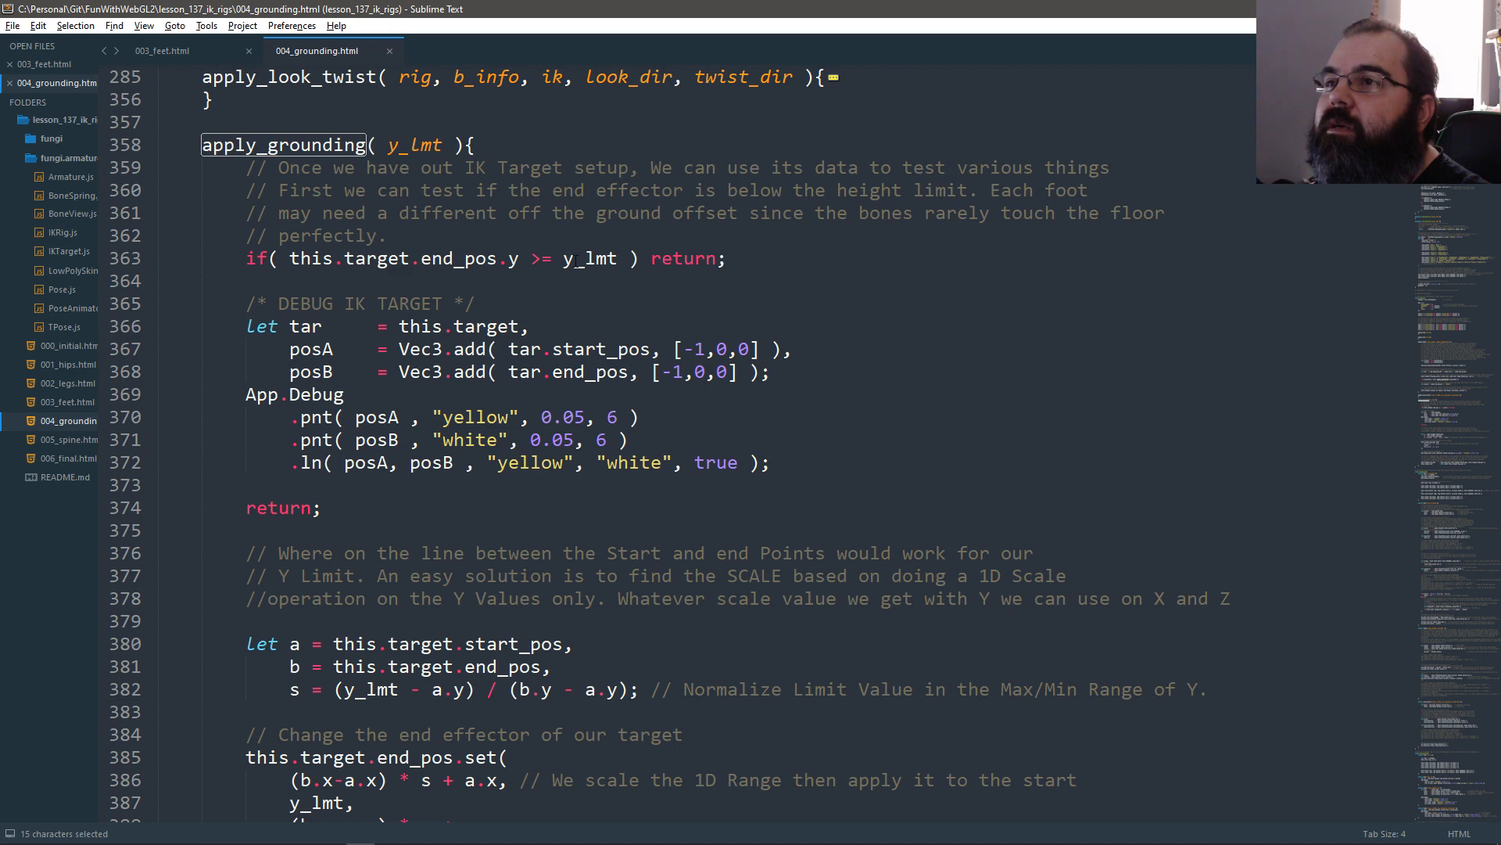
{"action": "scroll", "scroll_direction": "down", "scroll_amount": 3}
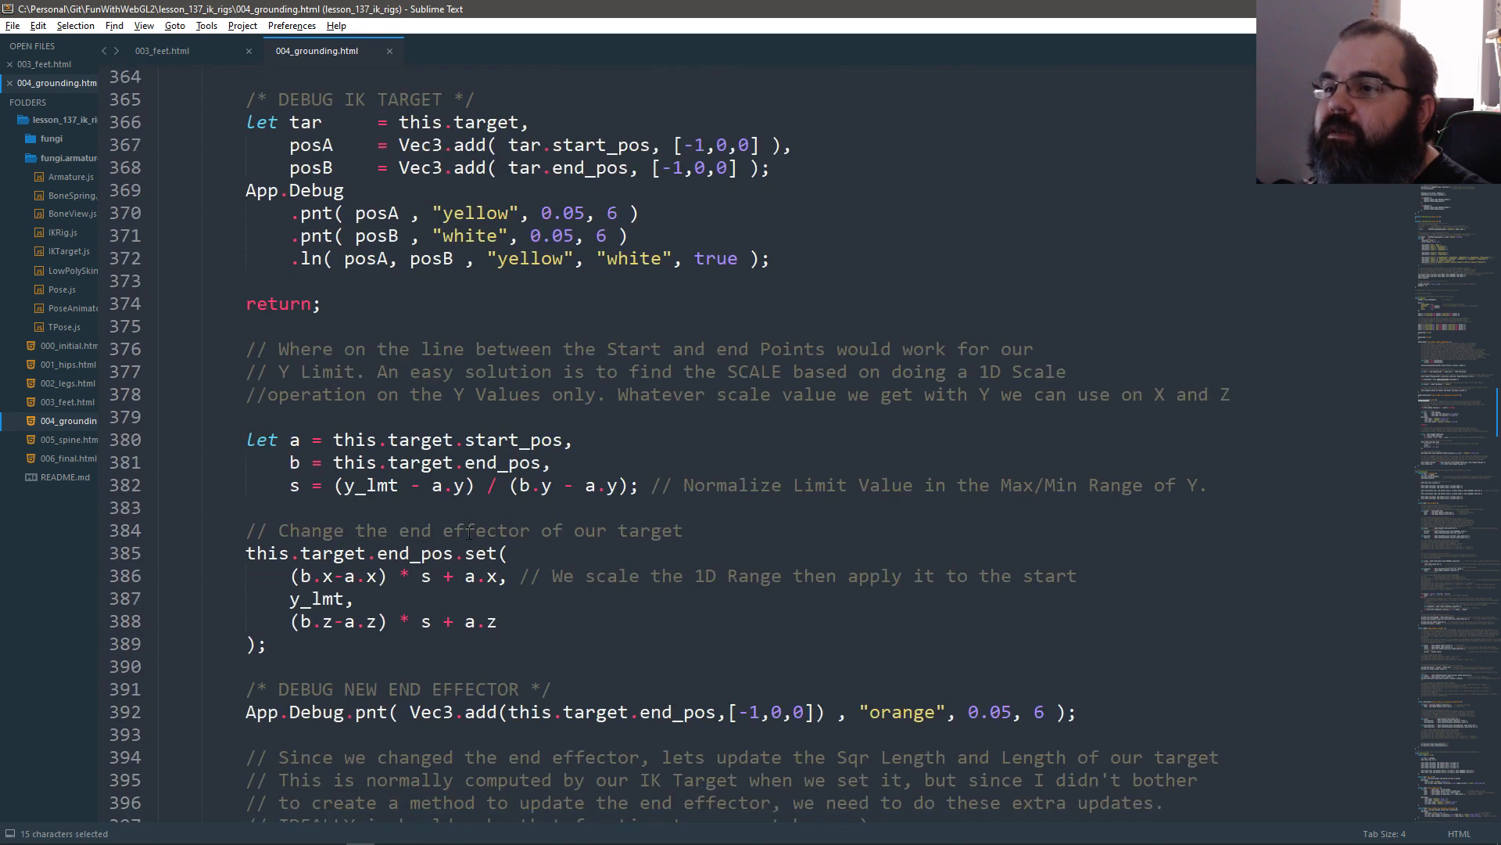
{"action": "scroll", "scroll_direction": "down", "scroll_amount": 3}
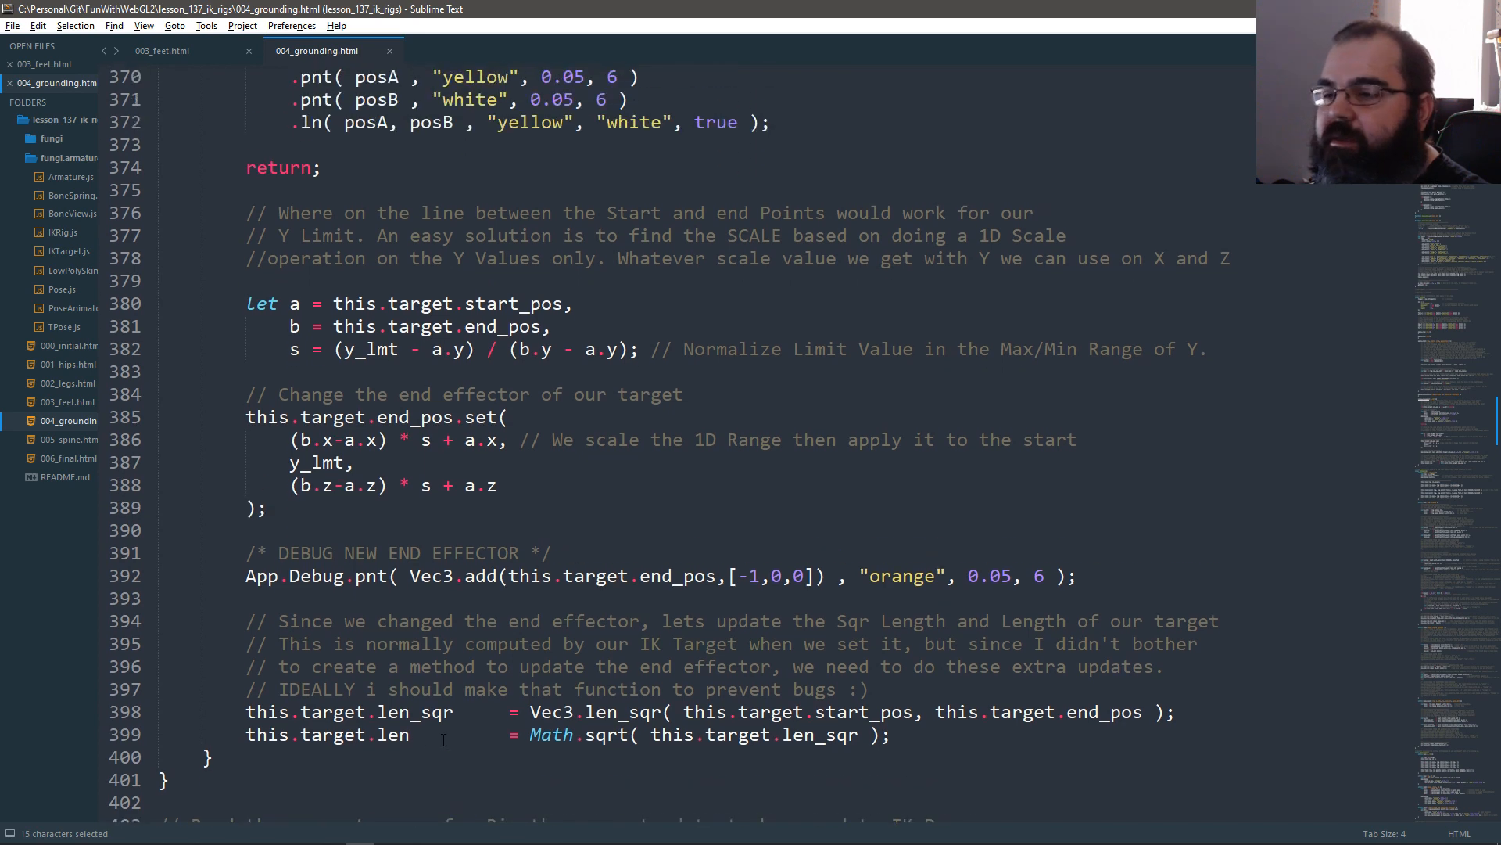
{"action": "scroll", "scroll_direction": "up", "scroll_amount": 3}
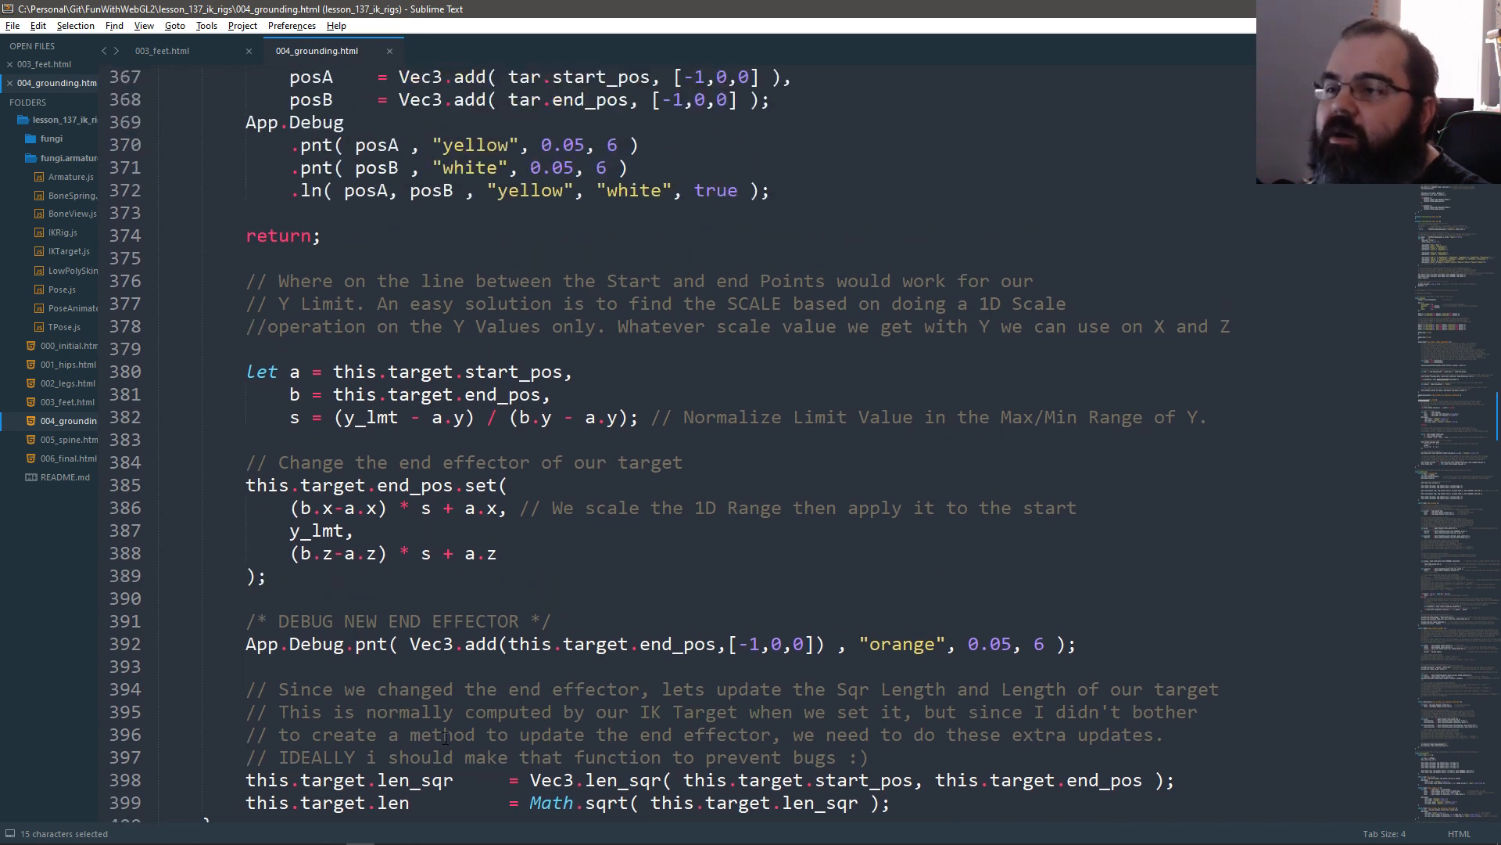
{"action": "scroll", "scroll_direction": "up", "scroll_amount": 3}
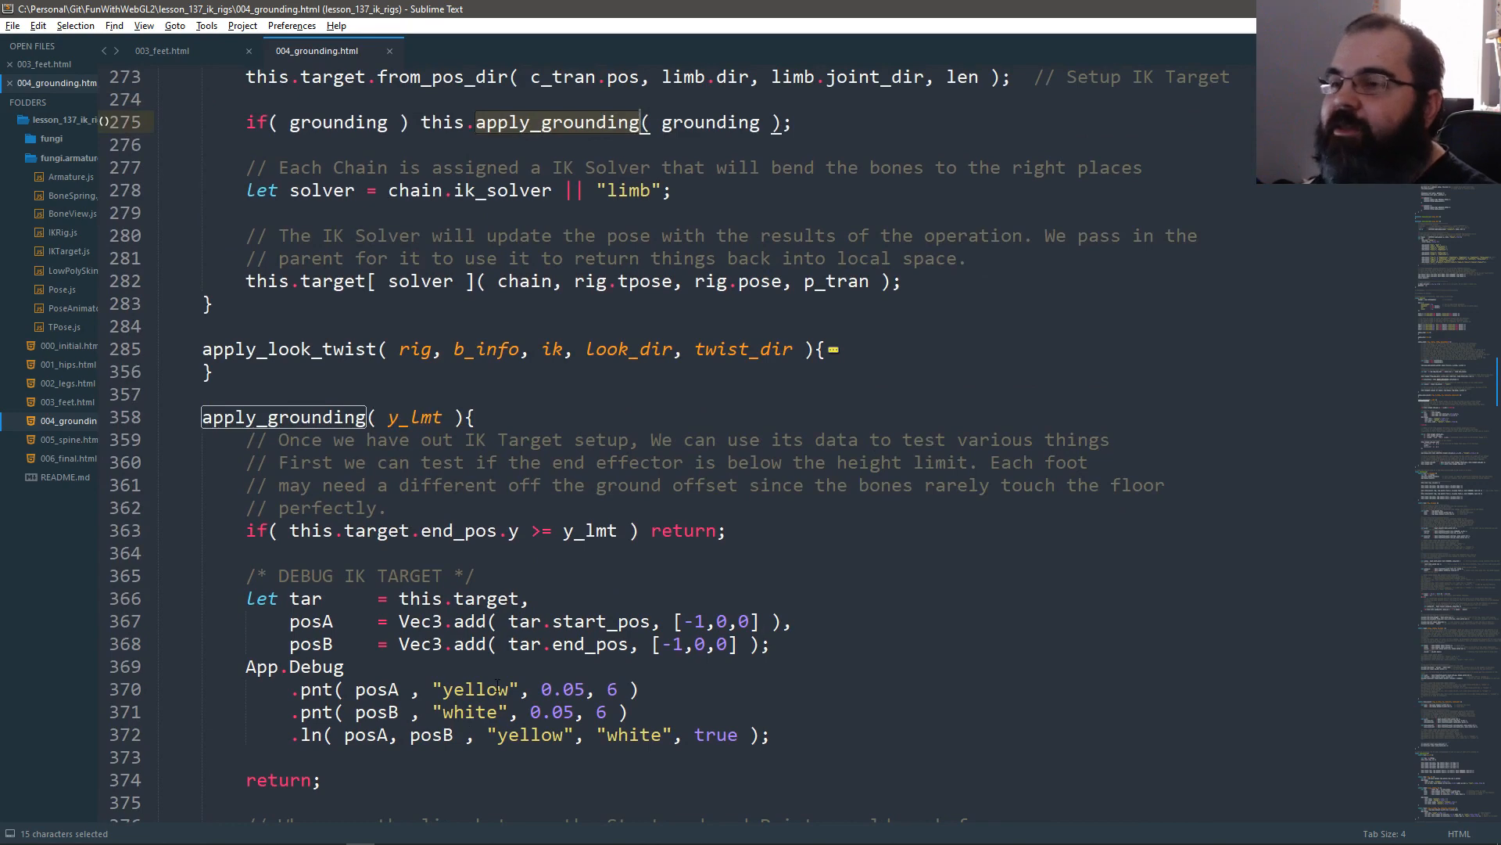
{"action": "scroll", "scroll_direction": "up", "scroll_amount": 3}
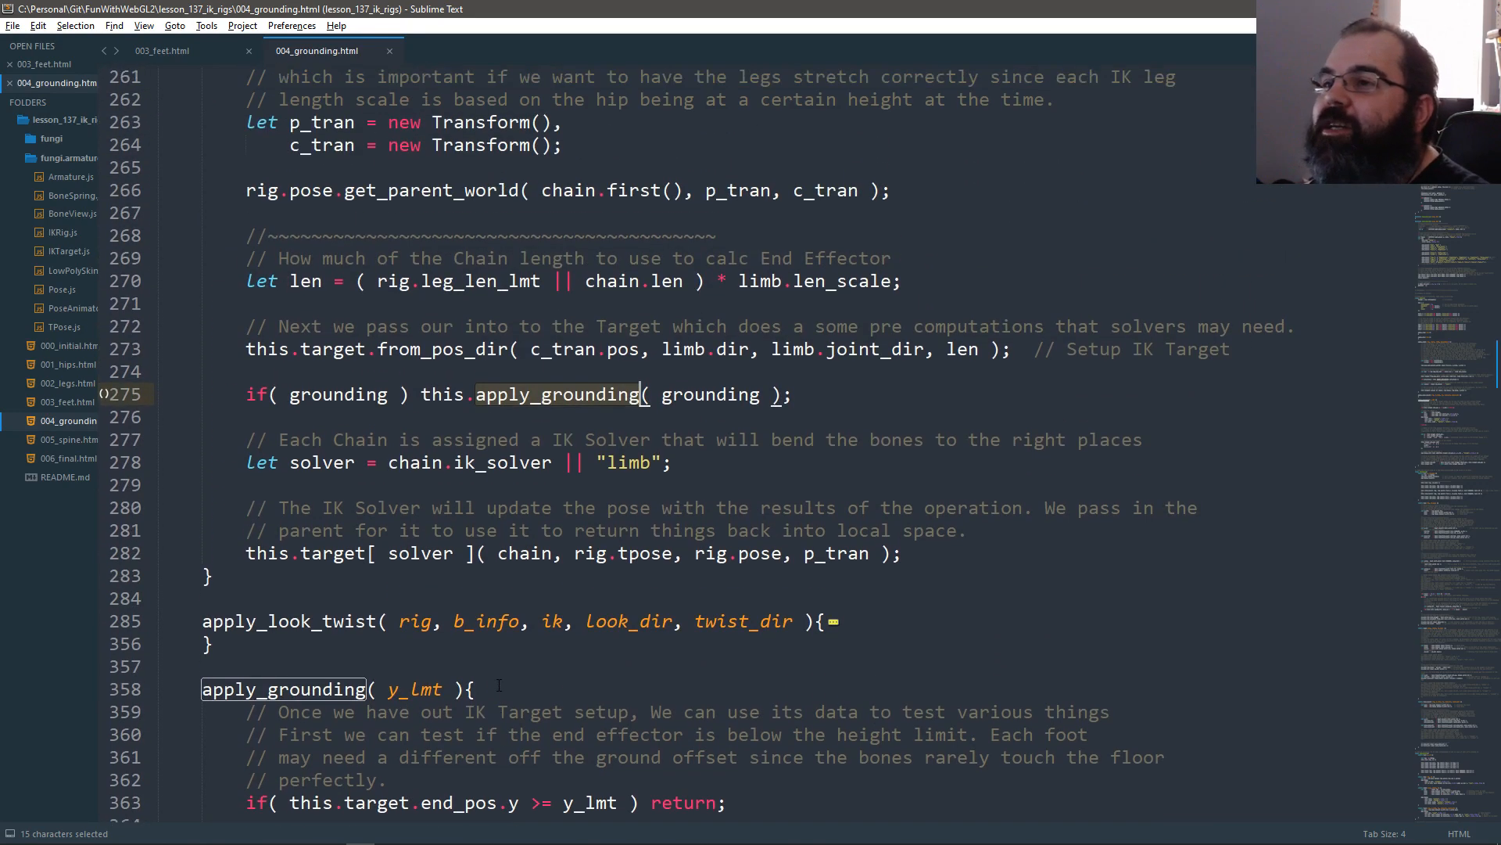
{"action": "scroll", "scroll_direction": "up", "scroll_amount": 3}
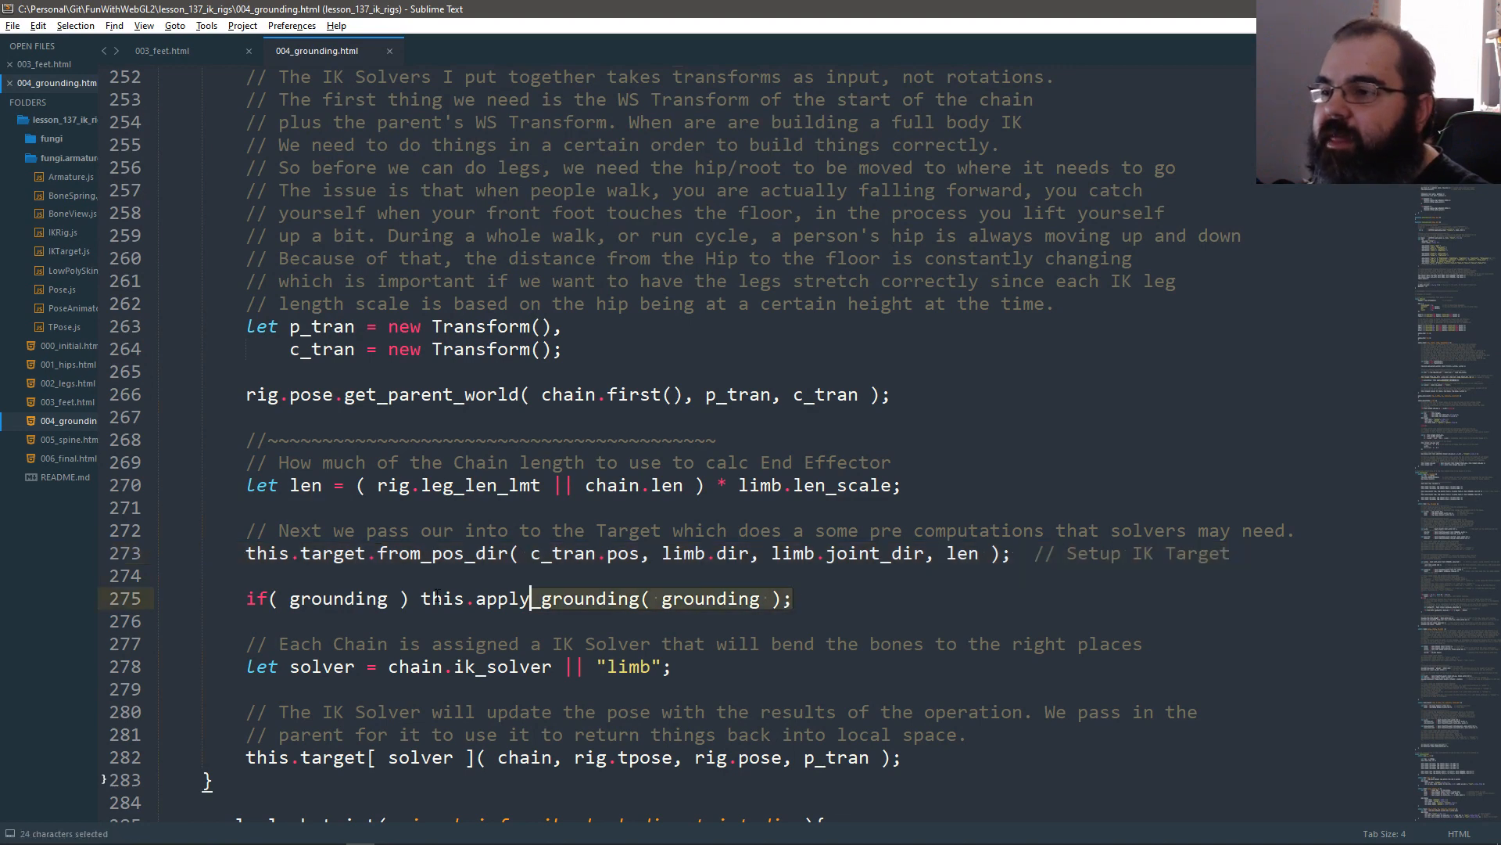
{"action": "scroll", "scroll_direction": "down", "scroll_amount": 3}
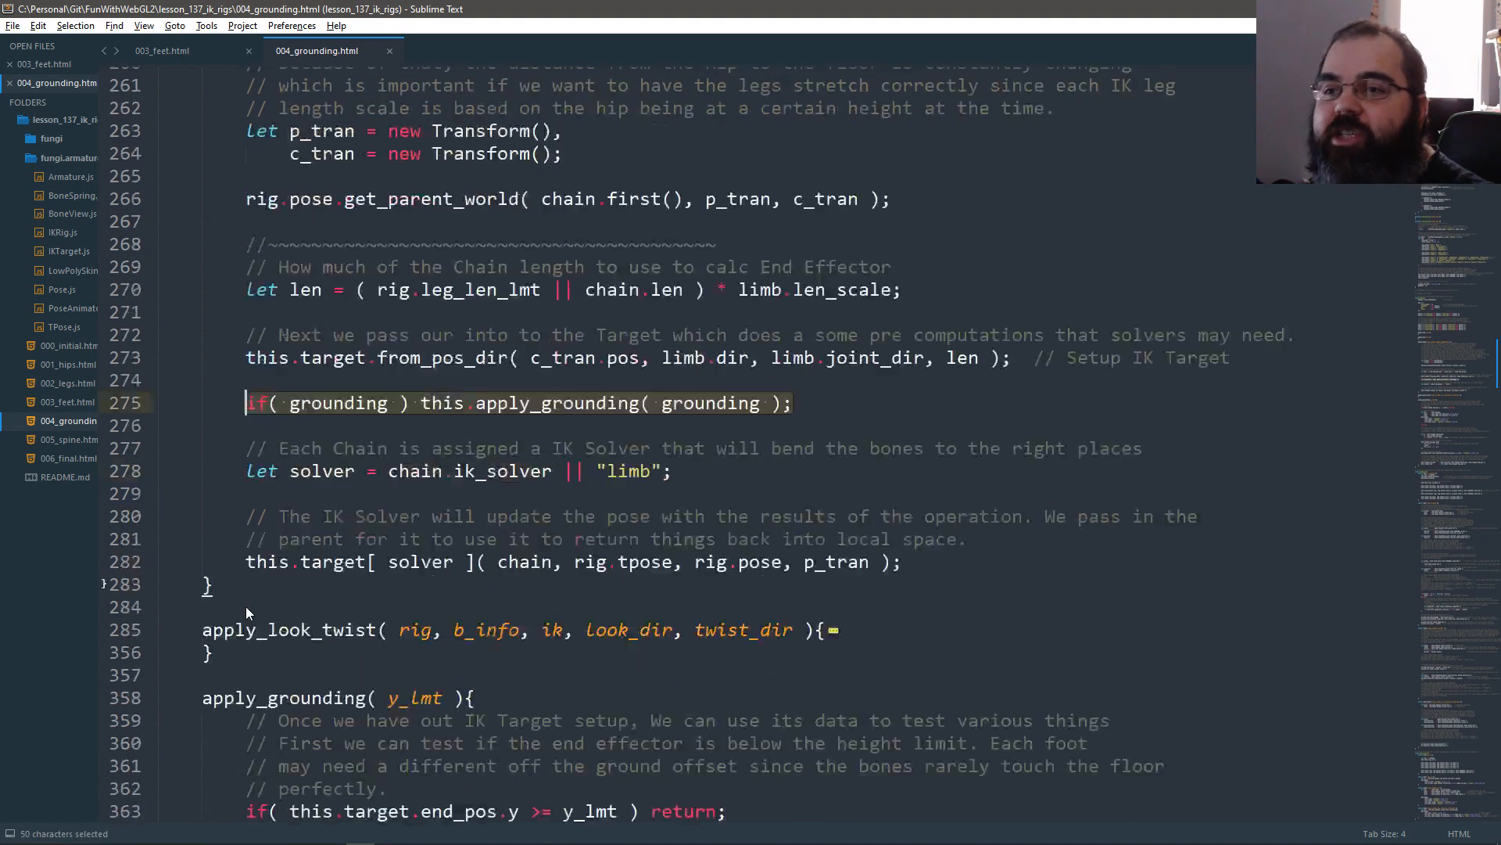
{"action": "scroll", "scroll_direction": "down", "scroll_amount": 3}
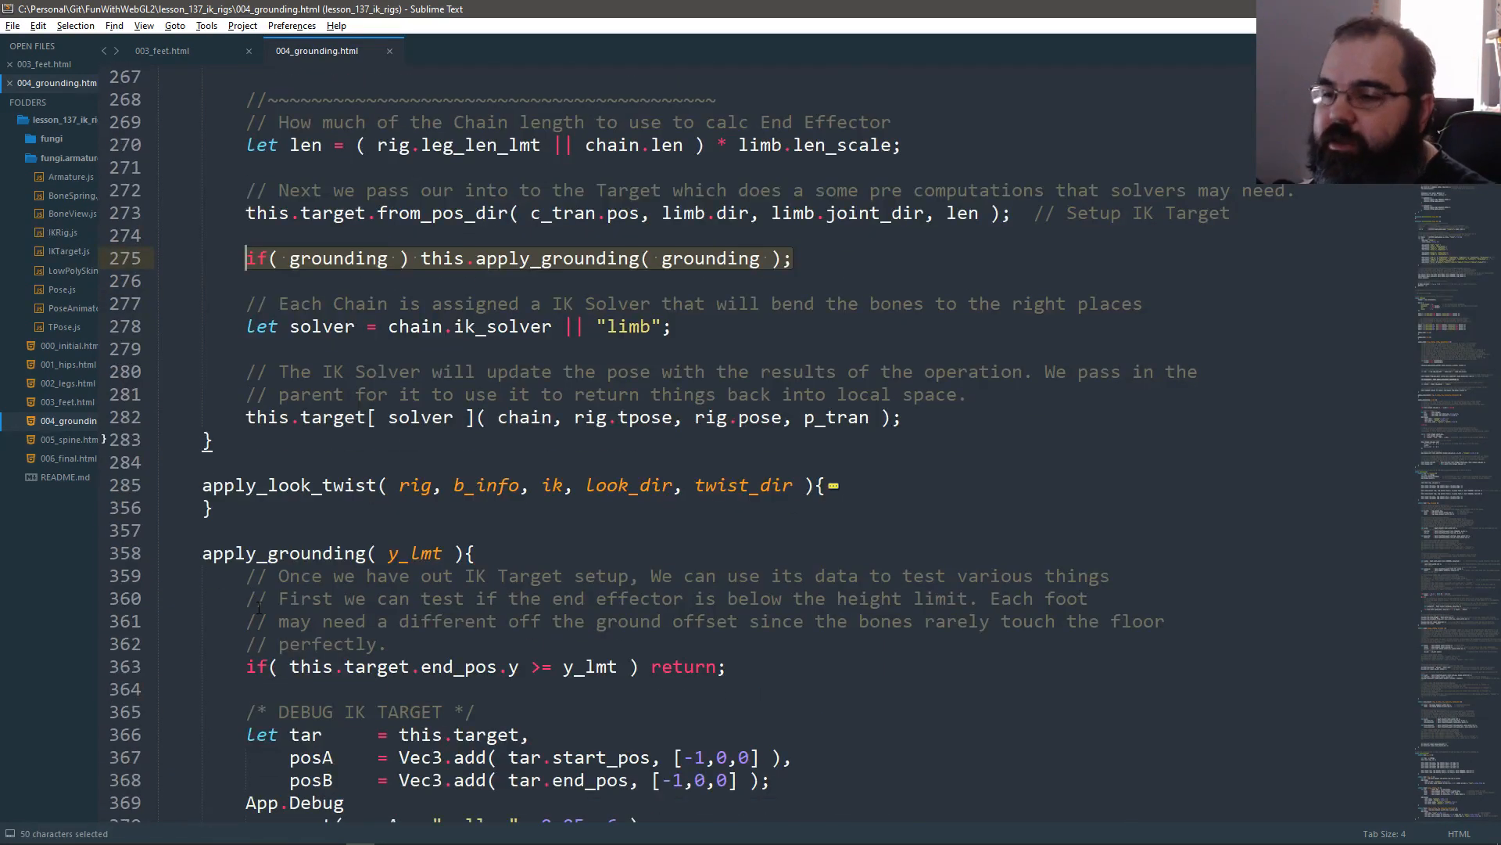
{"action": "scroll", "scroll_direction": "down", "scroll_amount": 3}
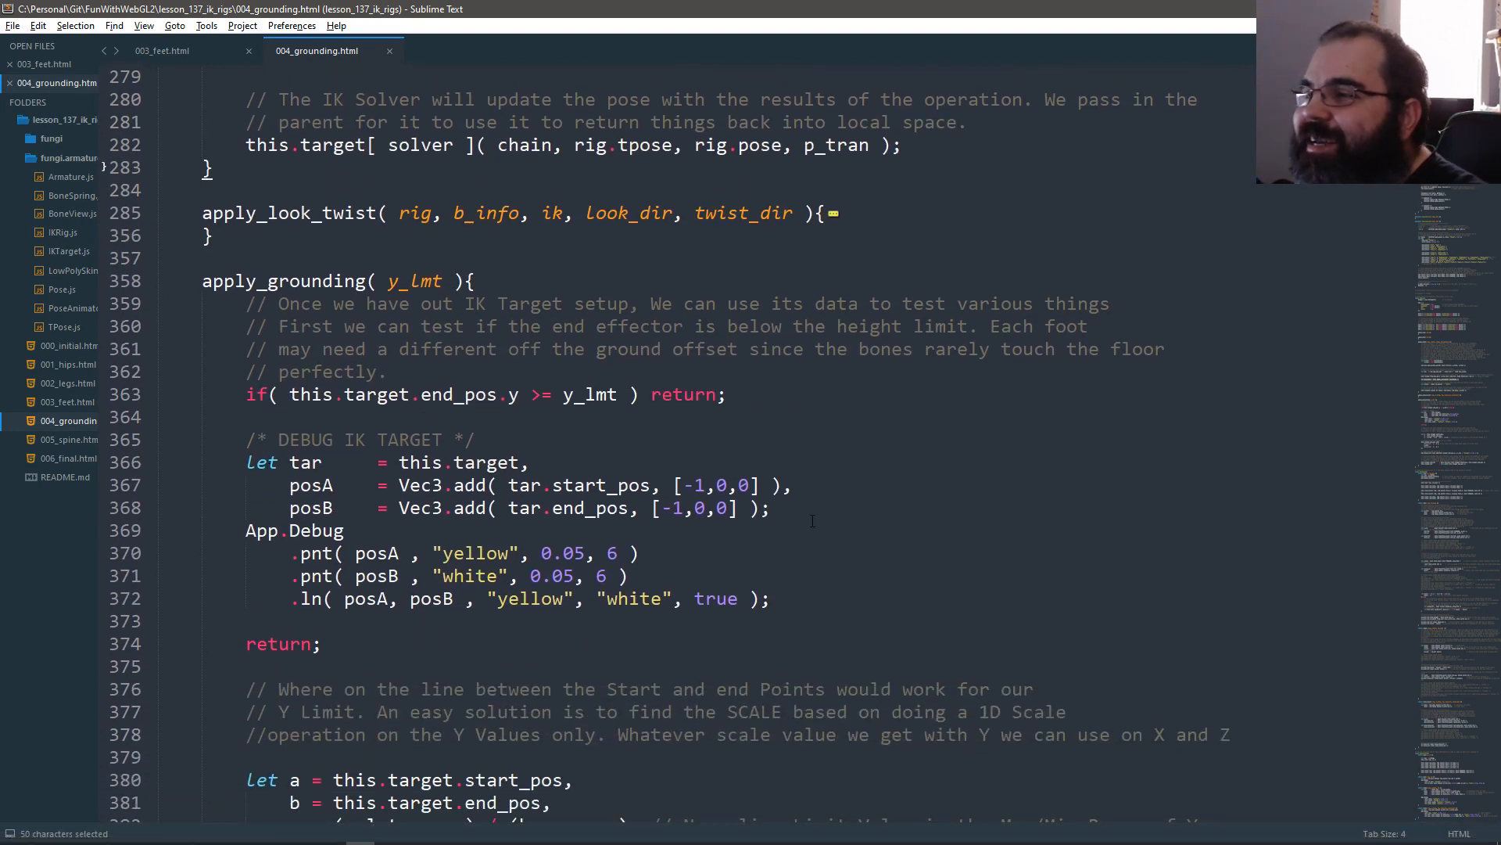
{"action": "left_click", "coordinate": [771, 507]}
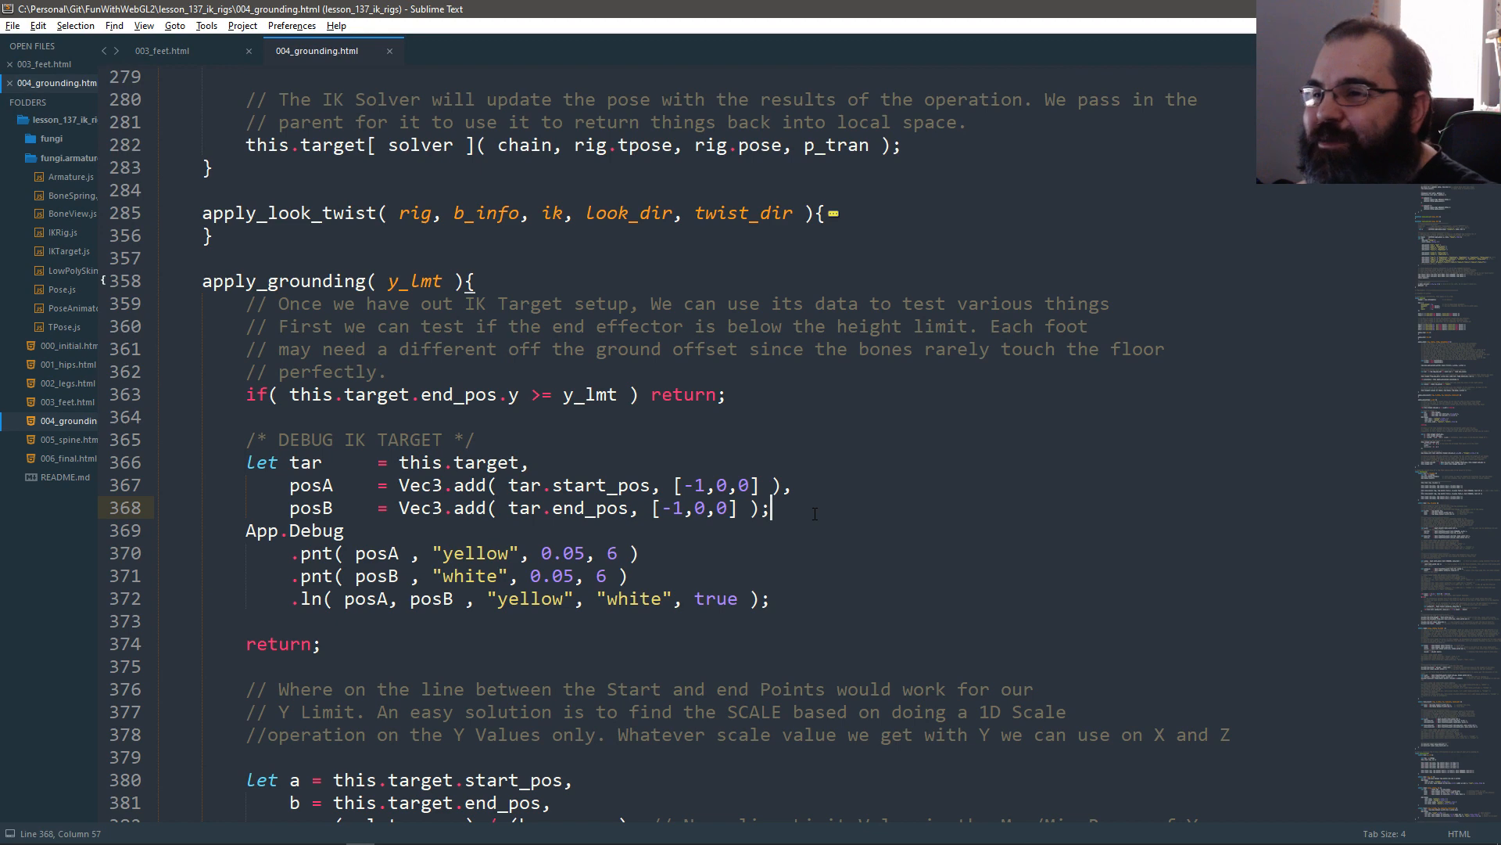
{"action": "key", "text": "enter"}
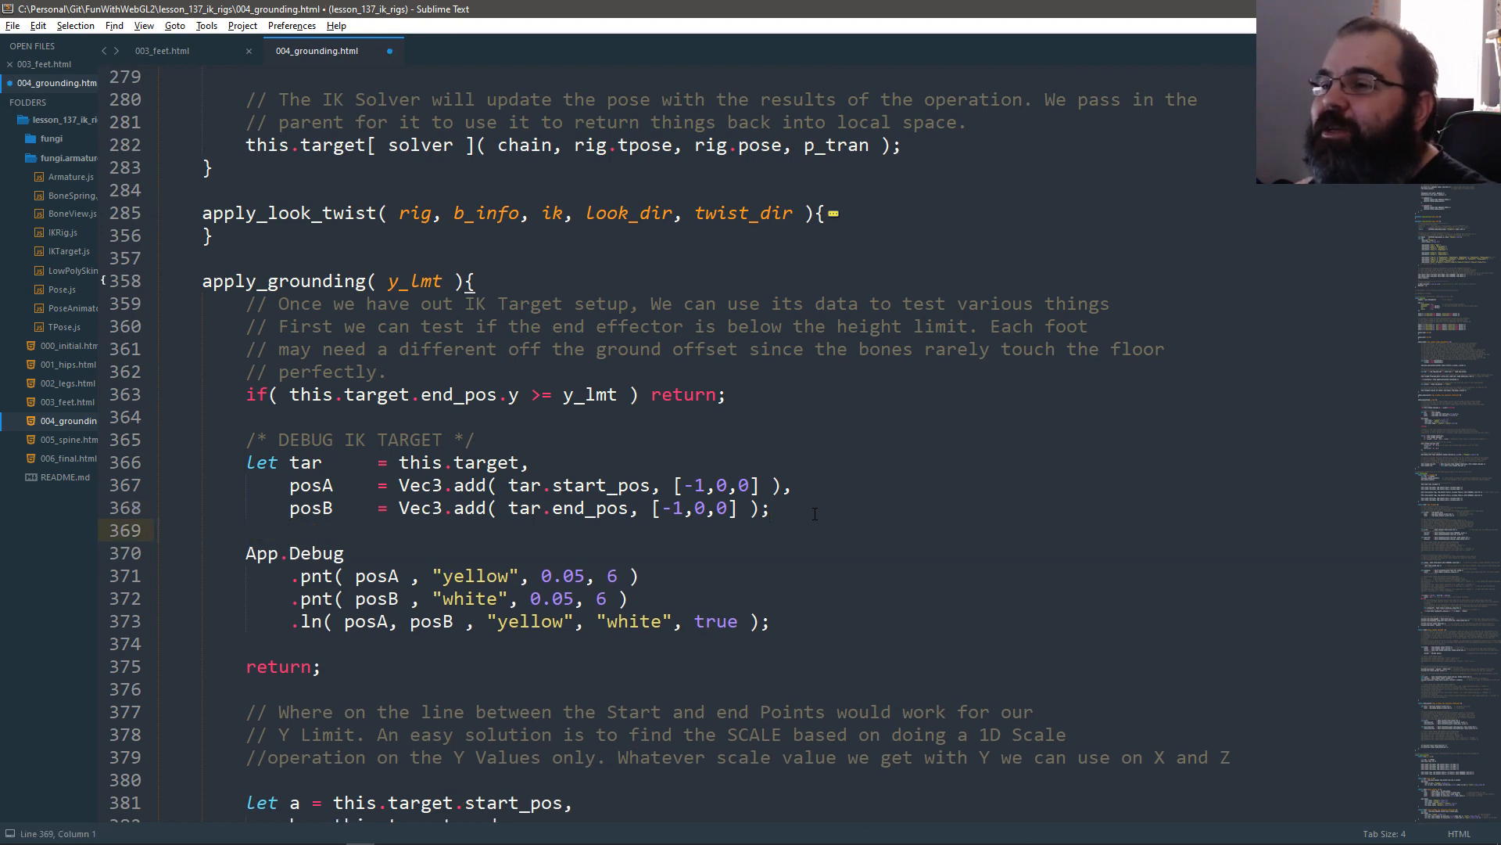
{"action": "scroll", "scroll_direction": "up", "scroll_amount": 3}
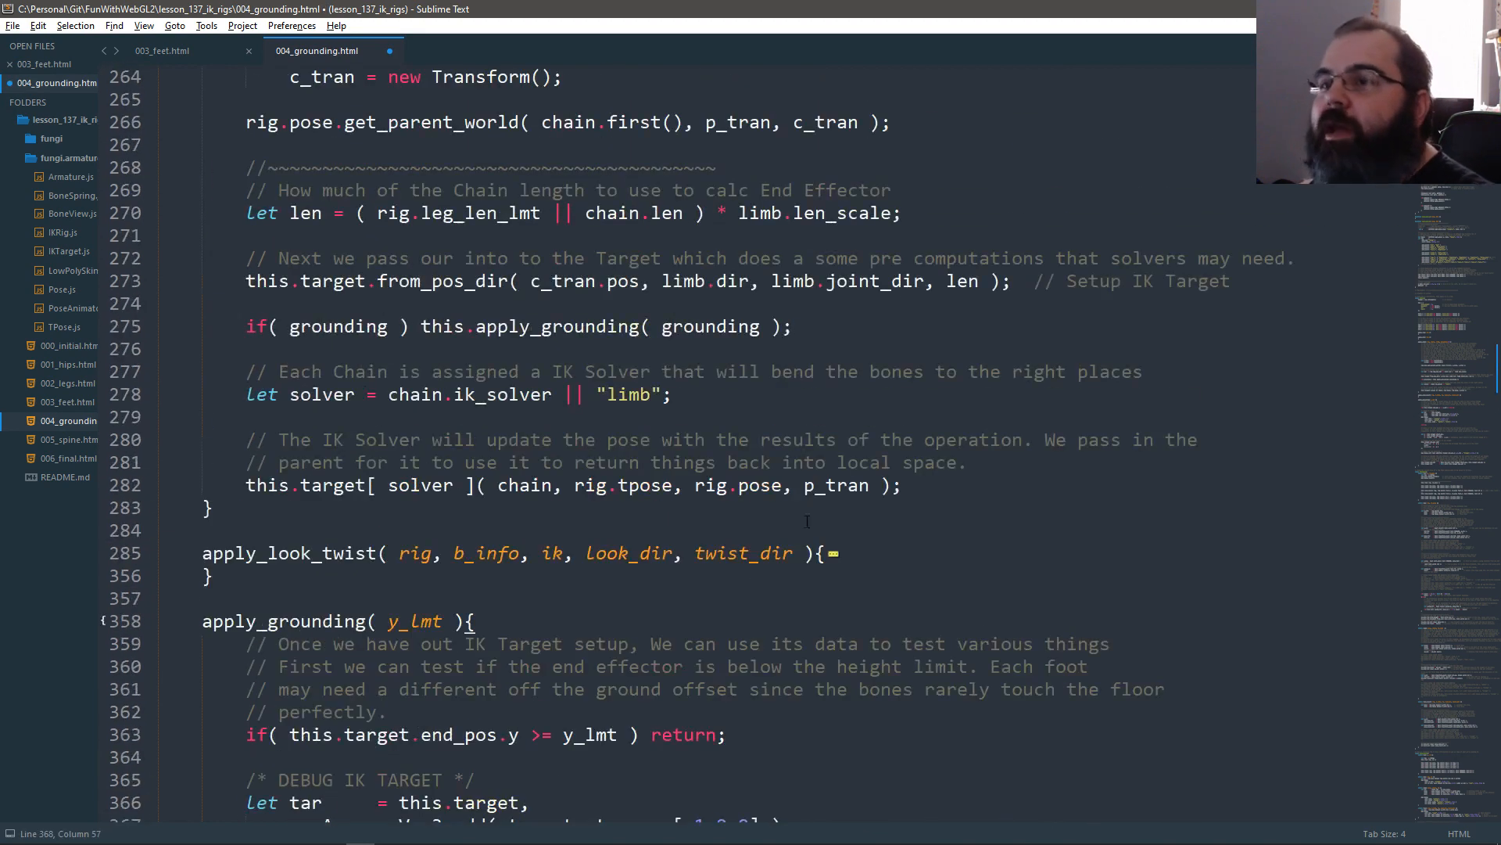
{"action": "scroll", "scroll_direction": "down", "scroll_amount": 3}
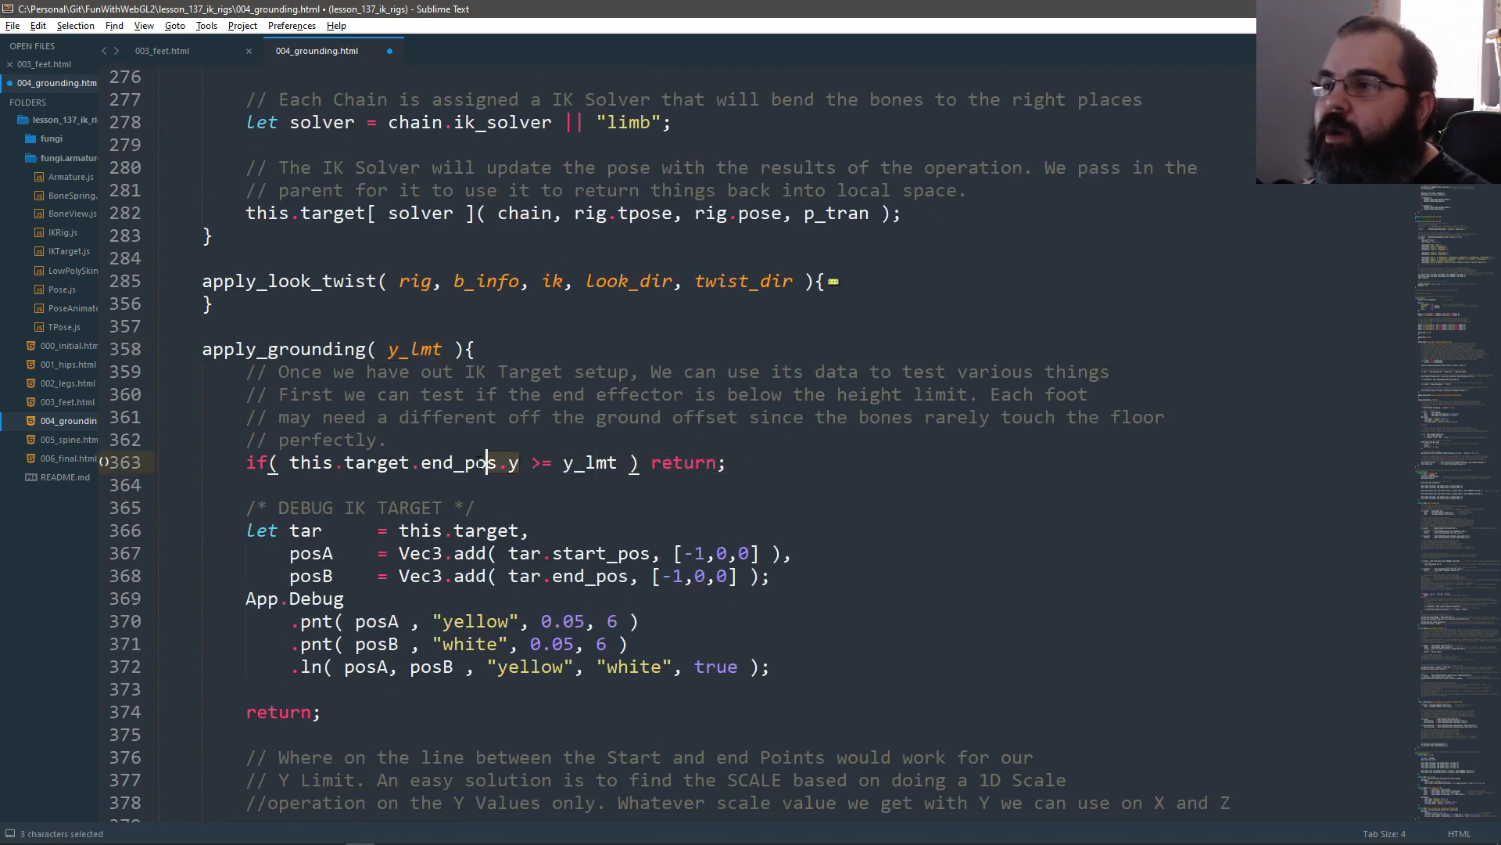
{"action": "double_click", "coordinate": [459, 462]}
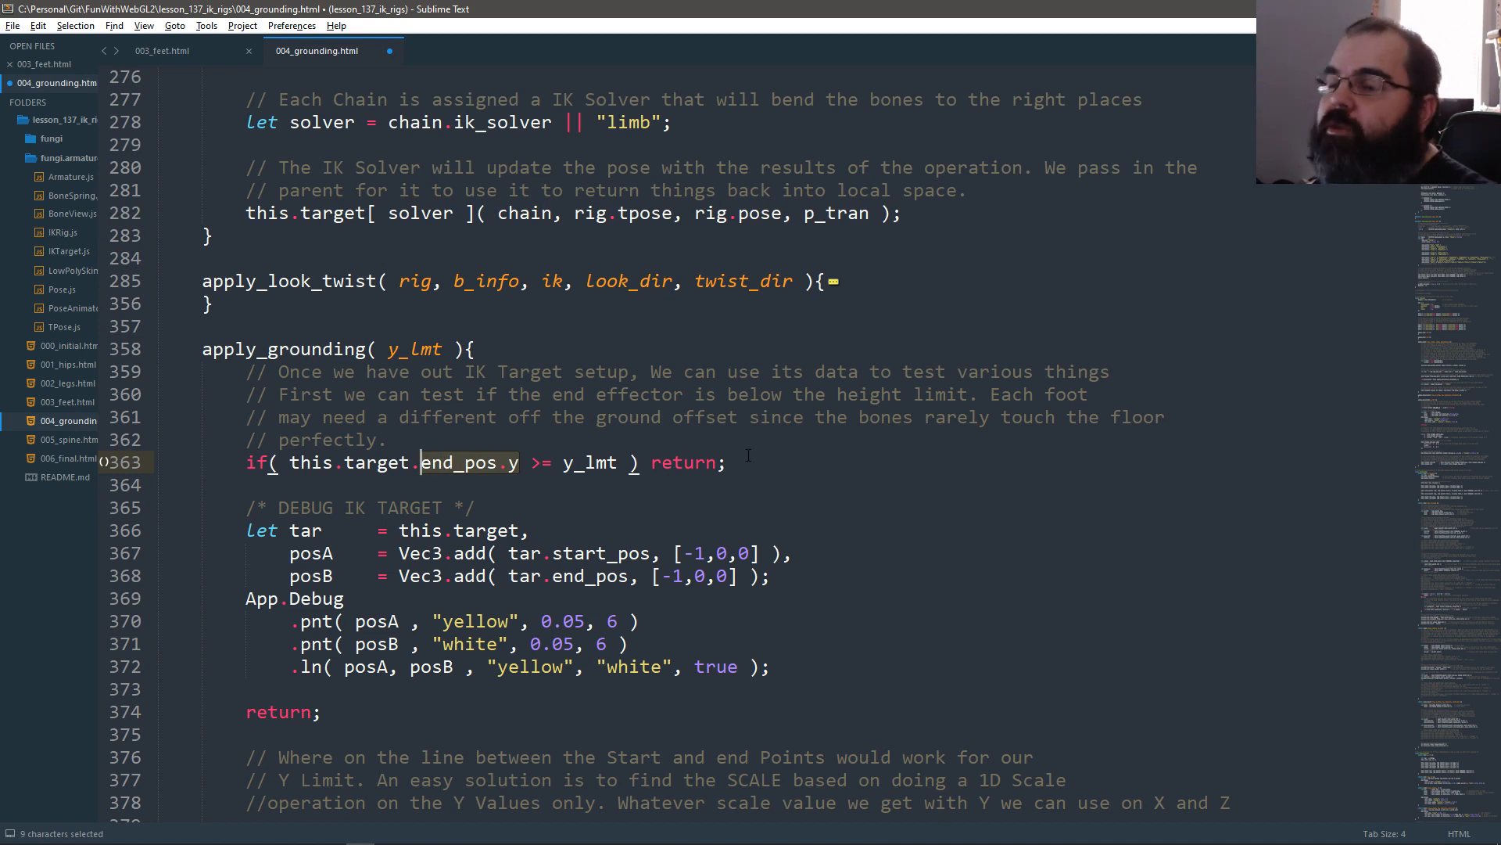
{"action": "scroll", "scroll_direction": "down", "scroll_amount": 3}
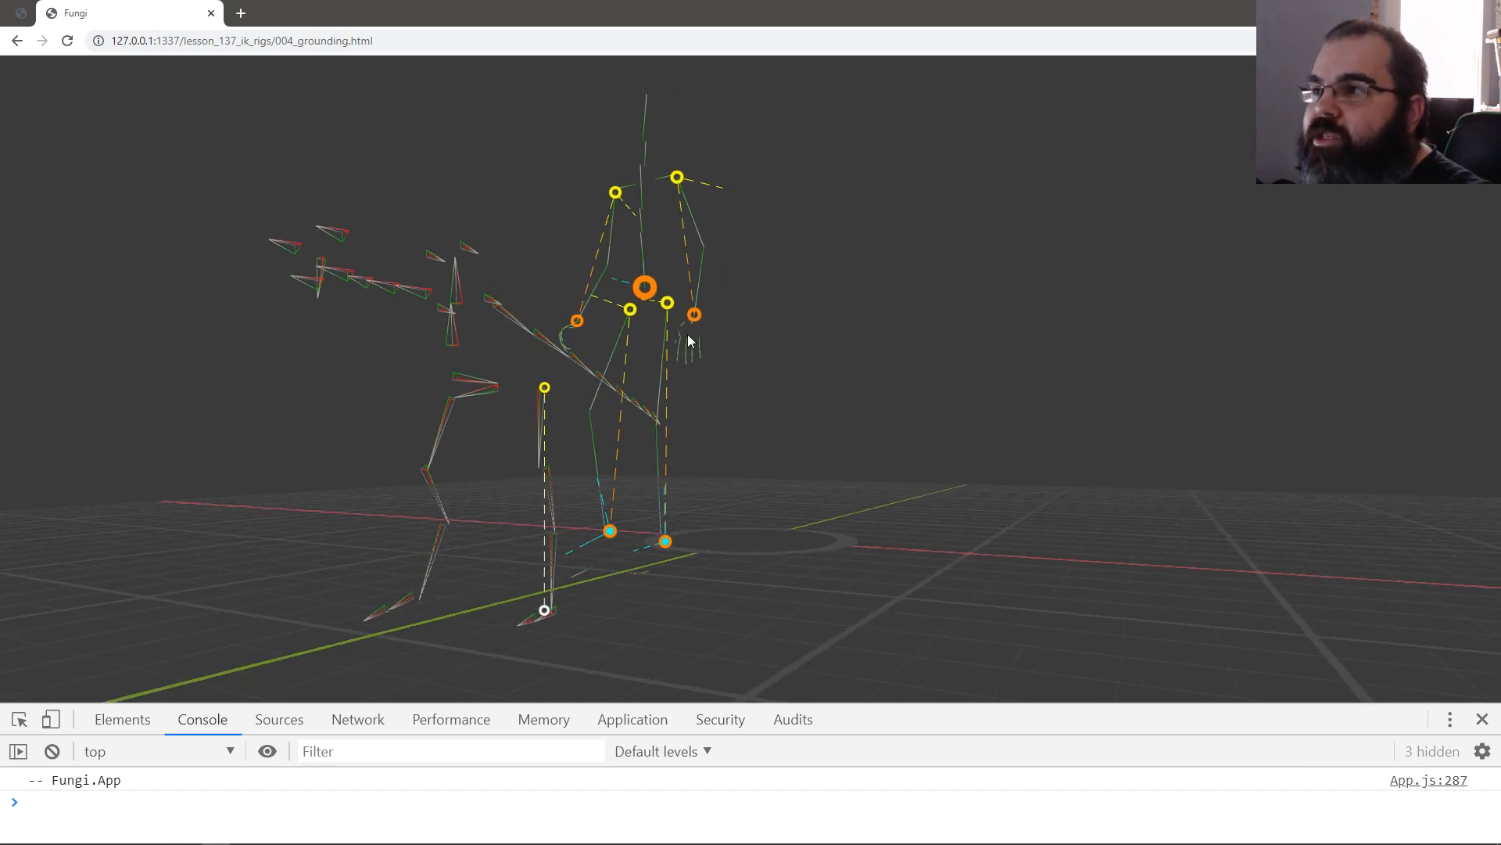
{"action": "mouse_move", "coordinate": [659, 385]}
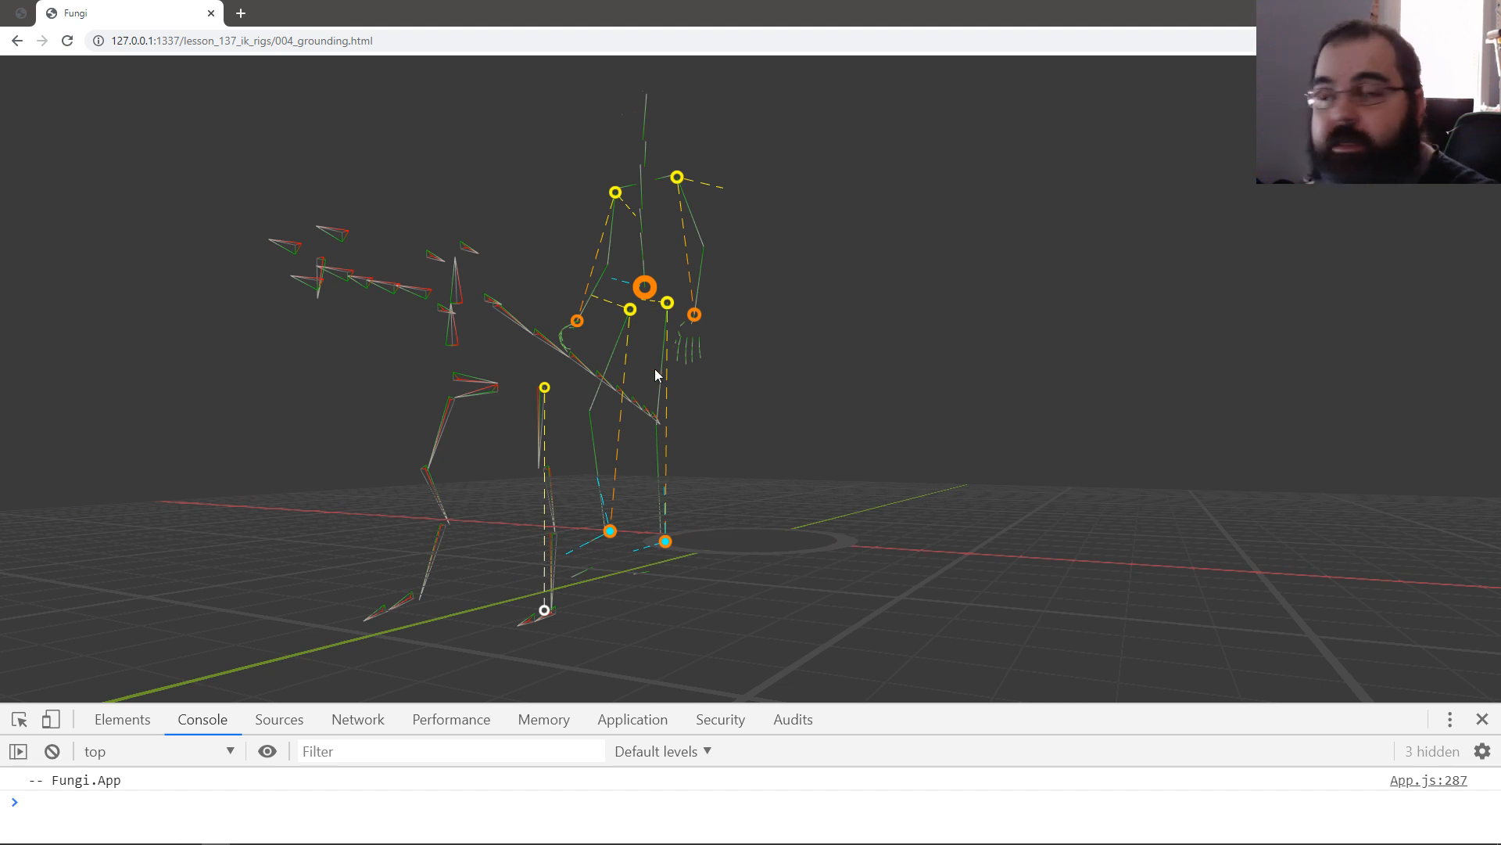
{"action": "mouse_move", "coordinate": [665, 431]}
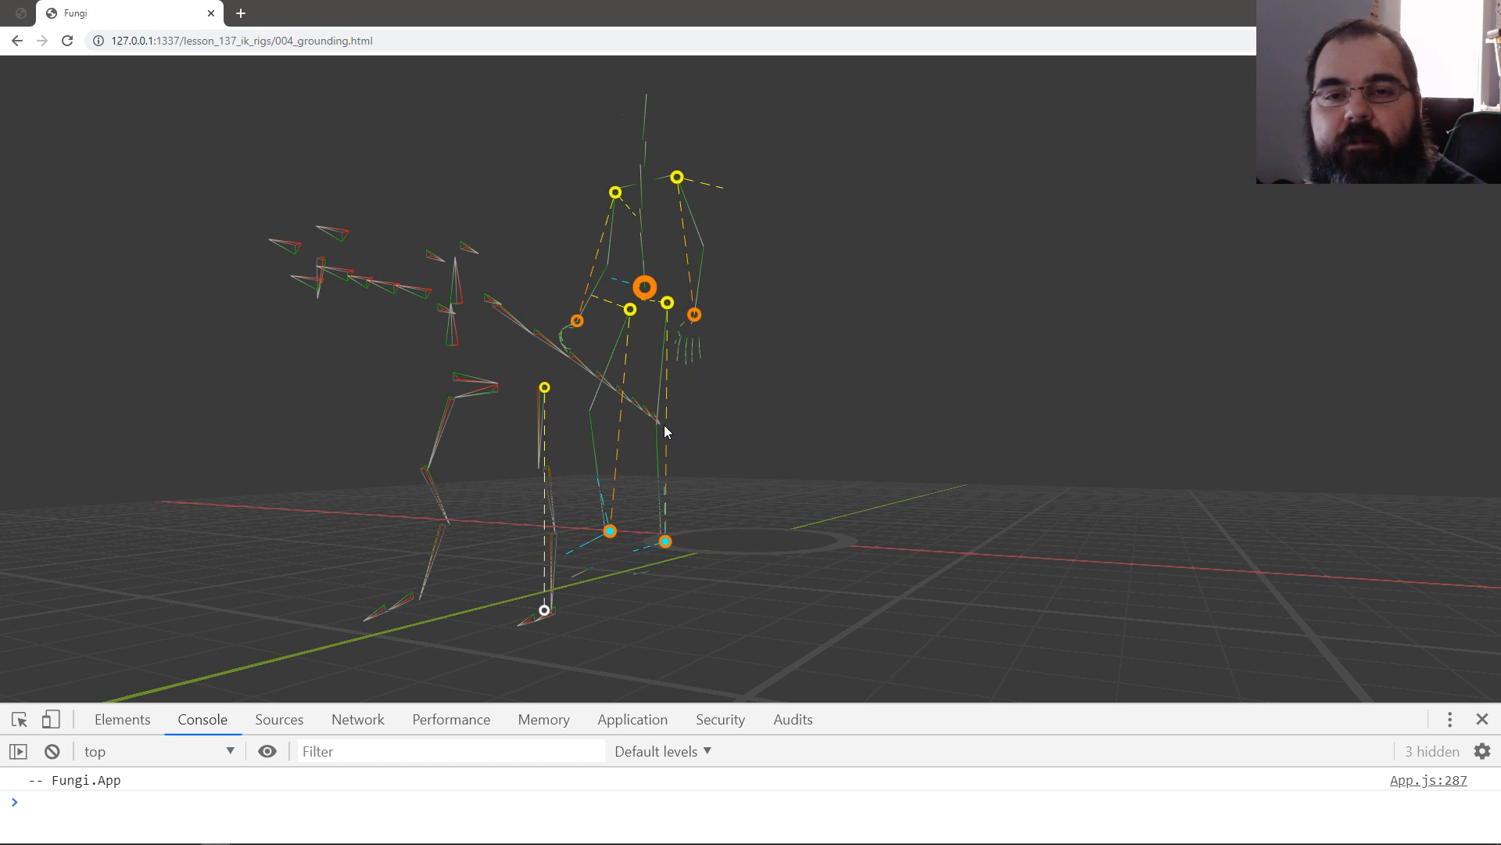
{"action": "mouse_move", "coordinate": [554, 495]}
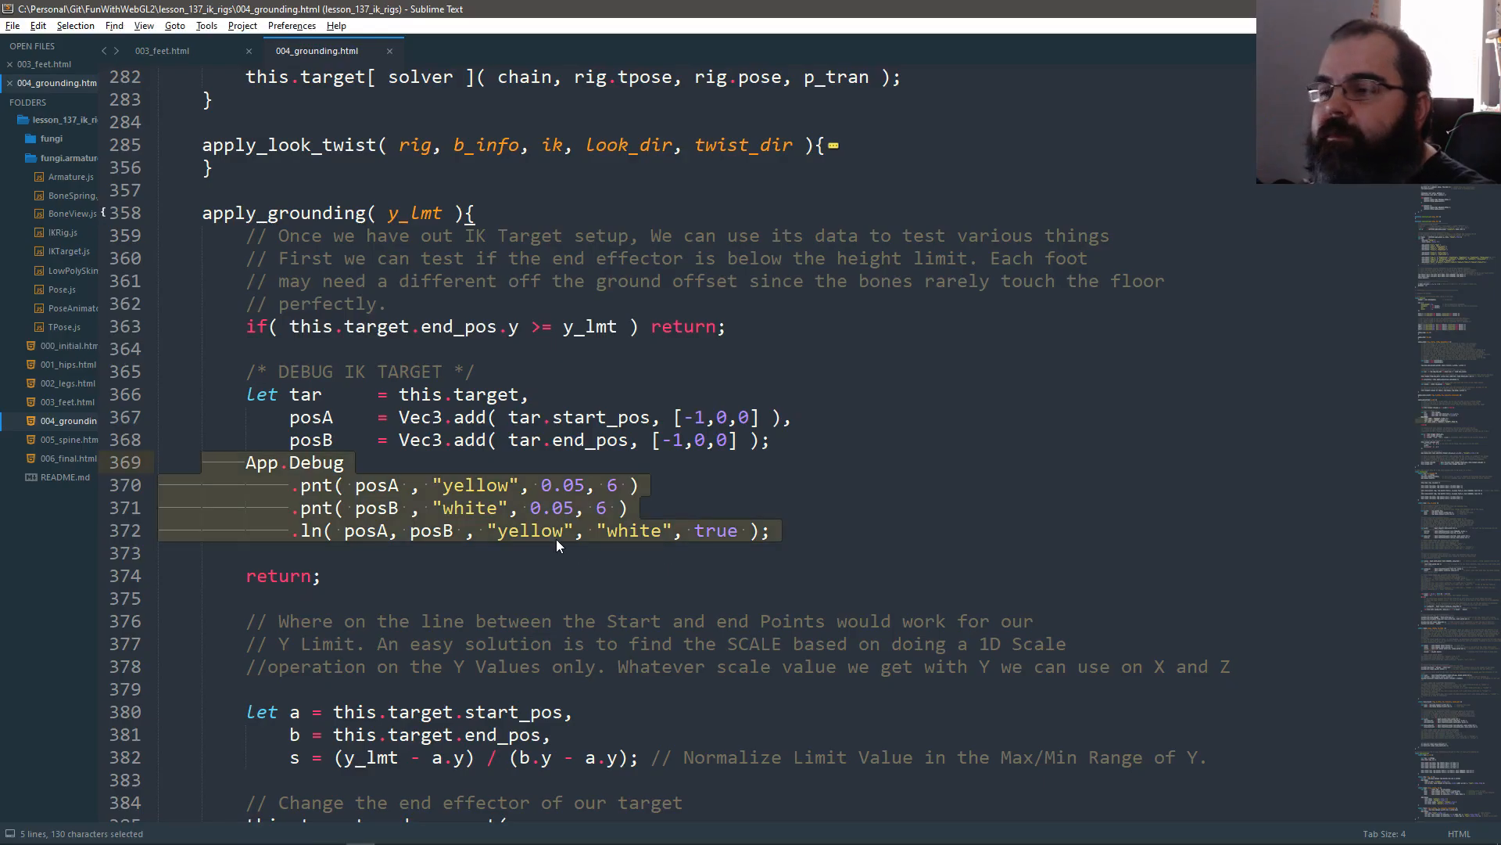
{"action": "scroll", "scroll_direction": "down", "scroll_amount": 3}
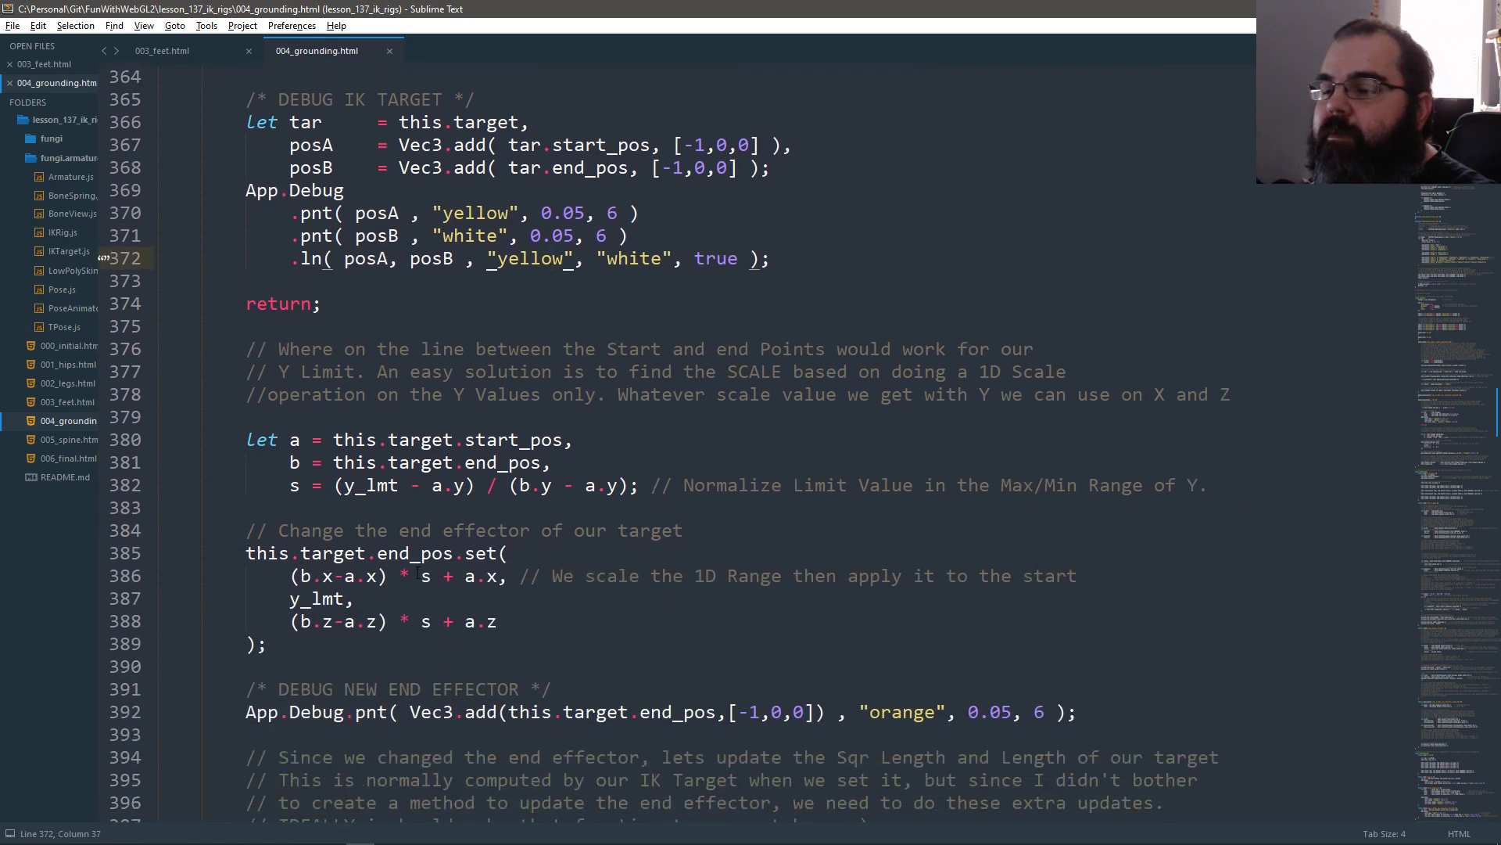
{"action": "double_click", "coordinate": [278, 304]}
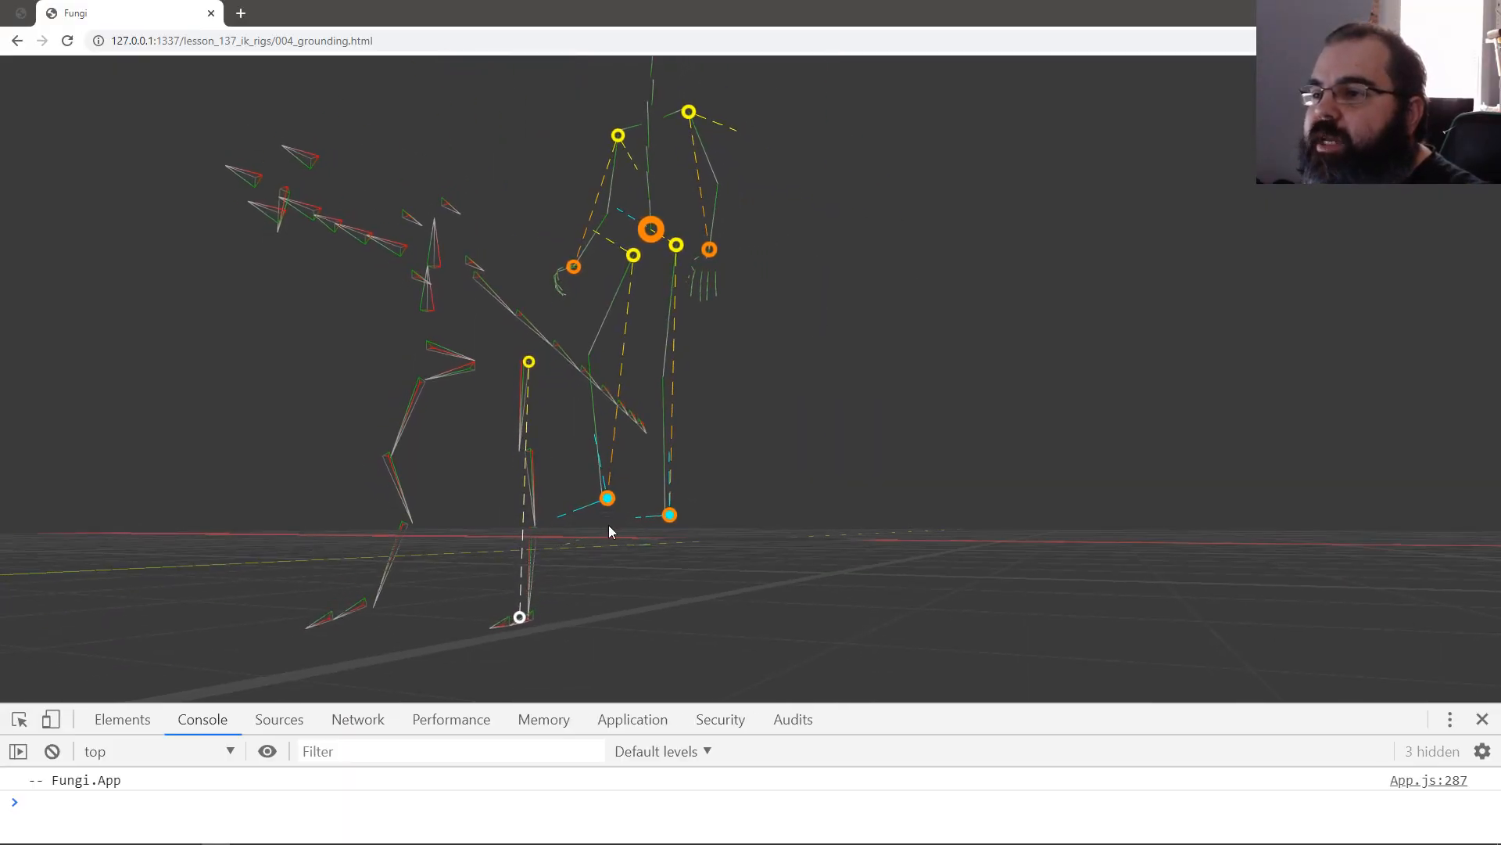
{"action": "mouse_move", "coordinate": [522, 608]}
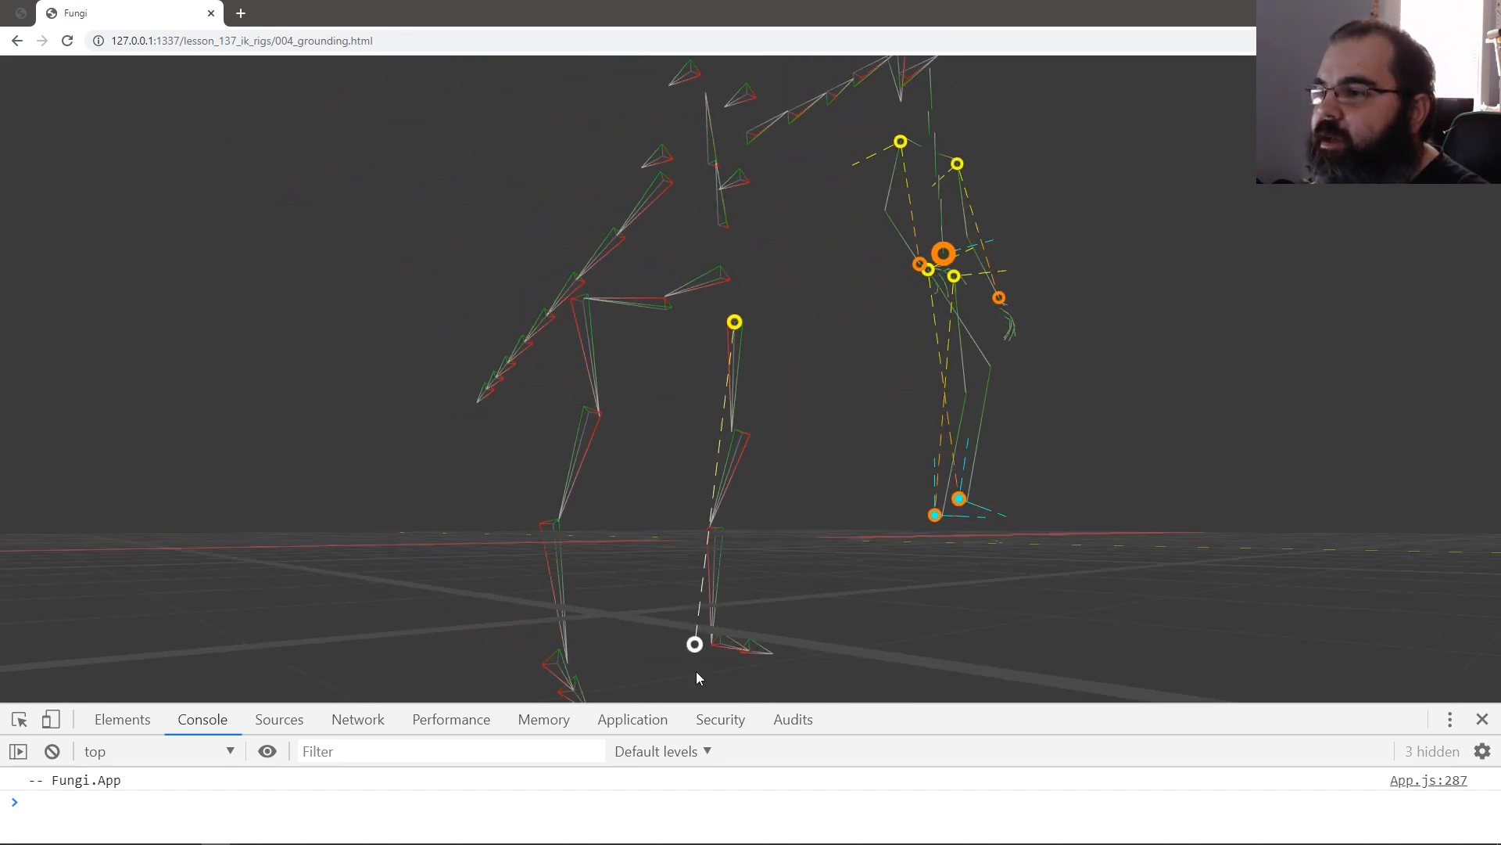
{"action": "mouse_move", "coordinate": [699, 654]}
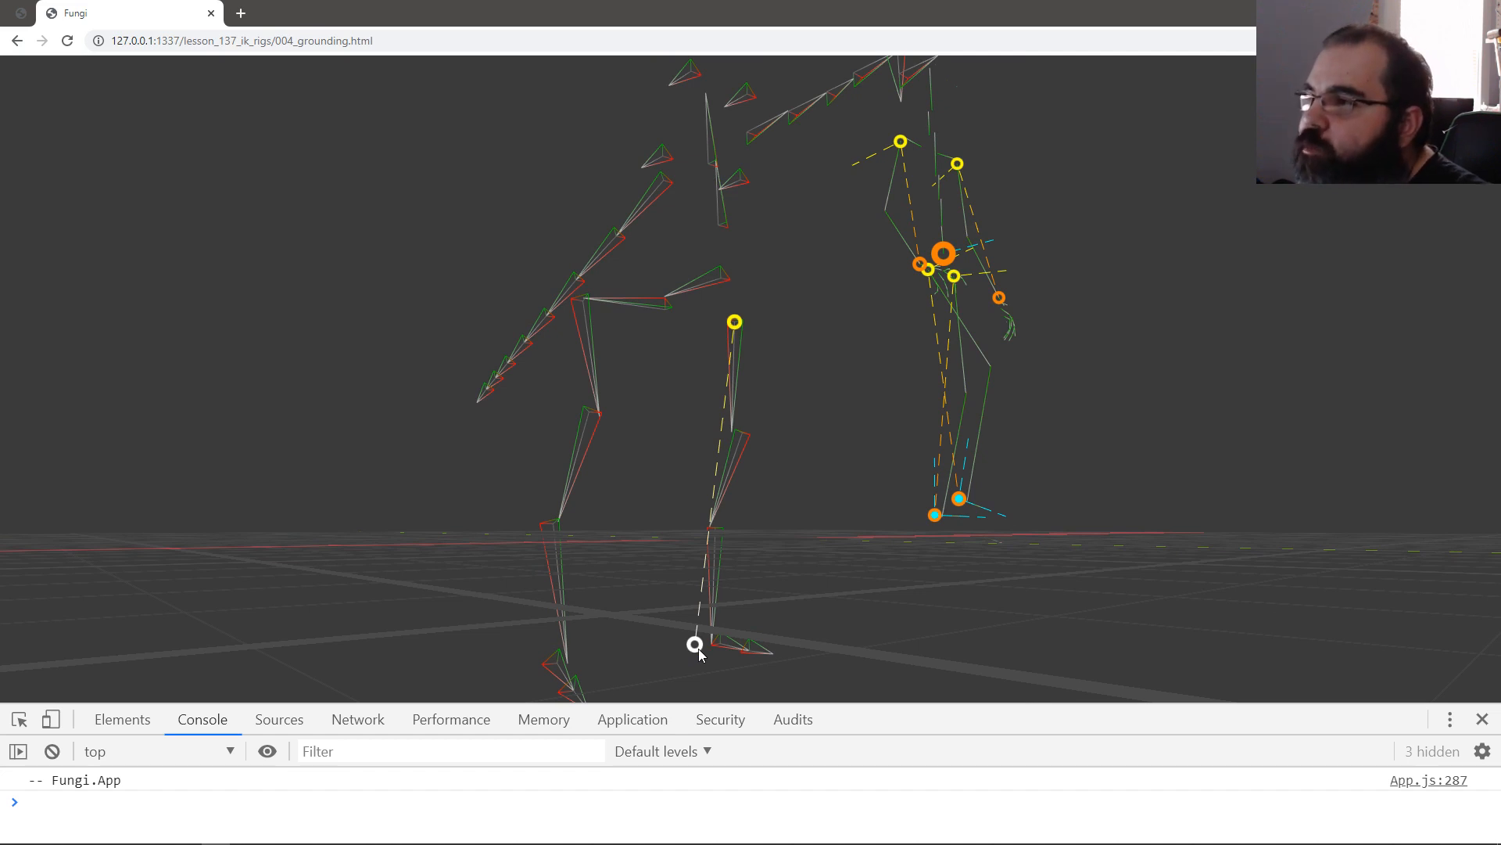
{"action": "mouse_move", "coordinate": [685, 615]}
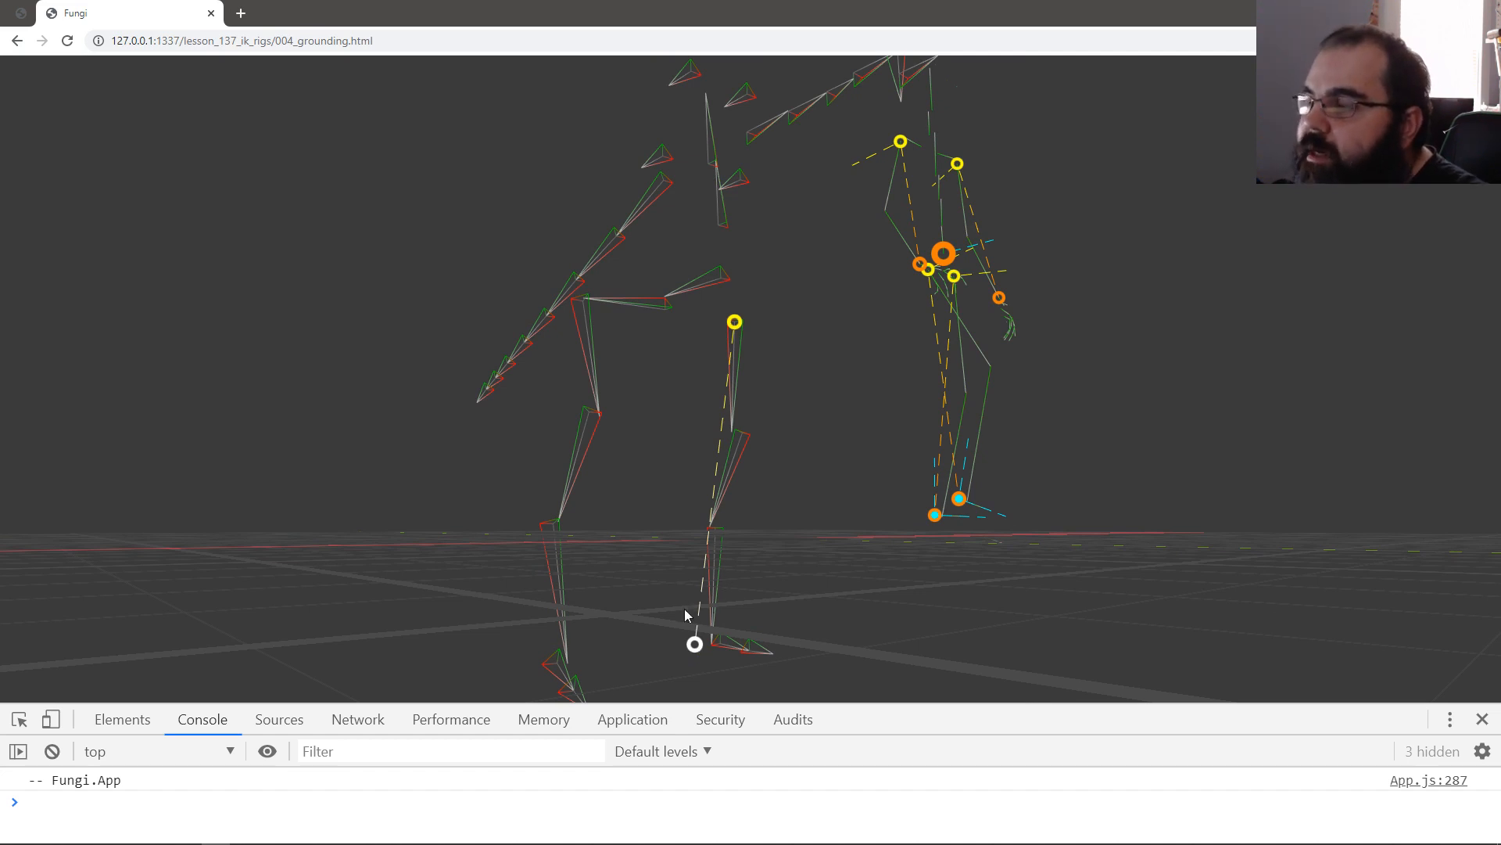
{"action": "mouse_move", "coordinate": [747, 362]}
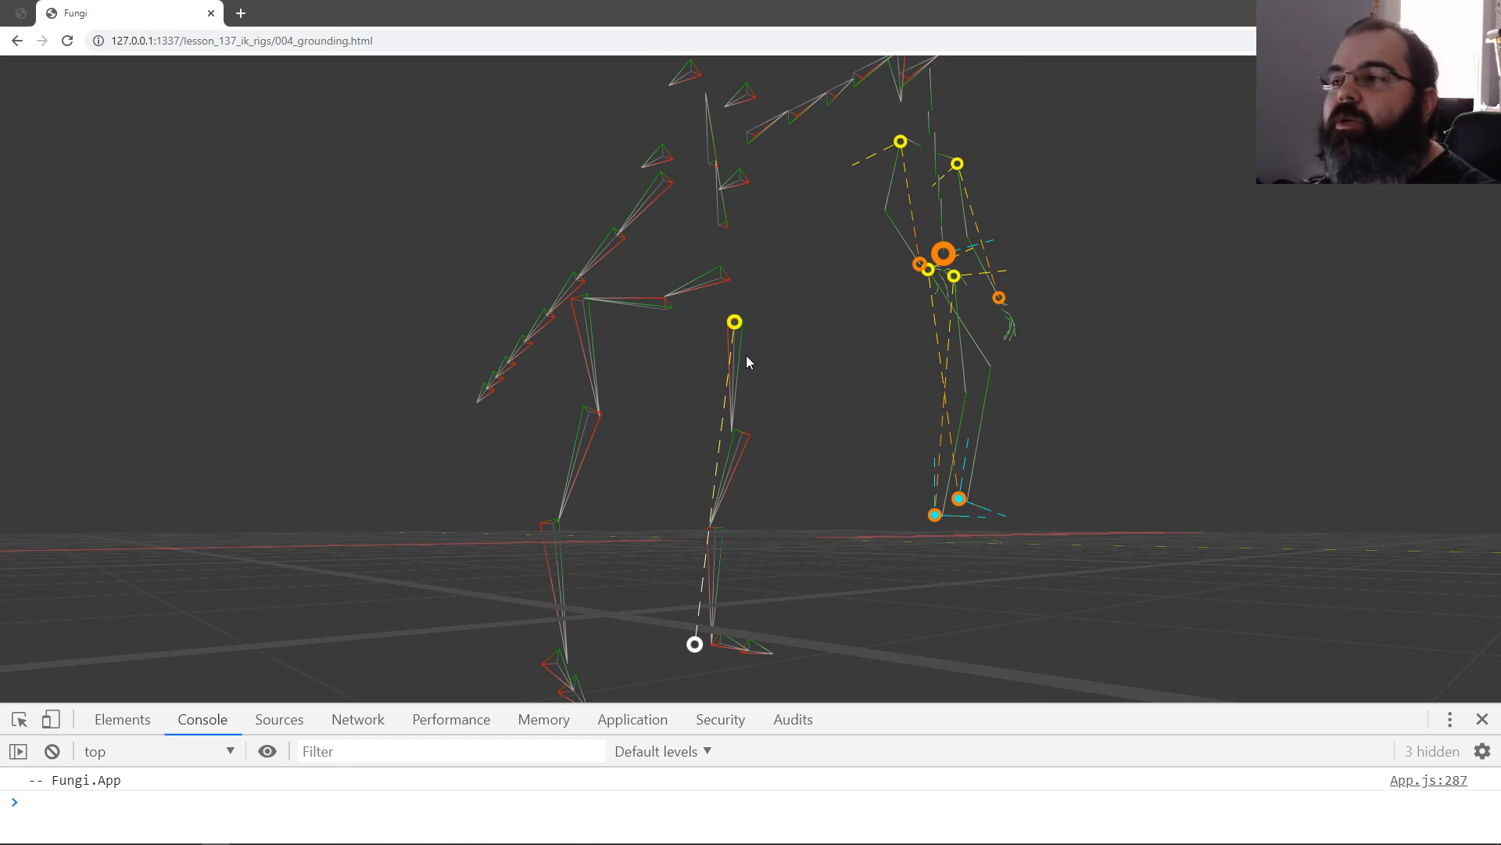
{"action": "mouse_move", "coordinate": [750, 367]}
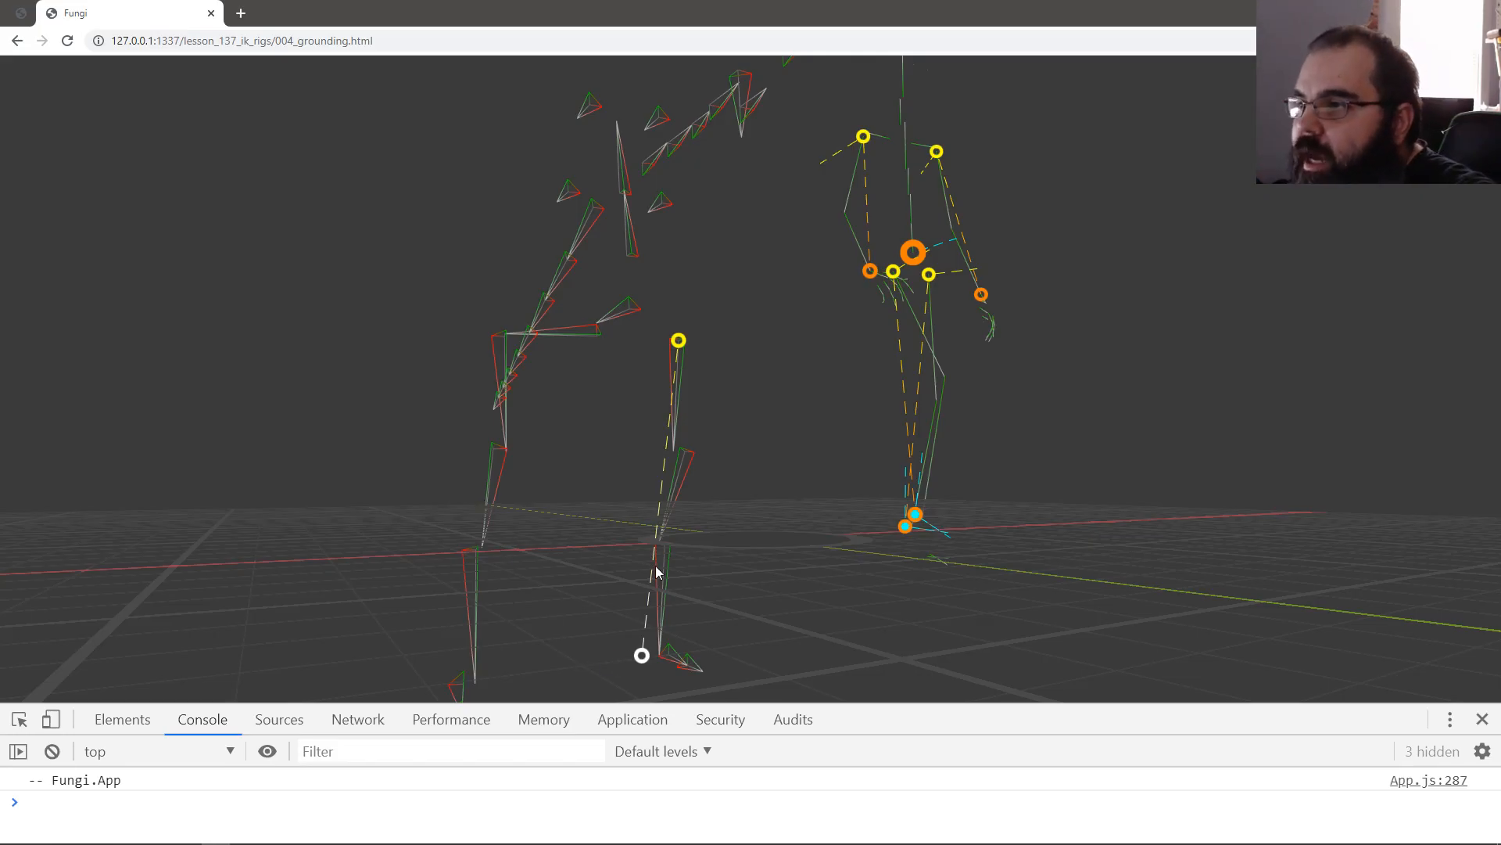
{"action": "mouse_move", "coordinate": [660, 523]}
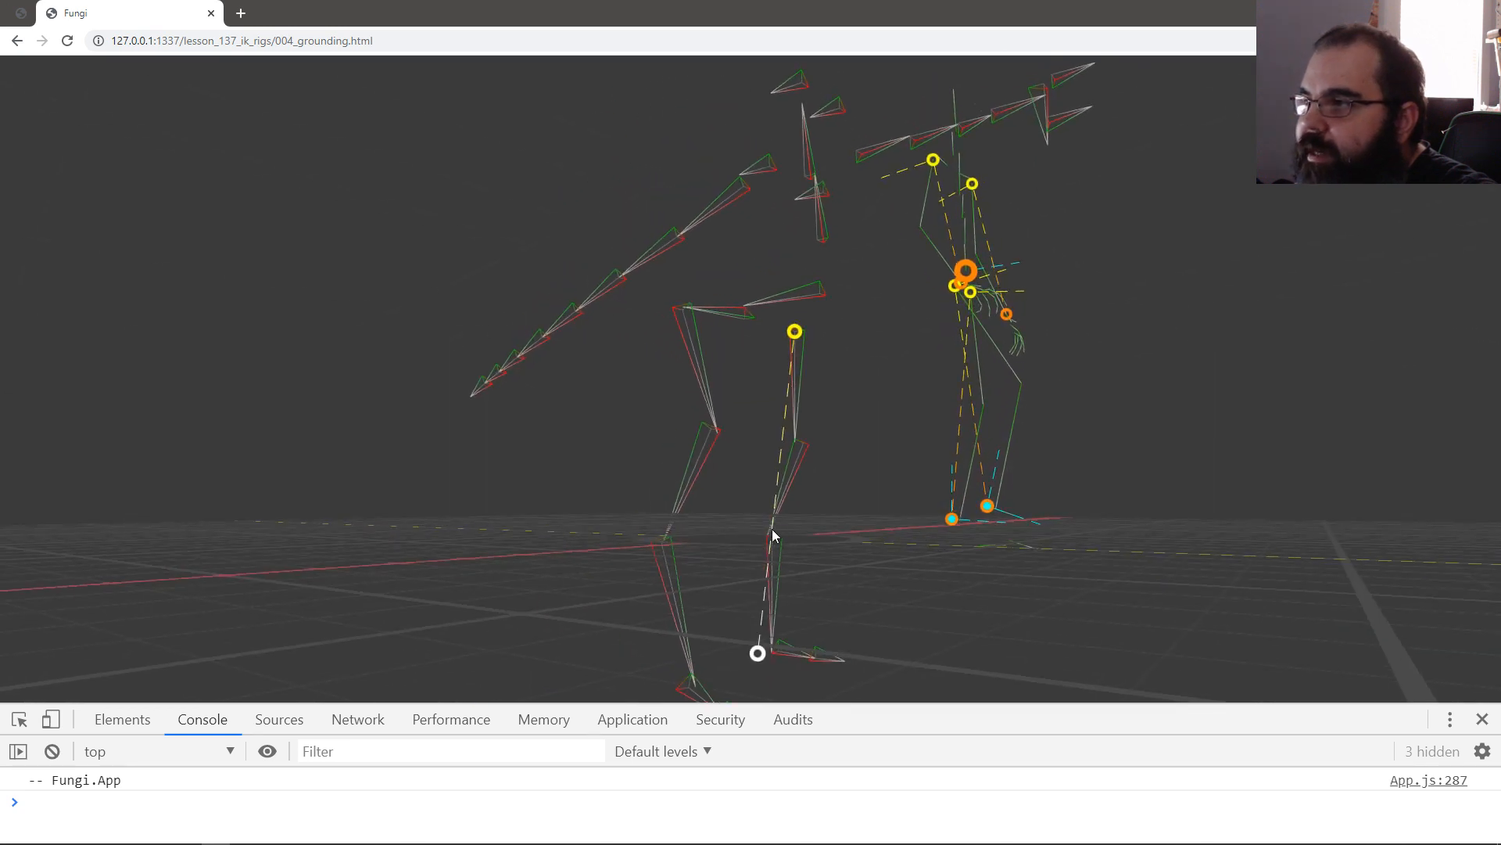
{"action": "mouse_move", "coordinate": [772, 529]}
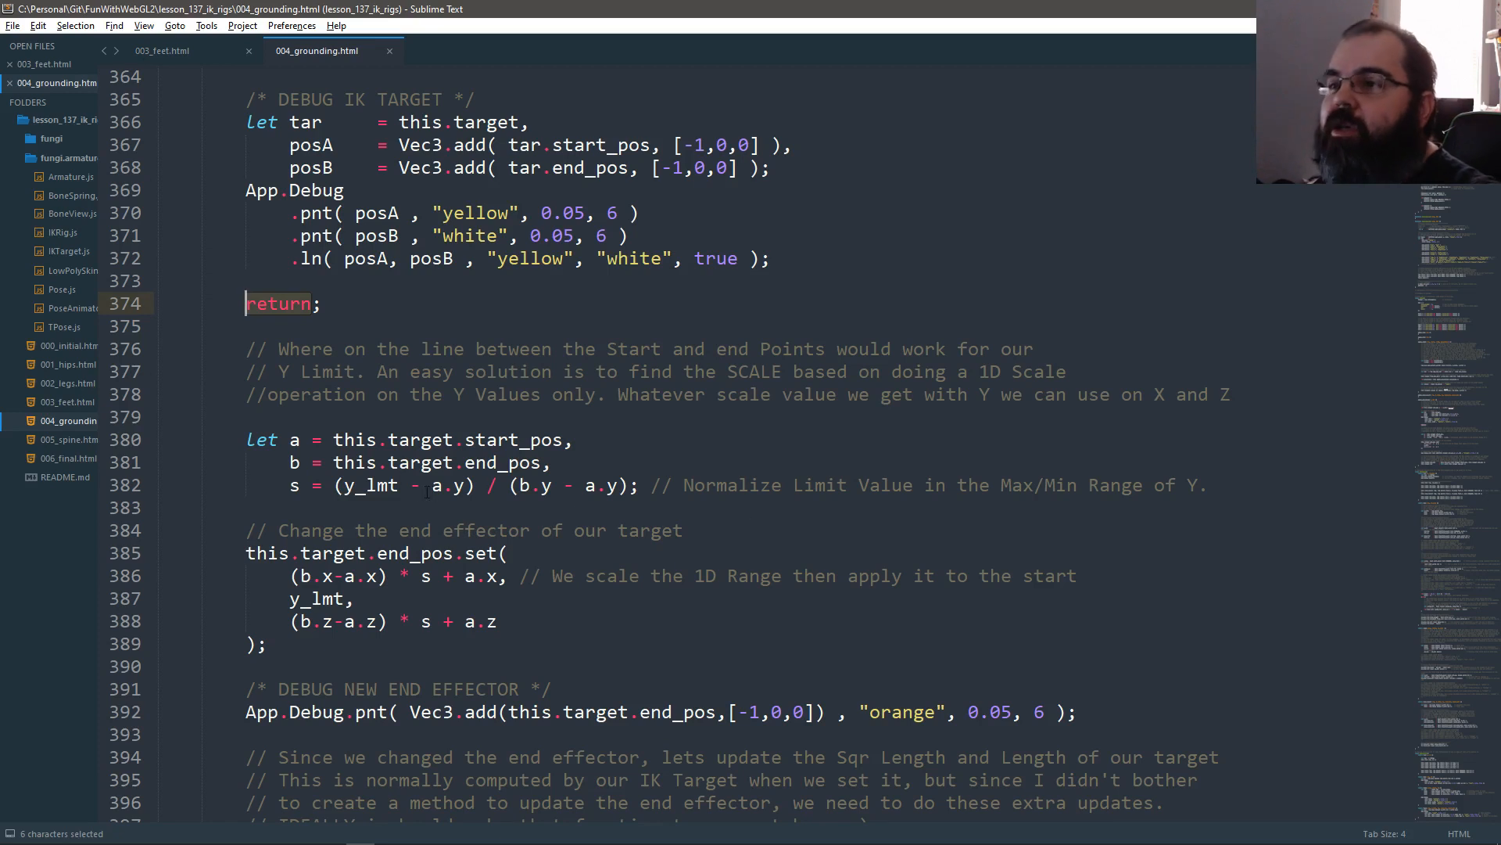
Step: Inspect the return statement and the a.y and b.y terms of the scale formula
{"action": "double_click", "coordinate": [366, 485]}
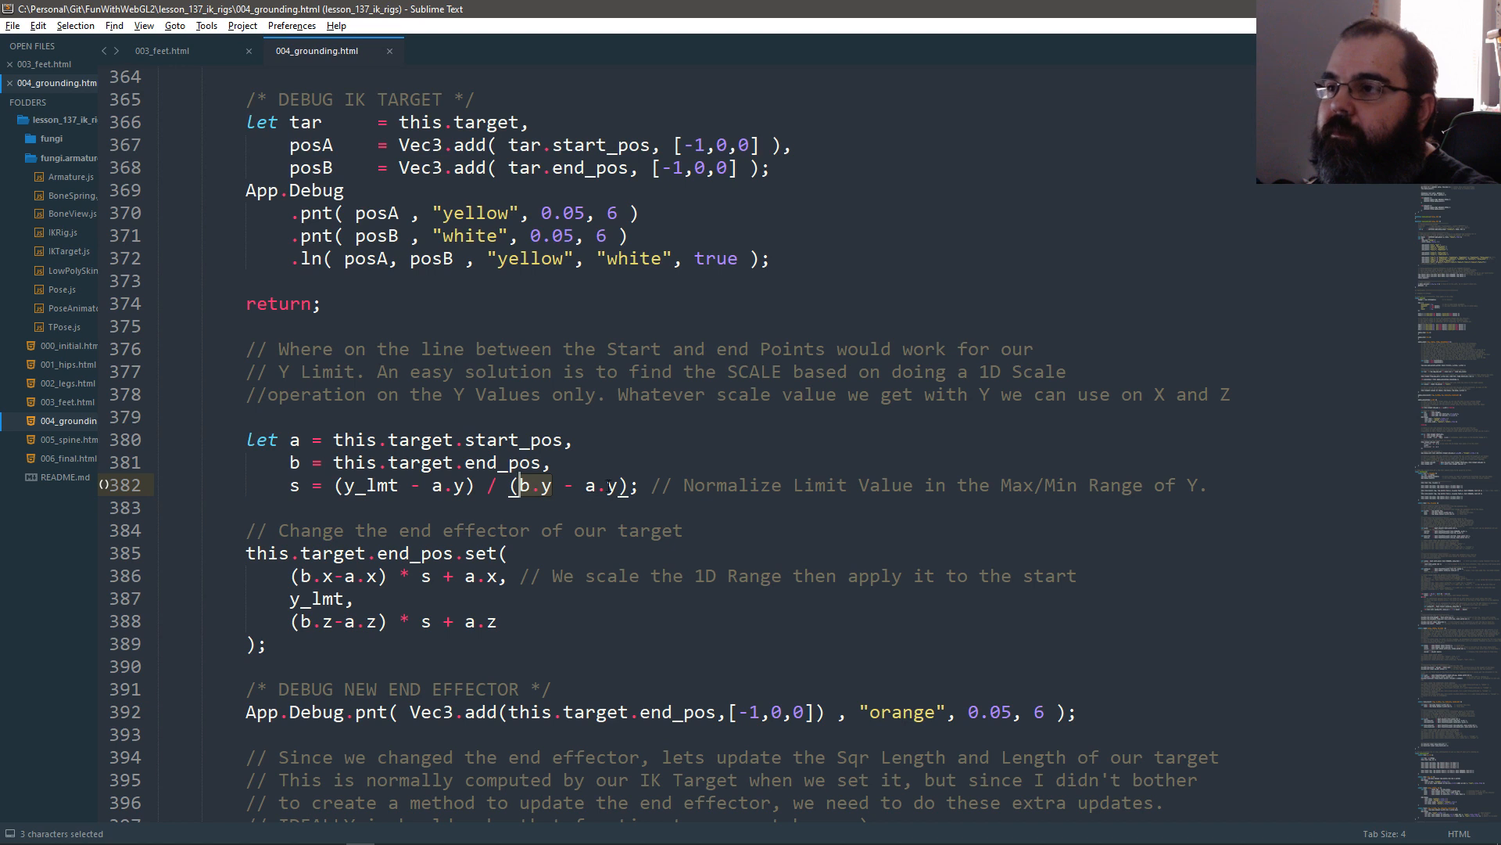
{"action": "left_click", "coordinate": [525, 484]}
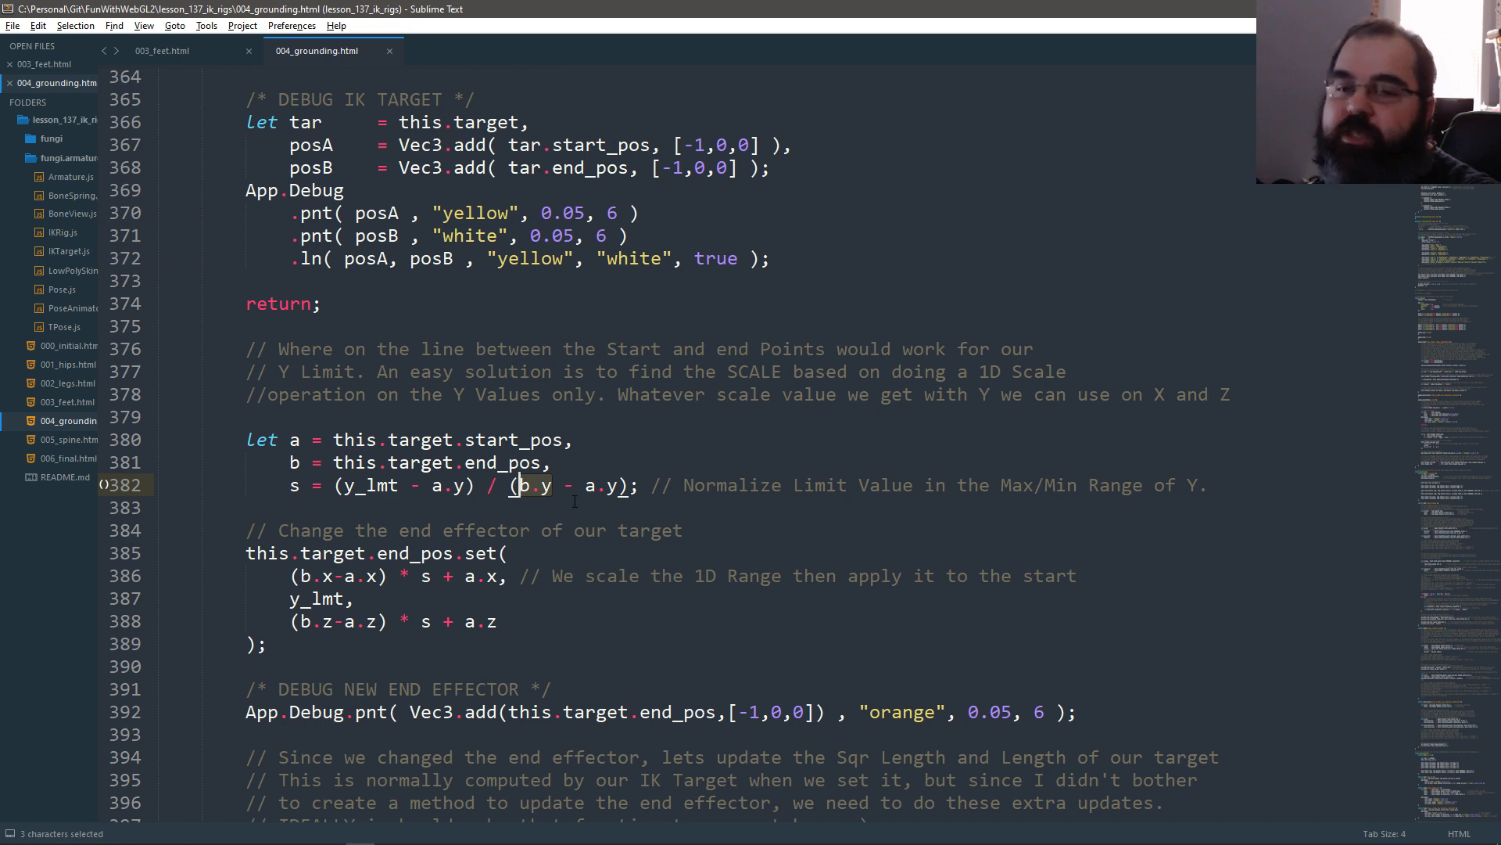
{"action": "left_click", "coordinate": [601, 485]}
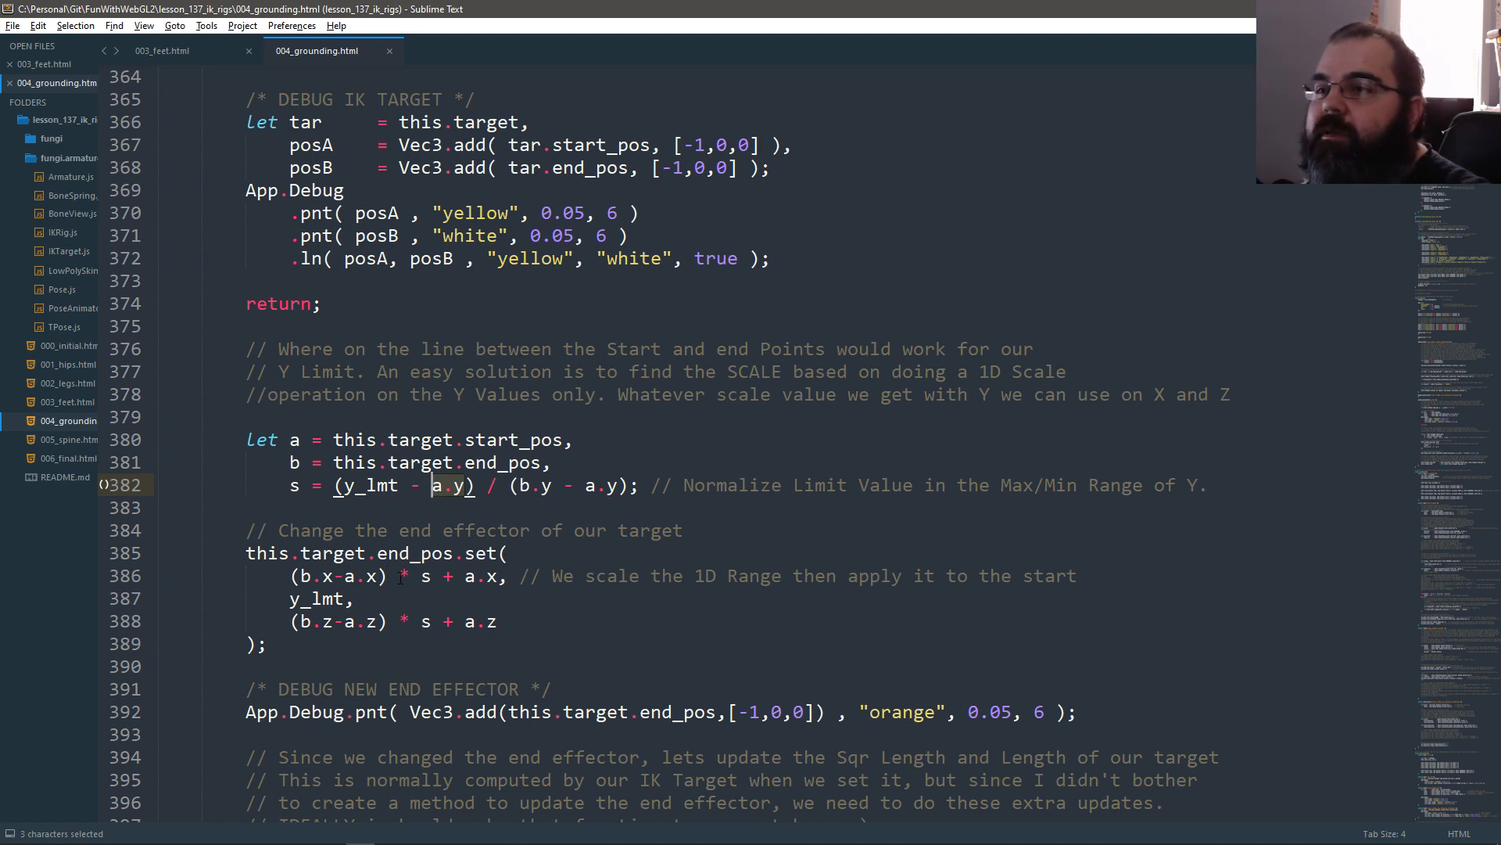
{"action": "left_click", "coordinate": [299, 485]}
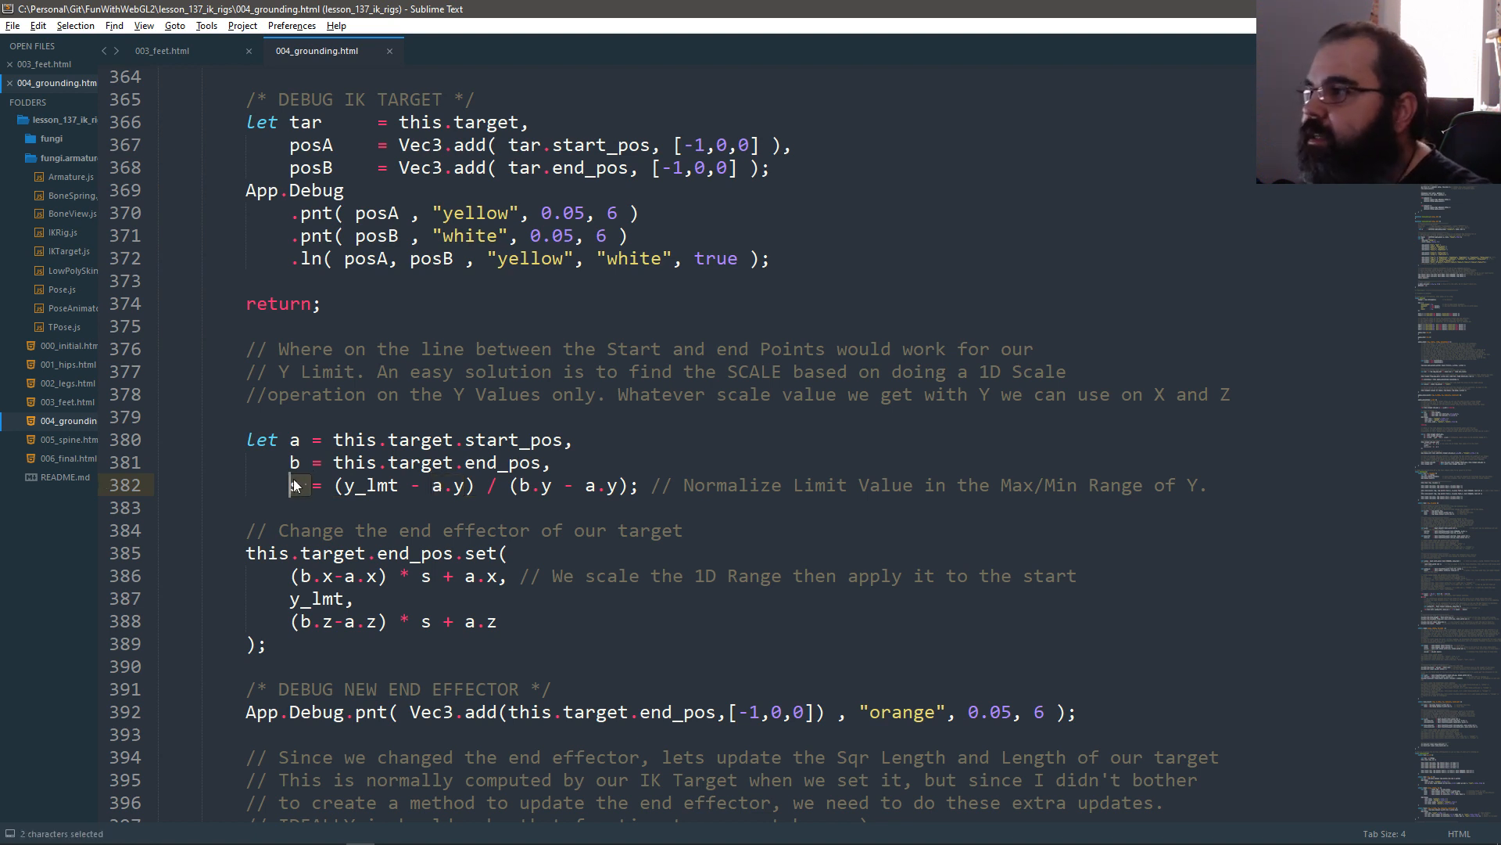
{"action": "type", "text": "s"}
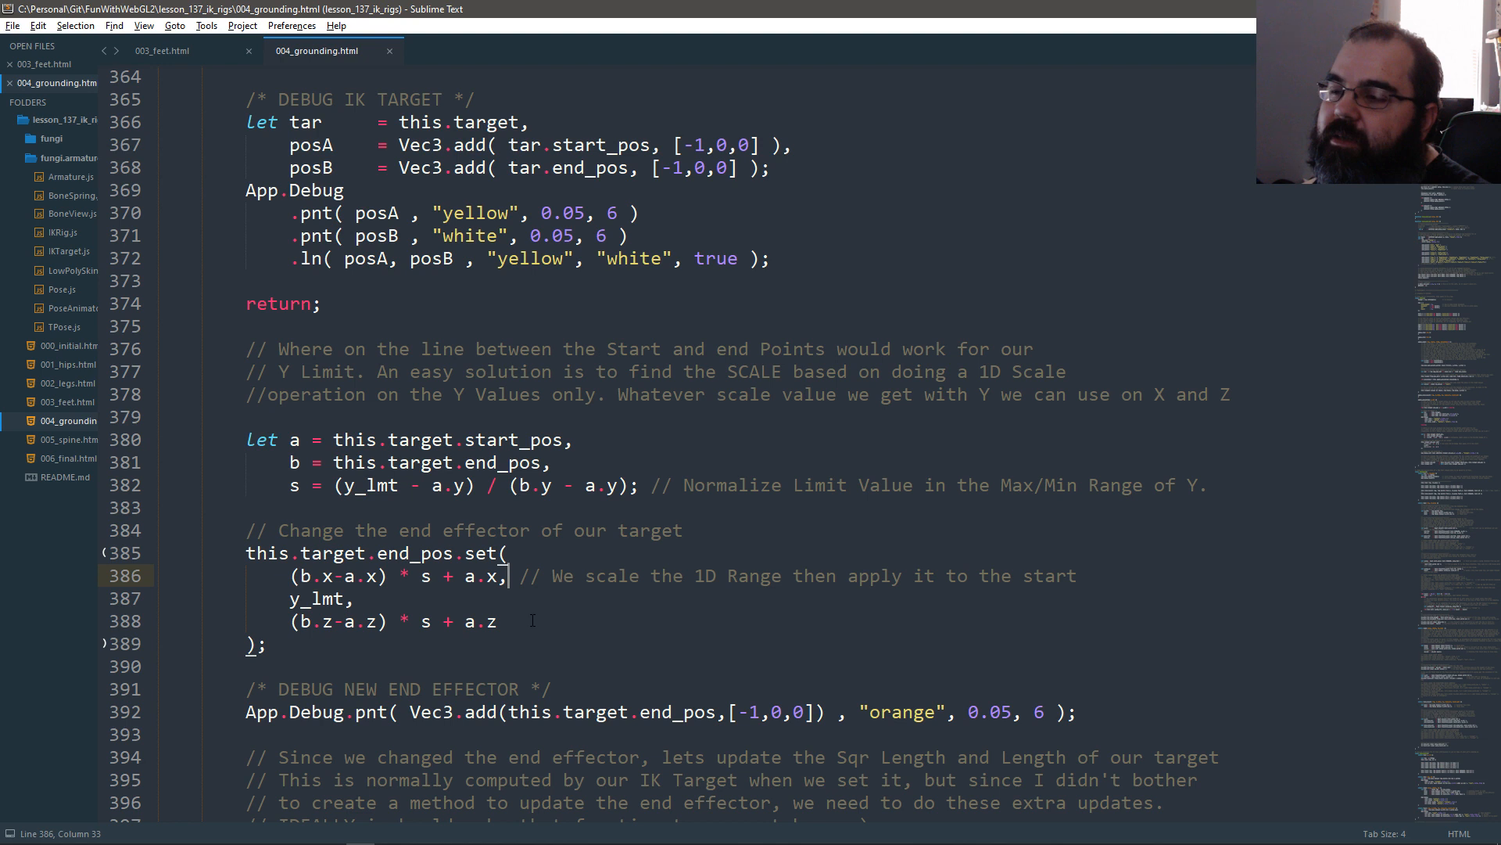
Step: Add the comment 'a.x * (1-s) + b.x * s' to the z-component line and save
{"action": "left_click", "coordinate": [367, 598]}
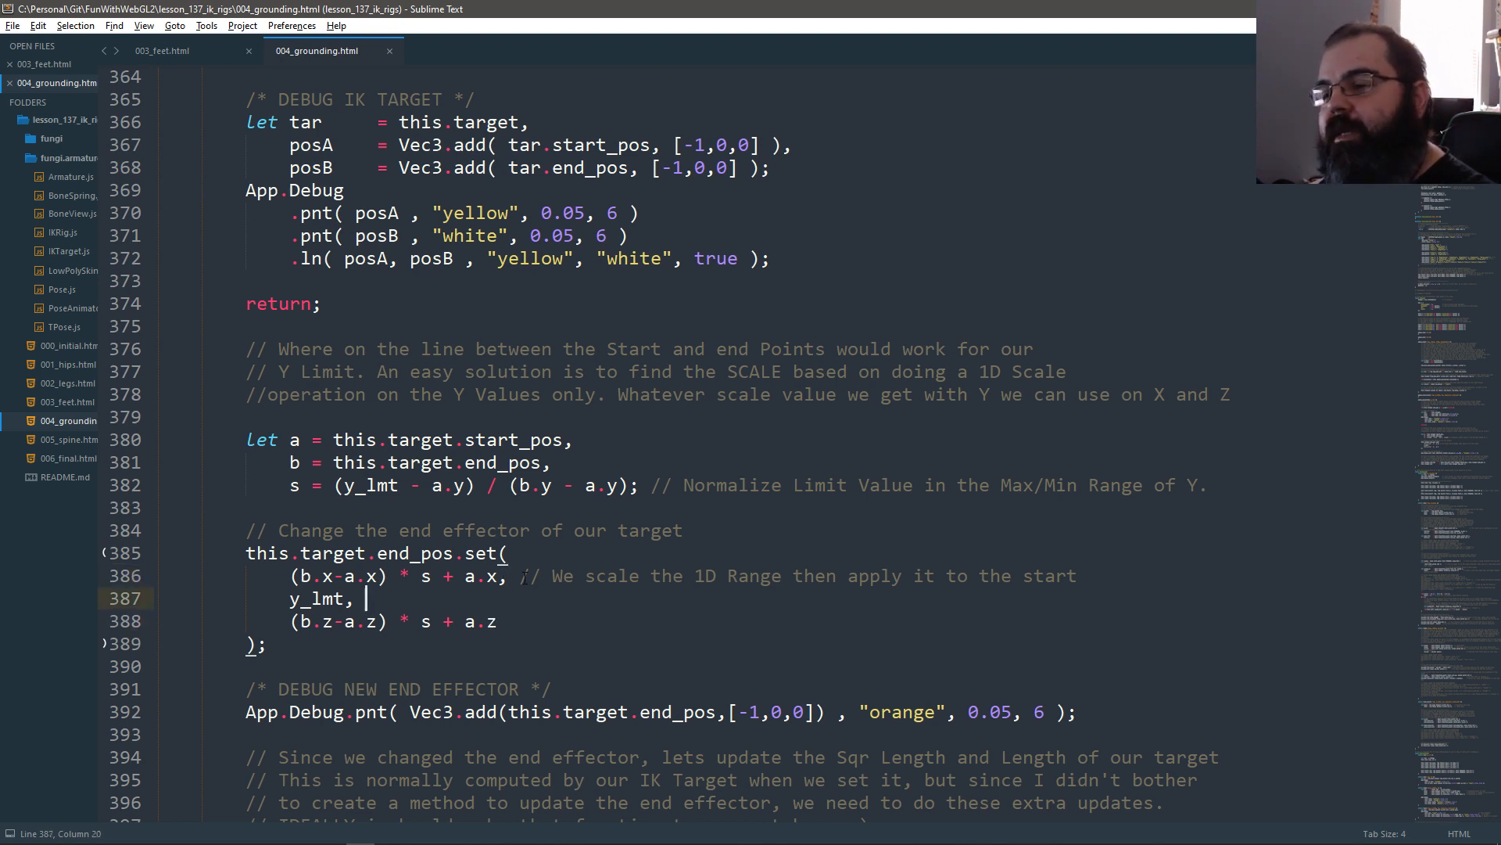
{"action": "left_click", "coordinate": [517, 575]}
{"action": "type", "text": "  //"}
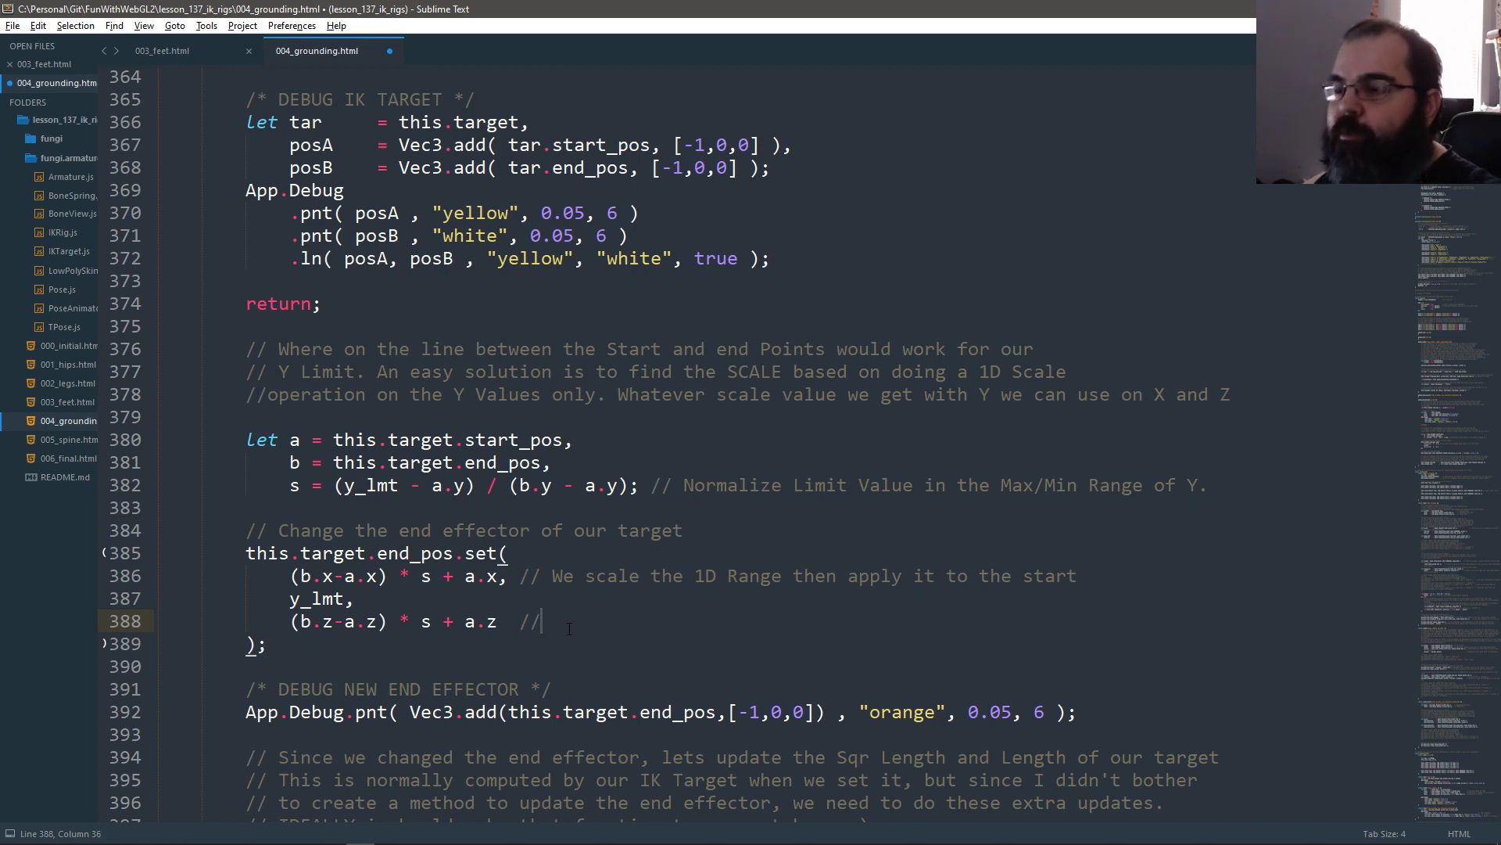
{"action": "type", "text": "("}
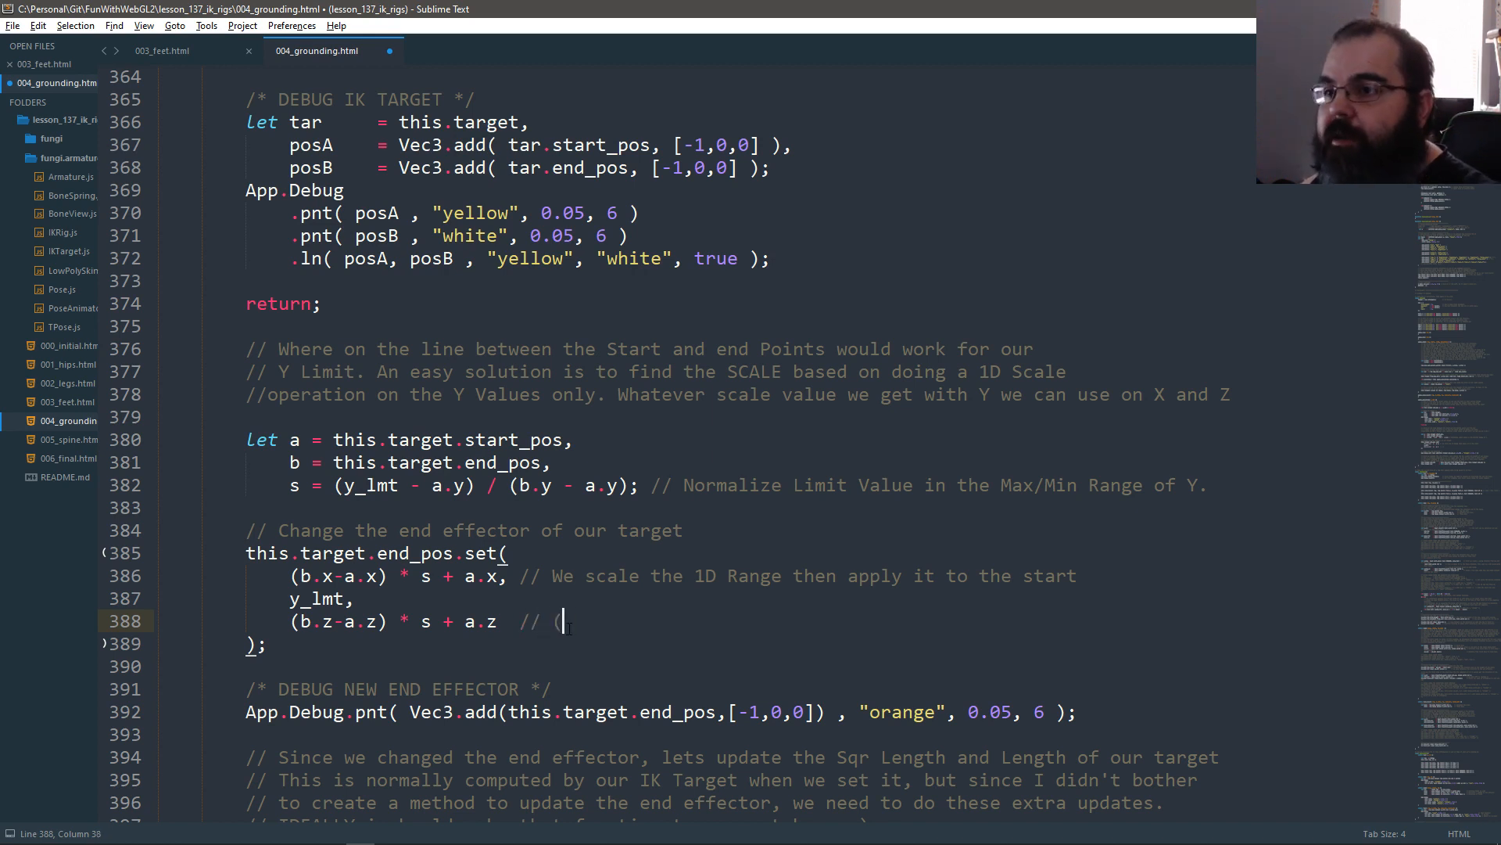
{"action": "type", "text": "a"}
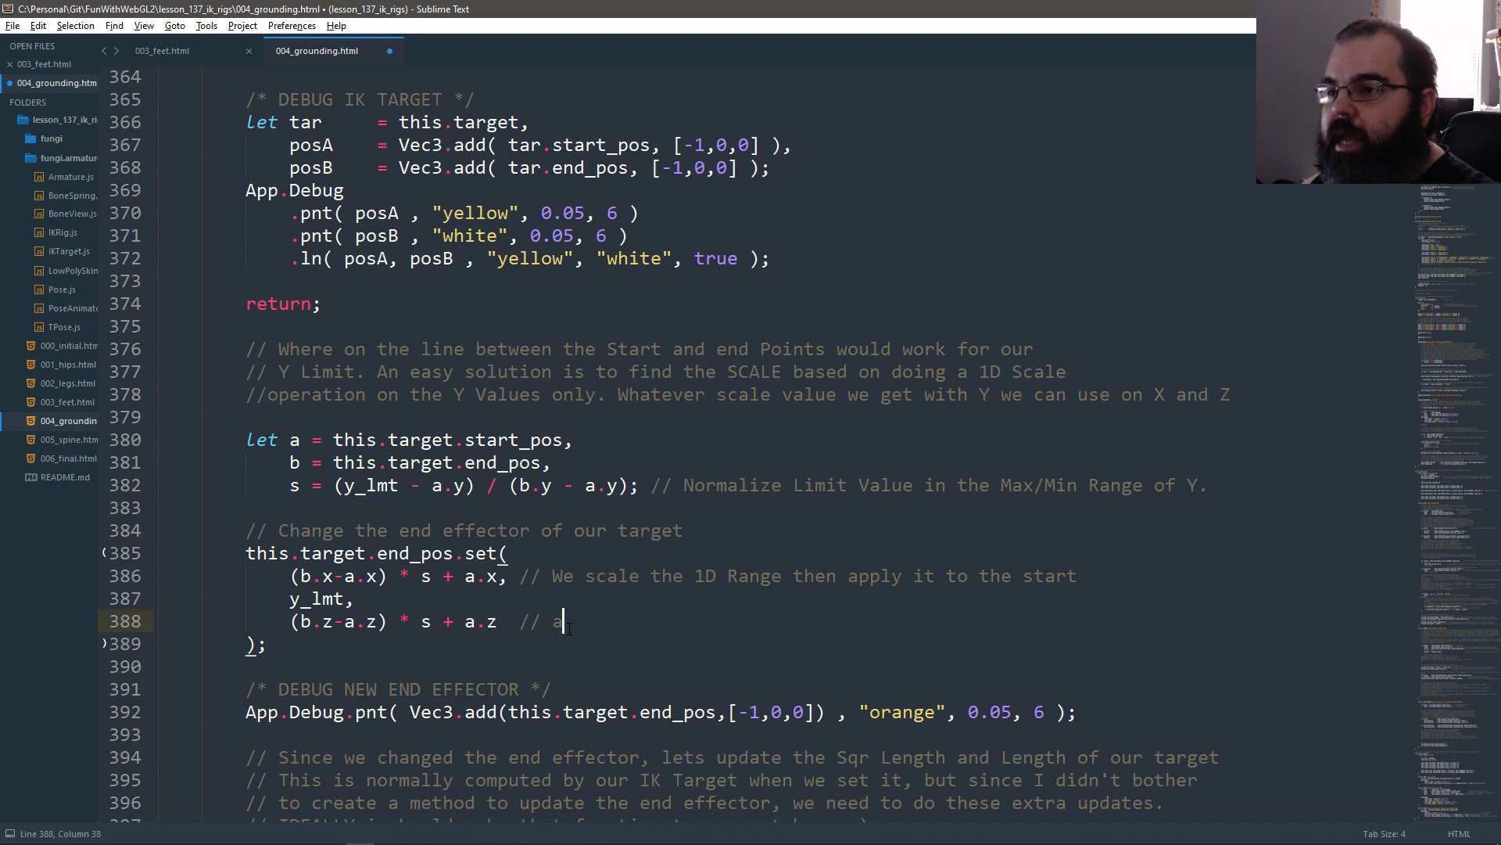
{"action": "type", "text": ".x"}
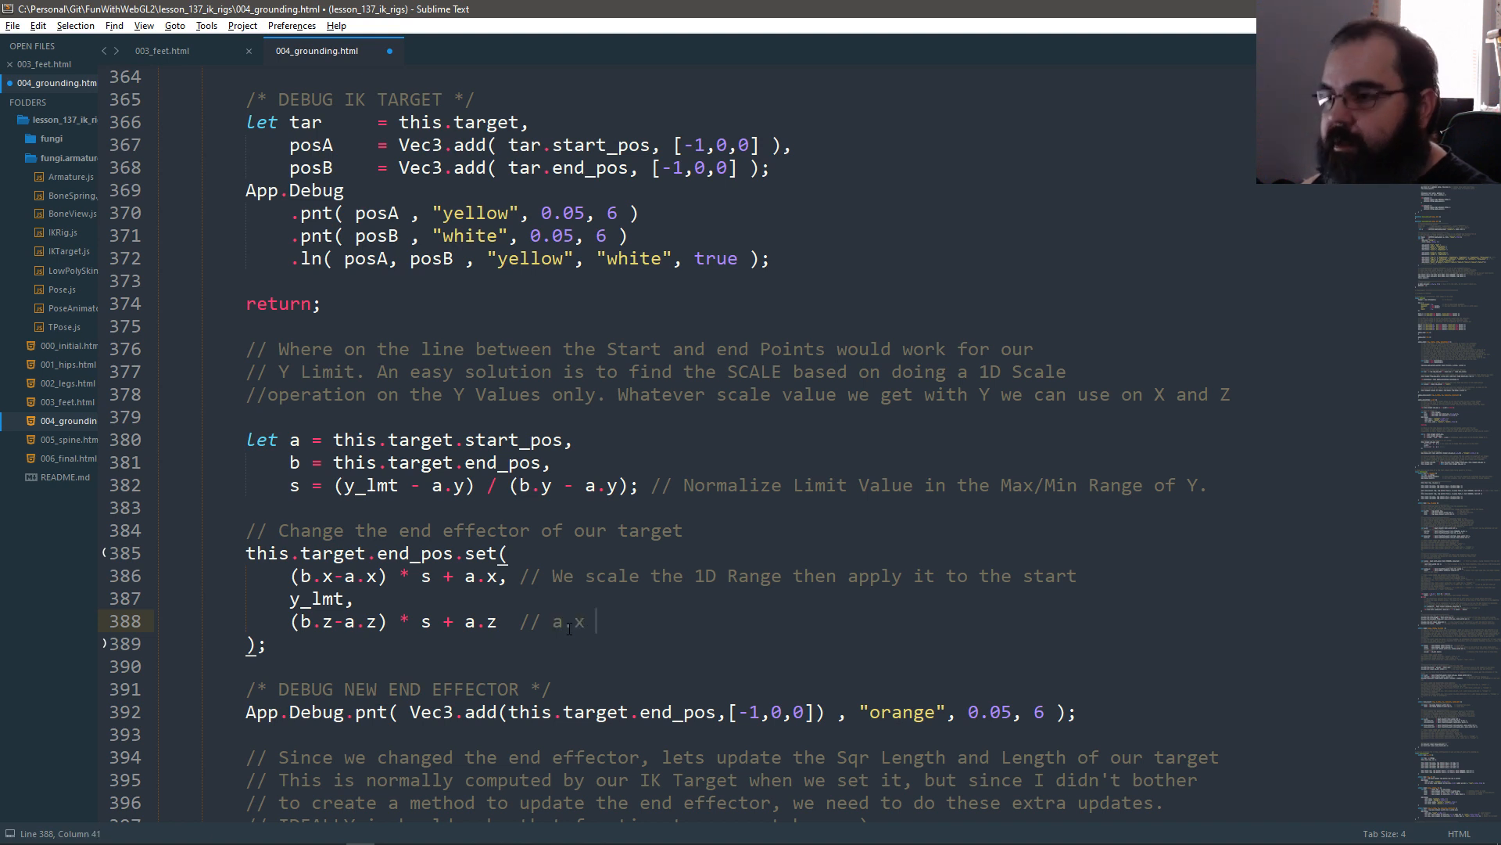
{"action": "type", "text": "*"}
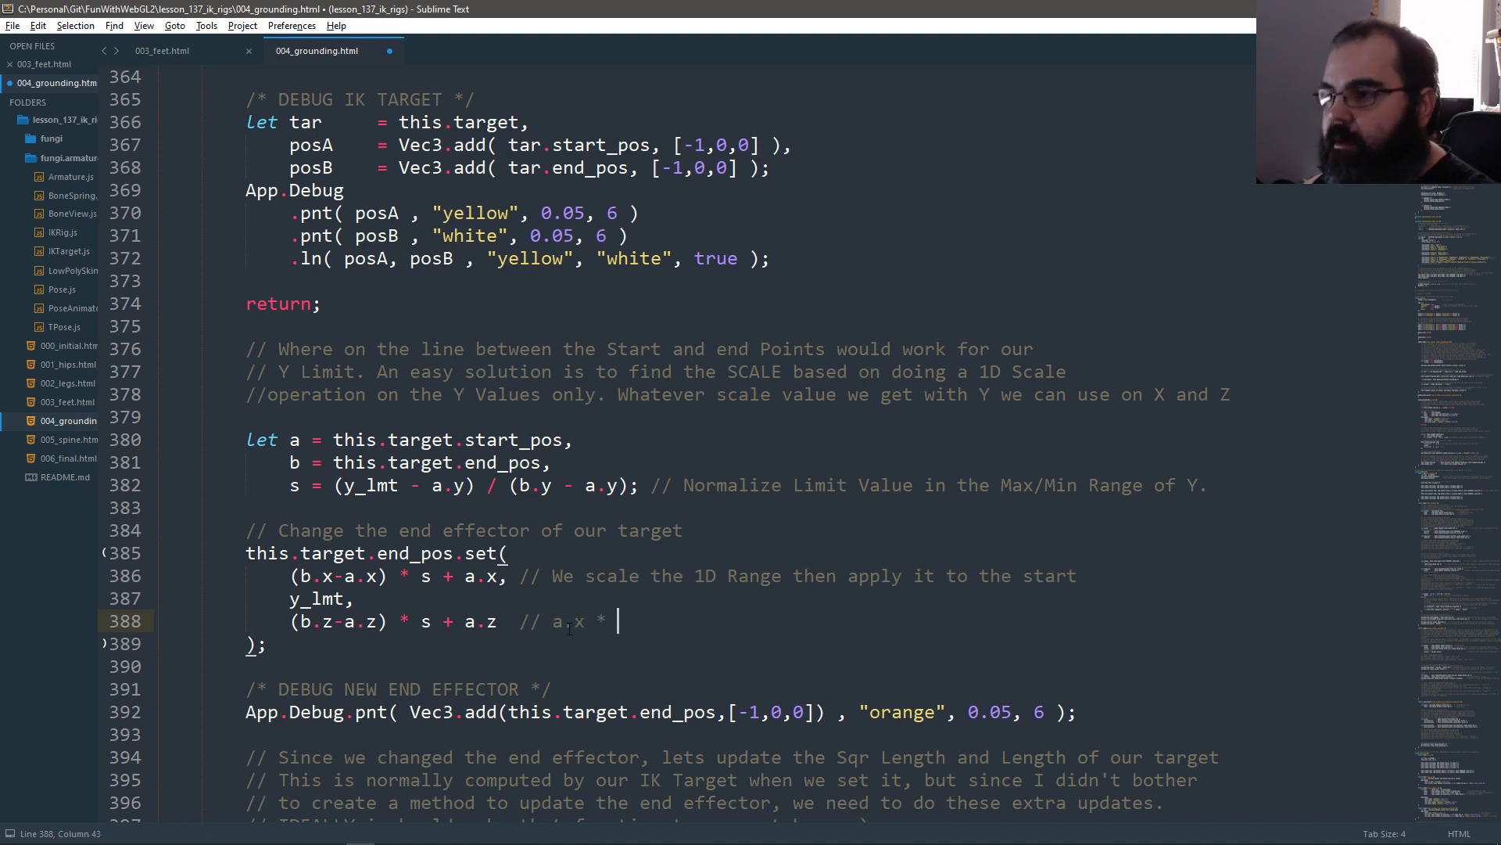
{"action": "type", "text": "(1-s)"}
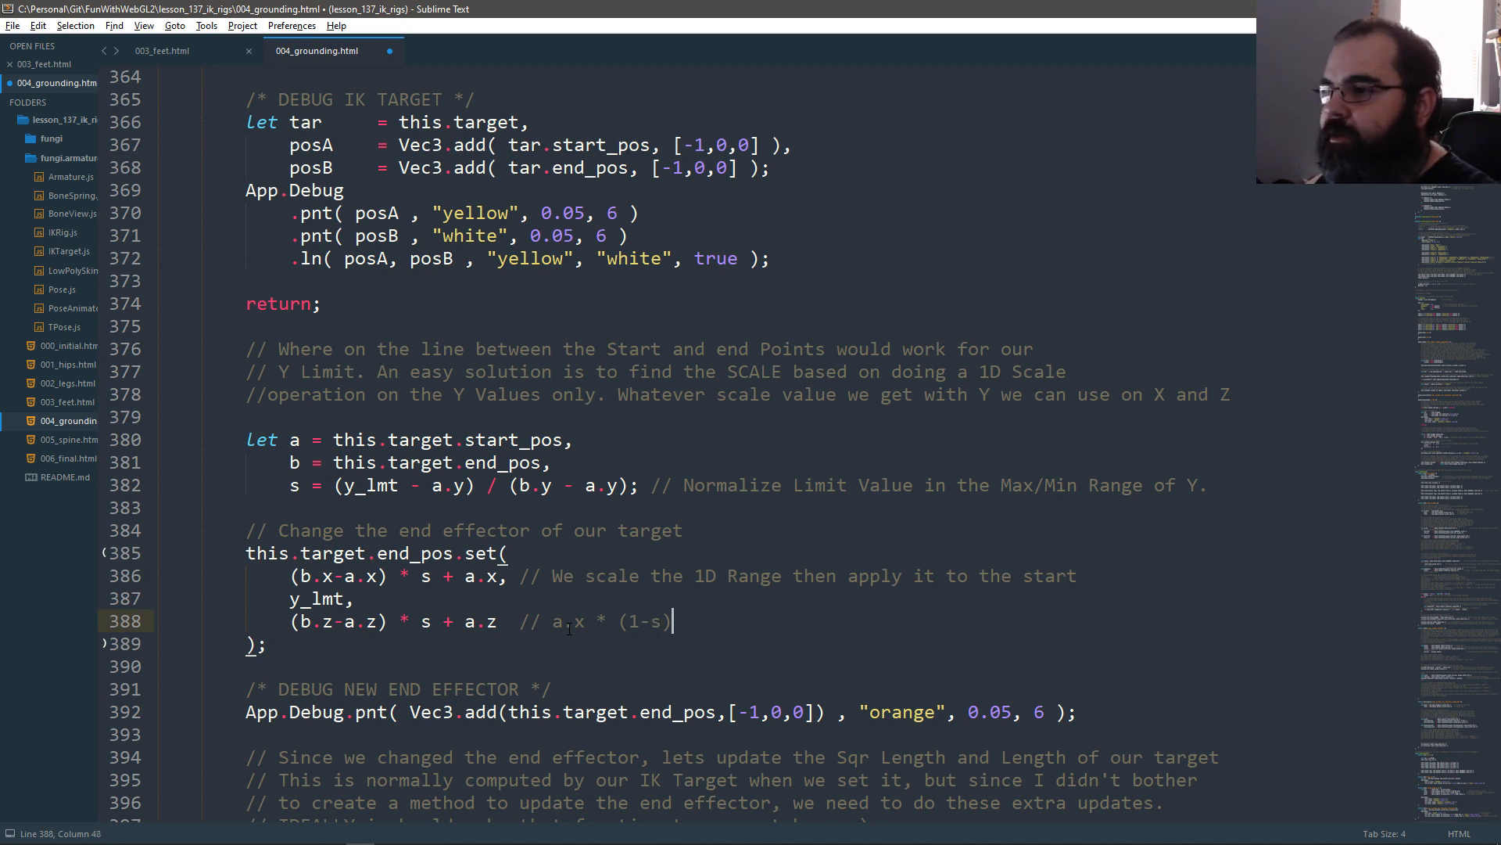
{"action": "type", "text": "+"}
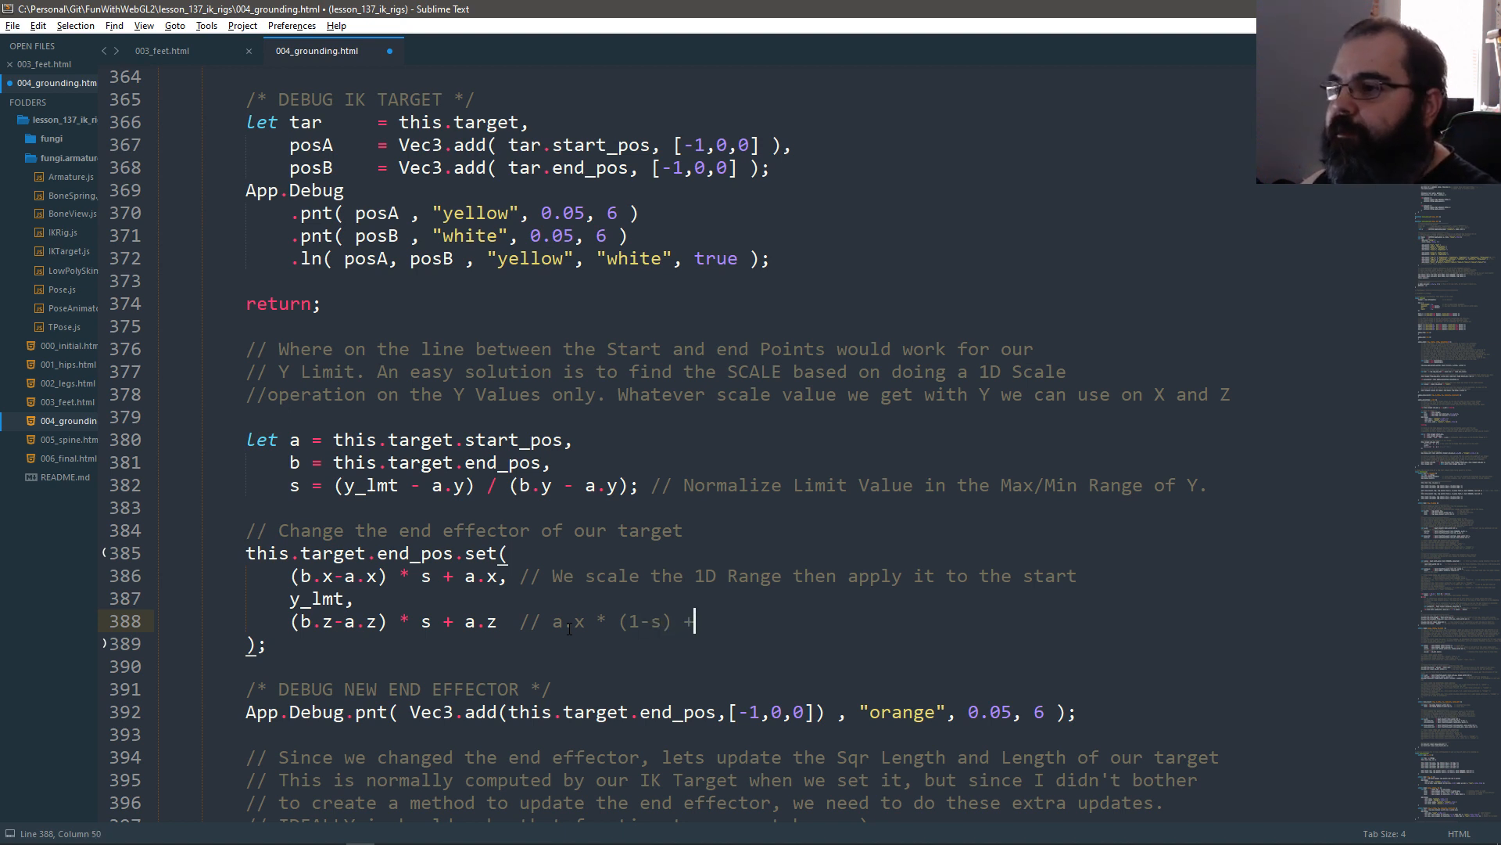
{"action": "type", "text": "b.x"}
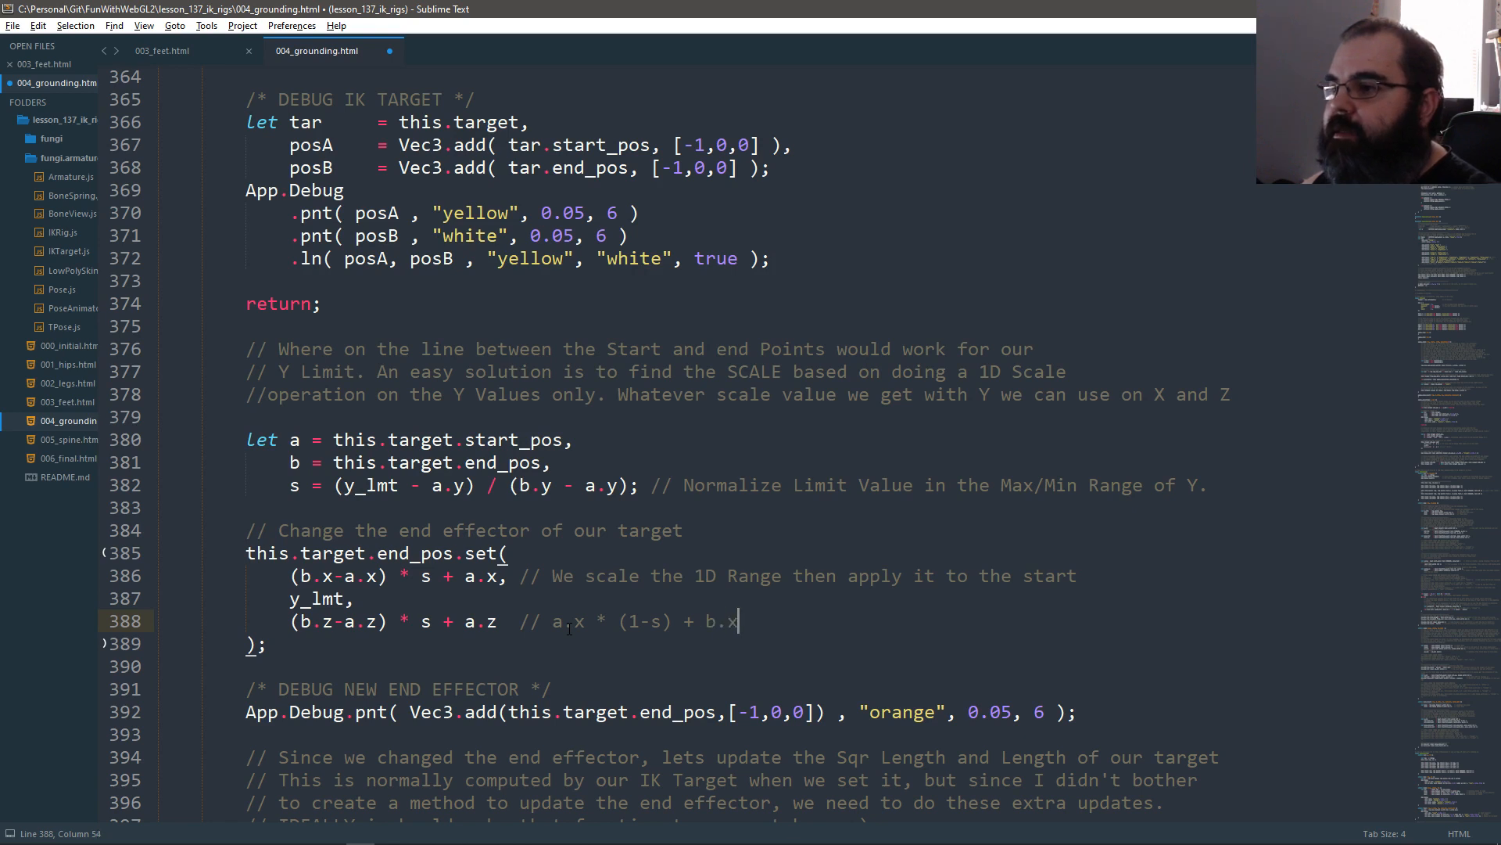
{"action": "type", "text": "*"}
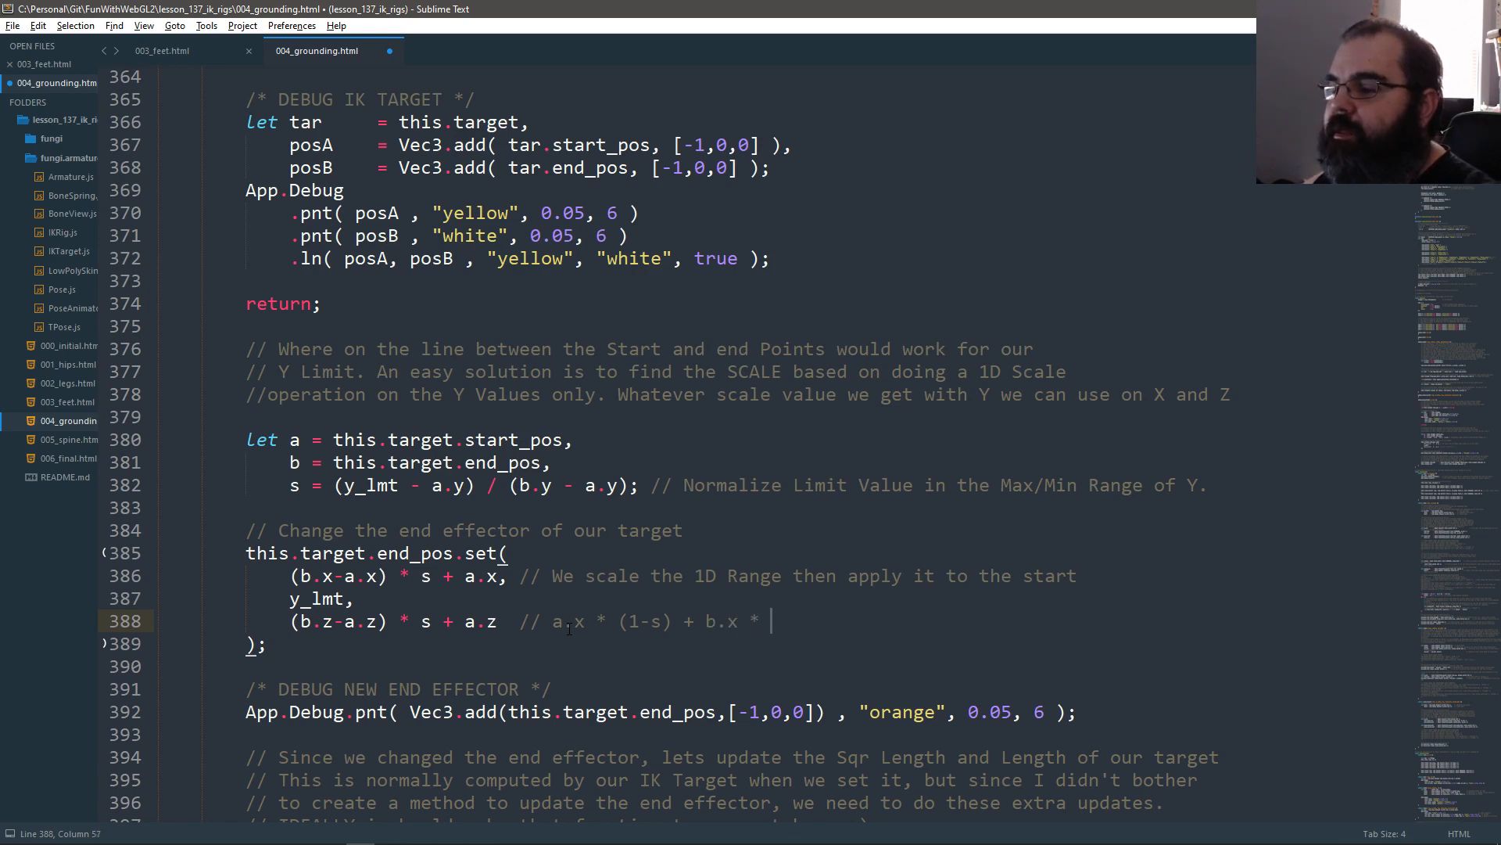
{"action": "type", "text": "s"}
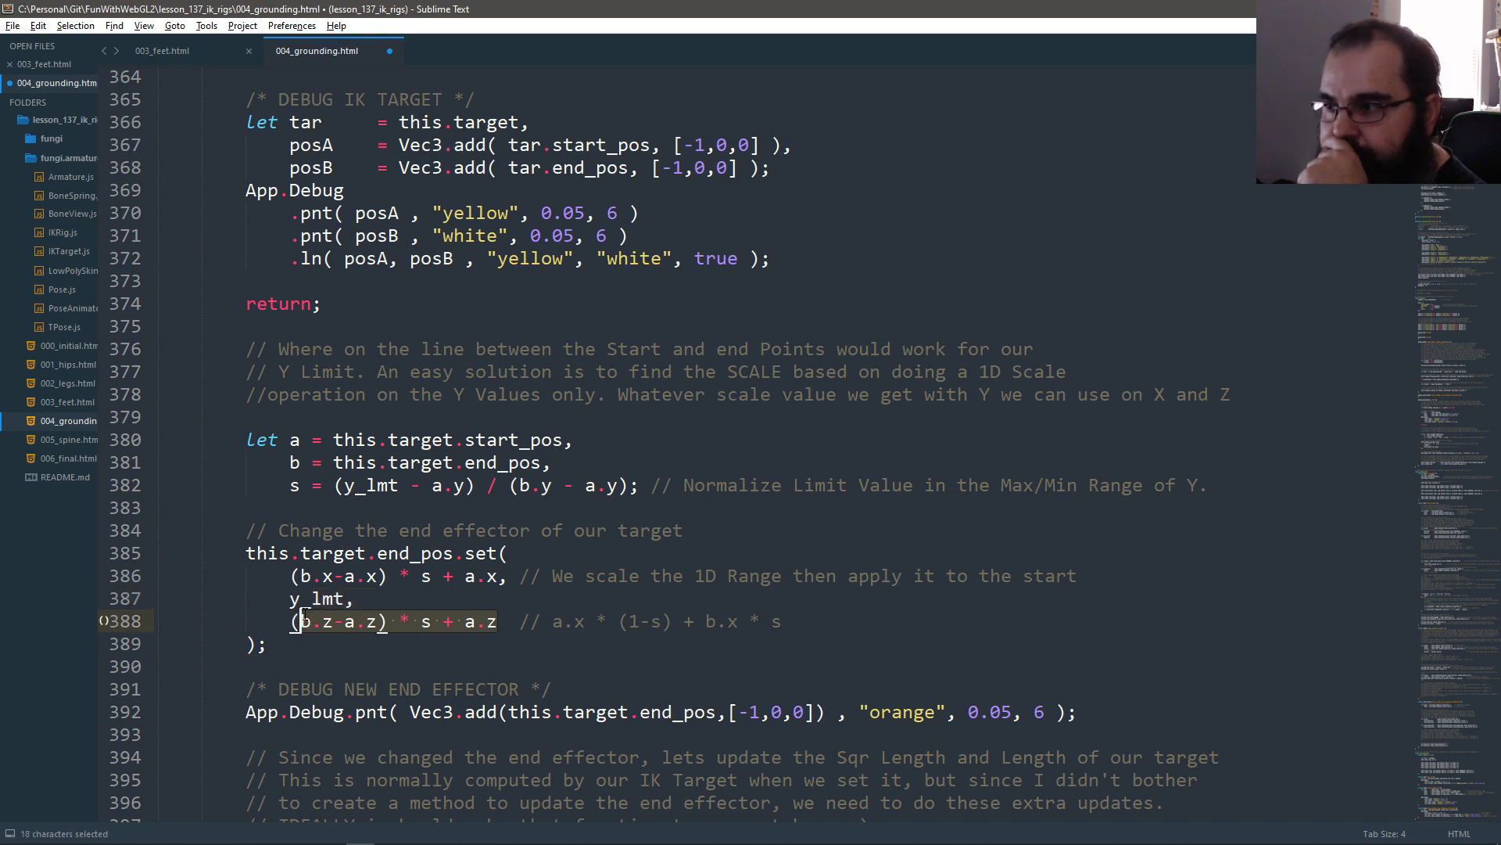
{"action": "left_click", "coordinate": [453, 576]}
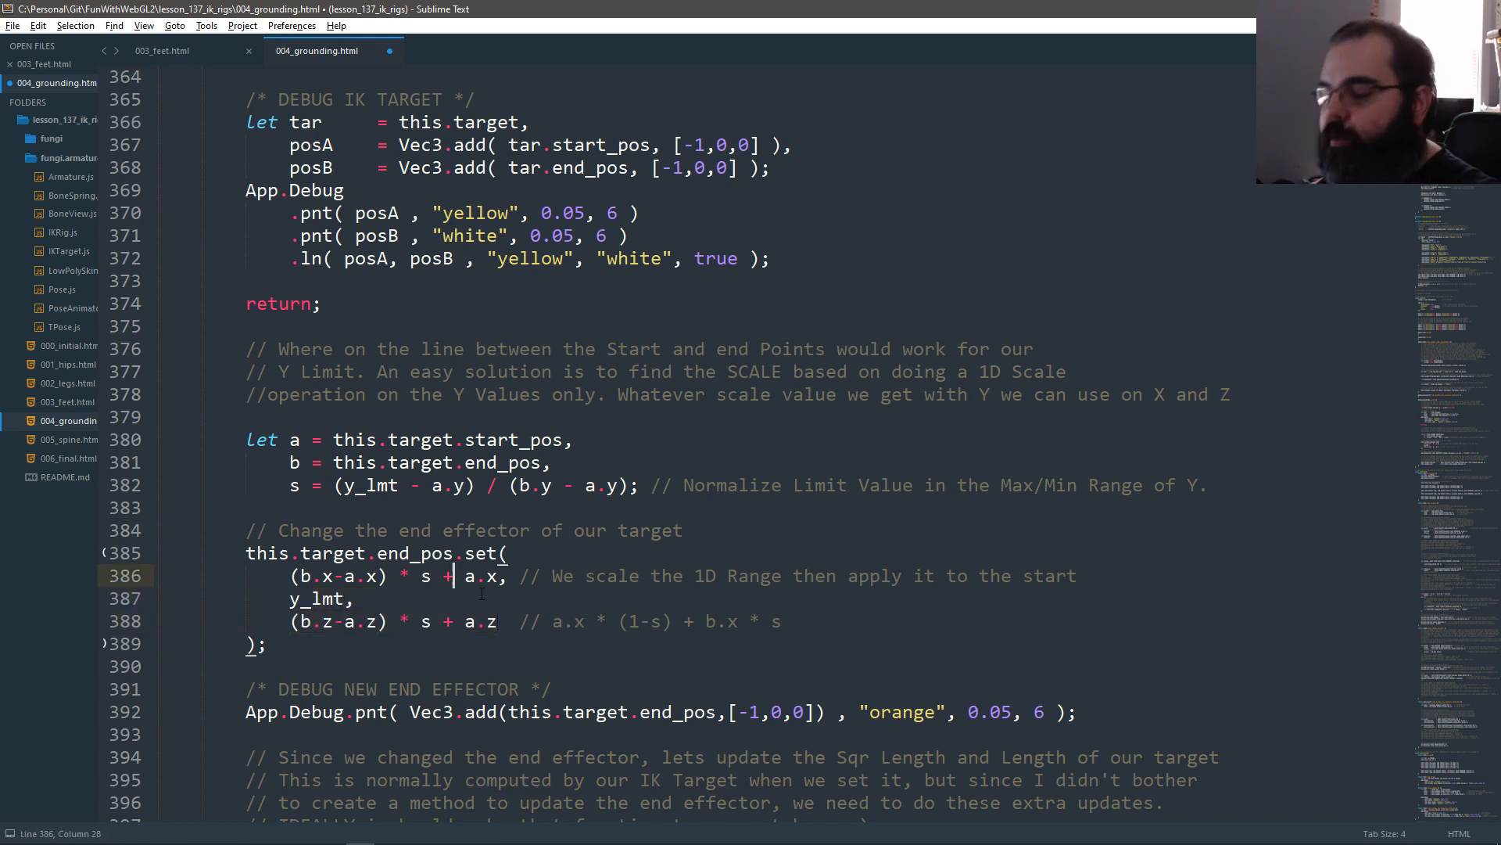
{"action": "key", "text": "ctrl+s"}
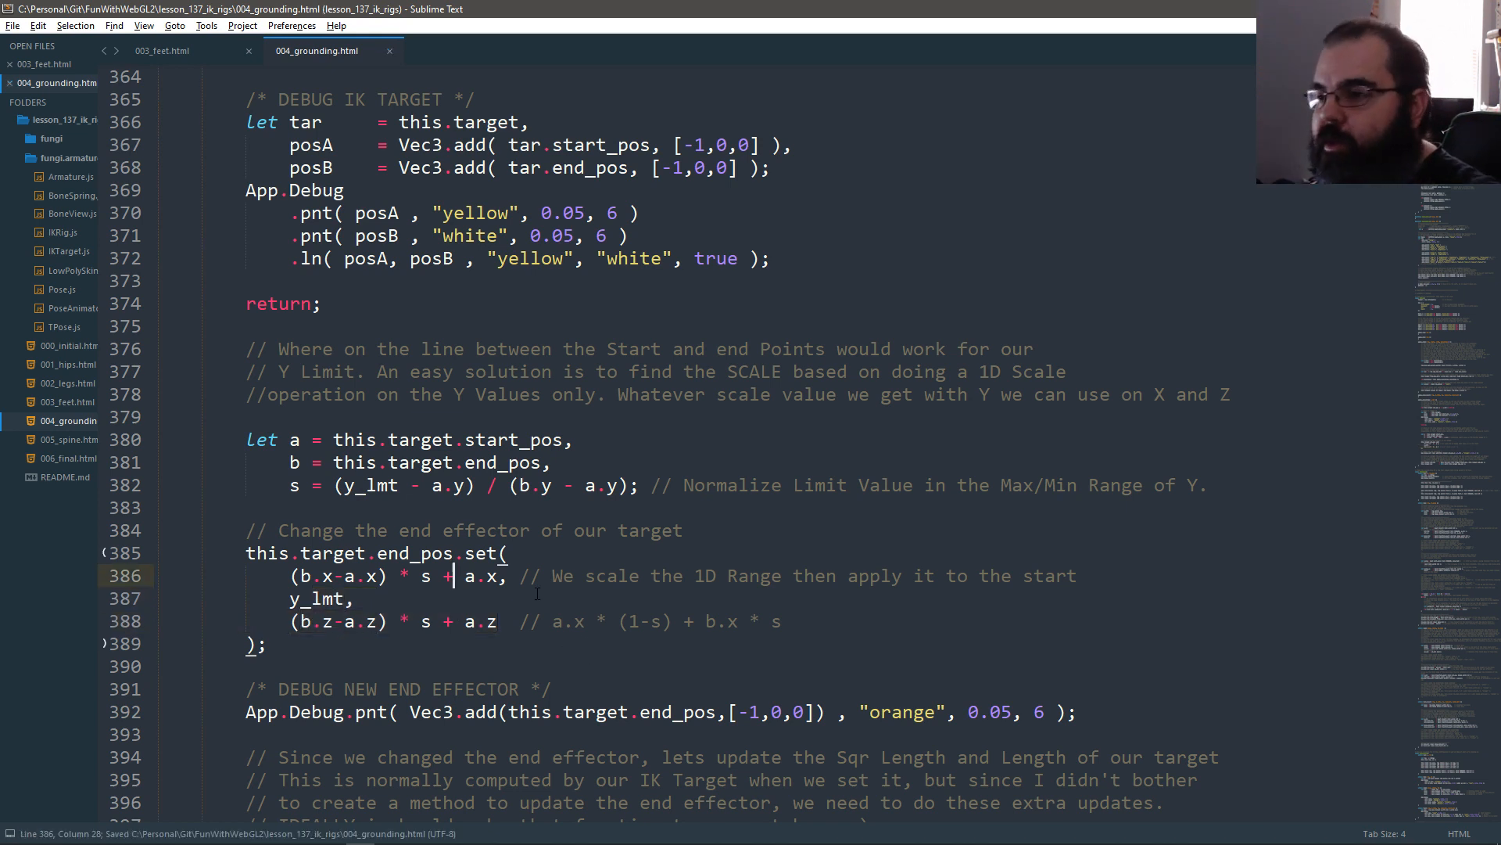
Step: Move 'return;' below the end-effector App.Debug.pnt line and save the file
{"action": "scroll", "scroll_direction": "down", "scroll_amount": 3}
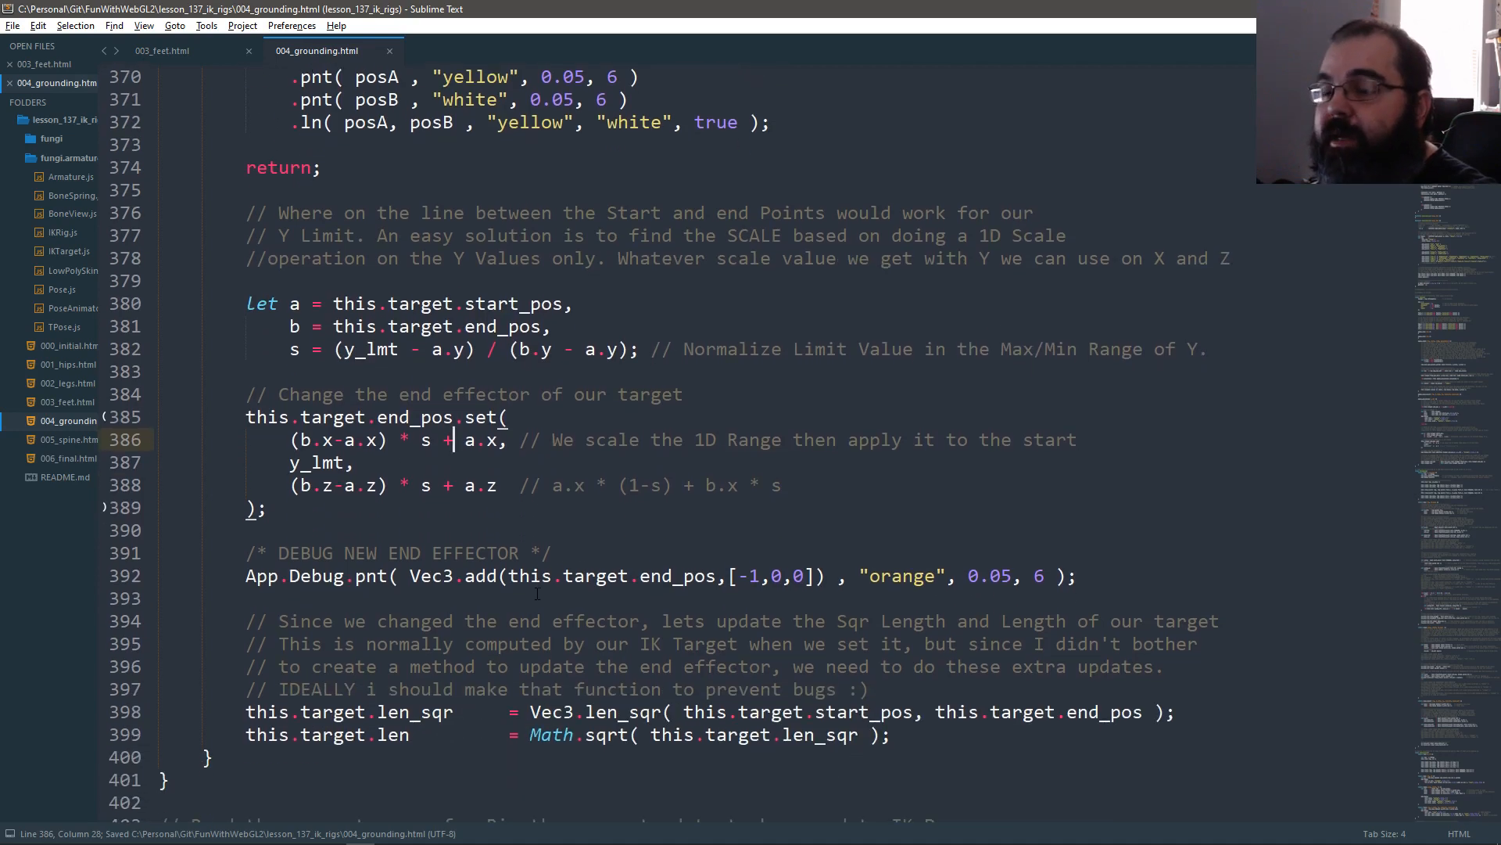
{"action": "double_click", "coordinate": [315, 461]}
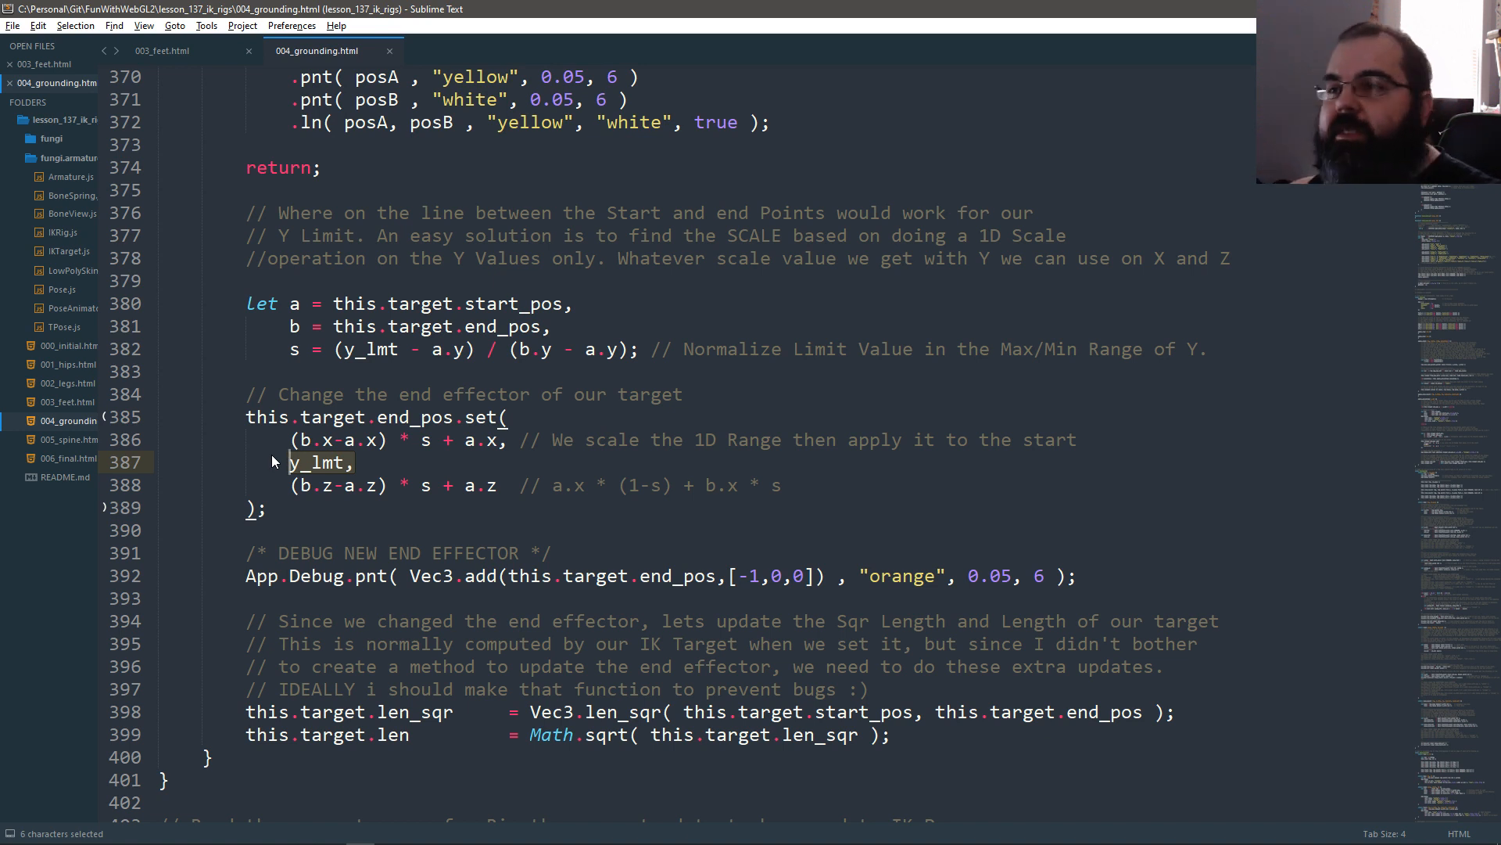
{"action": "scroll", "scroll_direction": "down", "scroll_amount": 3}
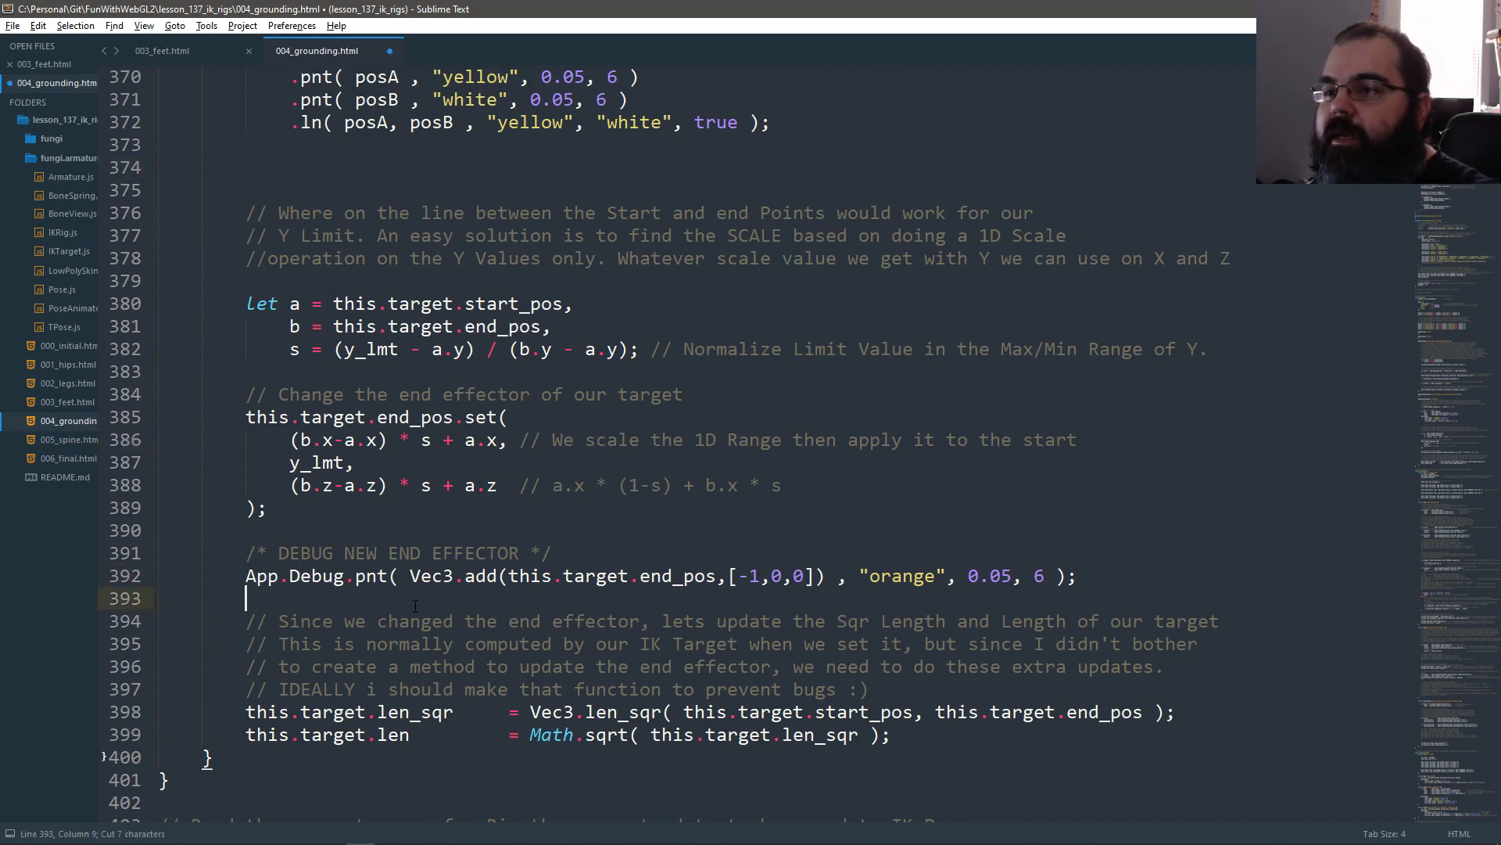
{"action": "type", "text": "return;"}
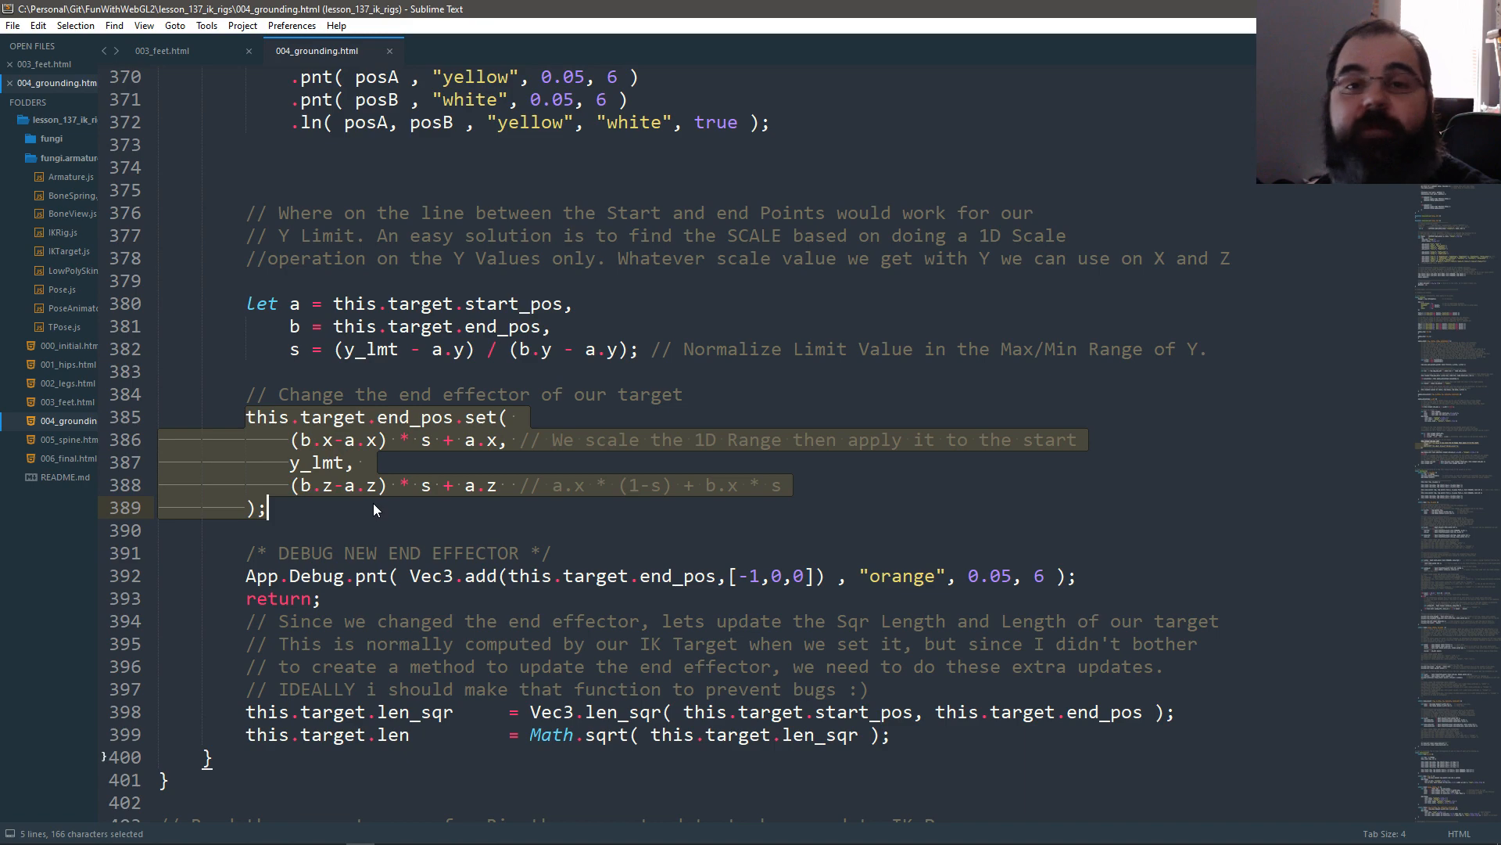
{"action": "key", "text": "ctrl+s"}
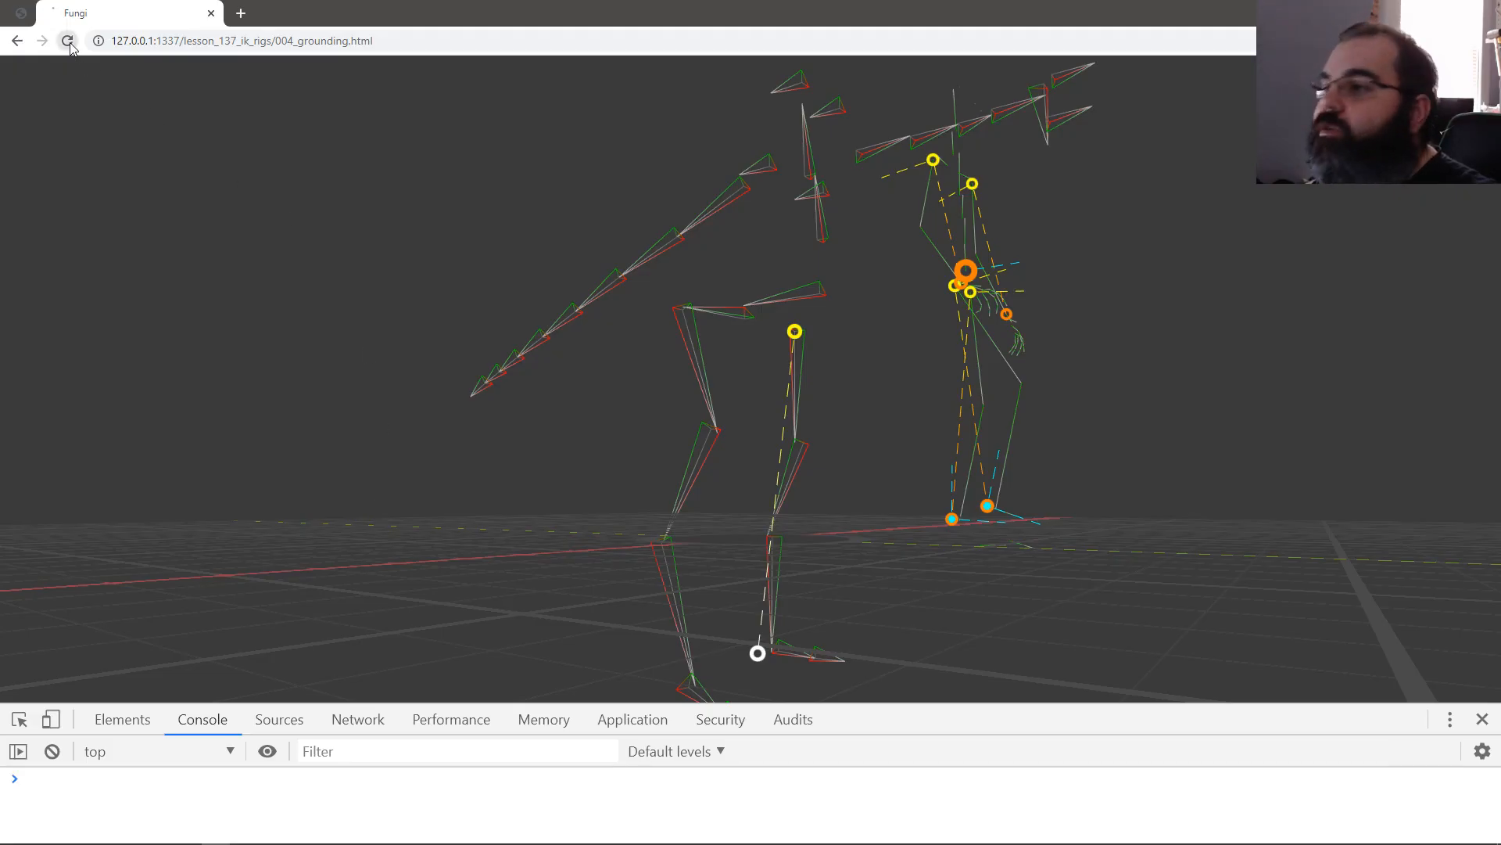
Step: Reload 004_grounding.html in Chrome to check the current leg results
{"action": "left_click", "coordinate": [67, 40]}
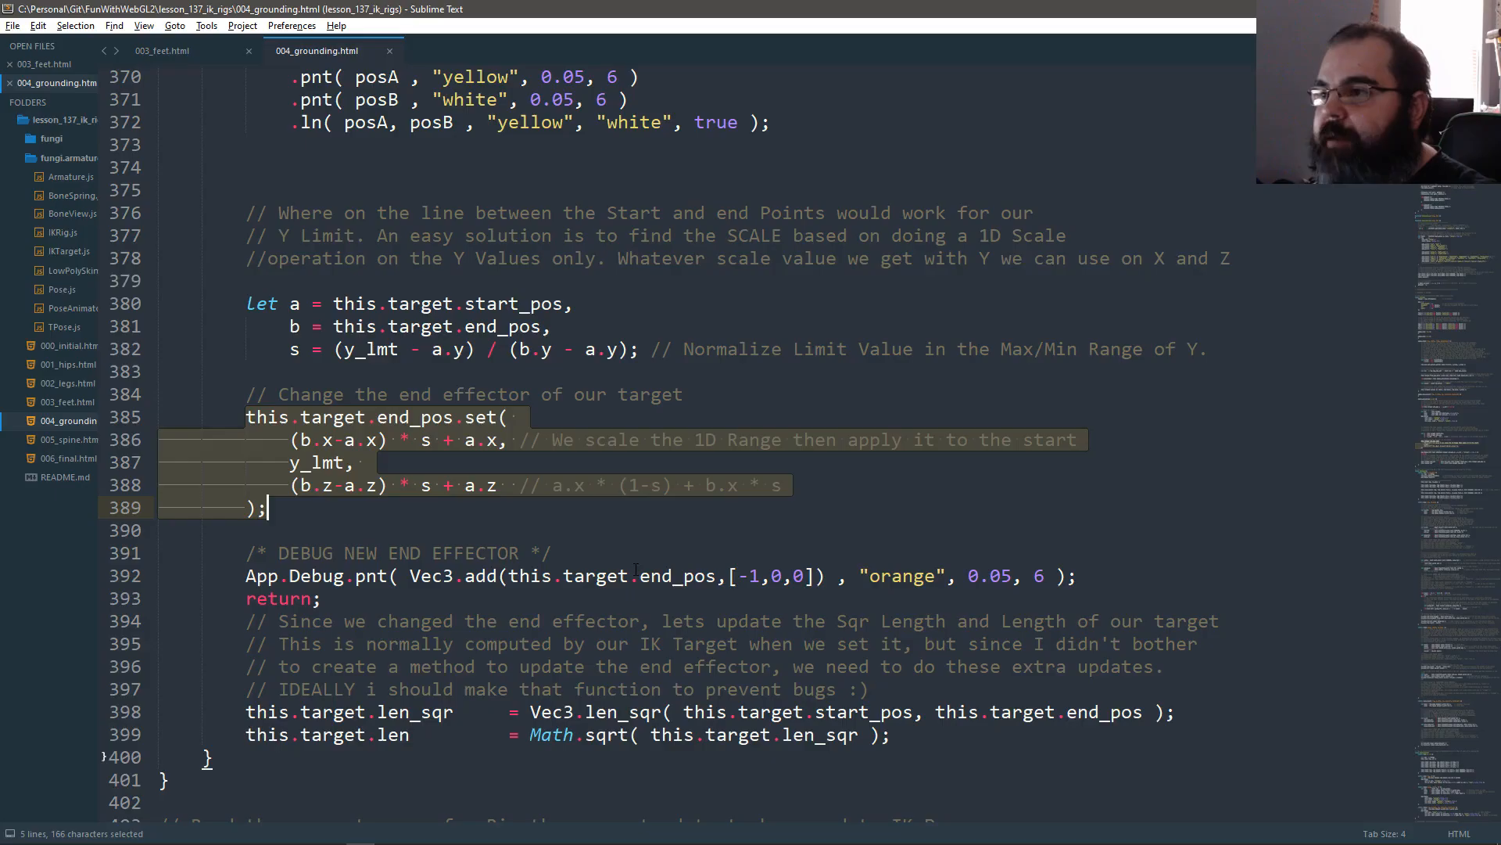
Step: Delete the 'return;' after the end-effector debug point so the length updates run
{"action": "left_click", "coordinate": [325, 597]}
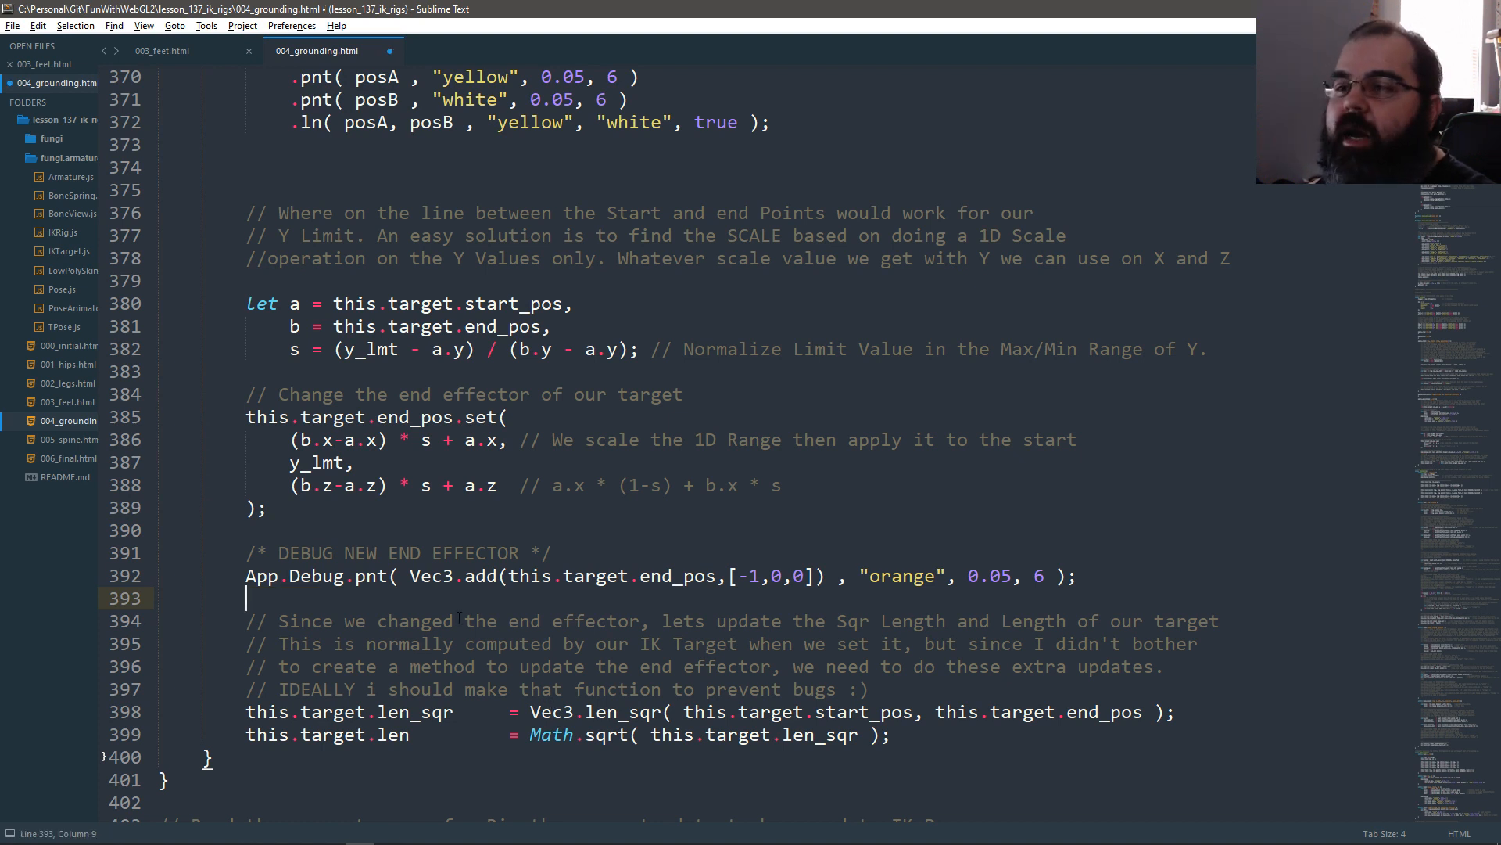
{"action": "left_click", "coordinate": [255, 416]}
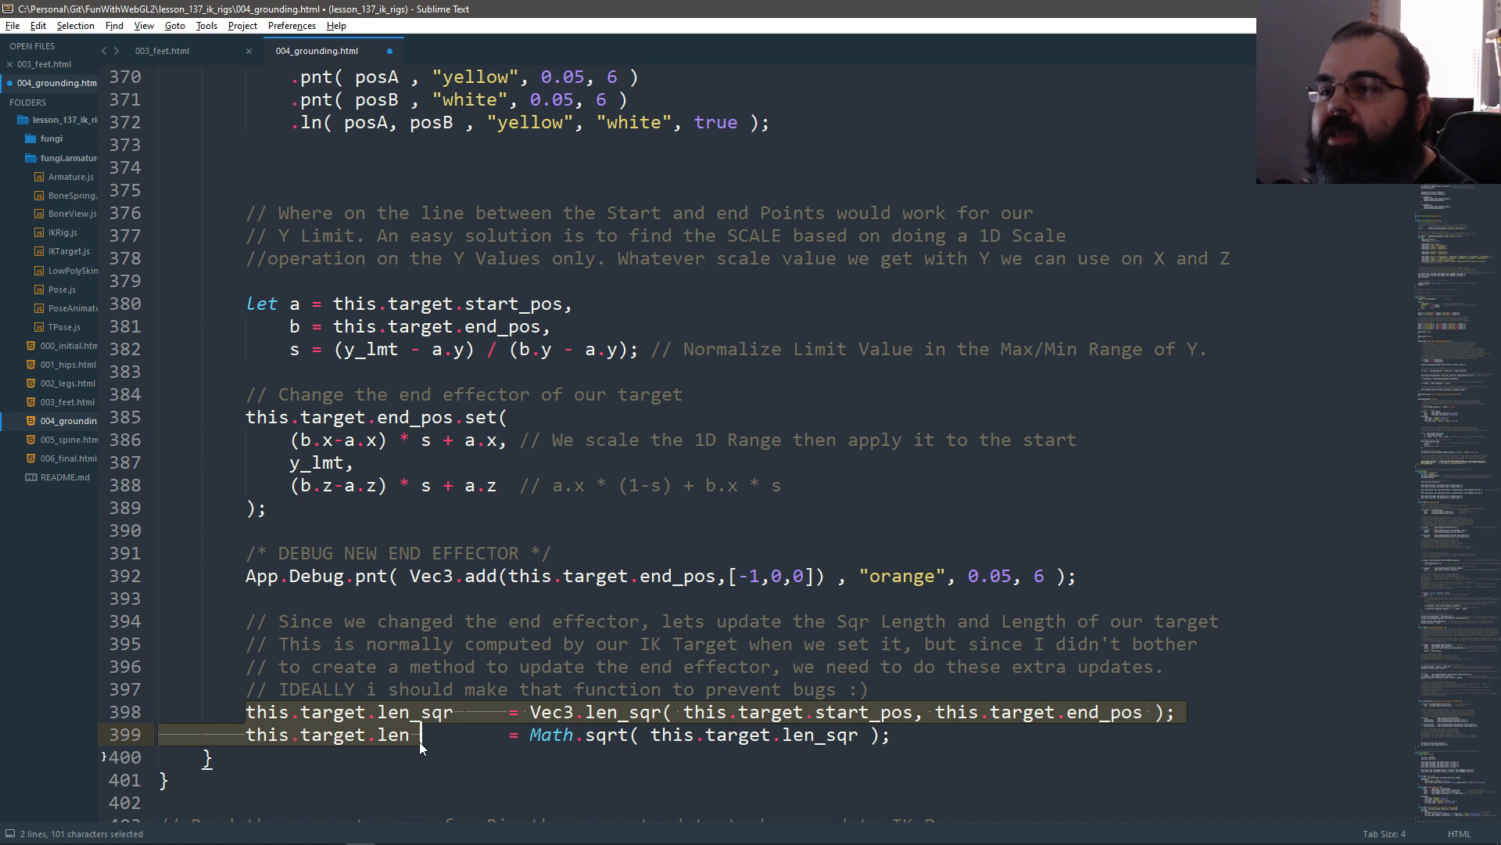
{"action": "left_click", "coordinate": [271, 507]}
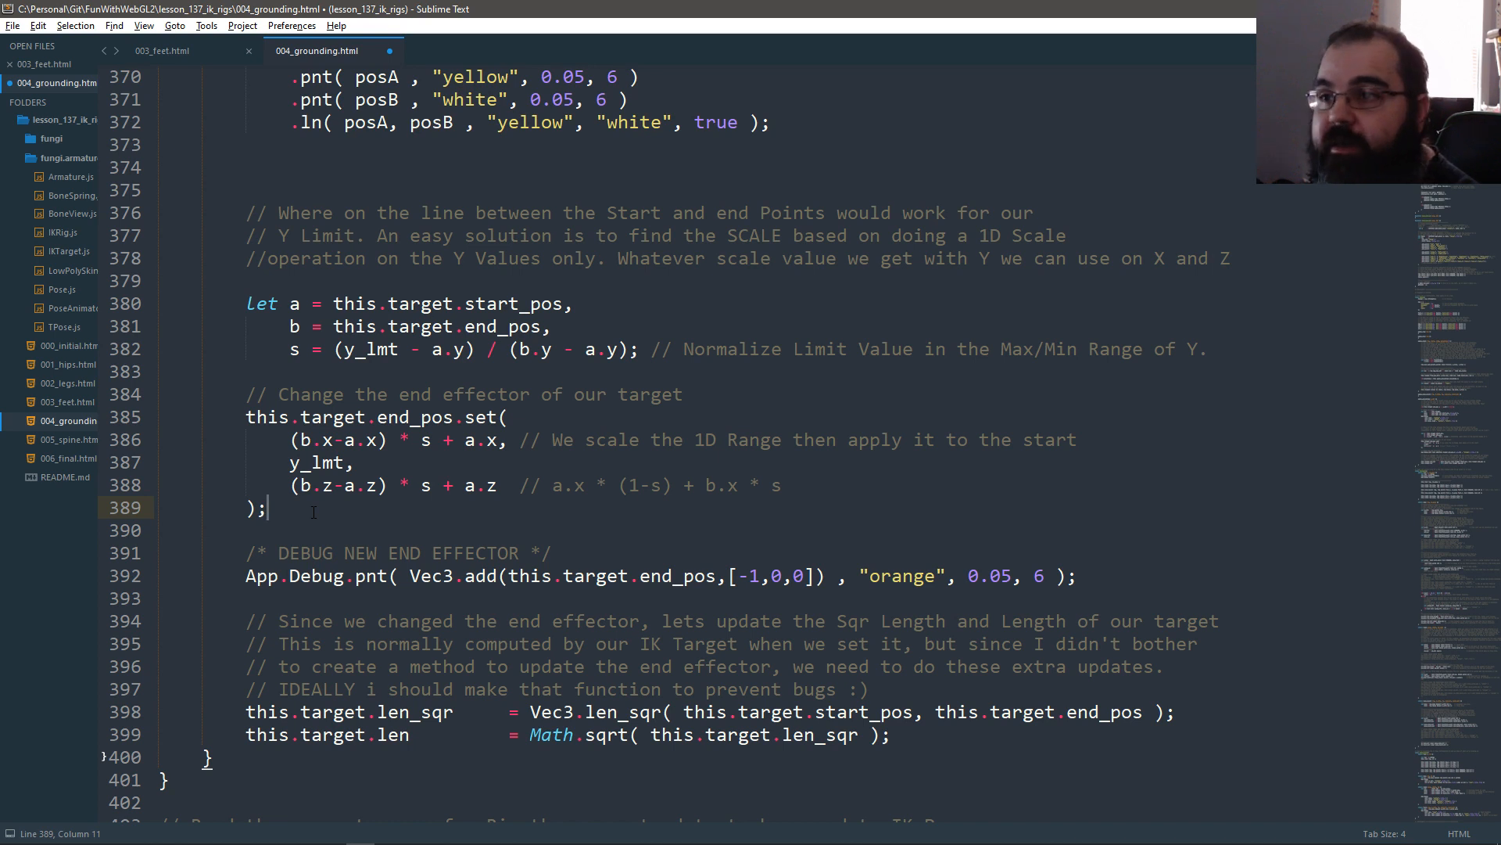
{"action": "double_click", "coordinate": [414, 417]}
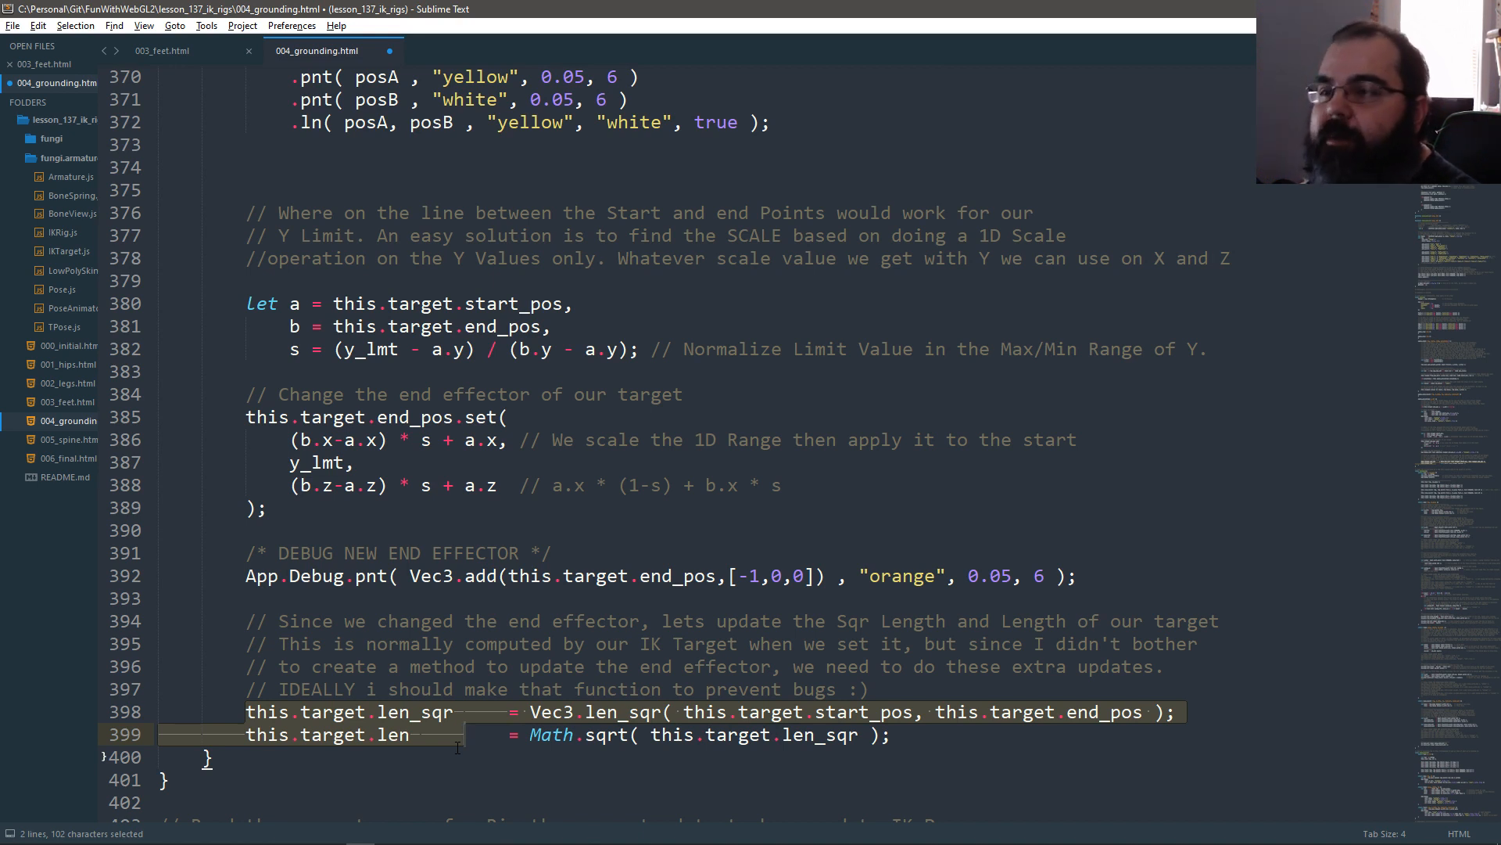
{"action": "double_click", "coordinate": [419, 417]}
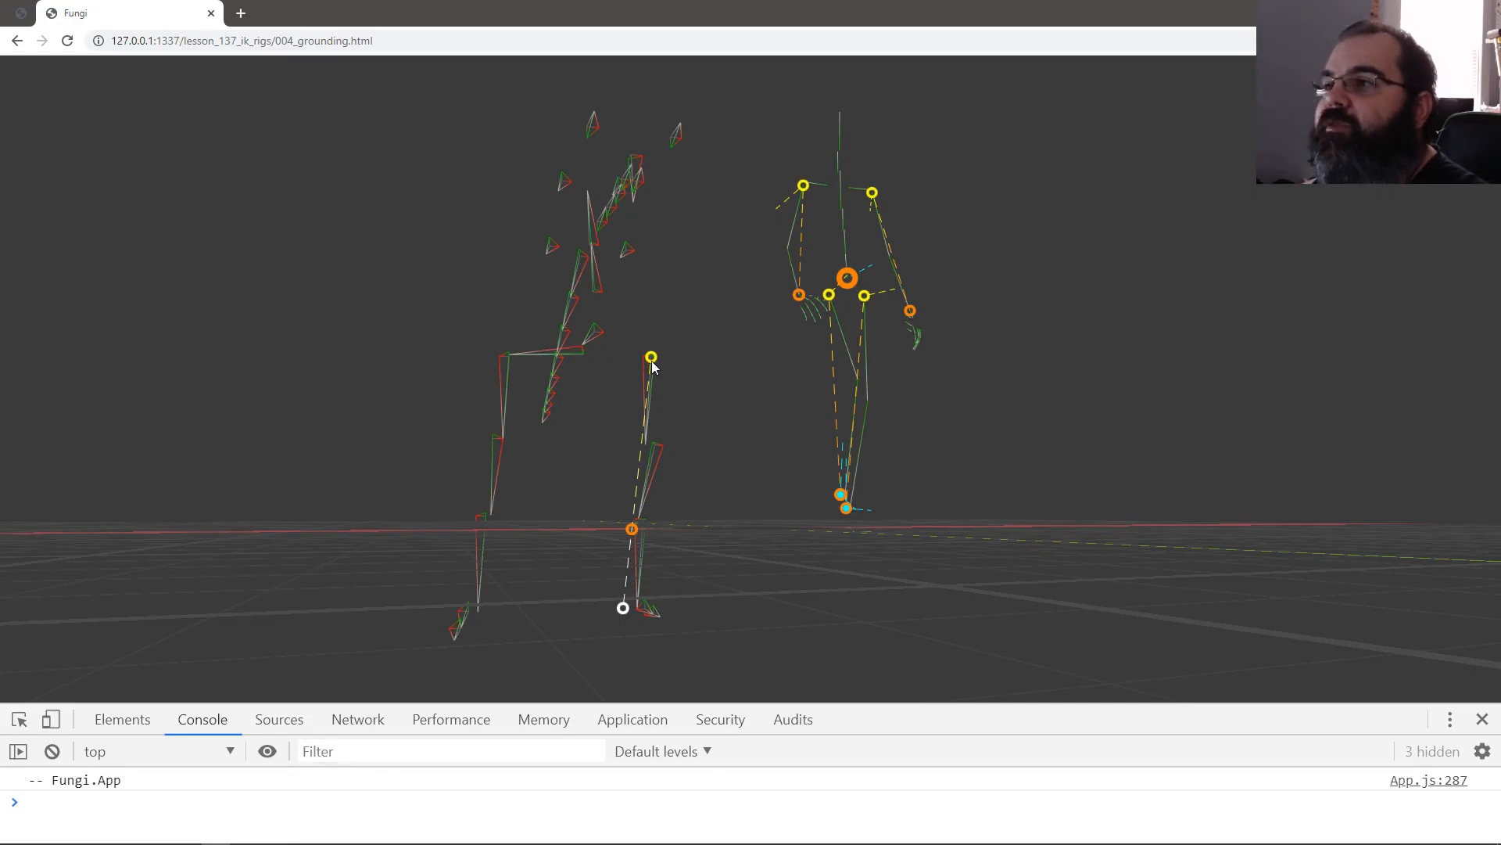
{"action": "mouse_move", "coordinate": [641, 562]}
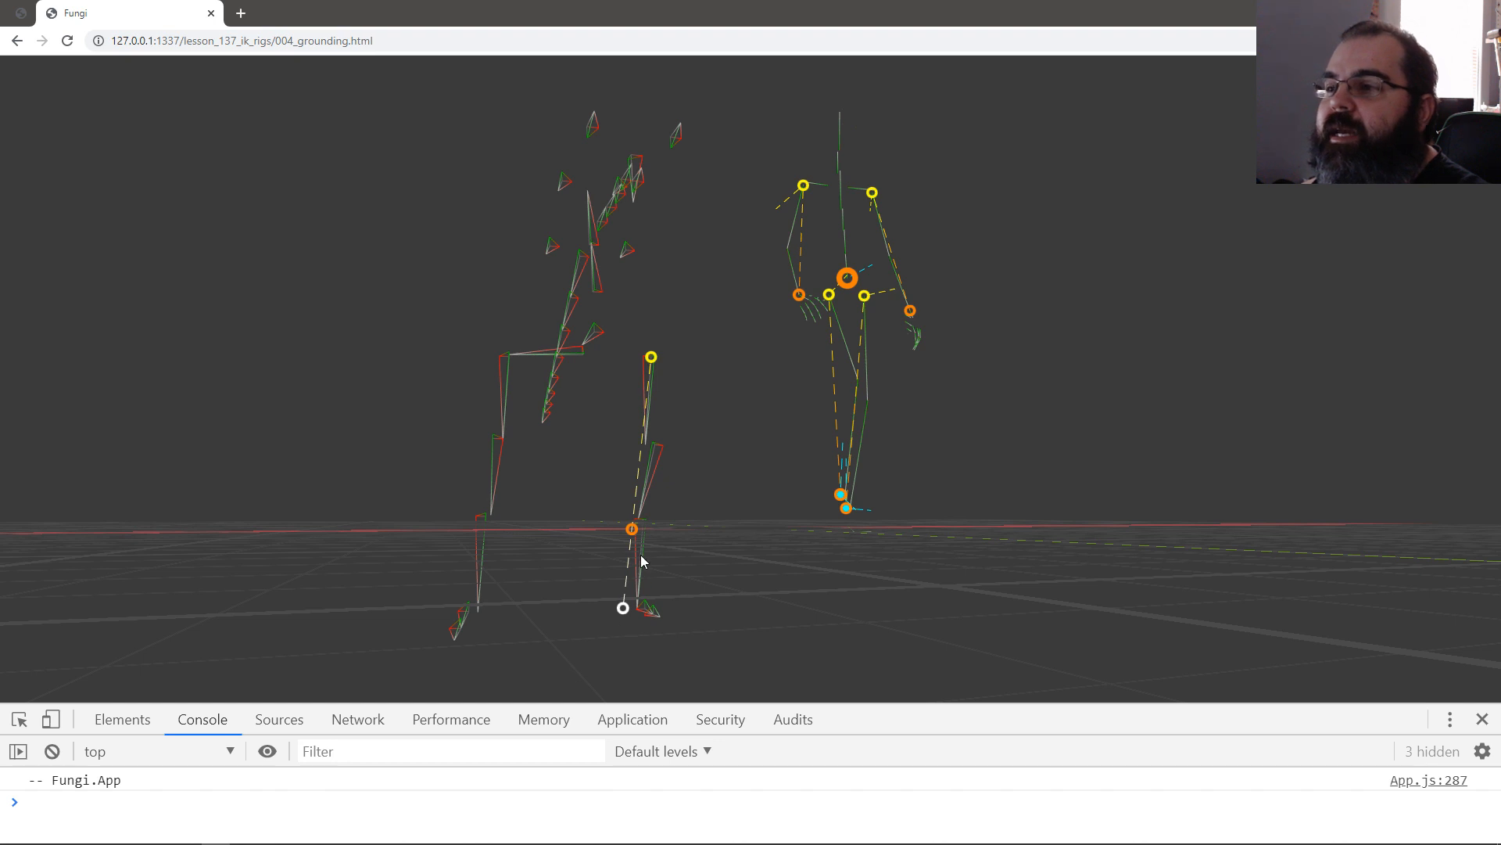
{"action": "mouse_move", "coordinate": [614, 552]}
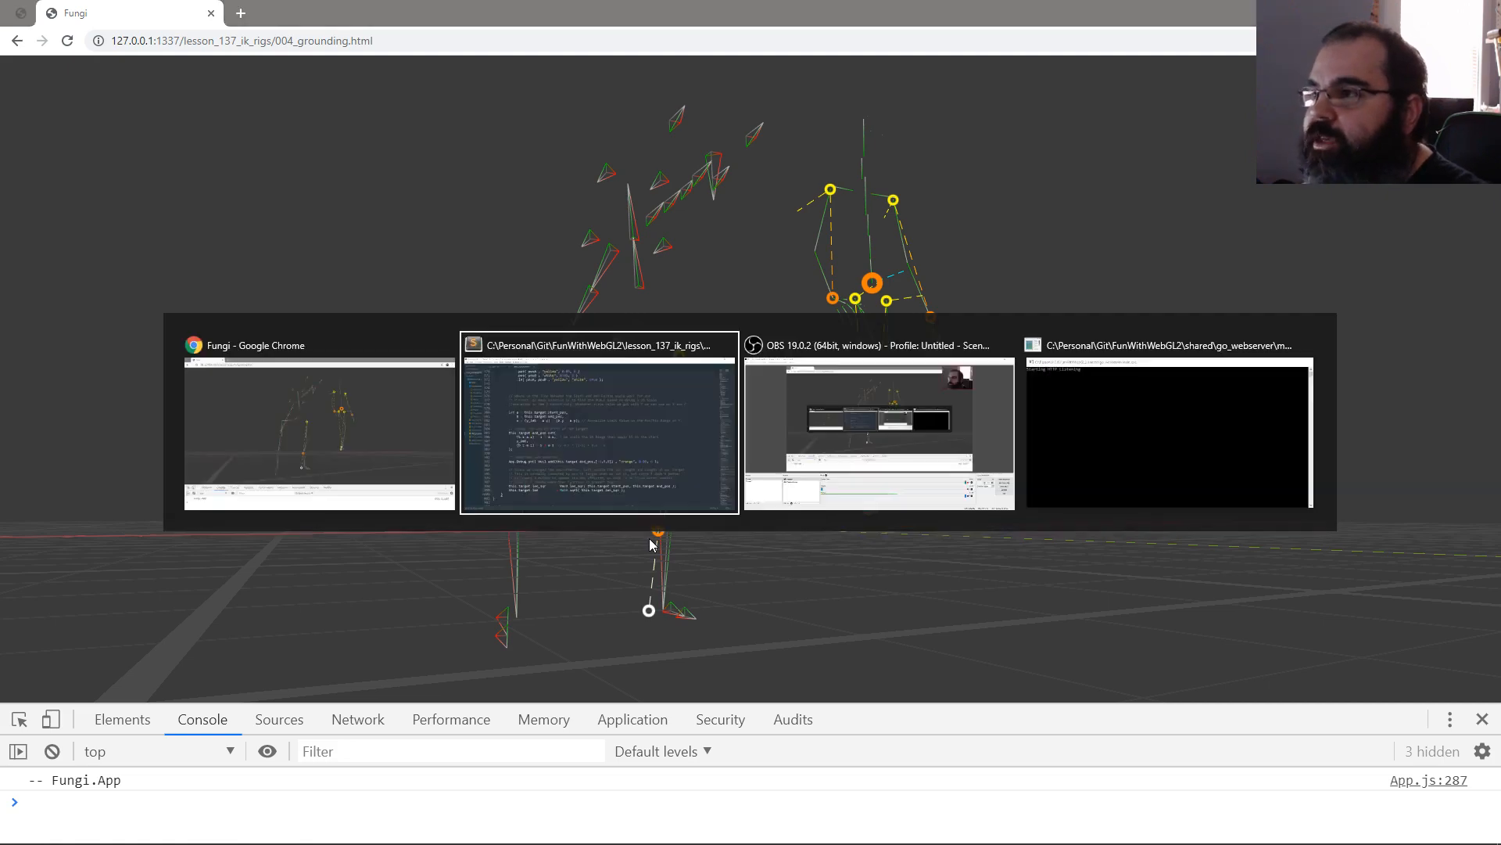
Step: Review the reloaded demo's adjusted leg target, then switch back to Sublime Text
{"action": "left_click", "coordinate": [598, 426]}
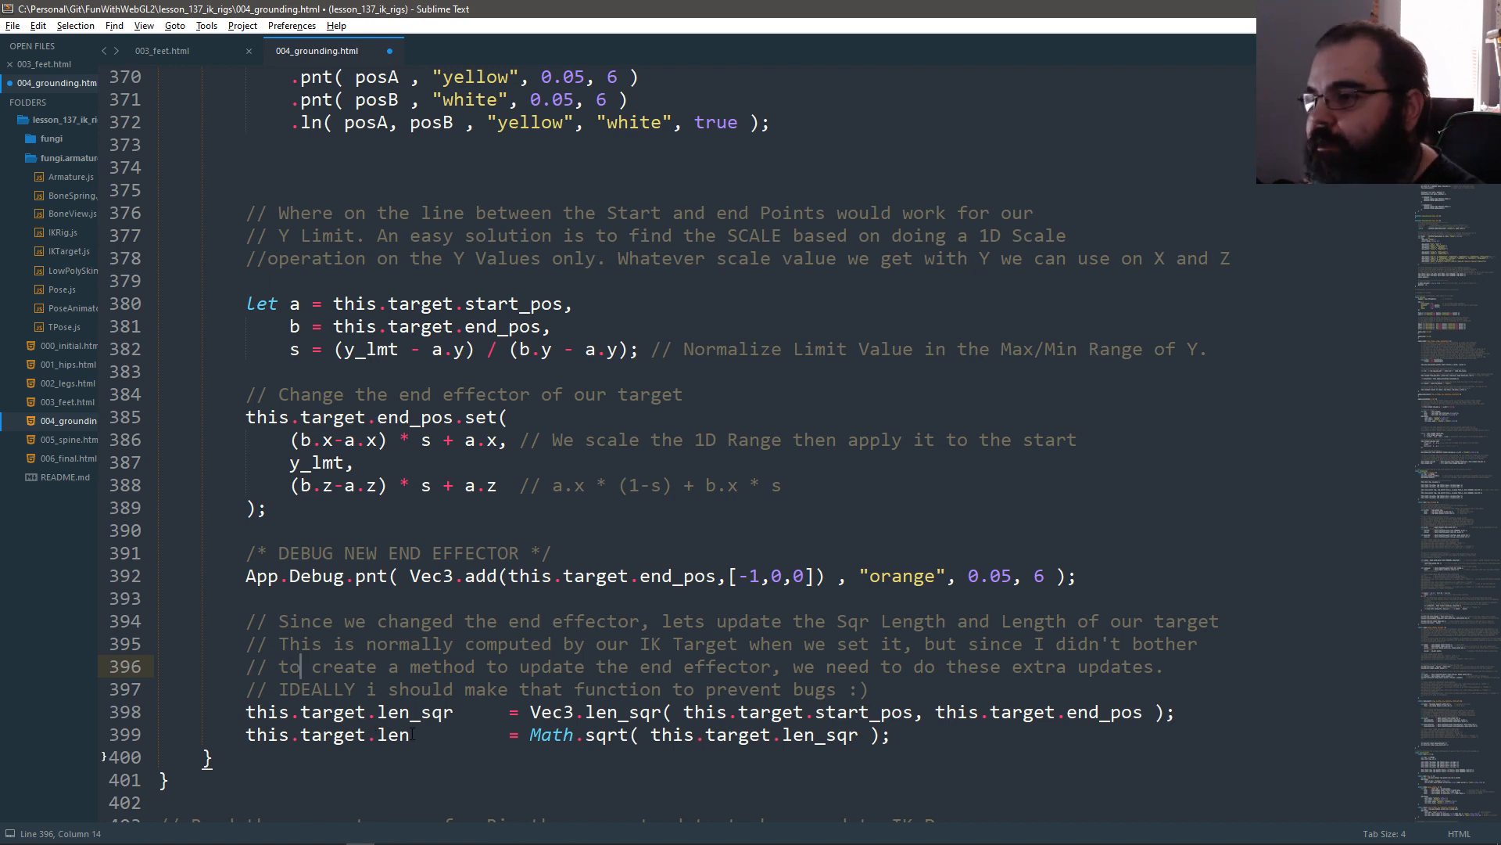
Step: Save 004_grounding.html with the squared length and length updates active
{"action": "scroll", "scroll_direction": "up", "scroll_amount": 3}
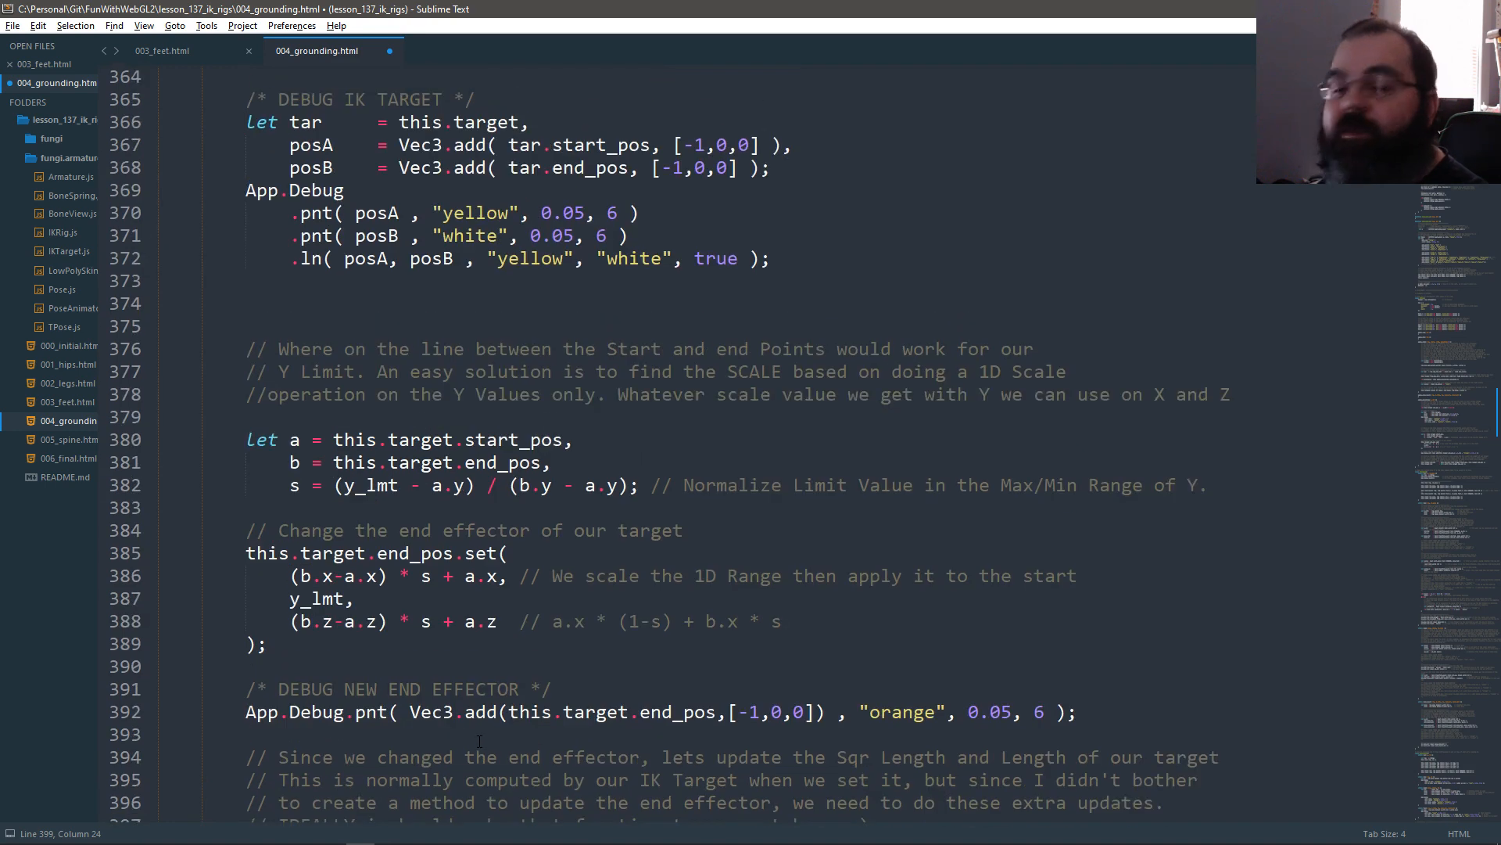
{"action": "key", "text": "ctrl+s"}
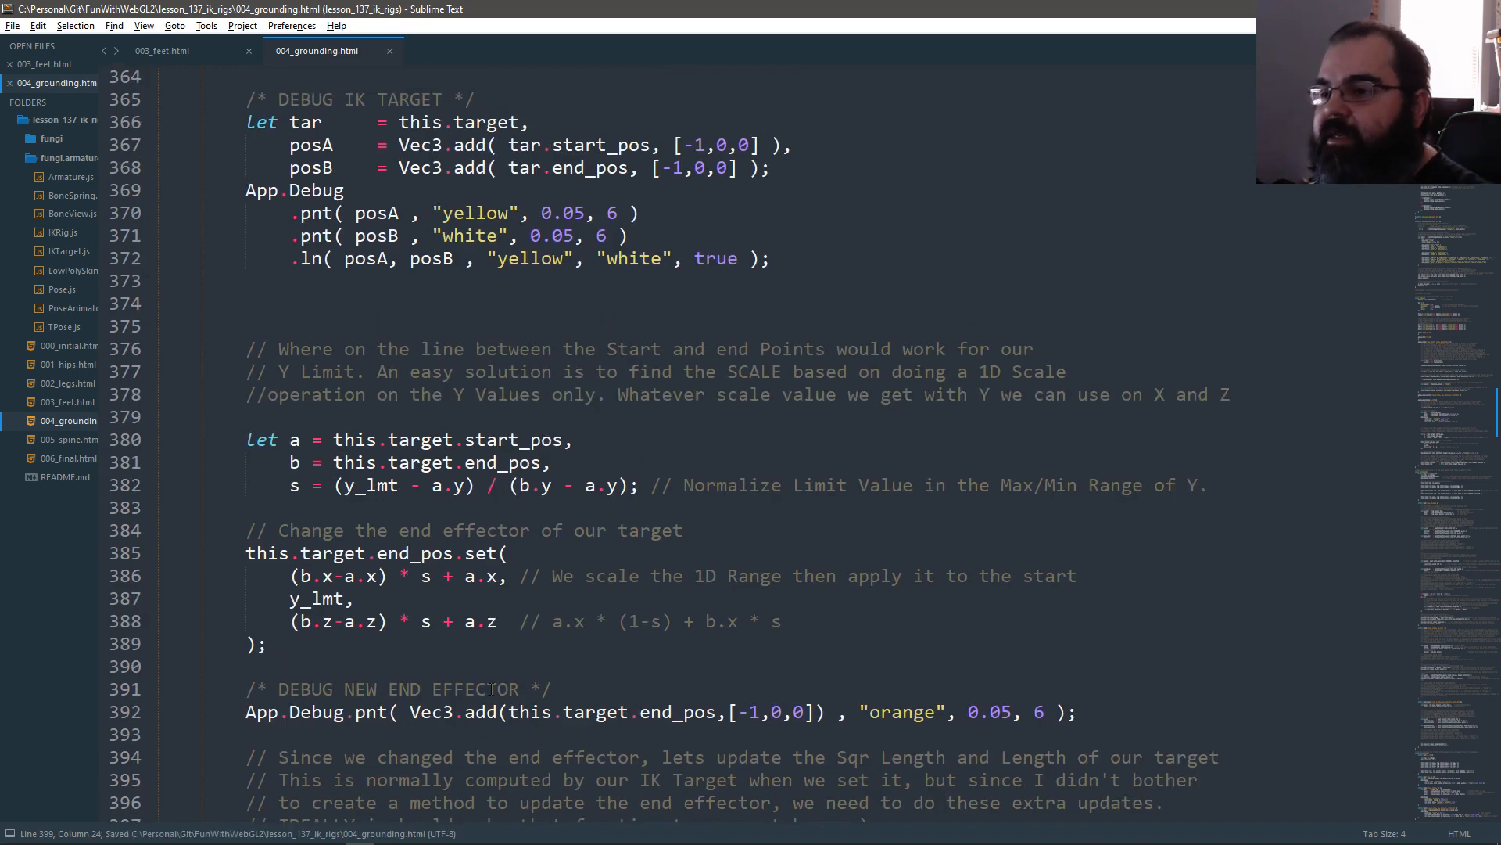
{"action": "scroll", "scroll_direction": "down", "scroll_amount": 3}
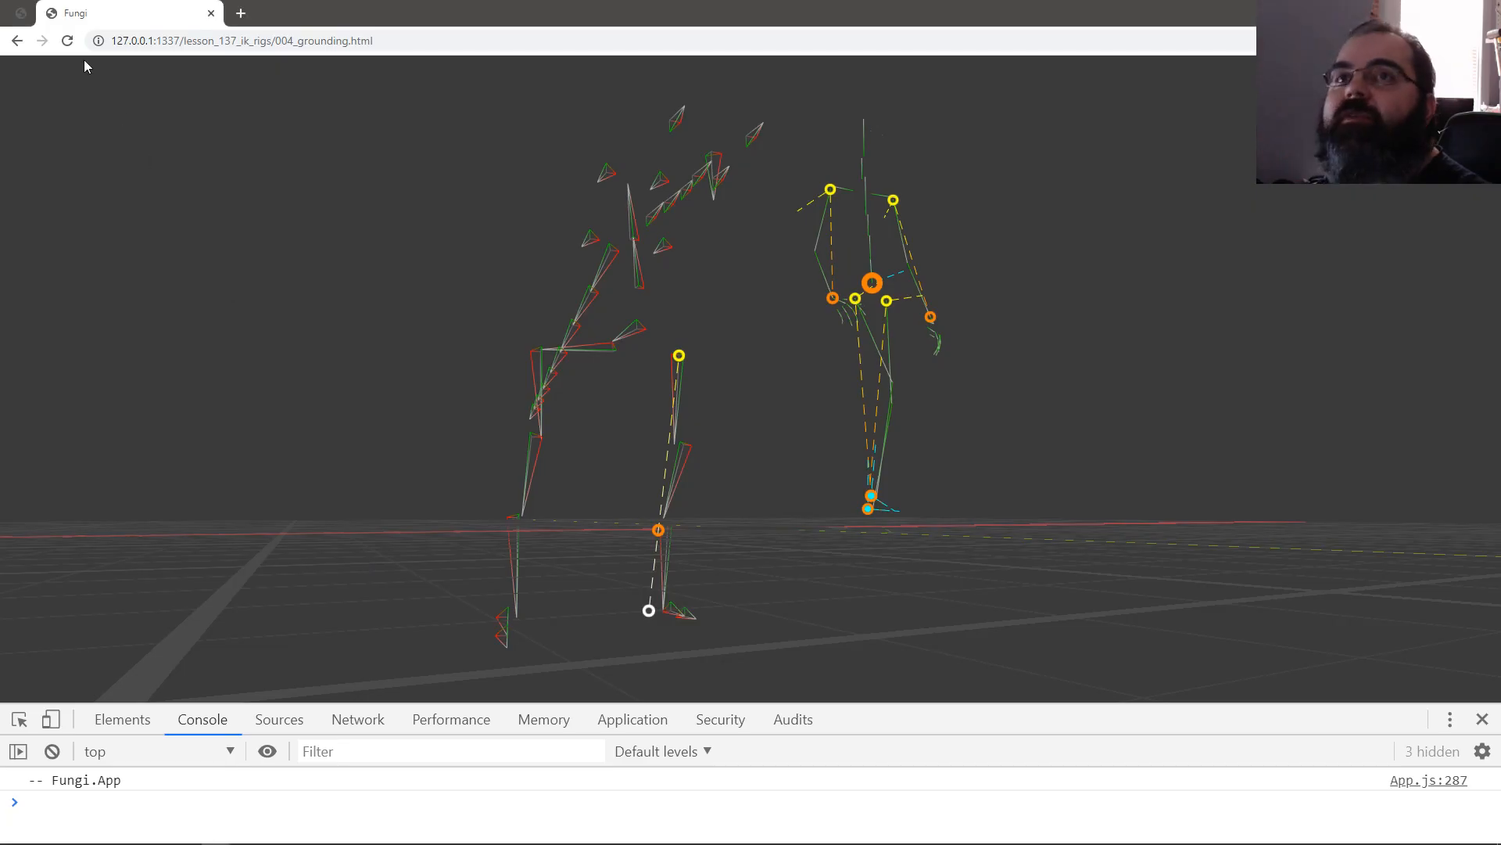
Step: Orbit the WebGL view to inspect the leg reaching the orange ground point
{"action": "left_click_drag", "start_coordinate": [670, 383], "coordinate": [478, 316]}
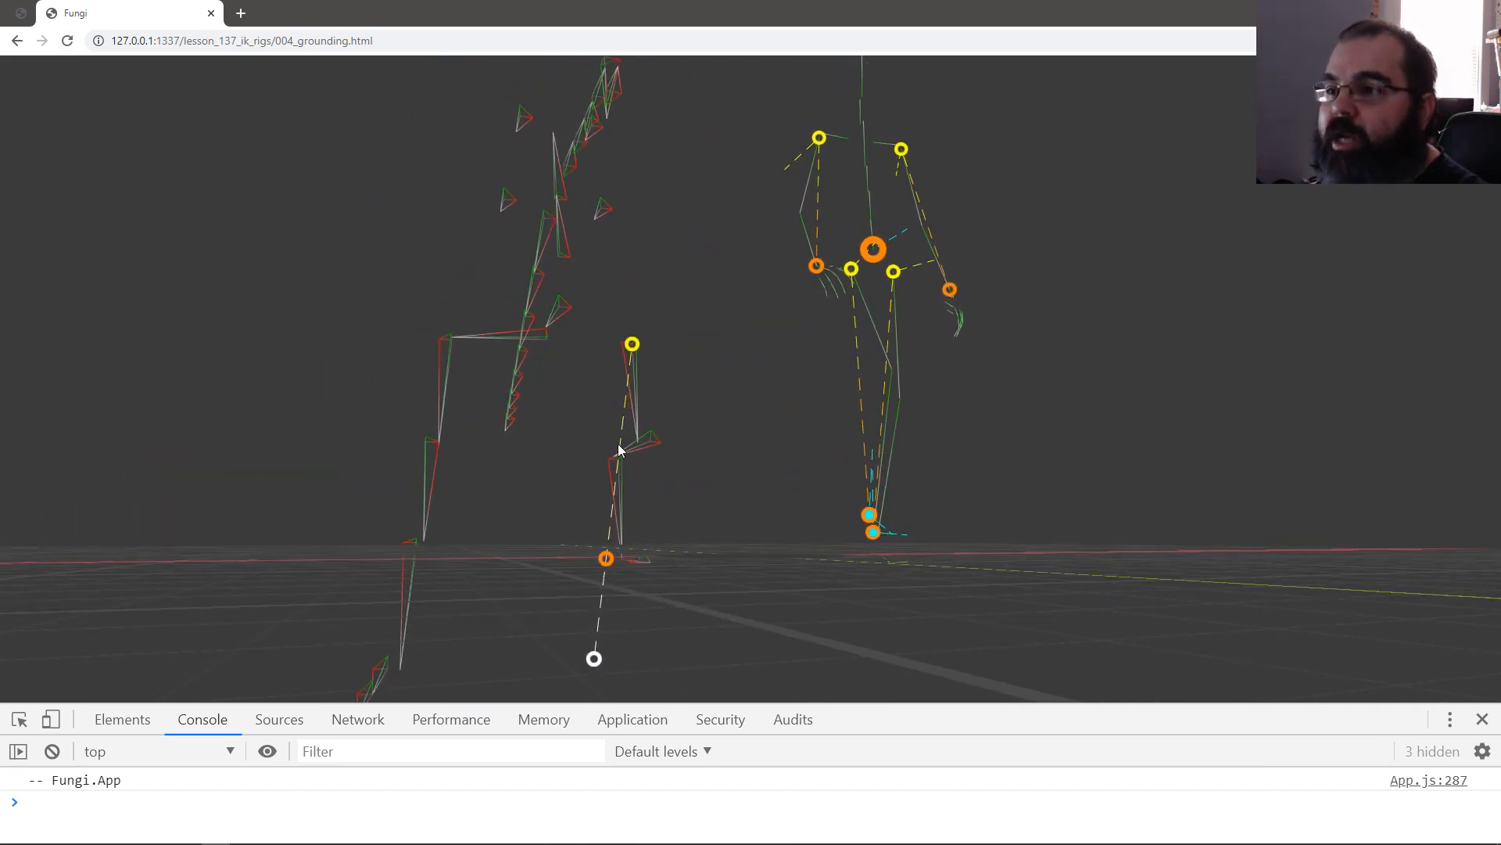
{"action": "mouse_move", "coordinate": [639, 626]}
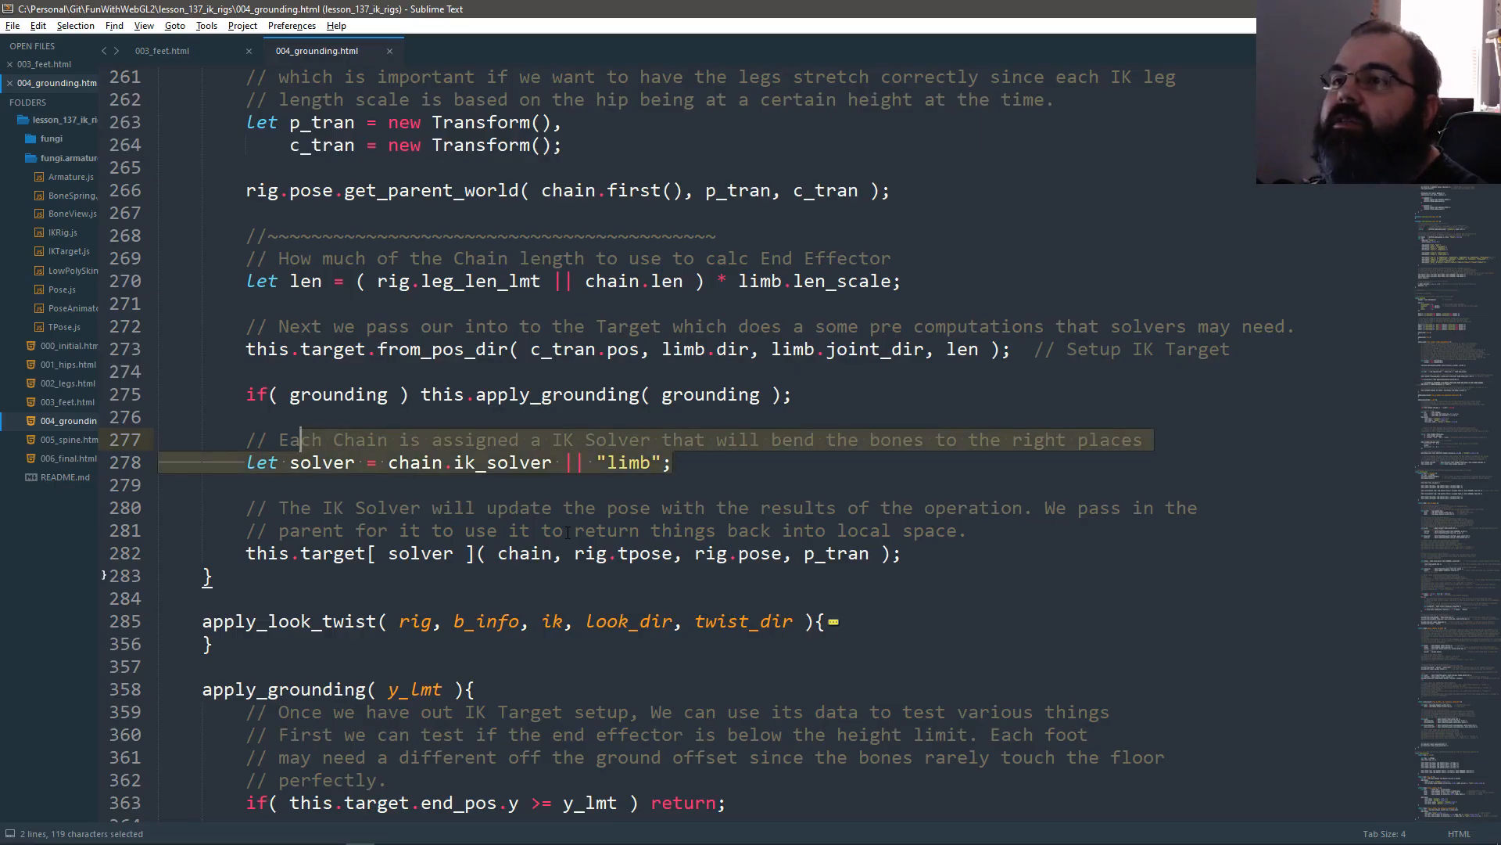
Step: Select the left leg's 0.01 grounding offset and save the file
{"action": "scroll", "scroll_direction": "up", "scroll_amount": 3}
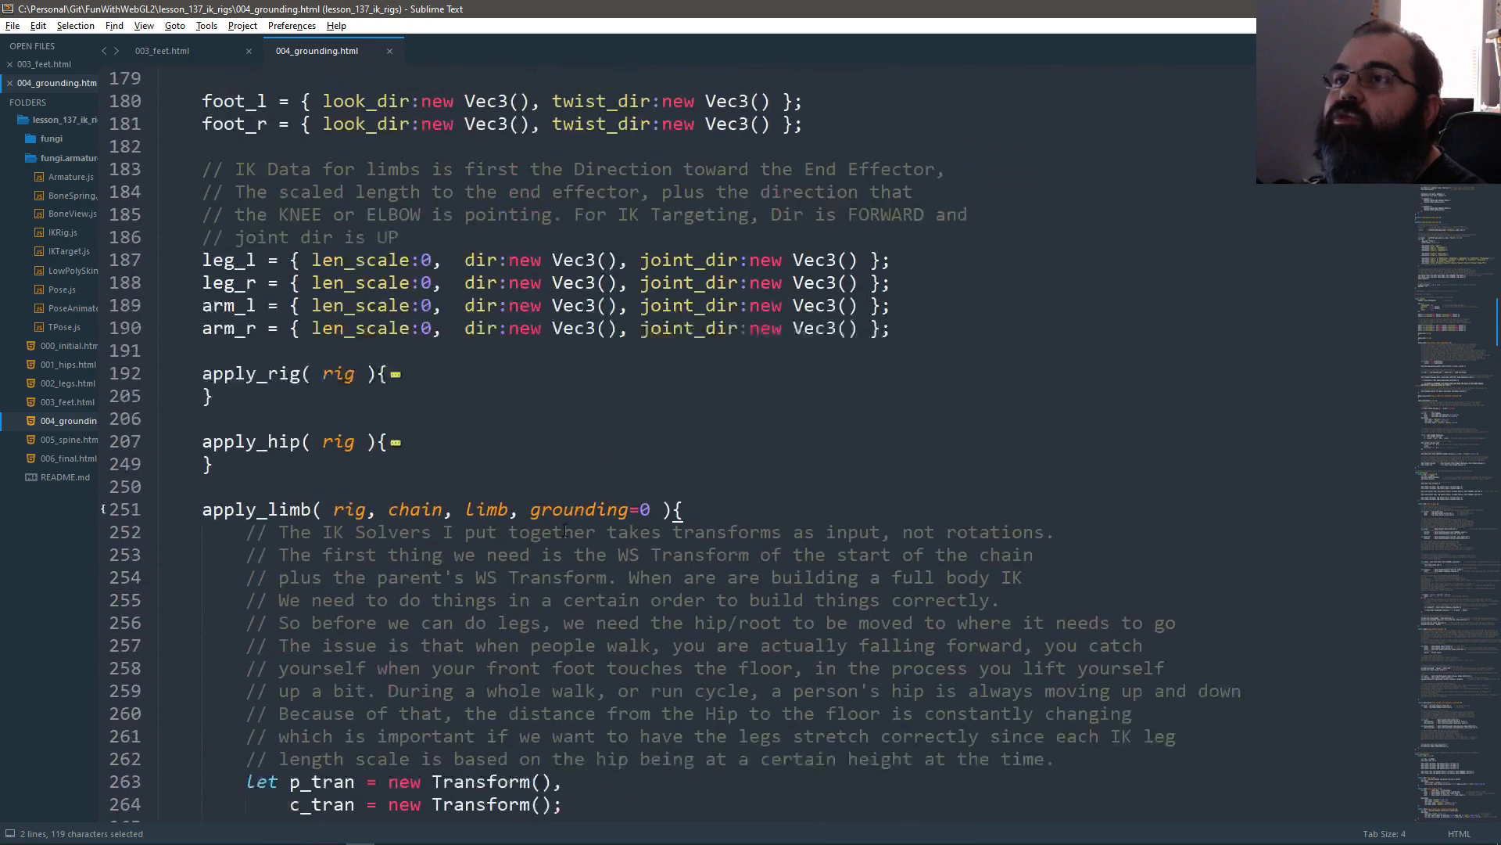
{"action": "scroll", "scroll_direction": "up", "scroll_amount": 3}
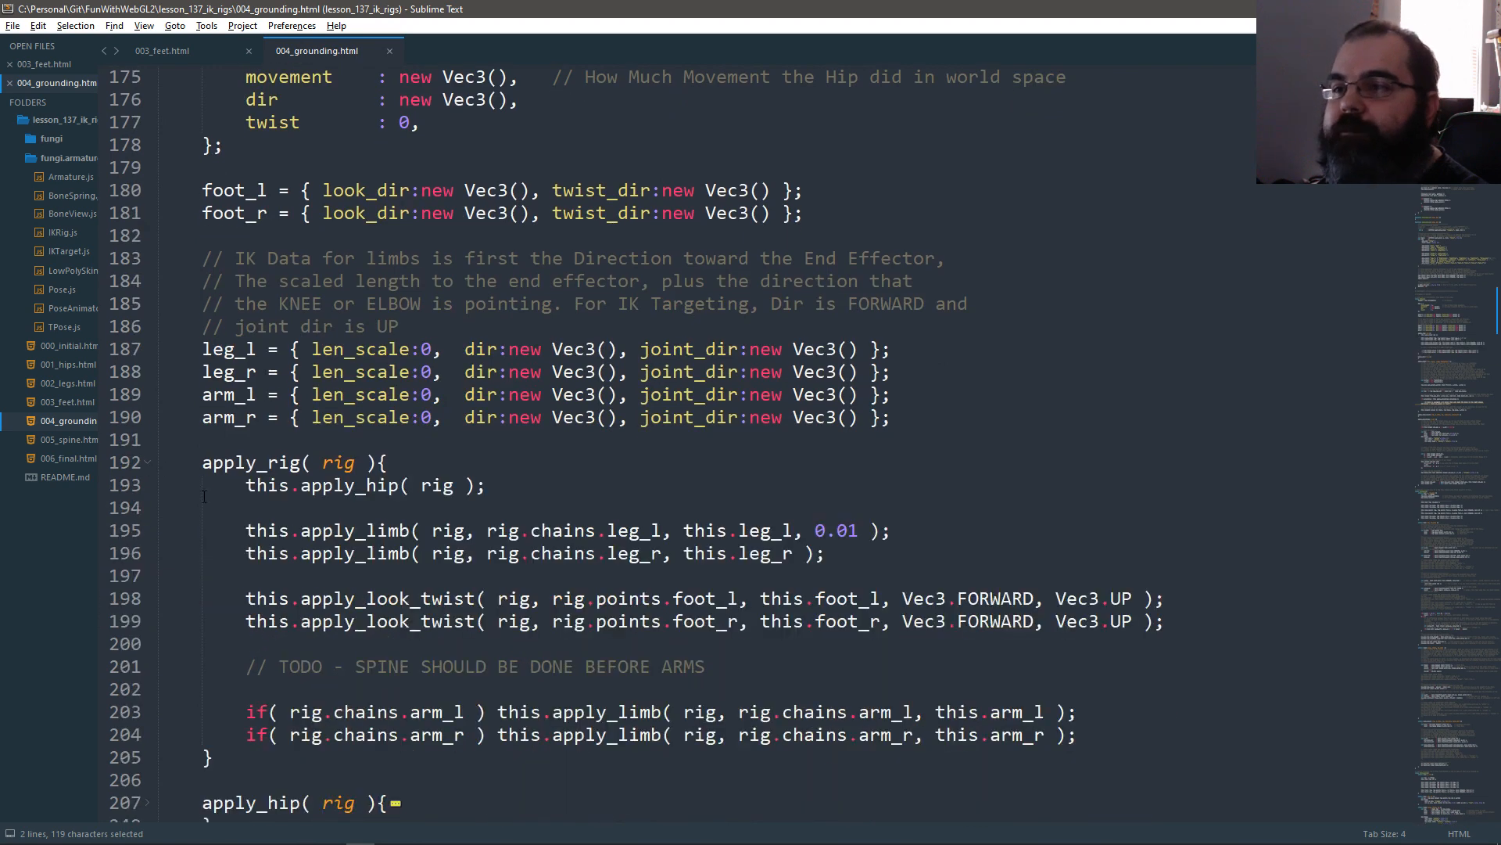
{"action": "scroll", "scroll_direction": "down", "scroll_amount": 3}
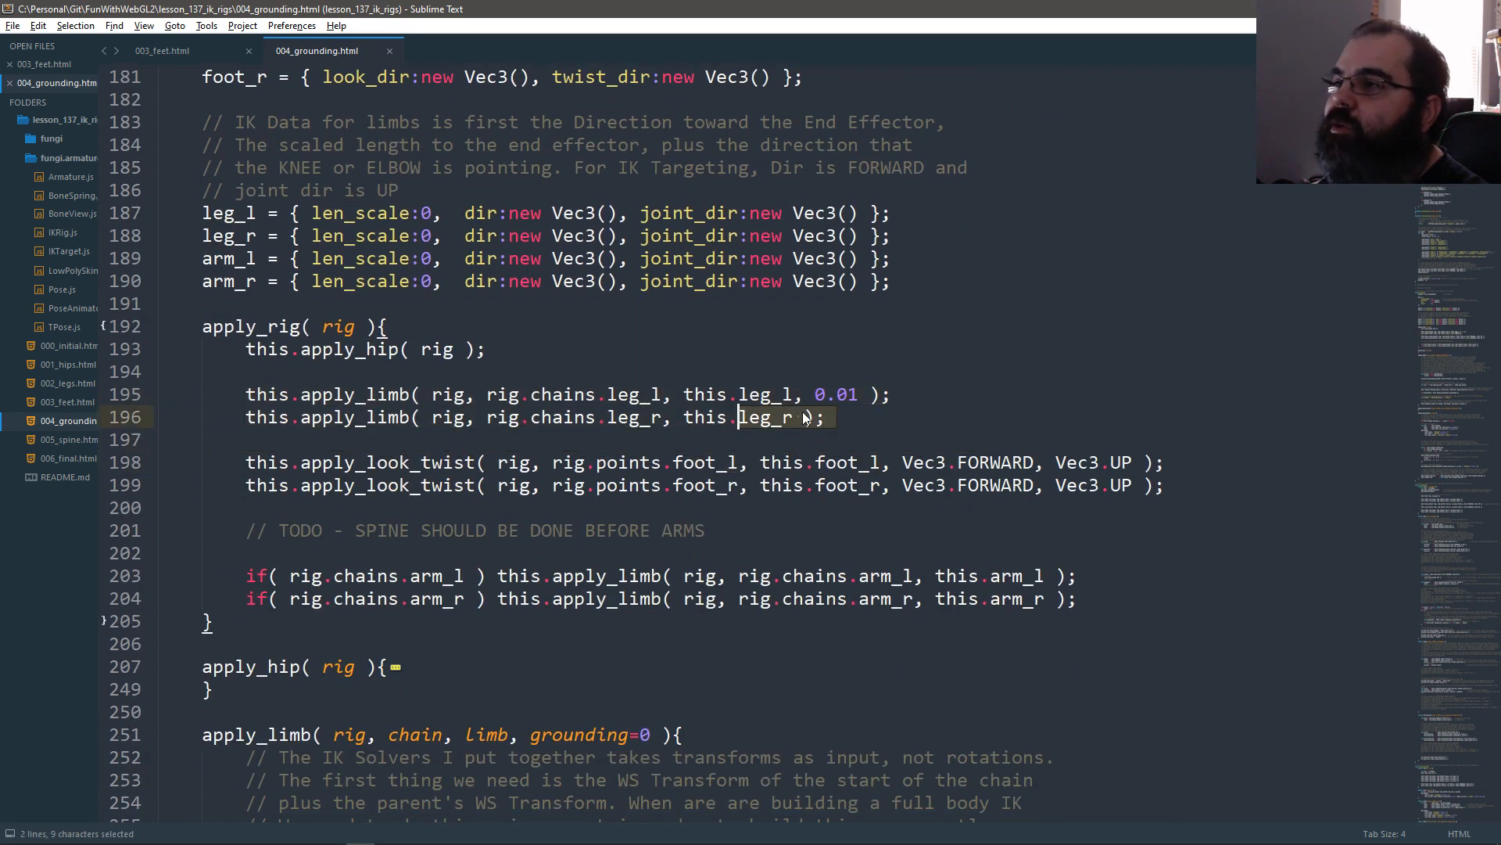
{"action": "double_click", "coordinate": [836, 393]}
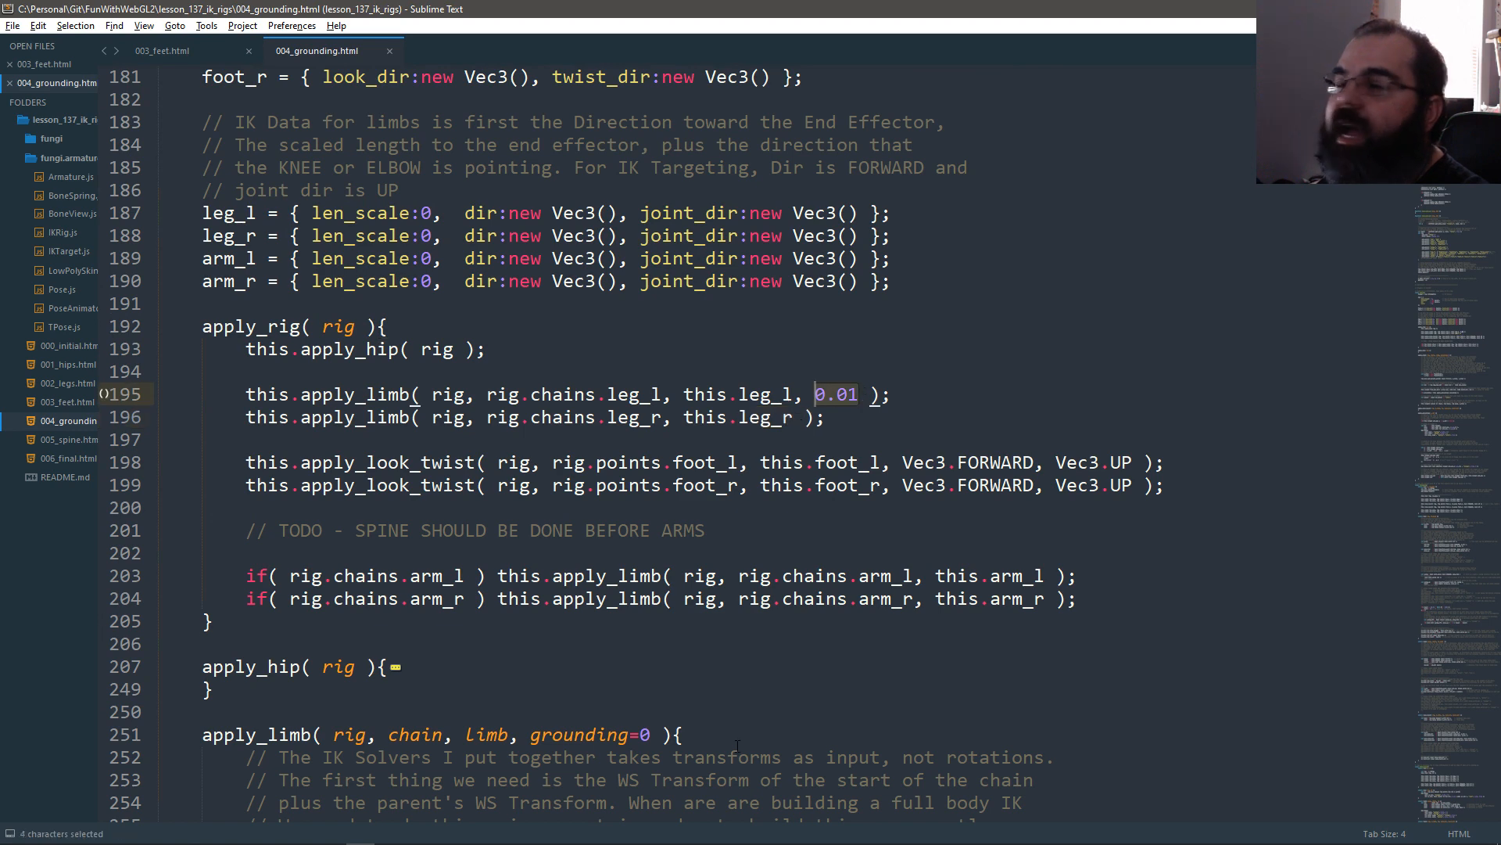
{"action": "key", "text": "ctrl+s"}
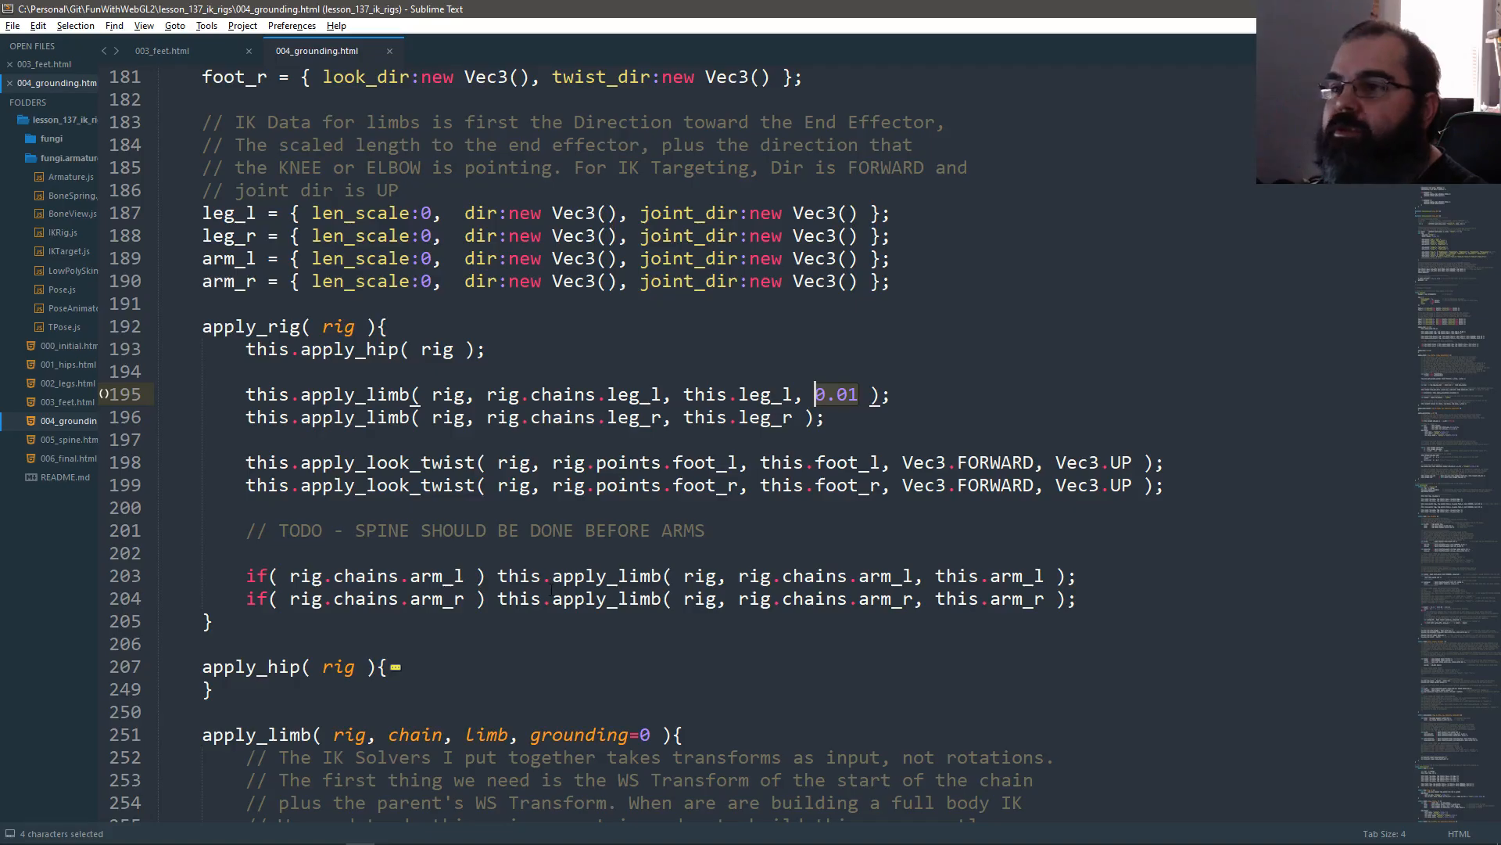
Step: Scroll up to the App.builder setup and check the demo in Chrome
{"action": "scroll", "scroll_direction": "up", "scroll_amount": 3}
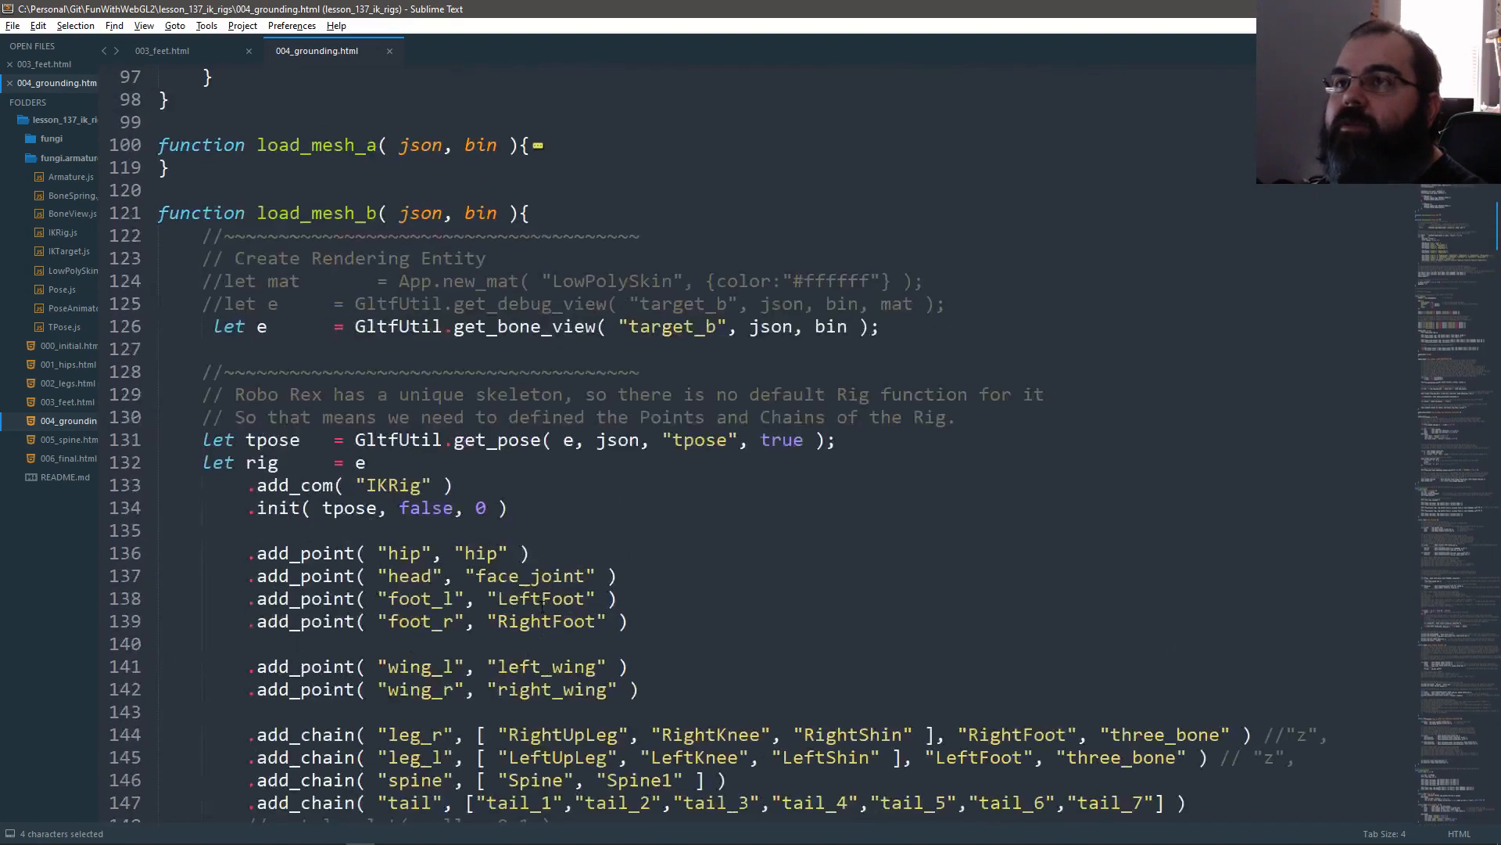
{"action": "scroll", "scroll_direction": "up", "scroll_amount": 3}
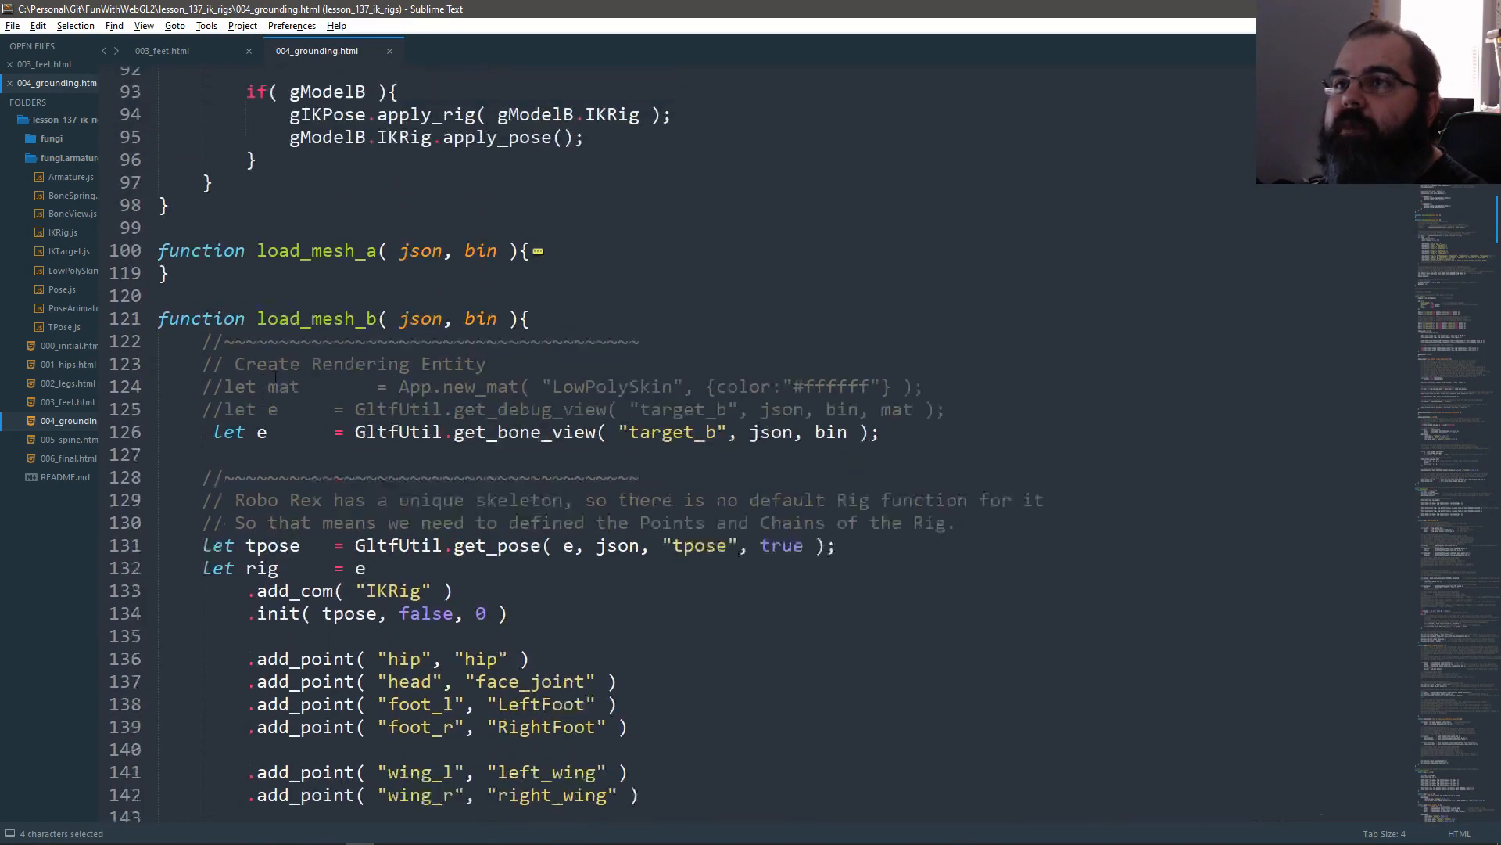
{"action": "scroll", "scroll_direction": "up", "scroll_amount": 3}
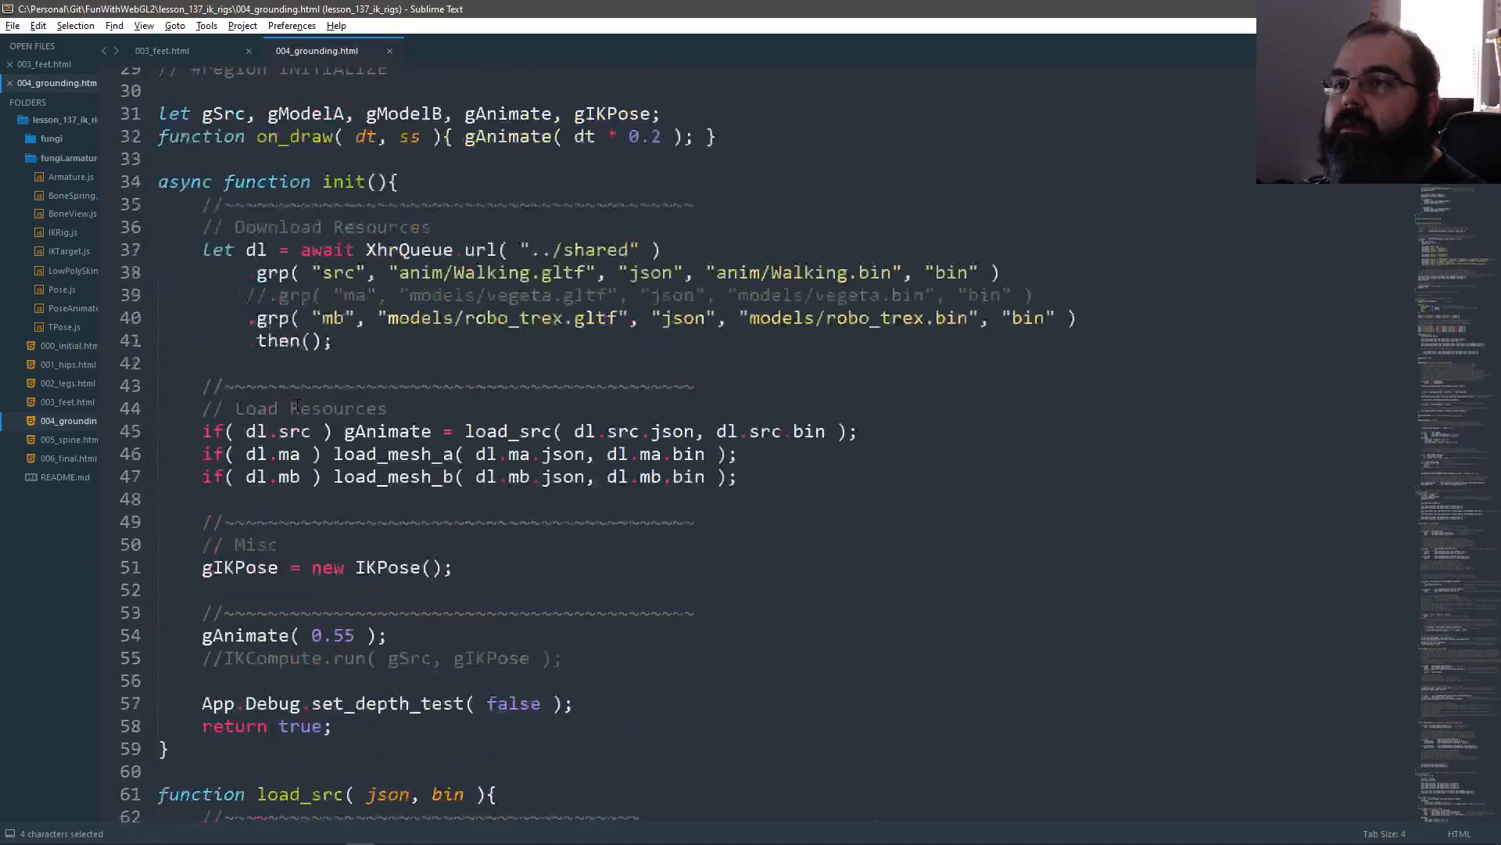
{"action": "scroll", "scroll_direction": "up", "scroll_amount": 3}
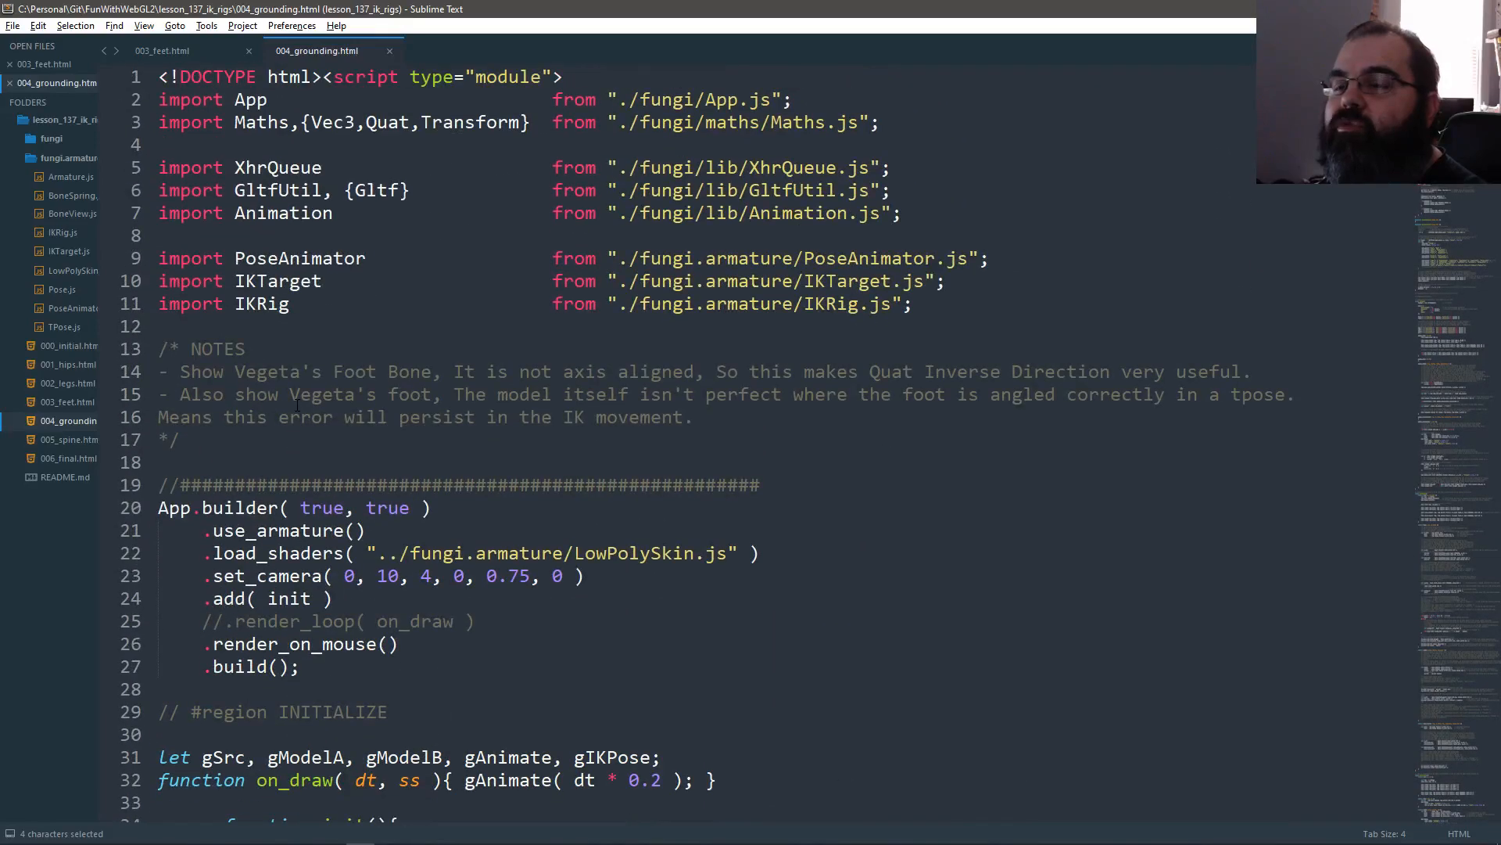
{"action": "scroll", "scroll_direction": "down", "scroll_amount": 3}
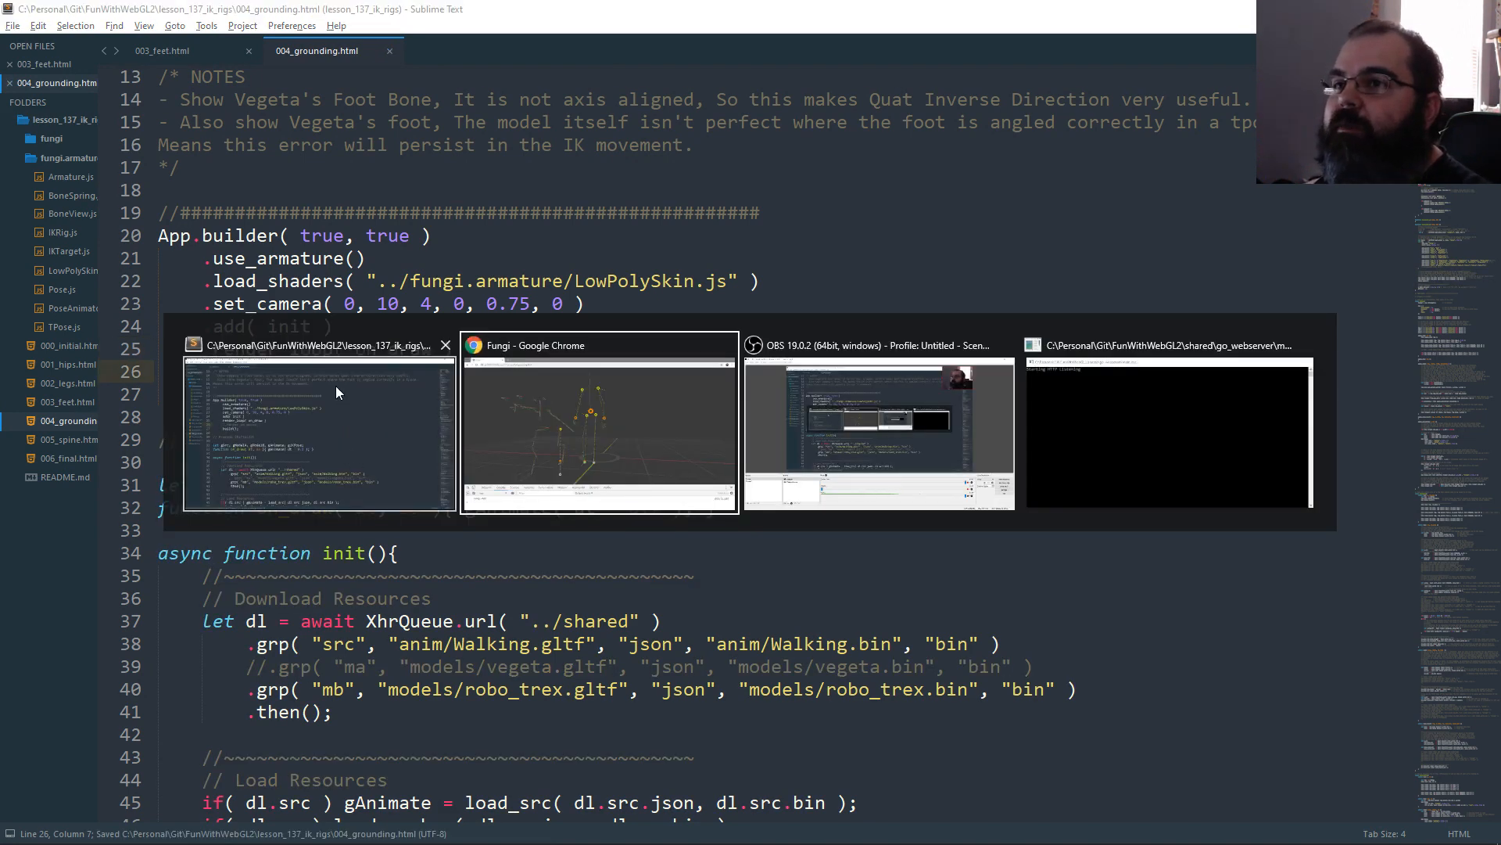
{"action": "mouse_move", "coordinate": [598, 431]}
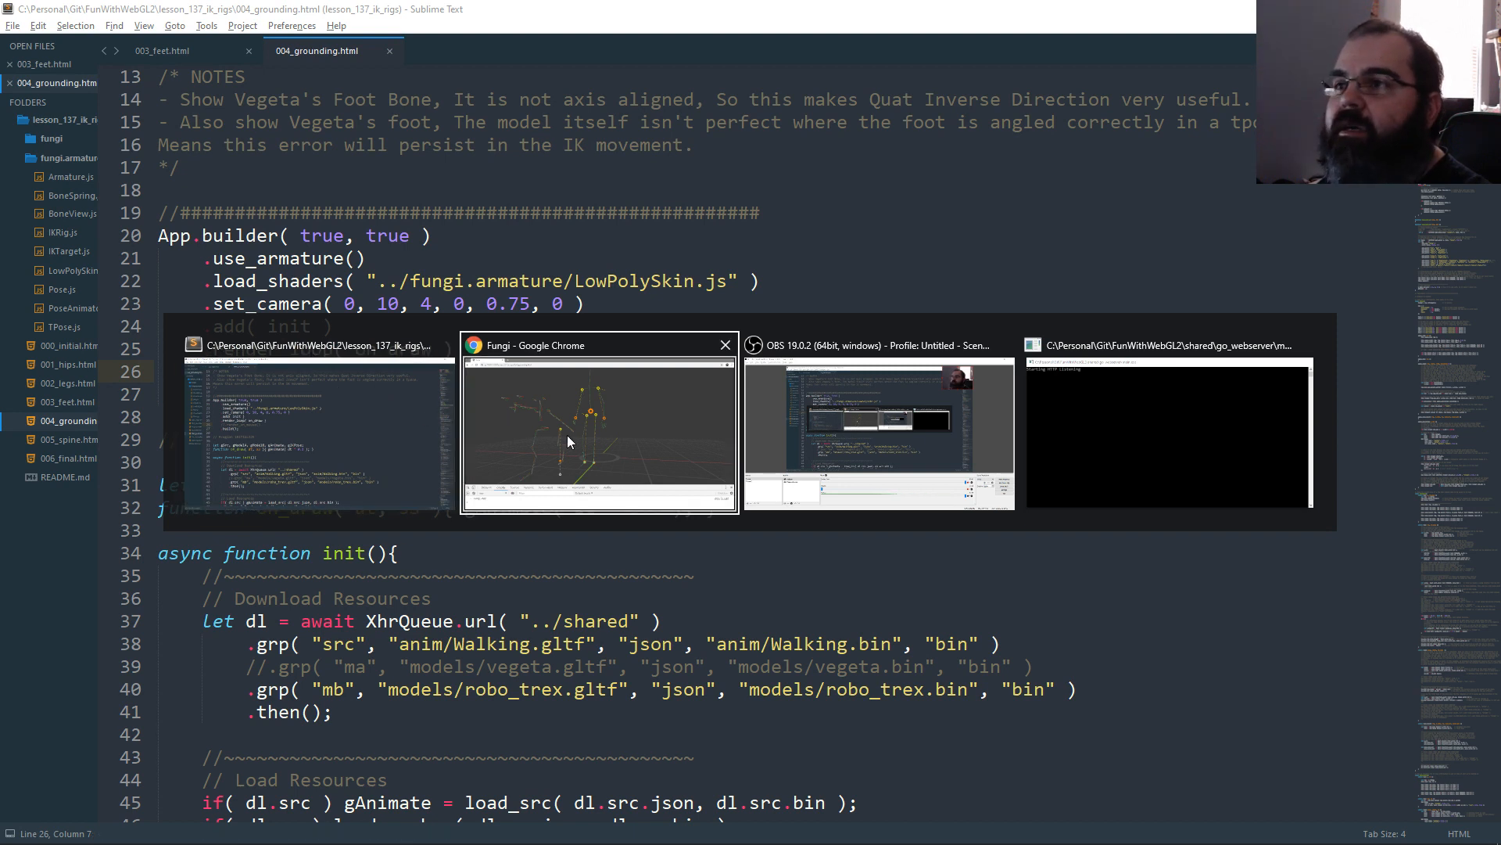
{"action": "left_click", "coordinate": [597, 431]}
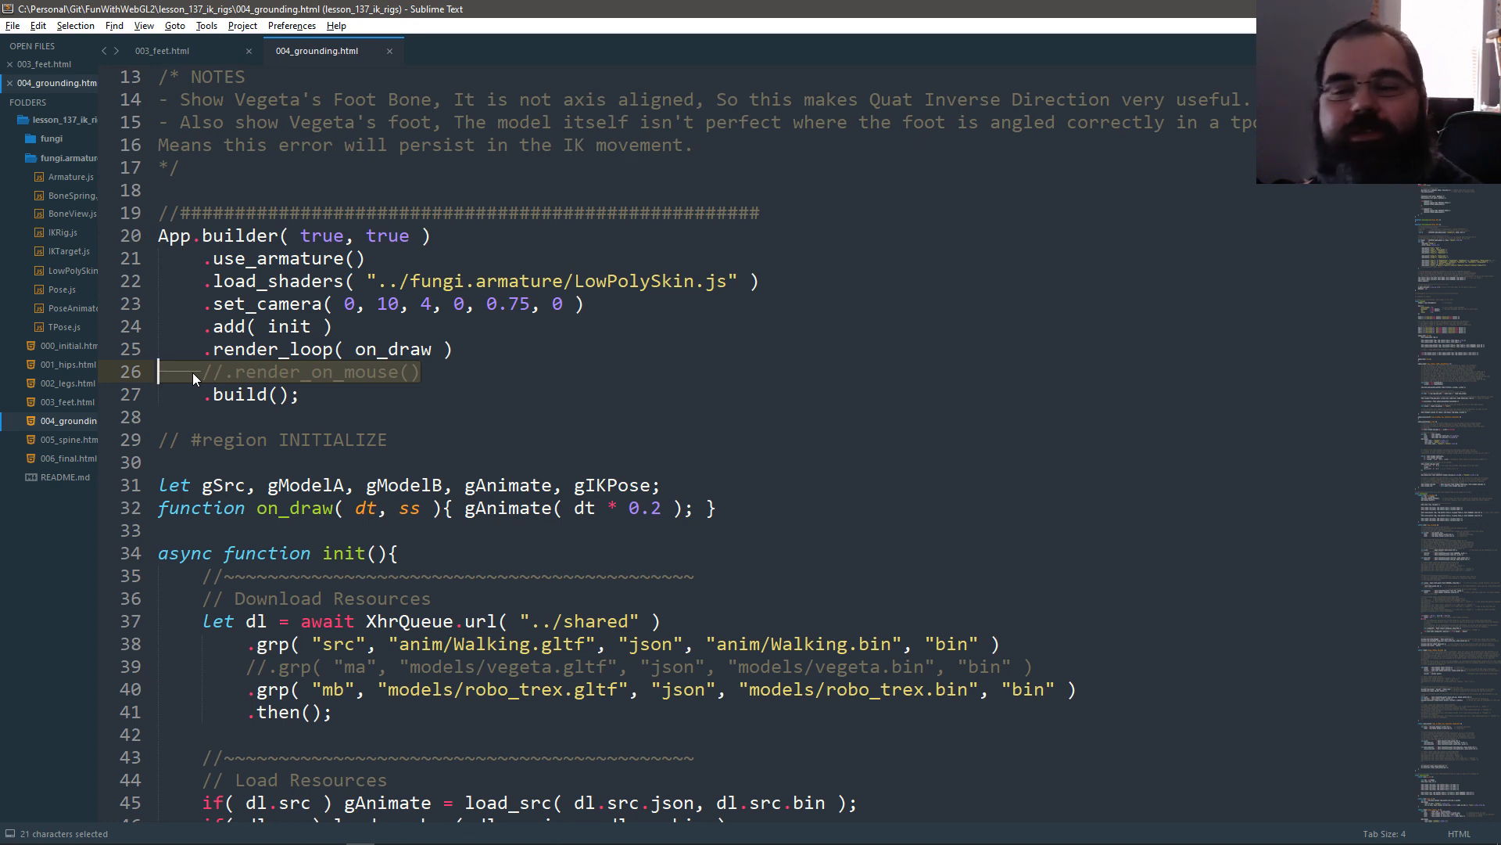
Step: Uncomment .render_loop( on_draw ), comment out .render_on_mouse(), and save
{"action": "left_click", "coordinate": [304, 371]}
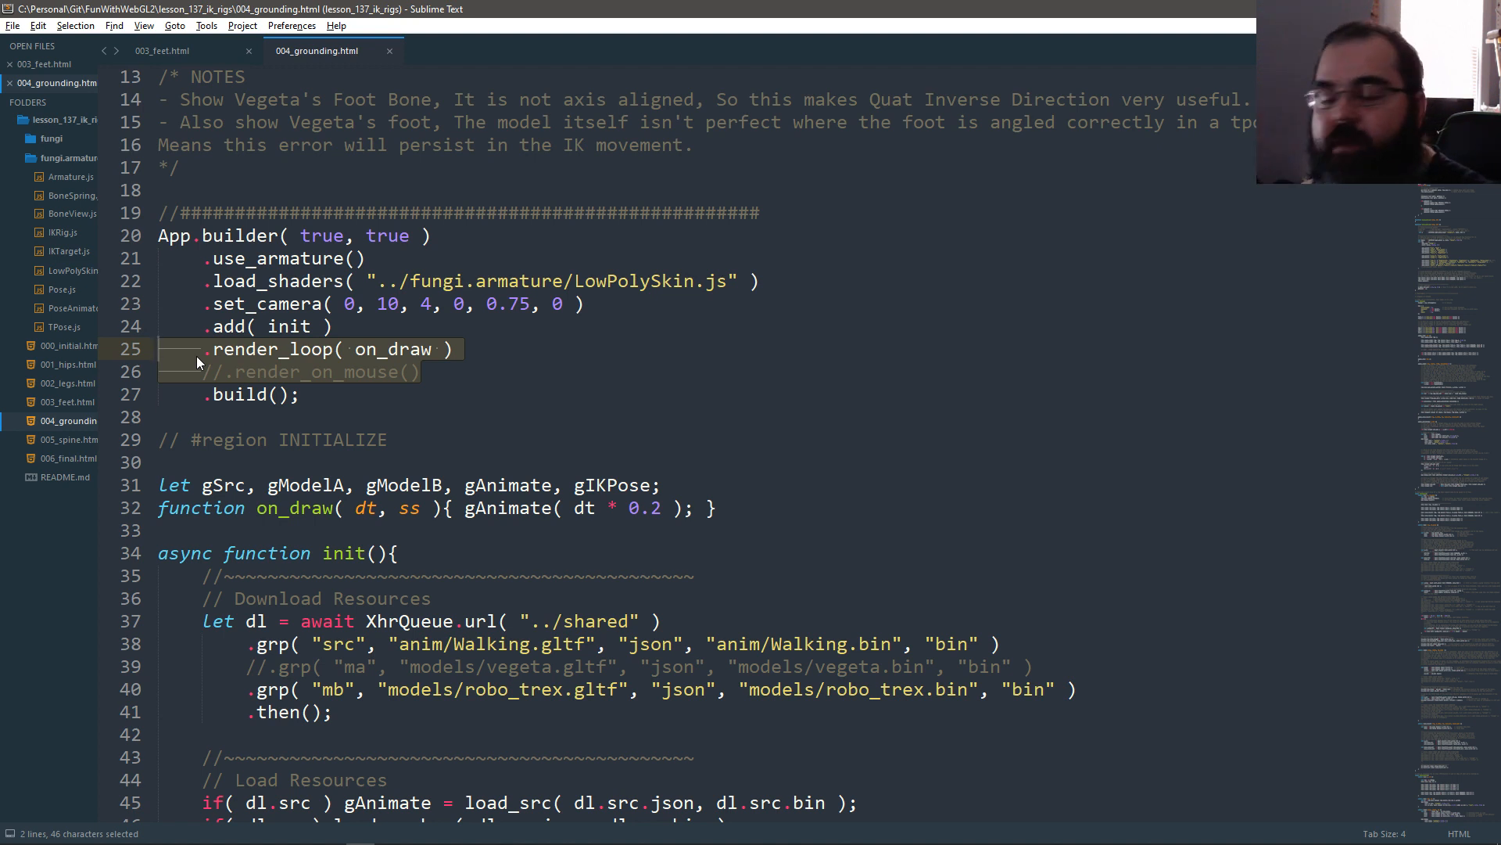
{"action": "key", "text": "ctrl+s"}
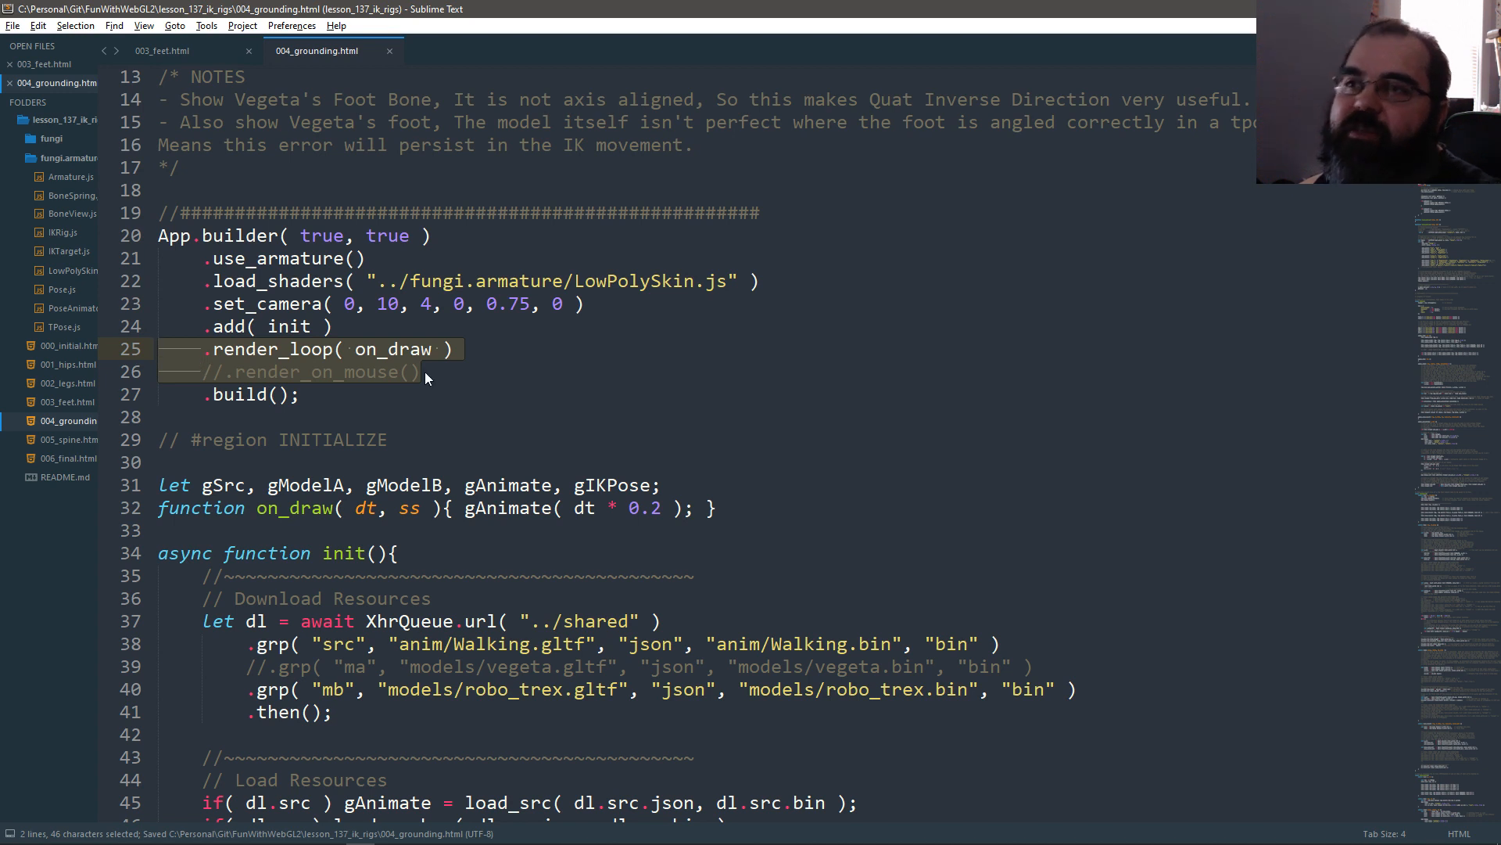
{"action": "left_click", "coordinate": [427, 371]}
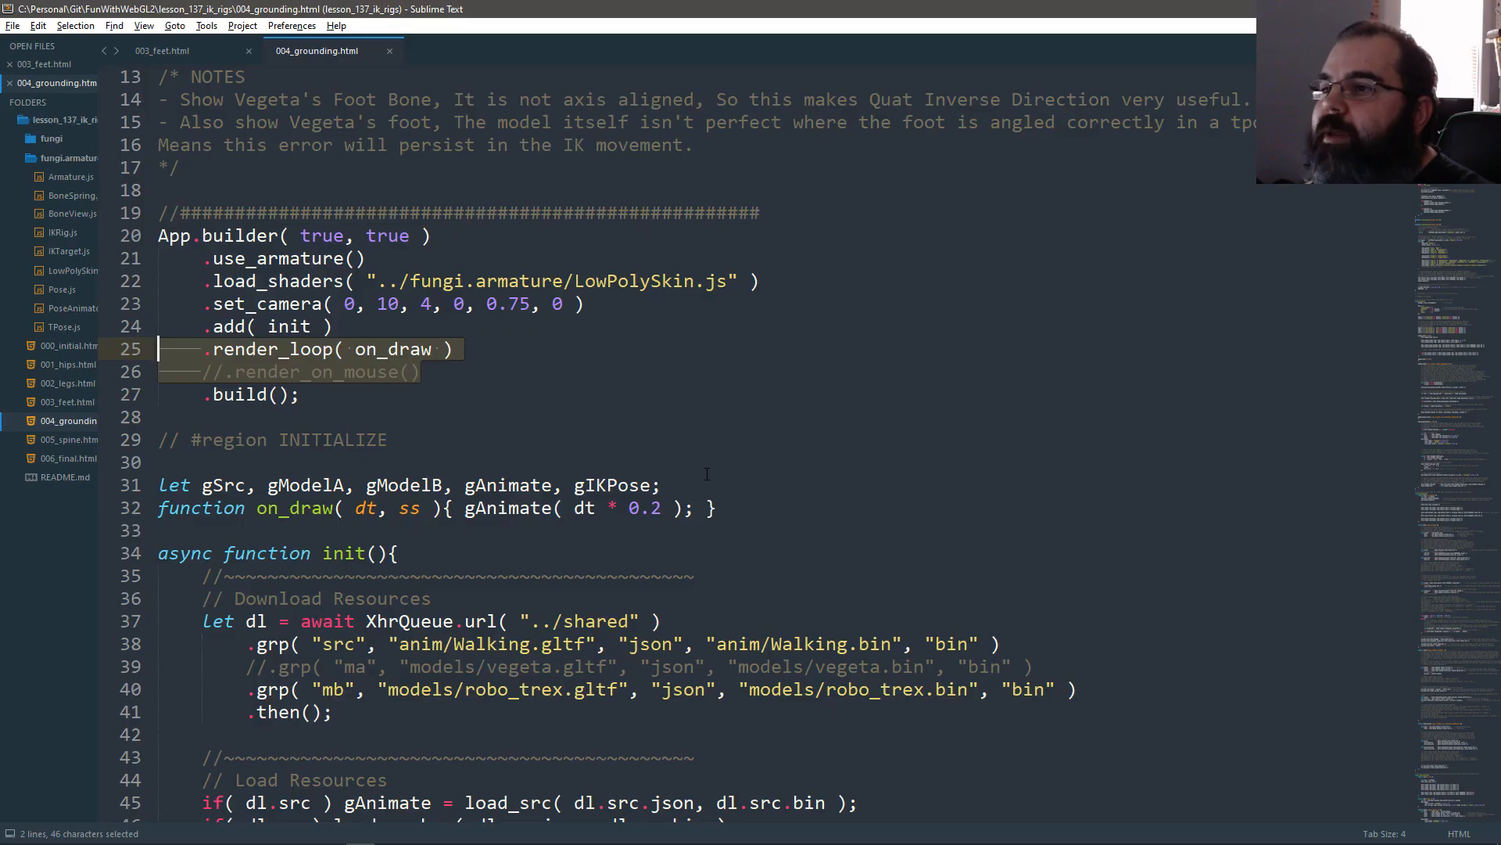
Step: In load_mesh_b, use new_mat and get_debug_view instead of get_bone_view, then reload the demo
{"action": "scroll", "scroll_direction": "down", "scroll_amount": 3}
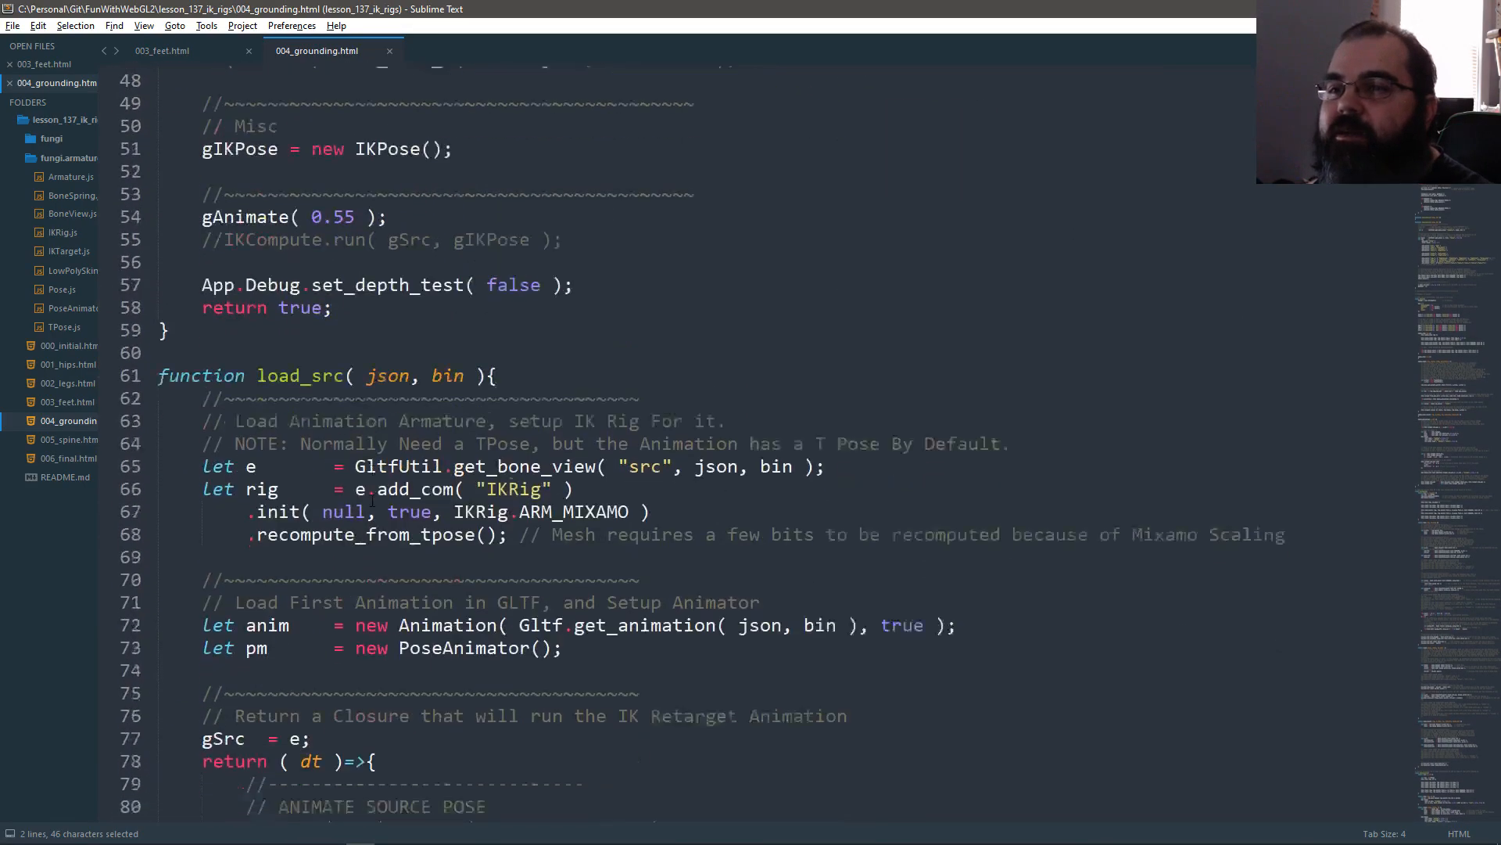
{"action": "scroll", "scroll_direction": "down", "scroll_amount": 3}
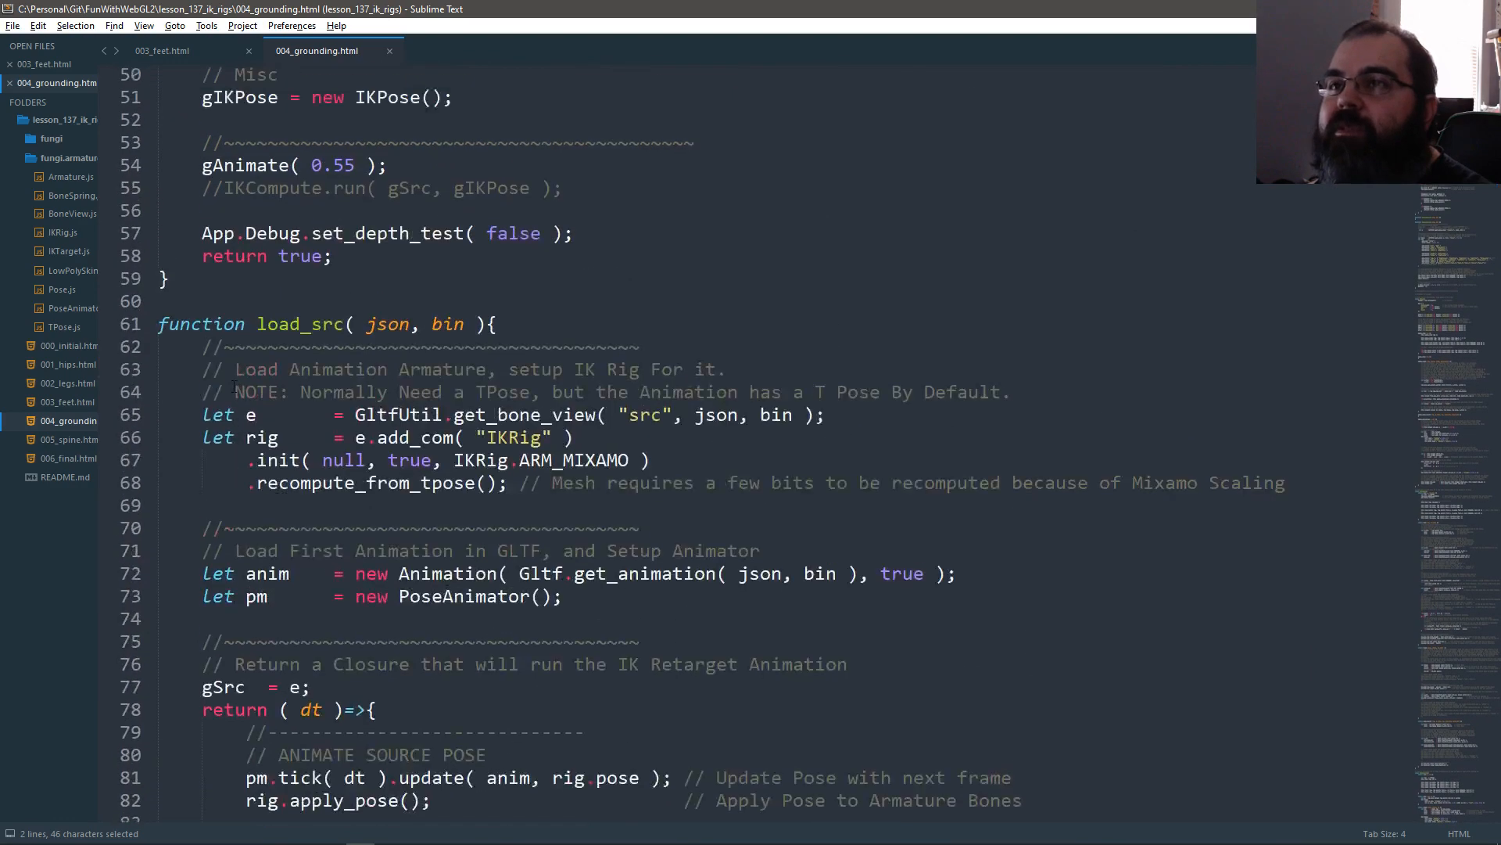
{"action": "scroll", "scroll_direction": "down", "scroll_amount": 3}
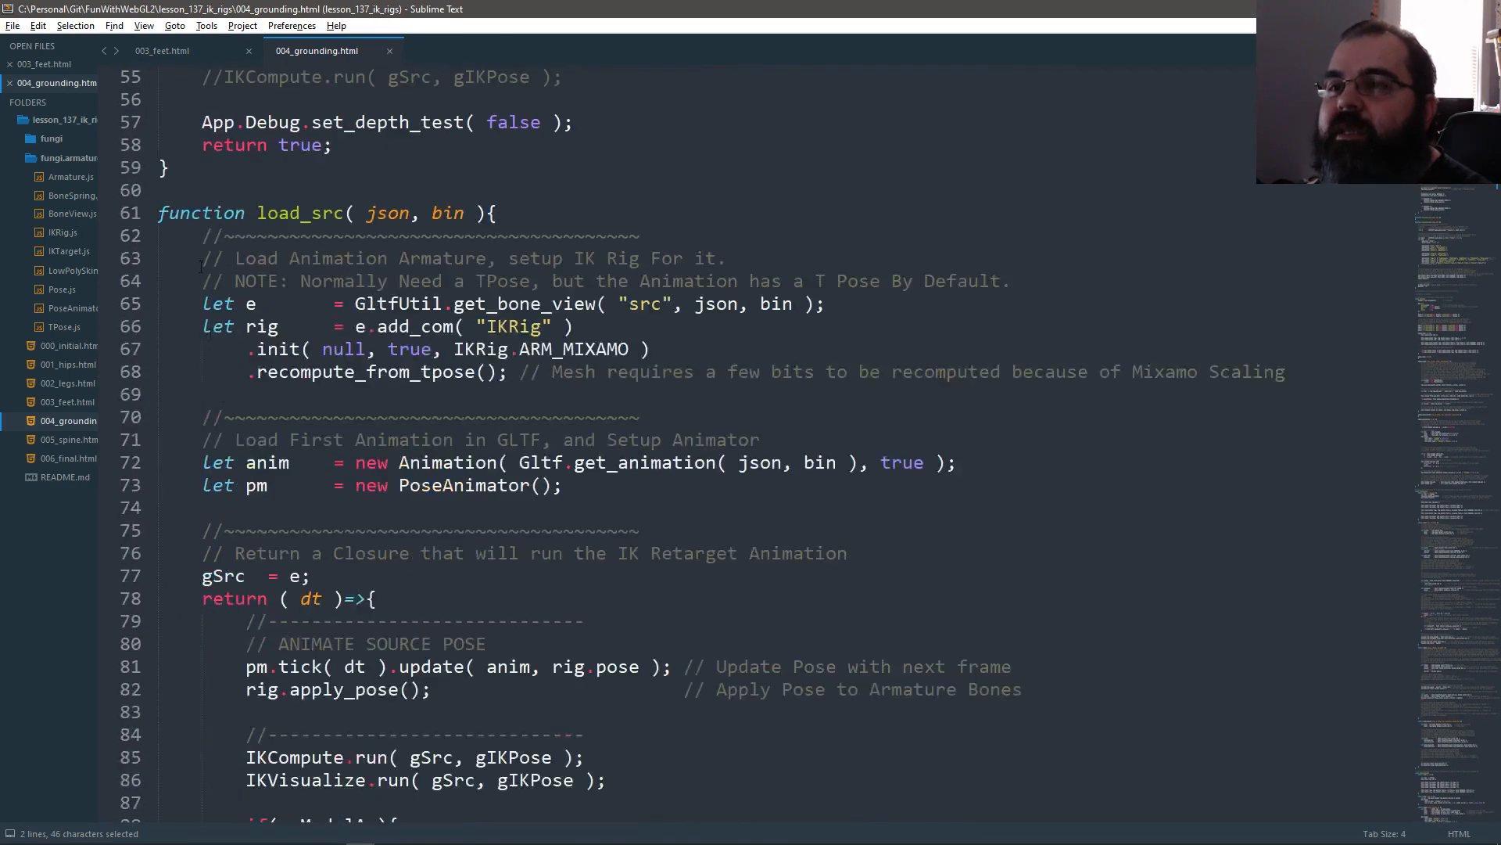
{"action": "scroll", "scroll_direction": "down", "scroll_amount": 3}
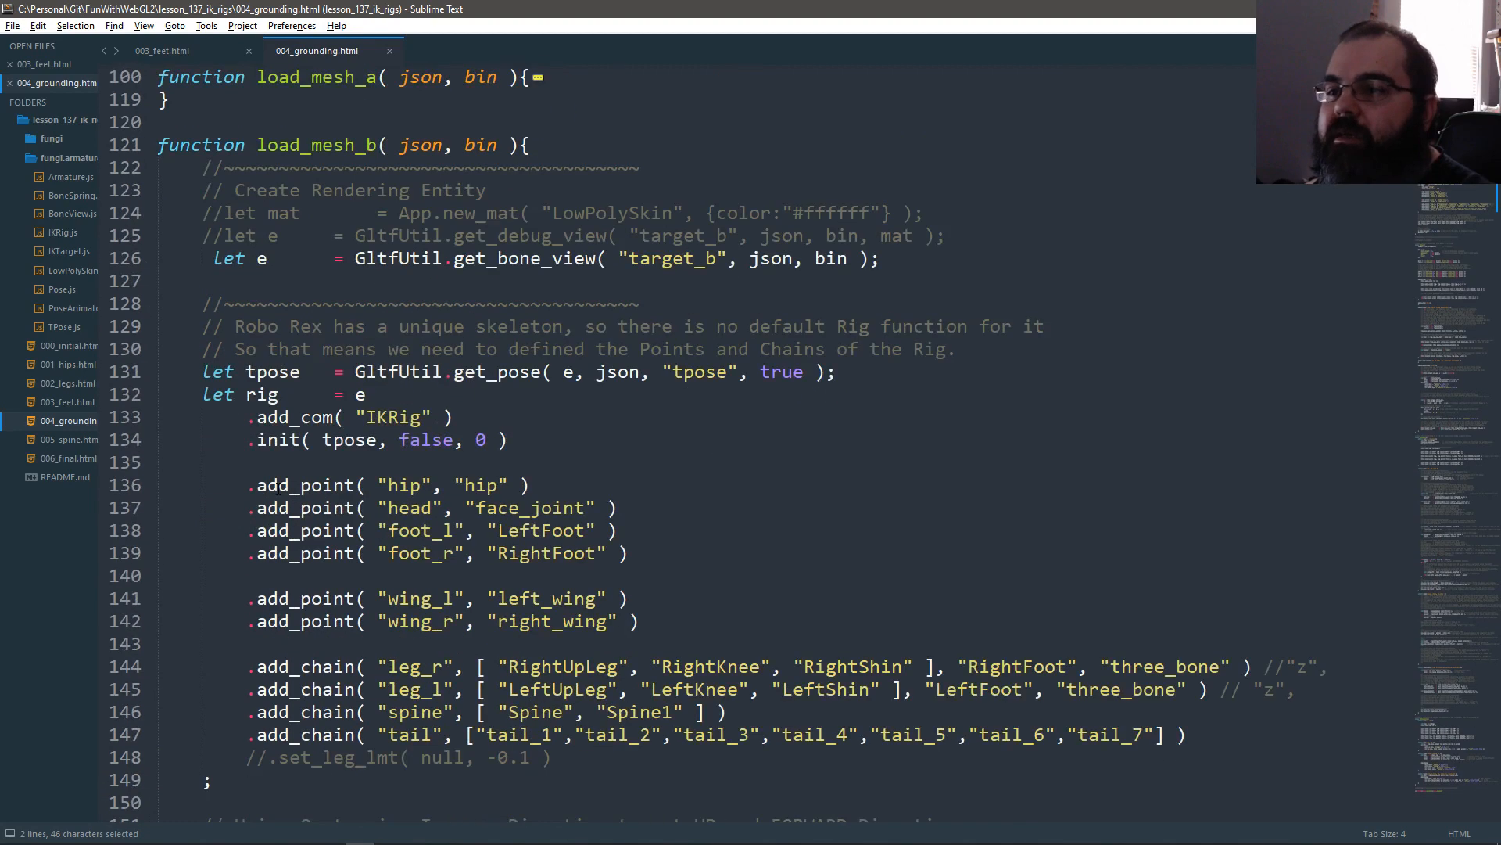
{"action": "scroll", "scroll_direction": "up", "scroll_amount": 3}
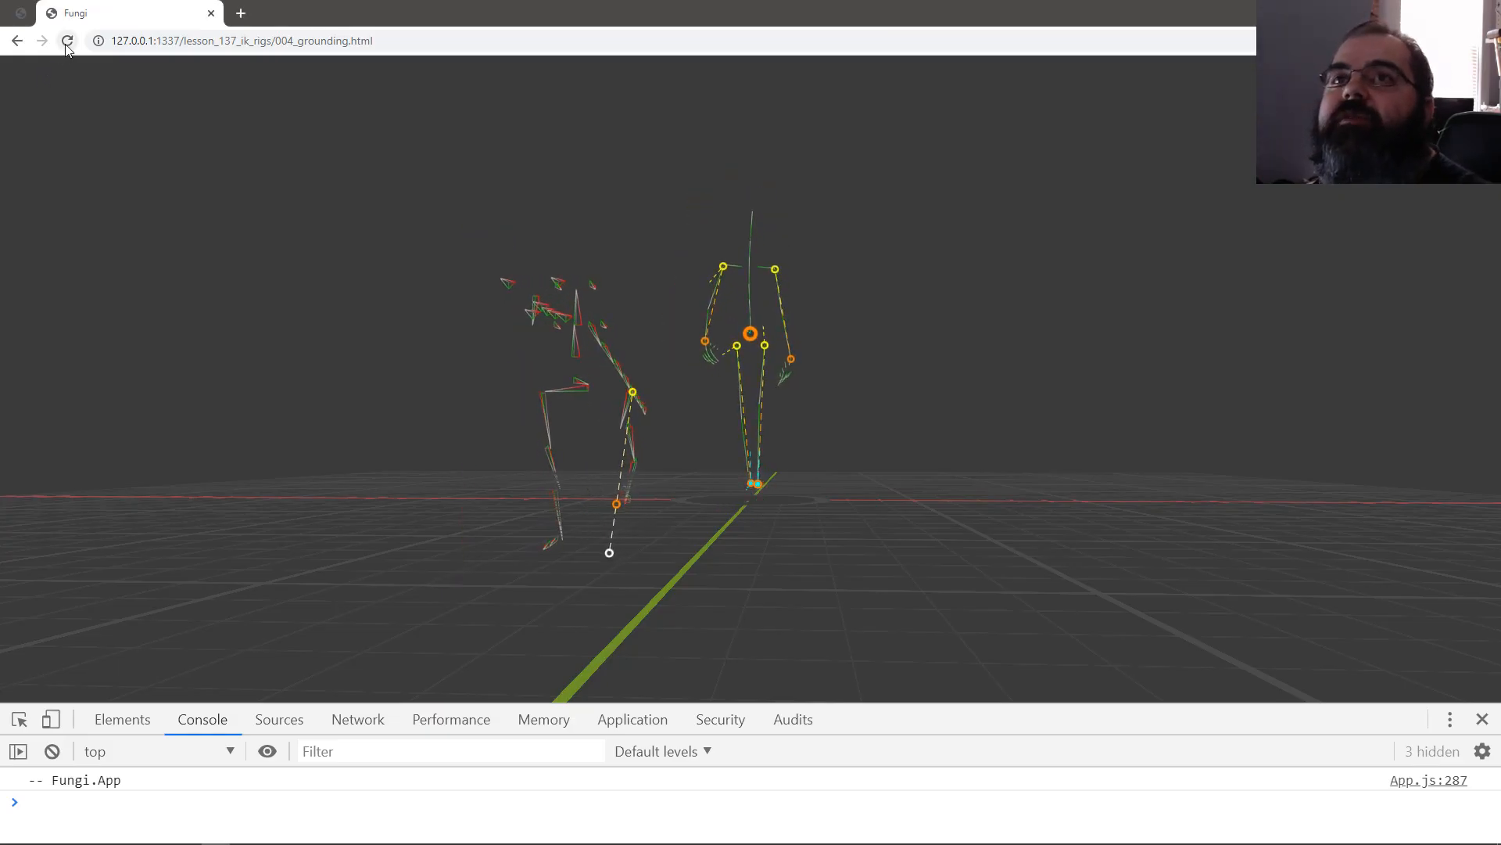
{"action": "left_click", "coordinate": [67, 40]}
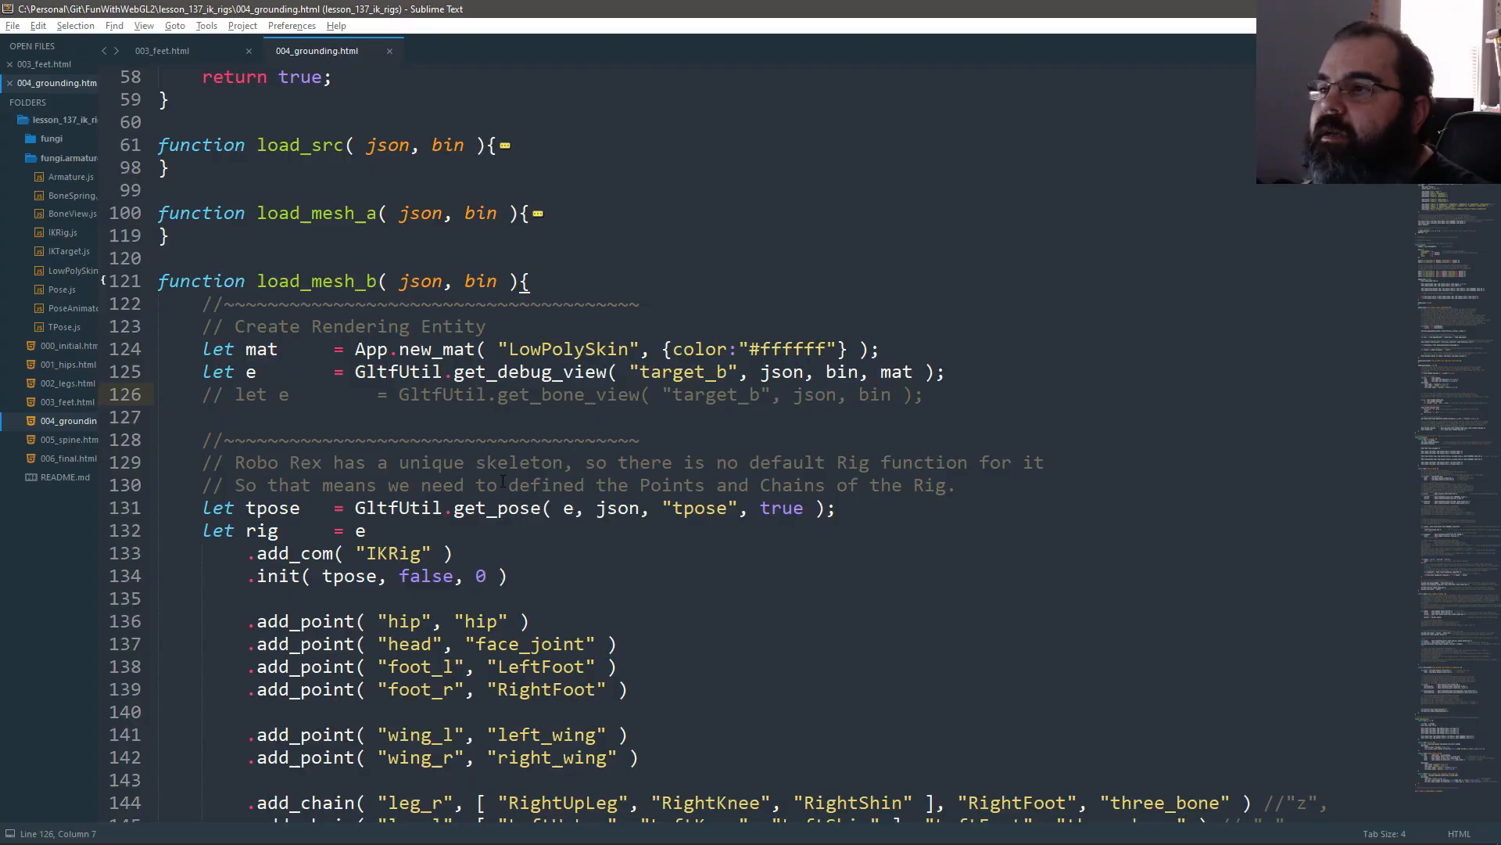
Step: Replace the end effector's x formula with the lerp a.x * (1-s) + b.x * s
{"action": "scroll", "scroll_direction": "down", "scroll_amount": 3}
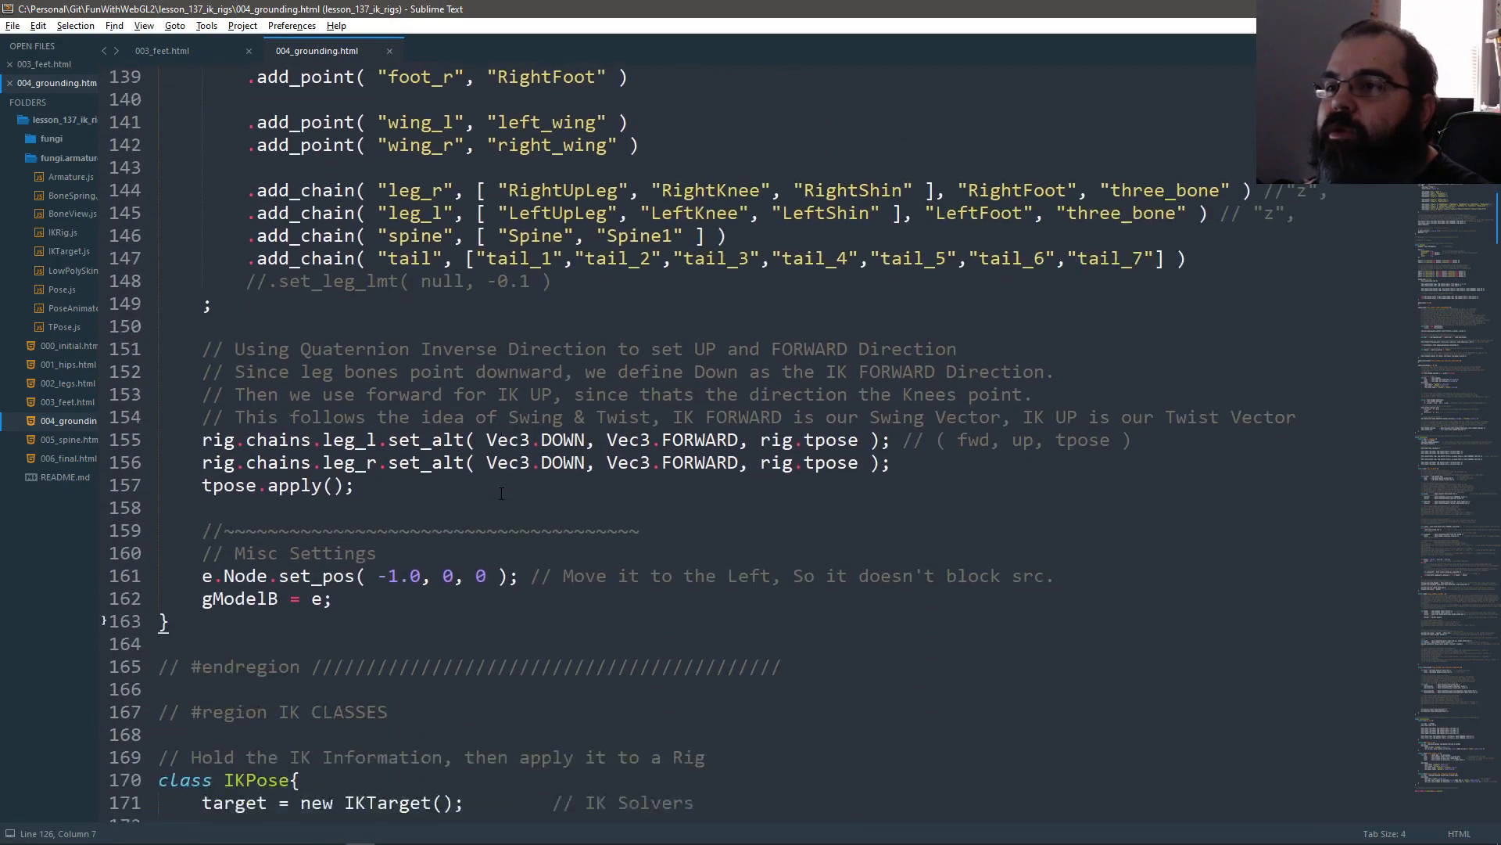
{"action": "scroll", "scroll_direction": "down", "scroll_amount": 3}
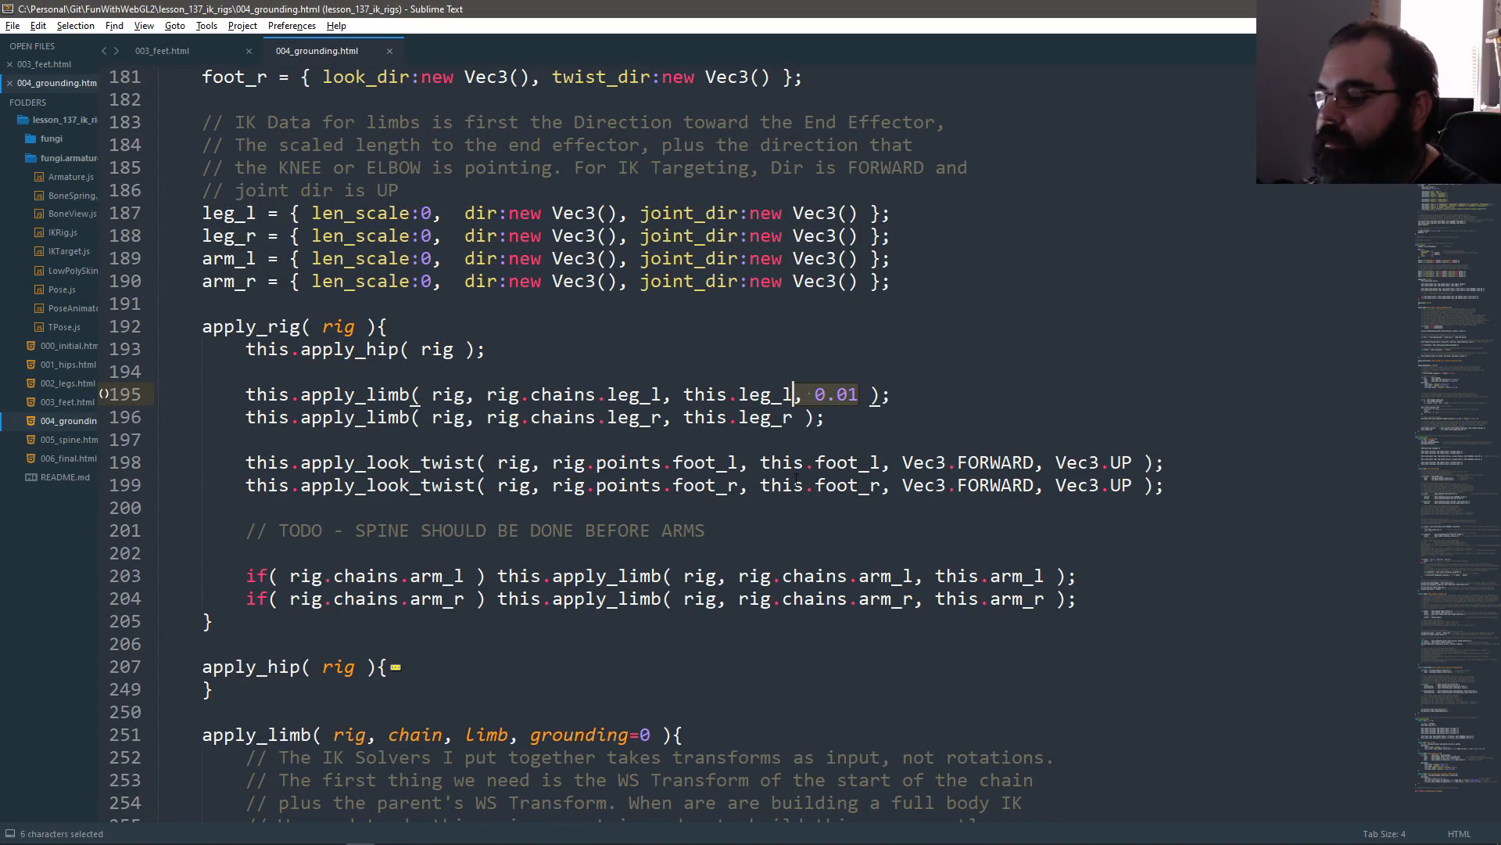
{"action": "scroll", "scroll_direction": "down", "scroll_amount": 3}
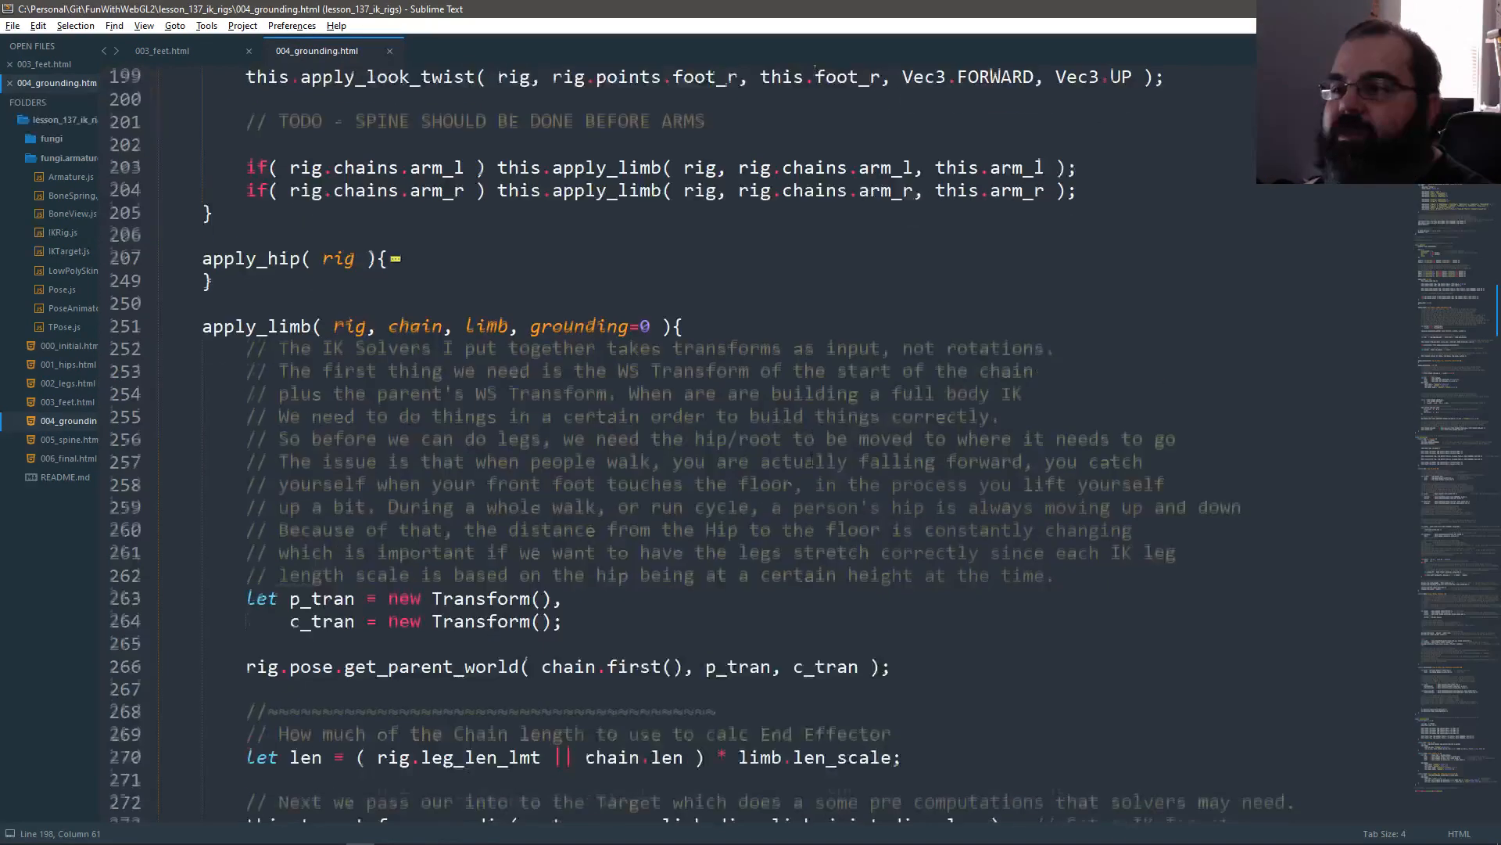
{"action": "scroll", "scroll_direction": "down", "scroll_amount": 3}
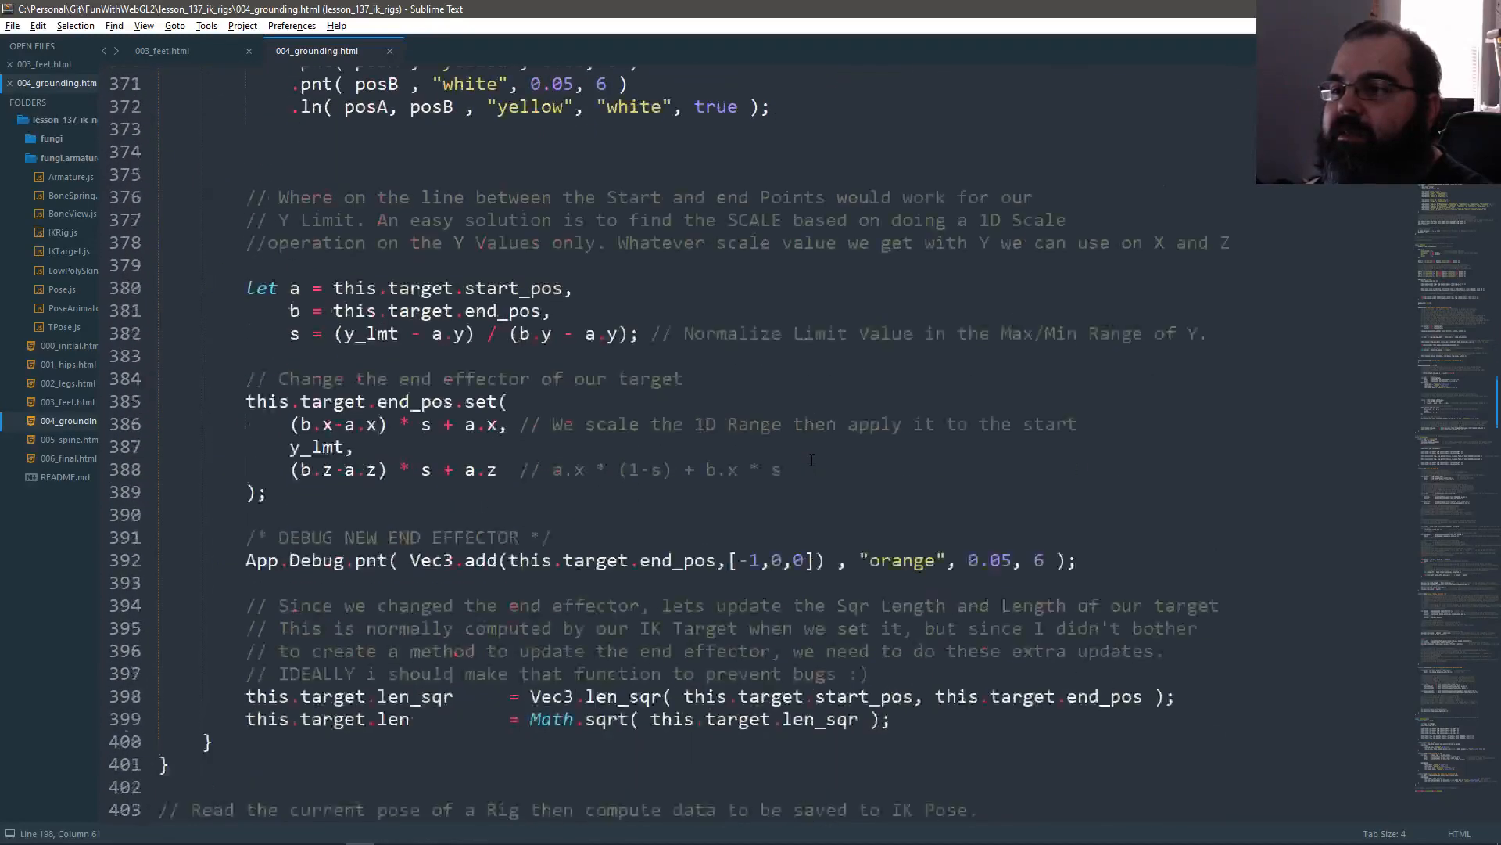
{"action": "scroll", "scroll_direction": "down", "scroll_amount": 3}
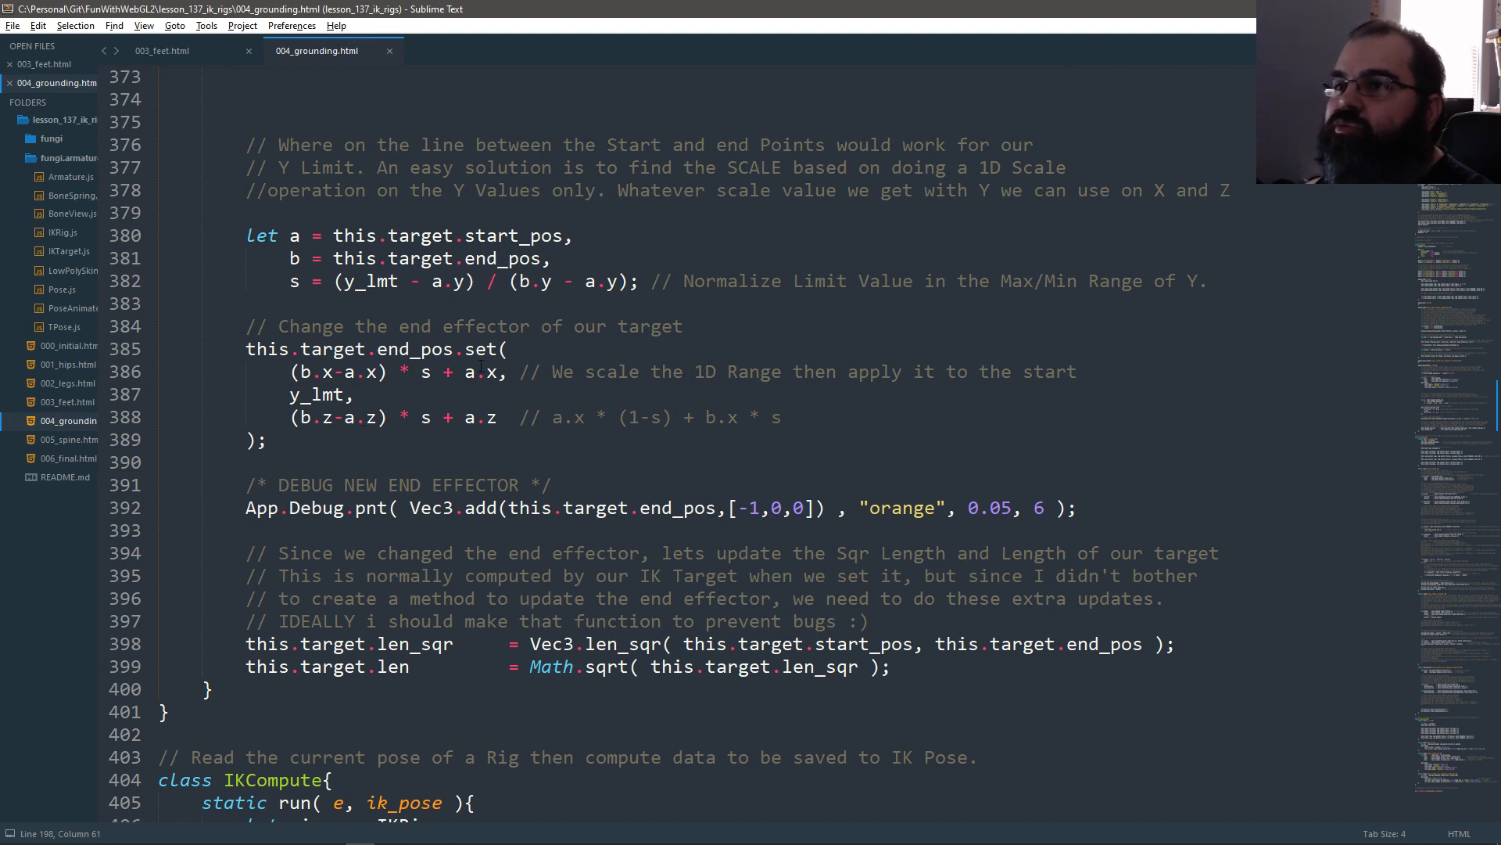
{"action": "double_click", "coordinate": [763, 417]}
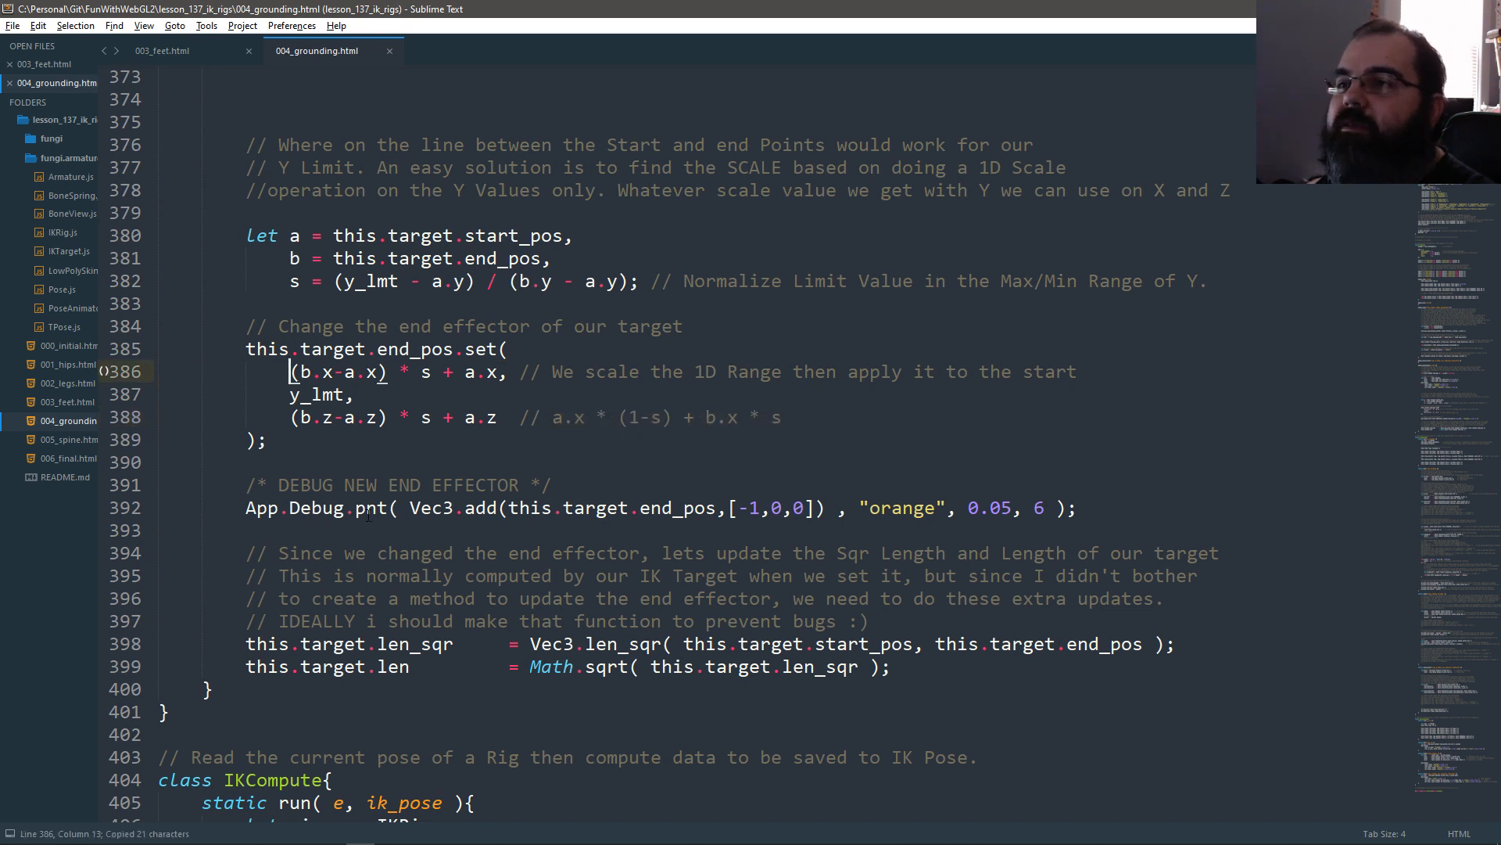
{"action": "type", "text": "a.x * (1-s) + b.x * s,"}
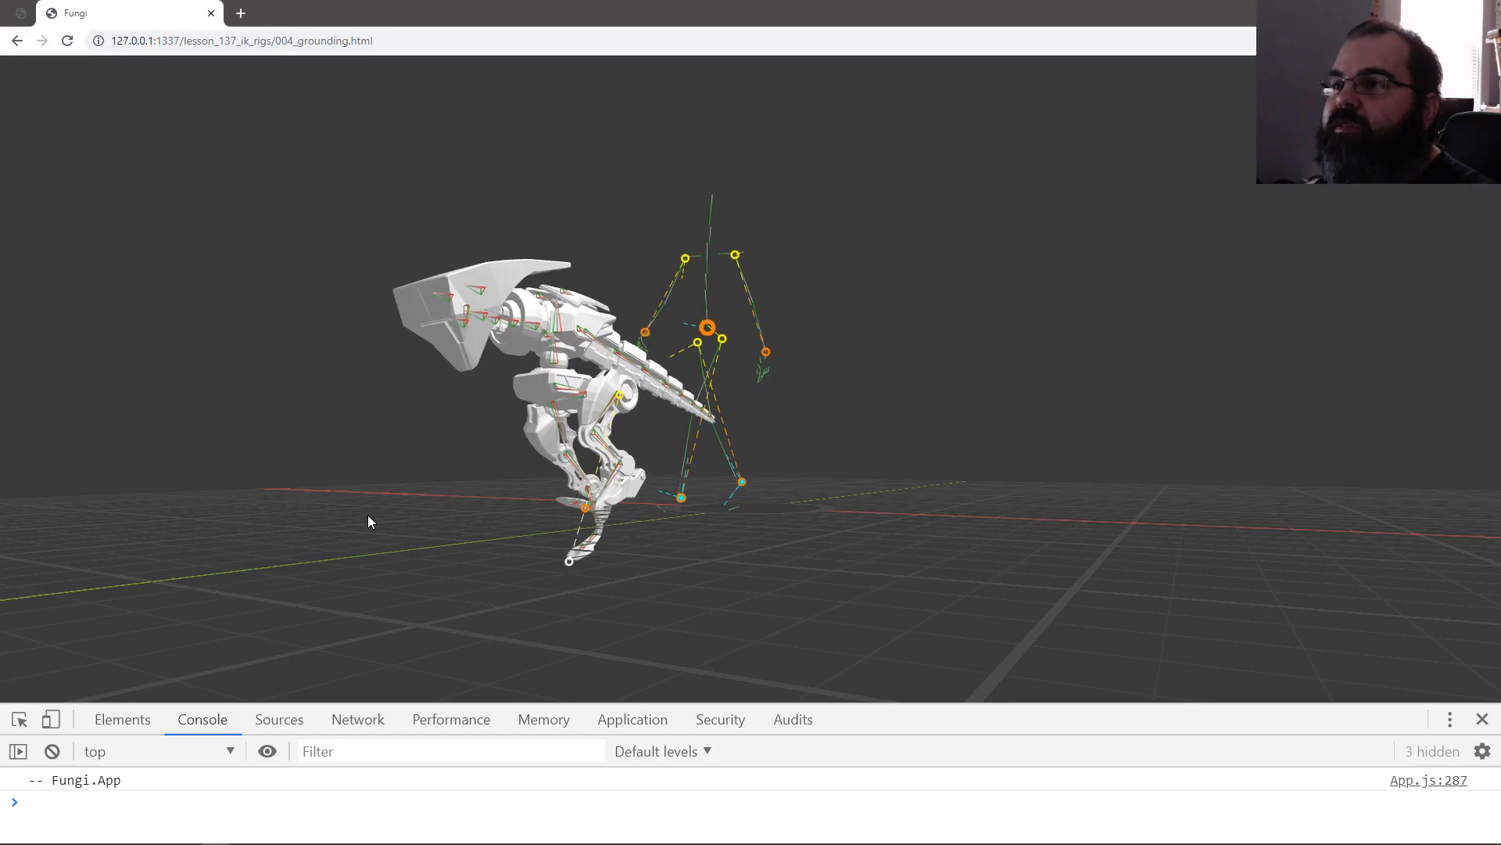
Step: Empty the cache and hard-reload the Fungi demo, then reload it twice more
{"action": "right_click", "coordinate": [66, 40]}
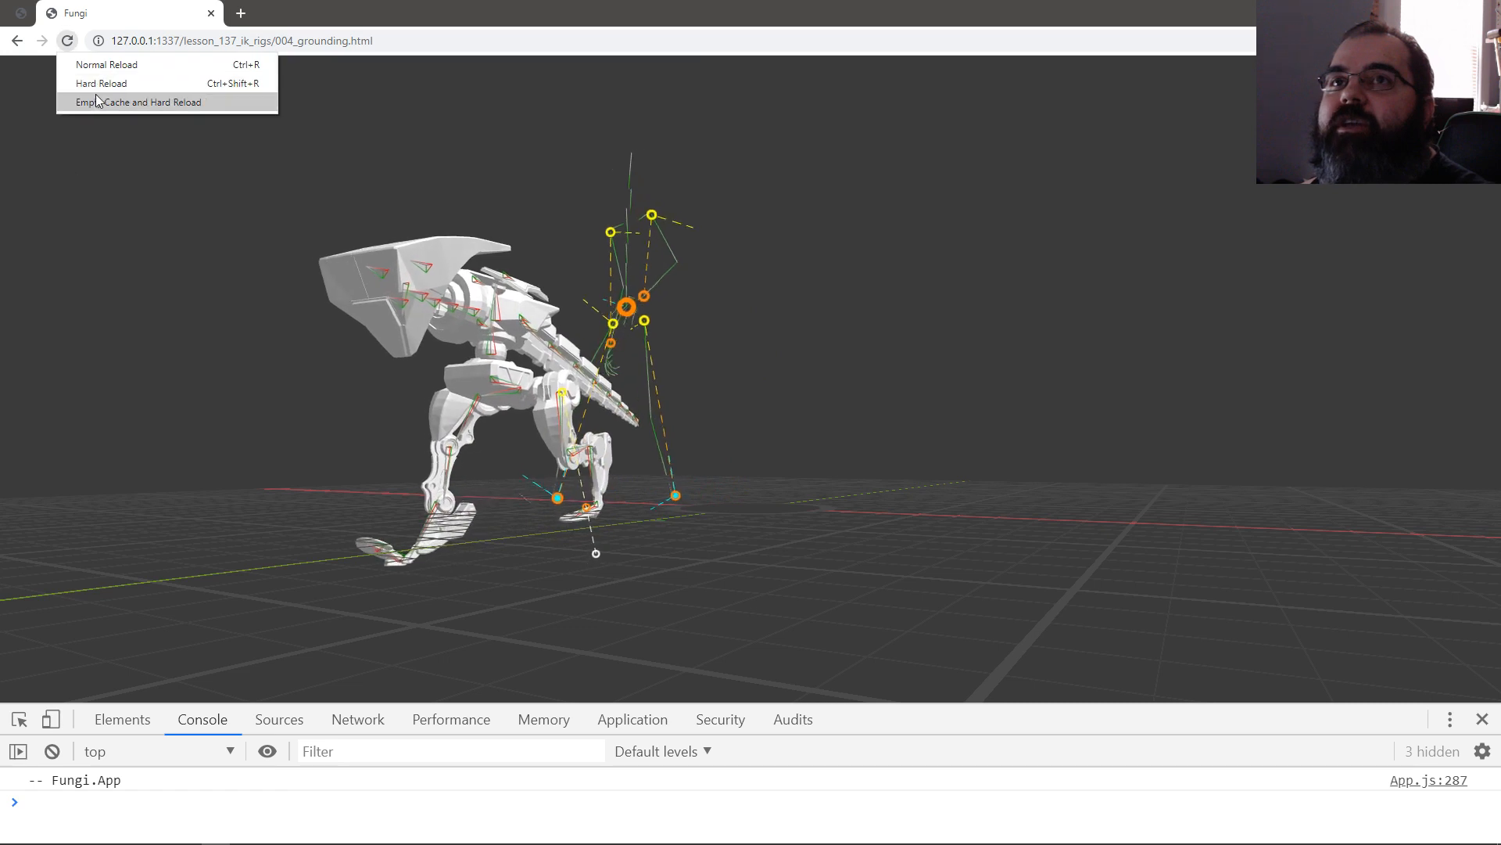
{"action": "left_click", "coordinate": [145, 103]}
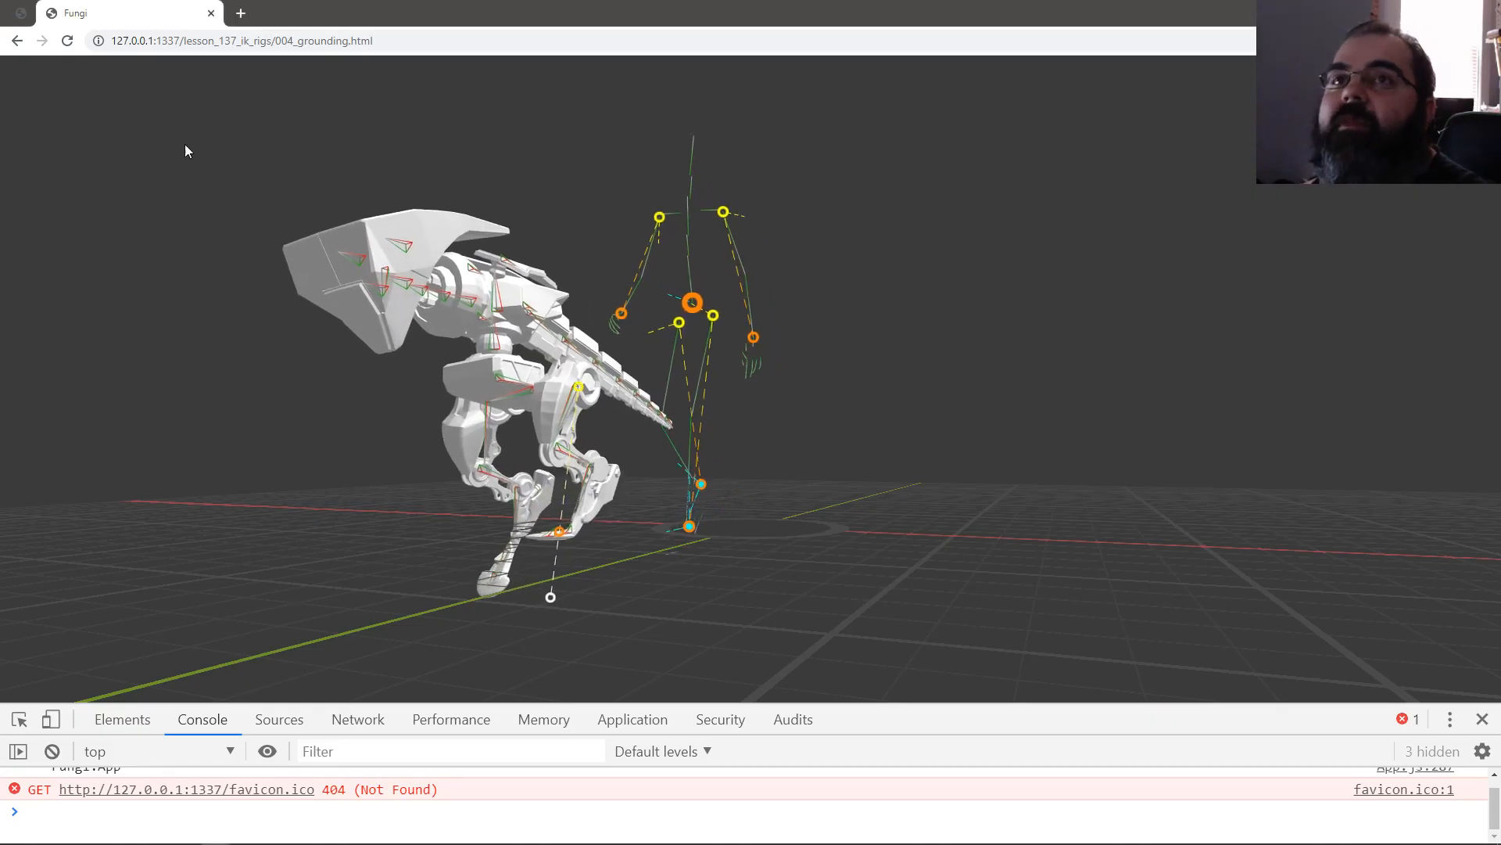
{"action": "left_click", "coordinate": [66, 39]}
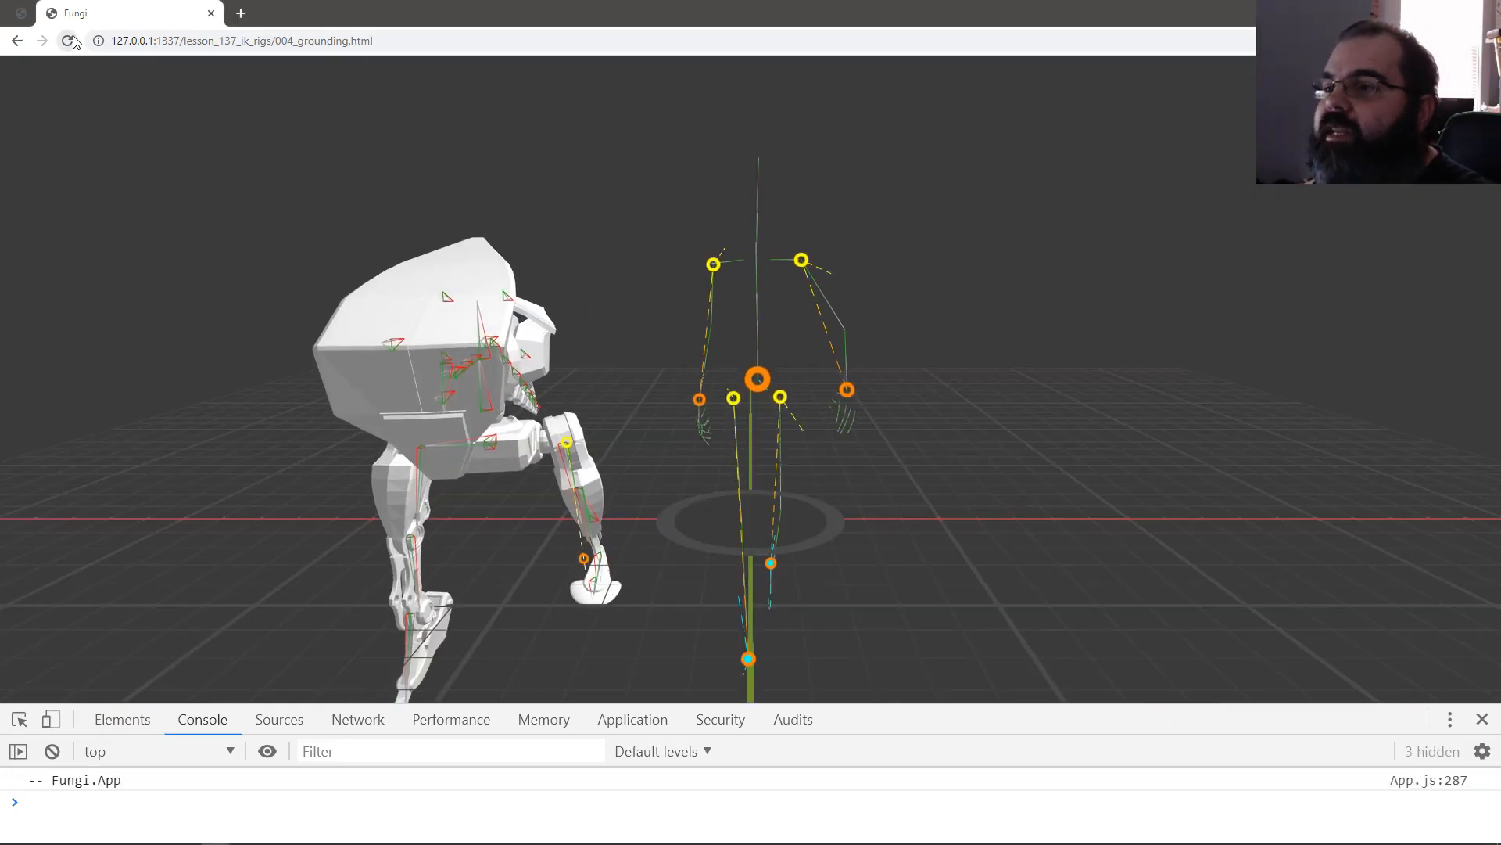
{"action": "left_click", "coordinate": [67, 40]}
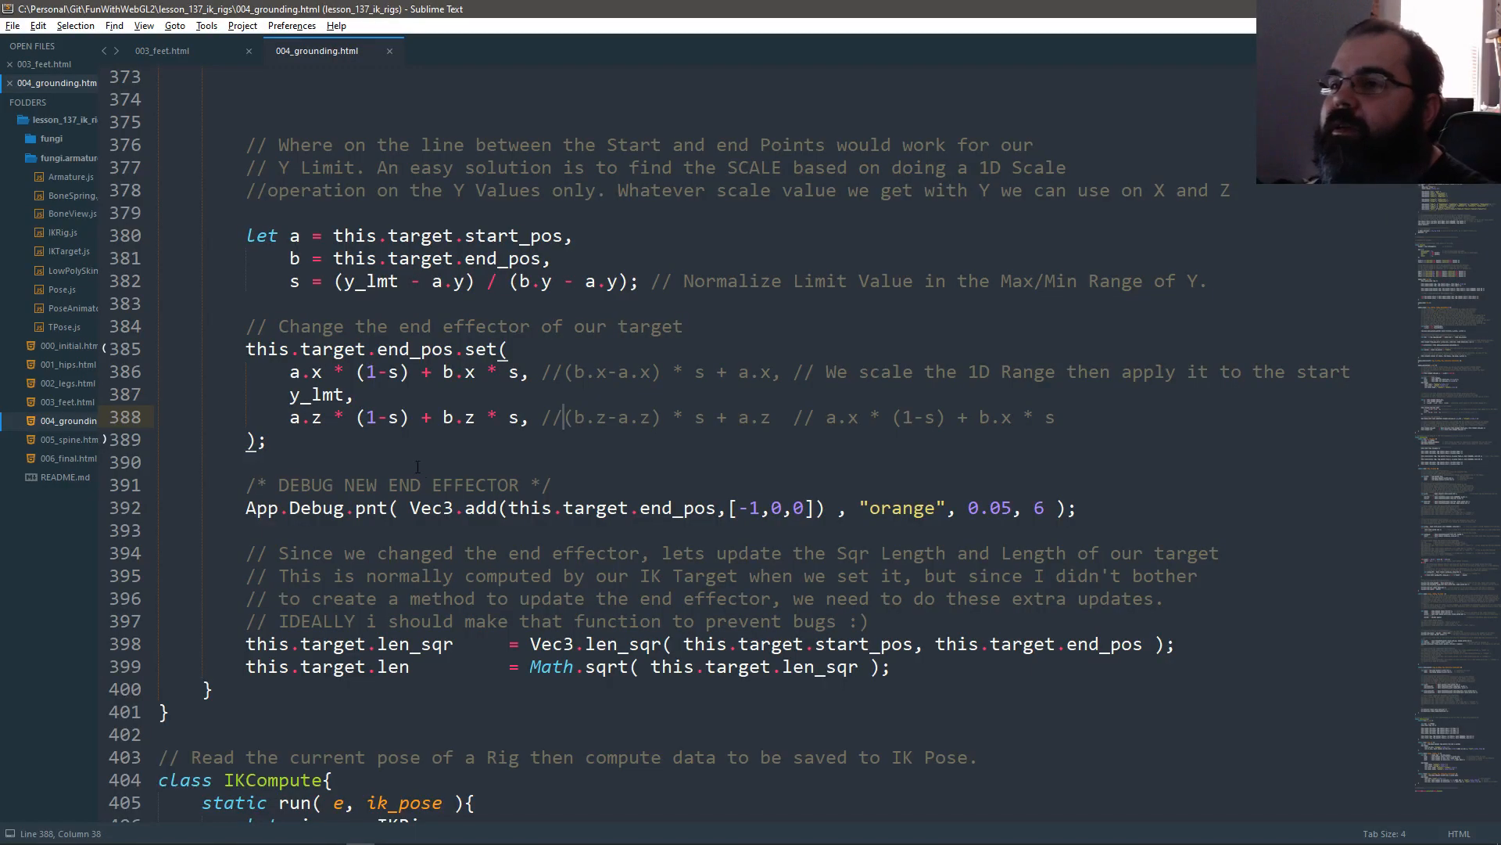
Step: Review the lerp code on lines 386 and 388, then Alt+Tab toward Sublime
{"action": "scroll", "scroll_direction": "up", "scroll_amount": 3}
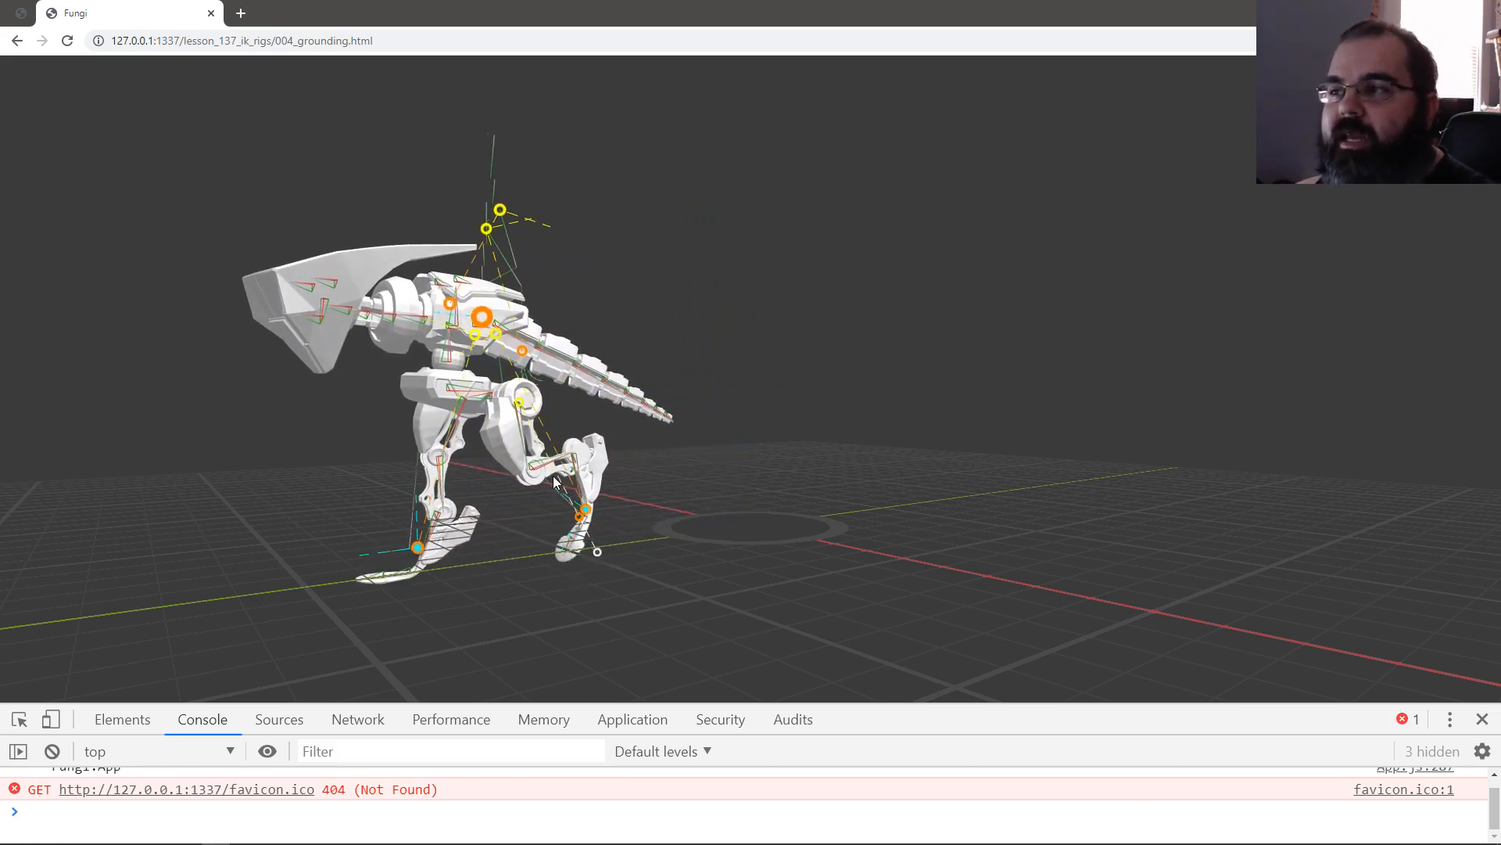
{"action": "key", "text": "alt+tab"}
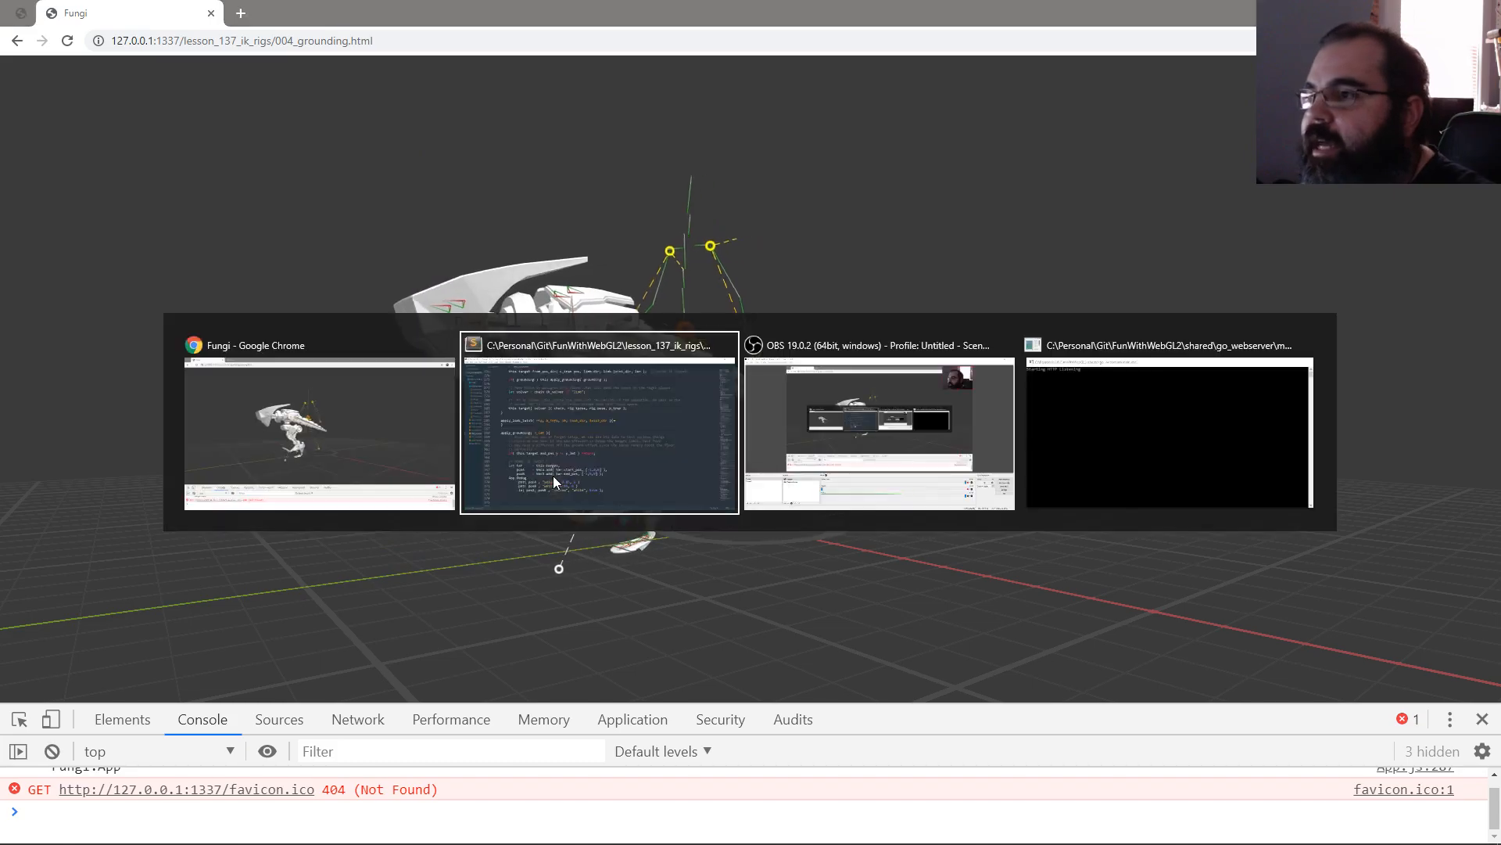
Step: Uncomment .set_leg_lmt( null, -0.1 ) on line 148 in Robo Rex's rig setup
{"action": "left_click", "coordinate": [598, 422]}
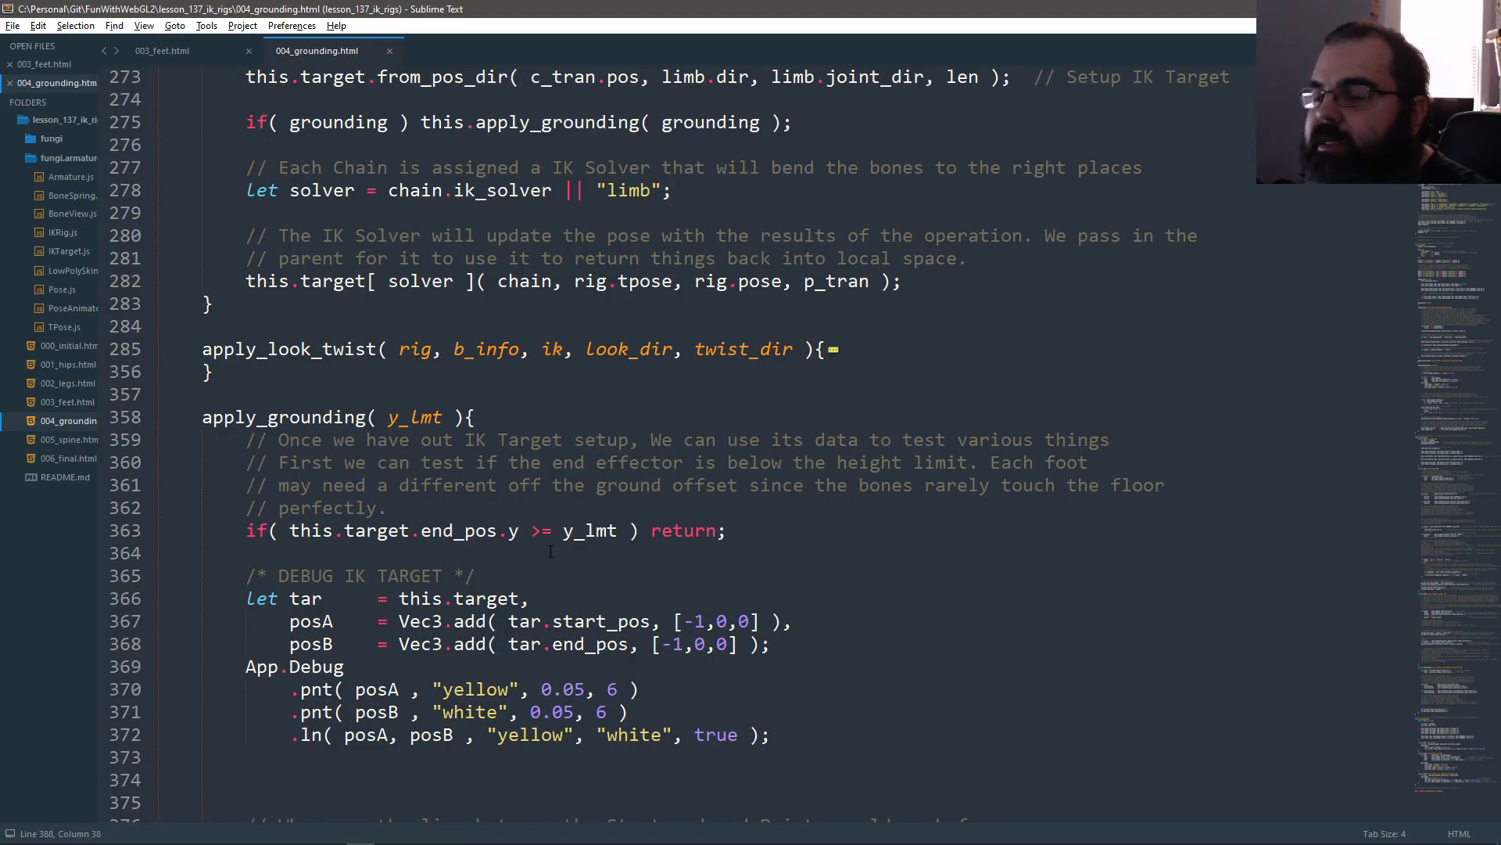
{"action": "scroll", "scroll_direction": "down", "scroll_amount": 3}
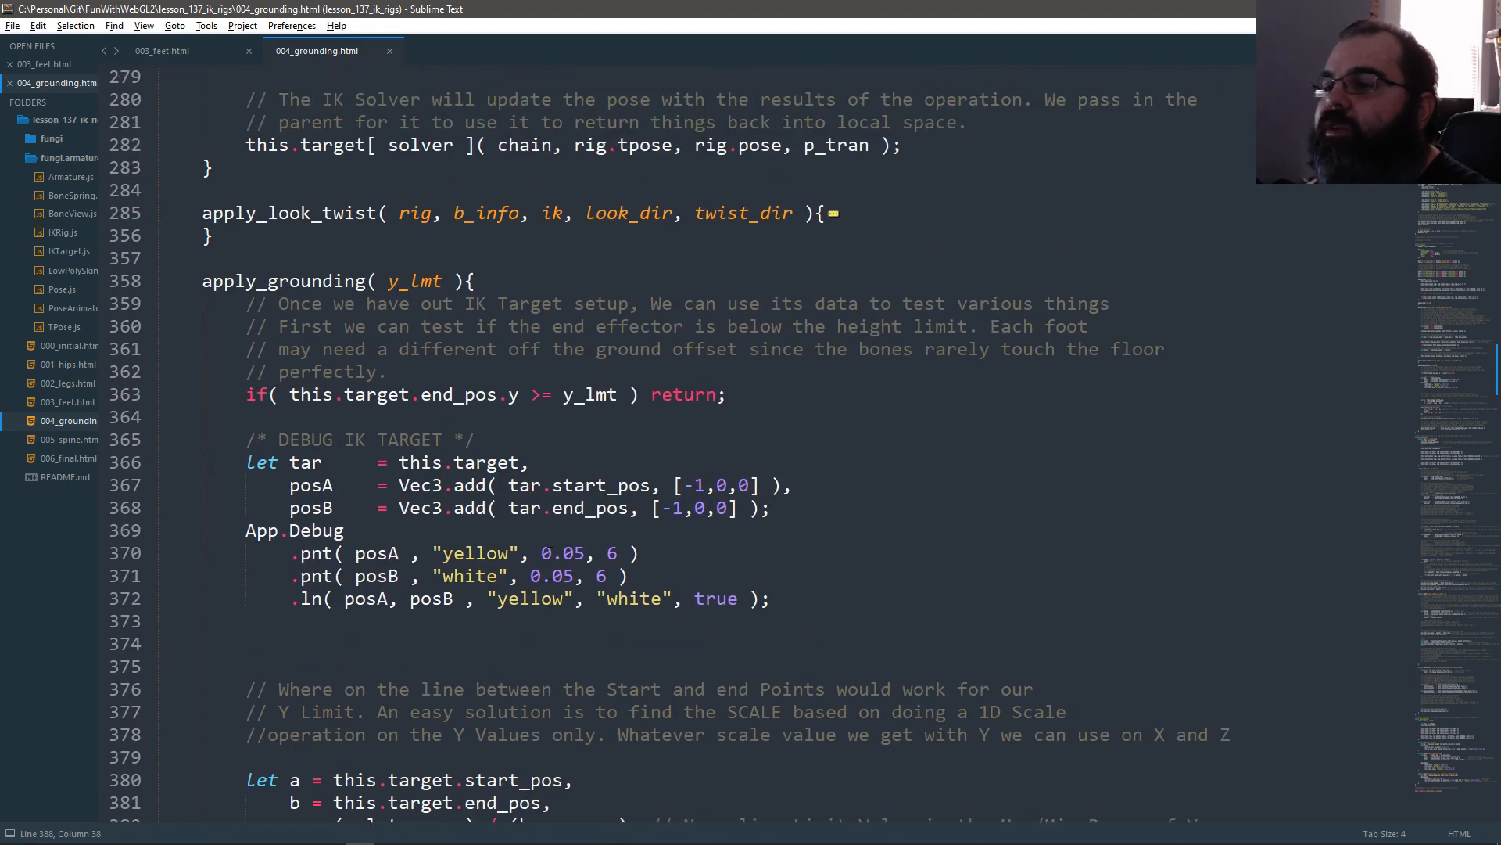
{"action": "scroll", "scroll_direction": "up", "scroll_amount": 3}
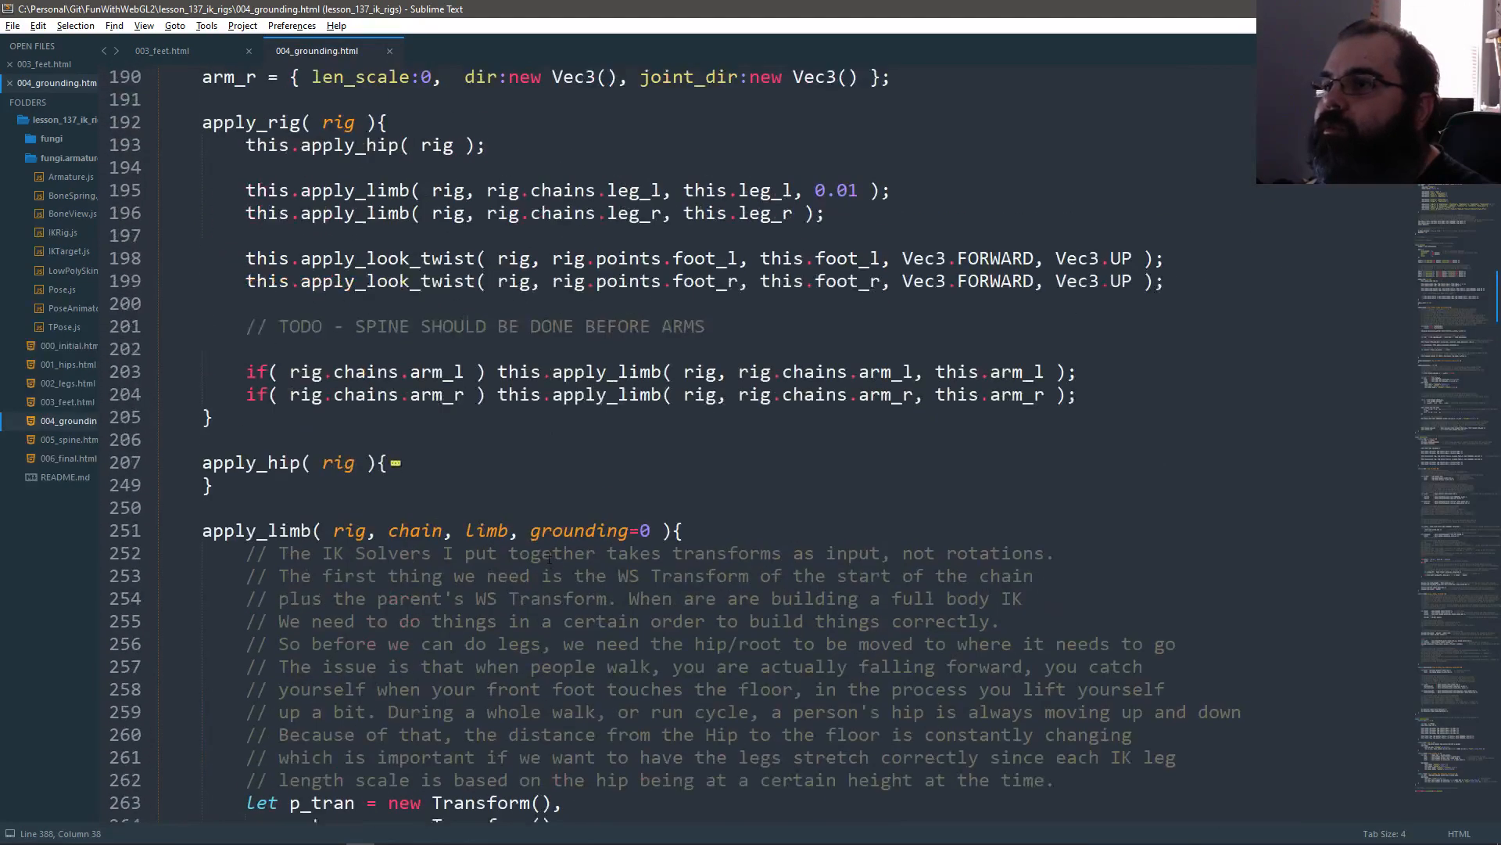
{"action": "scroll", "scroll_direction": "up", "scroll_amount": 3}
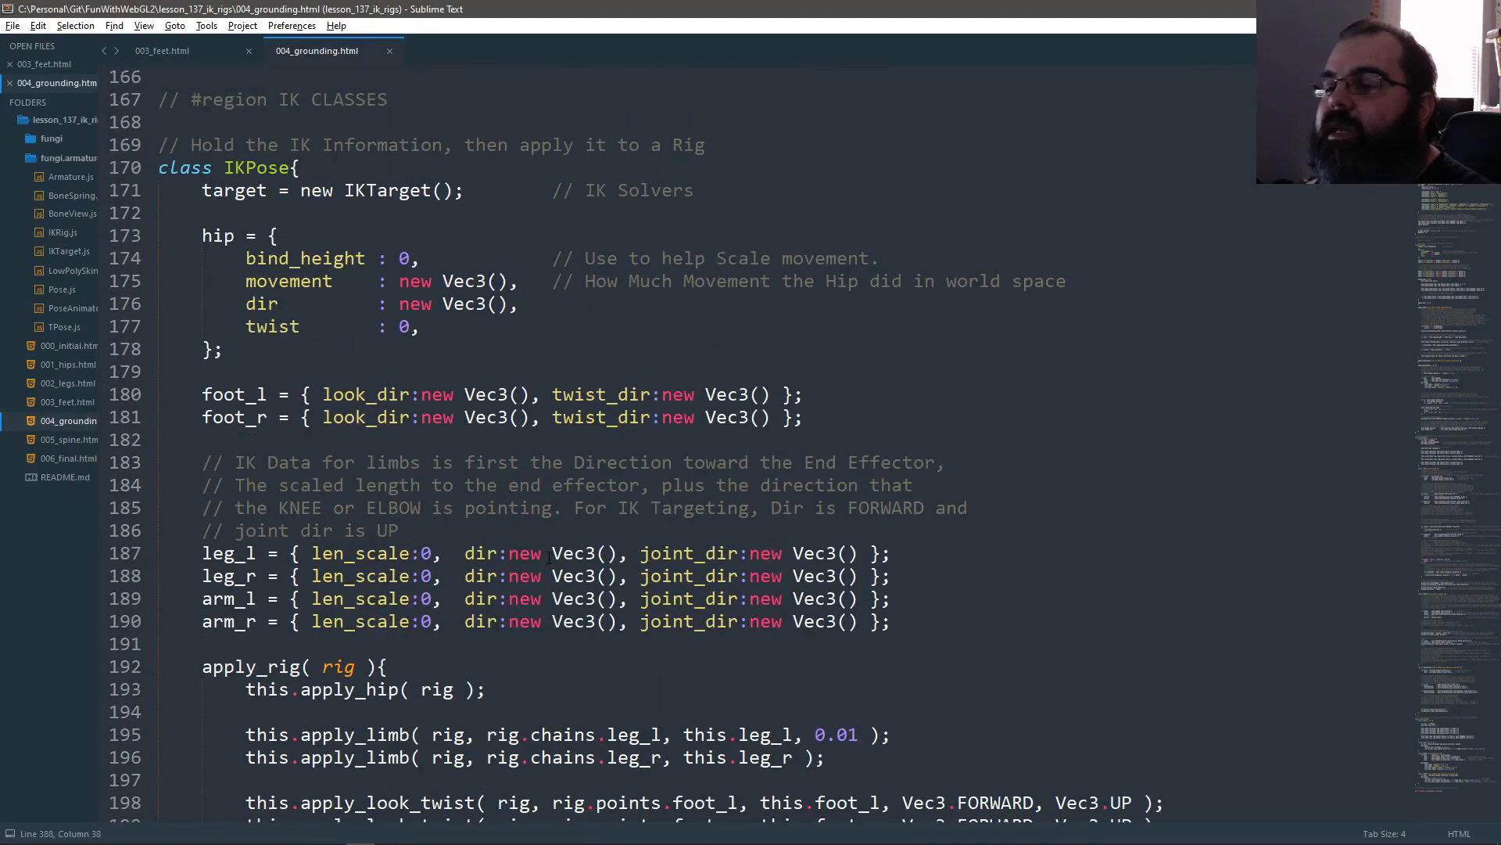
{"action": "scroll", "scroll_direction": "up", "scroll_amount": 3}
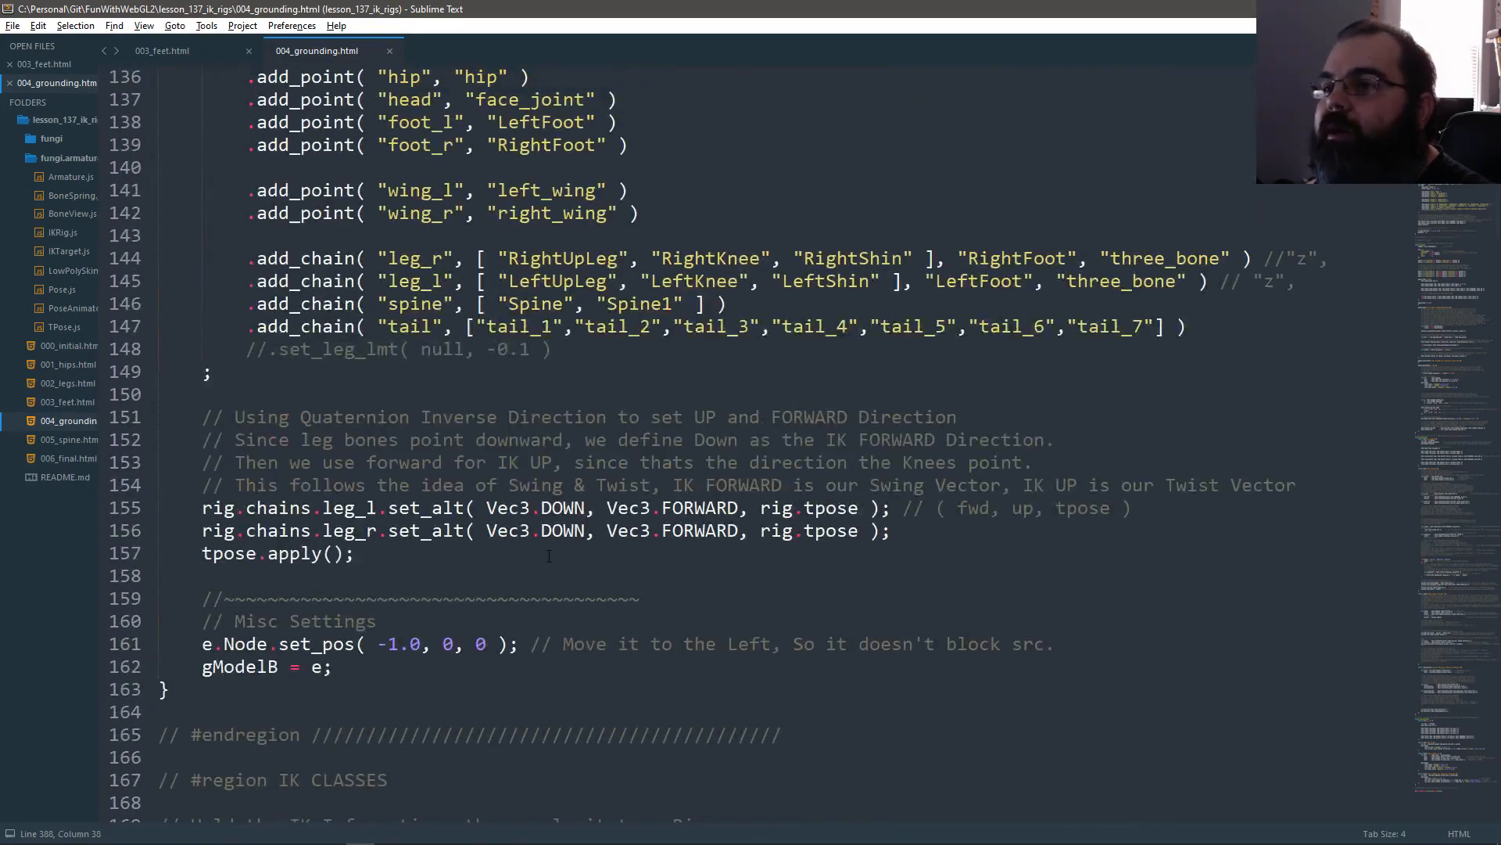
{"action": "scroll", "scroll_direction": "up", "scroll_amount": 3}
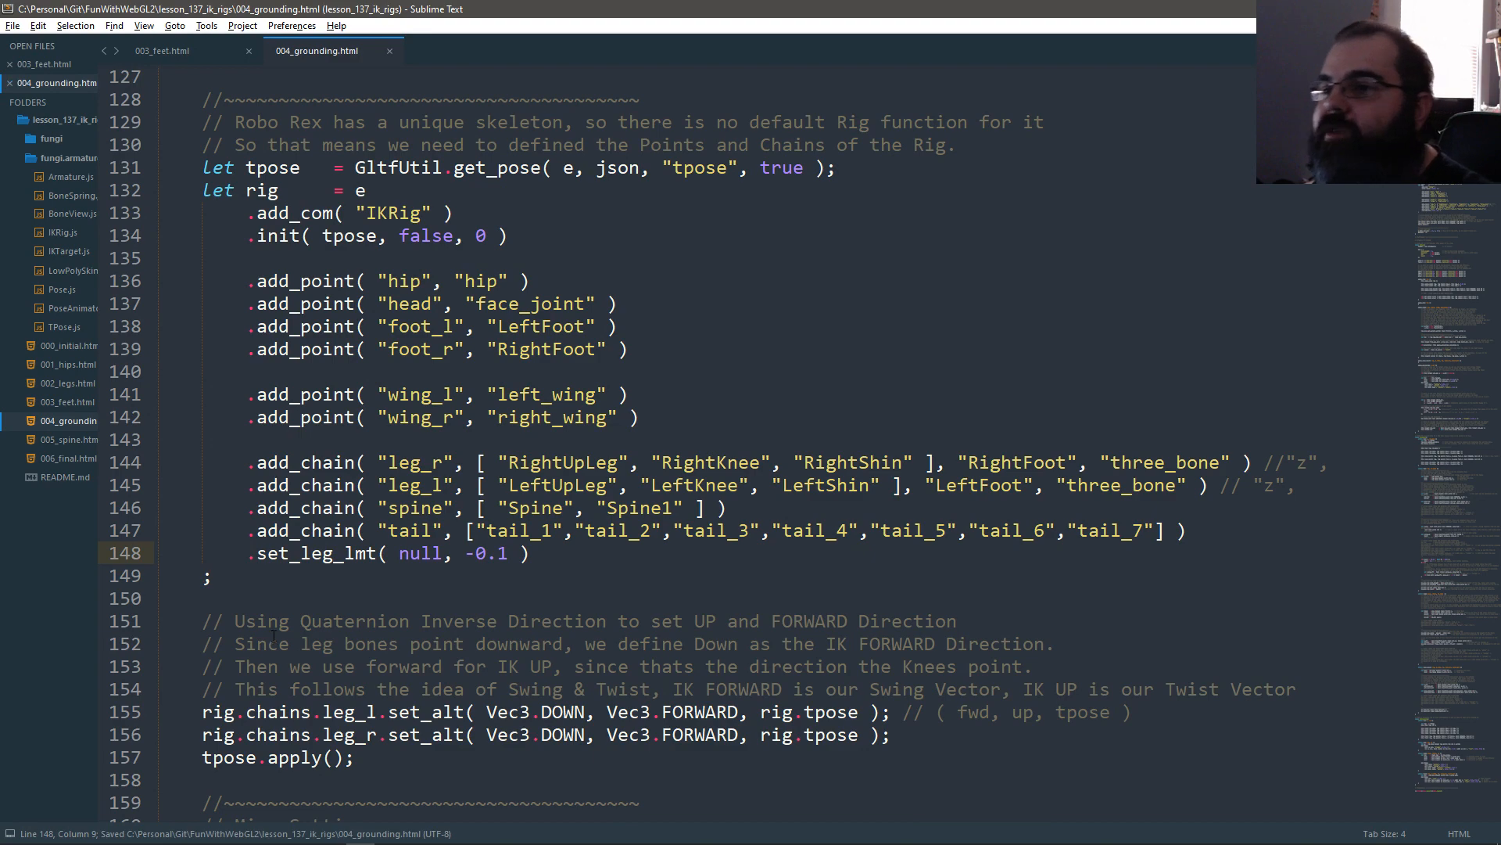
{"action": "scroll", "scroll_direction": "down", "scroll_amount": 3}
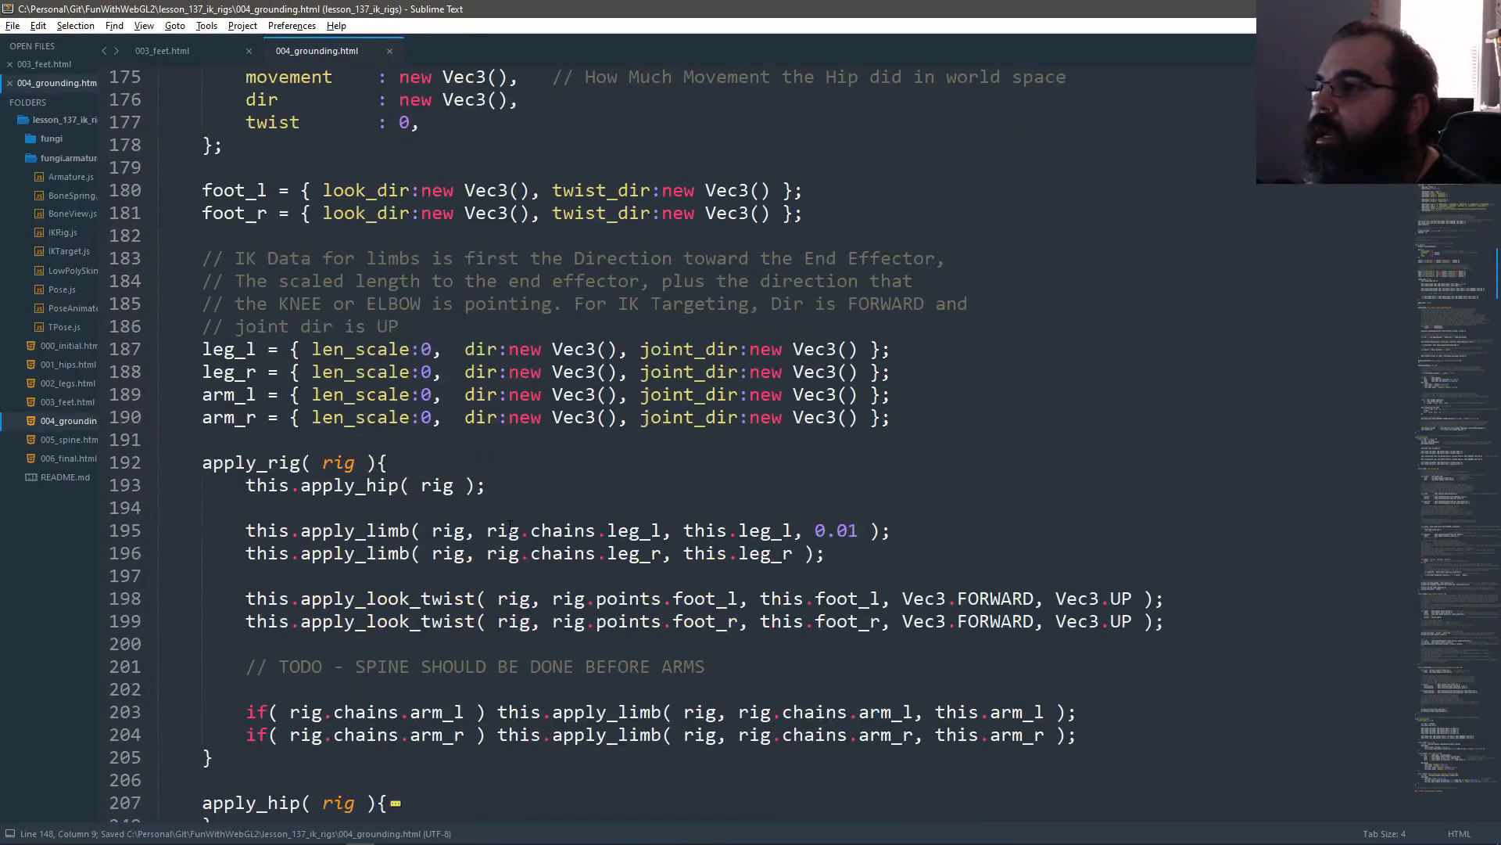
{"action": "double_click", "coordinate": [835, 531]}
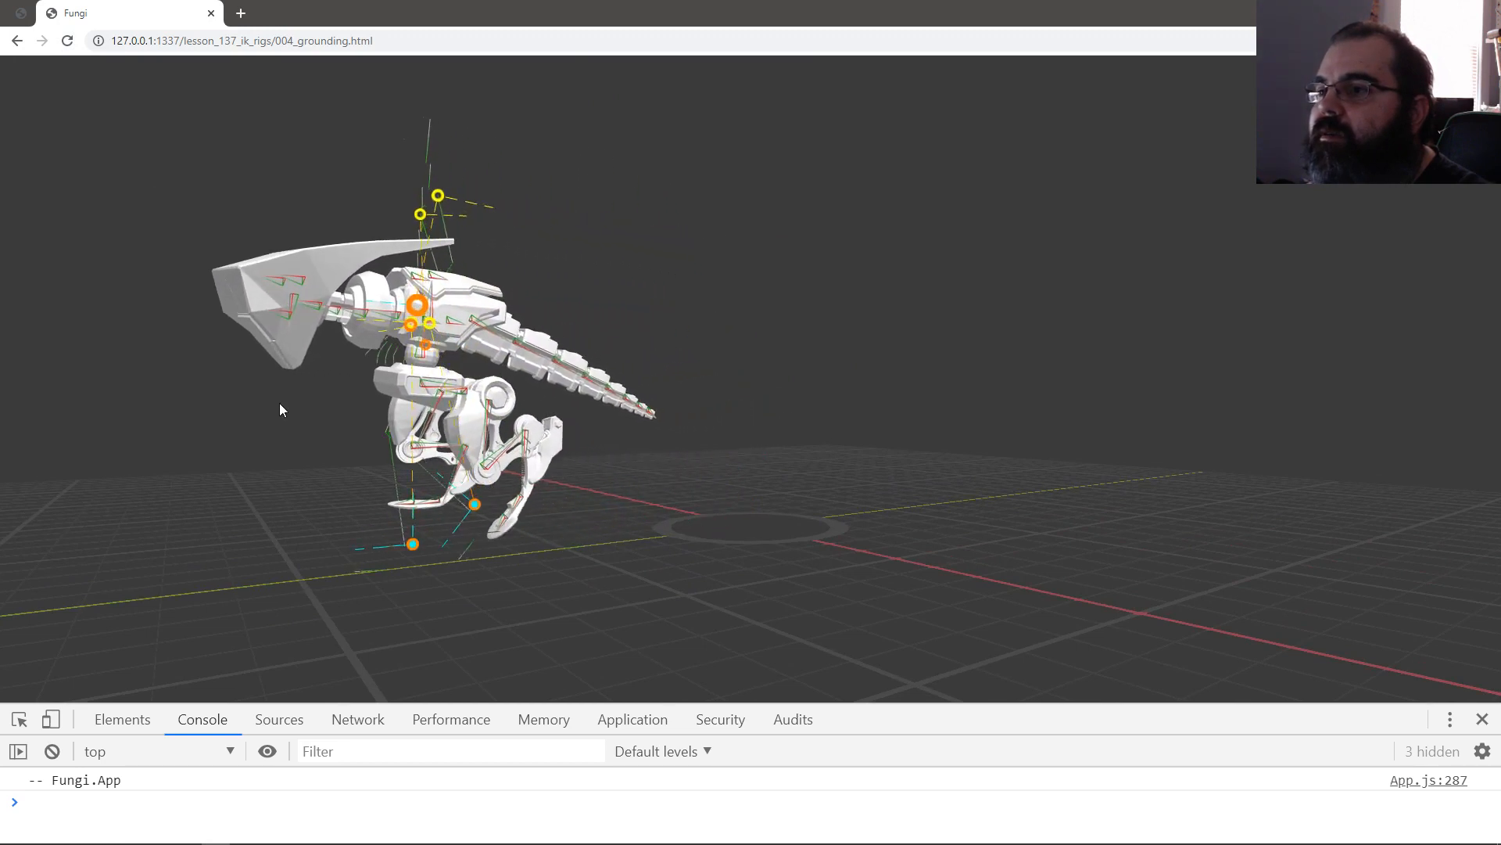
Step: Switch to Chrome and reload the demo to test the -0.1 leg limit
{"action": "key", "text": "alt+tab"}
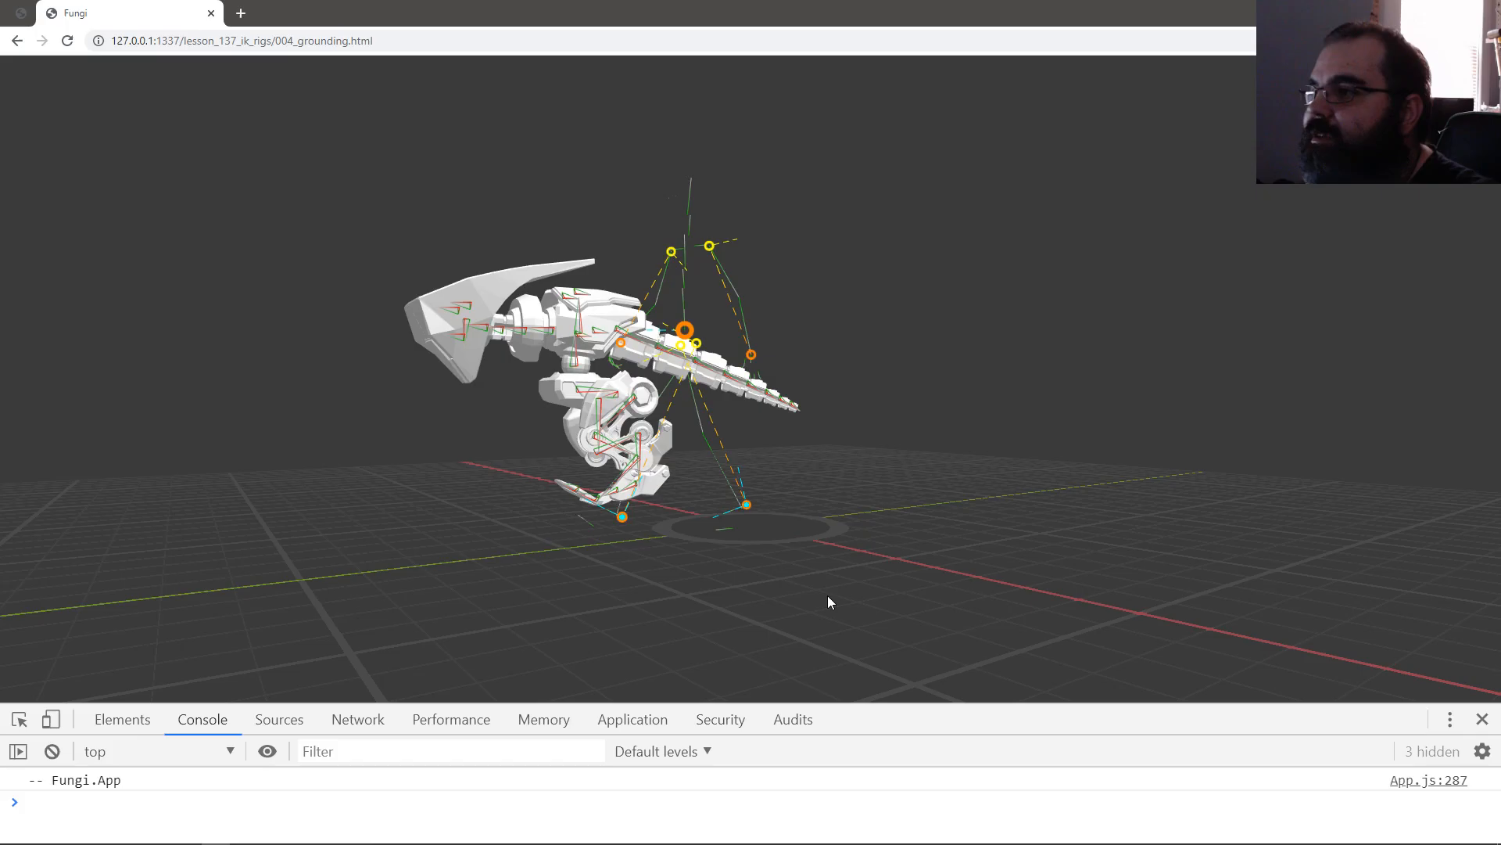
{"action": "left_click", "coordinate": [68, 40]}
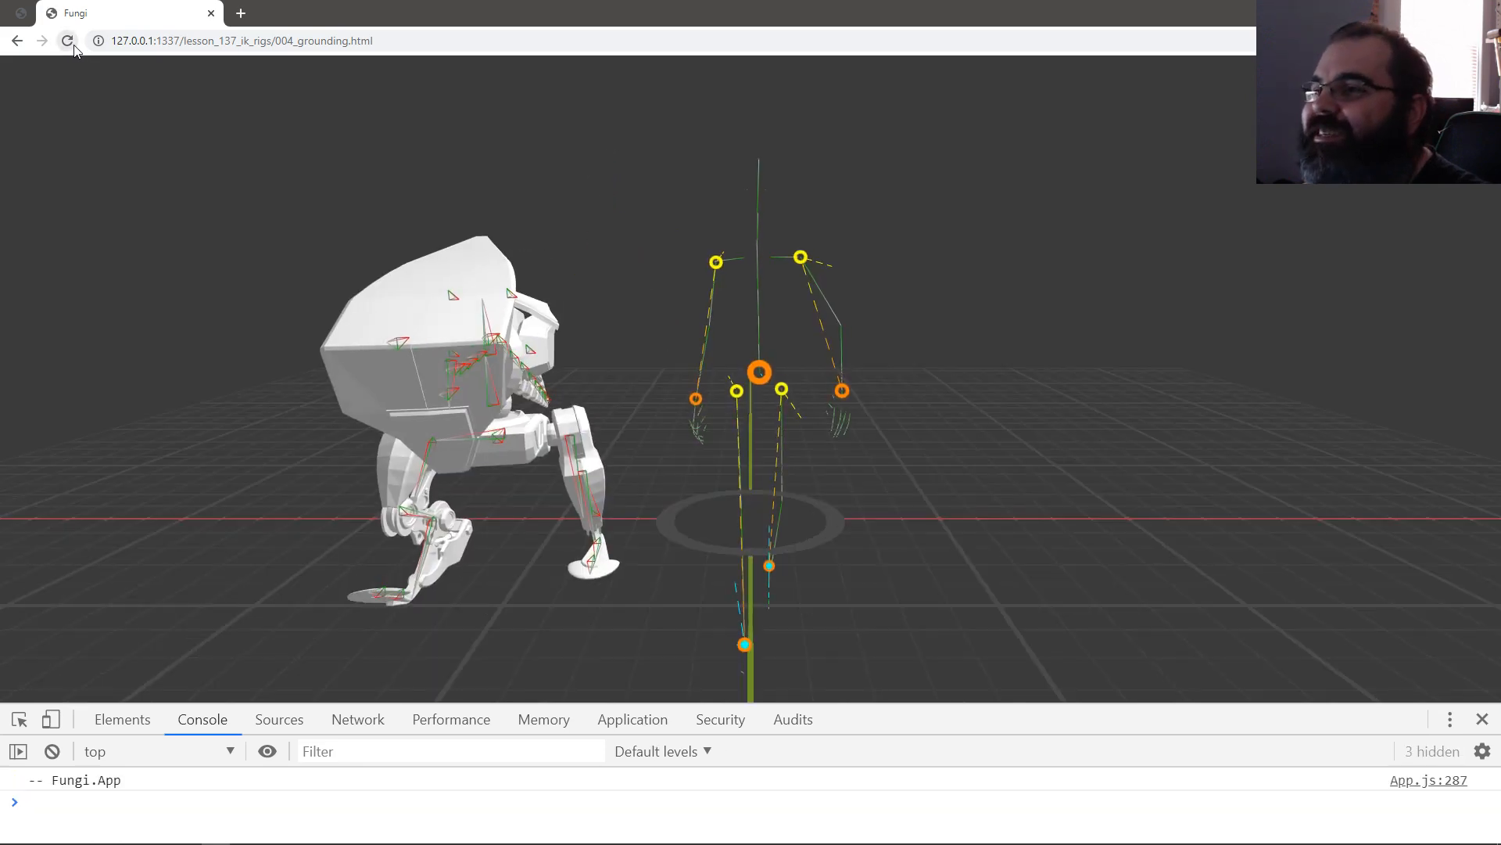